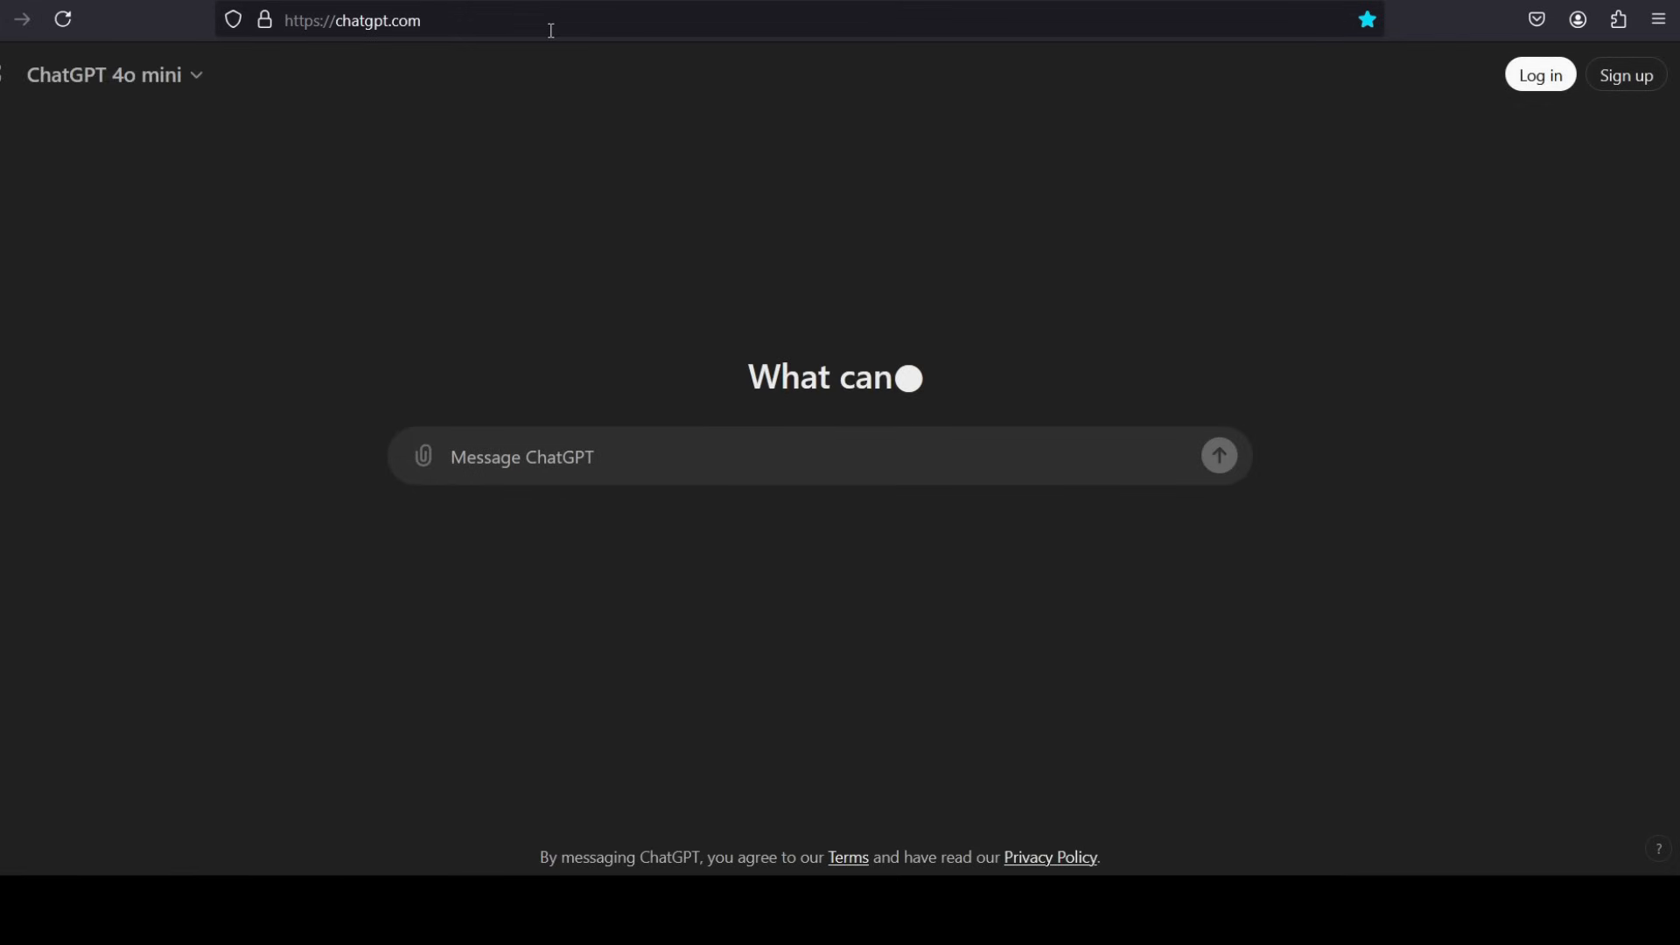
- Log in to the existing ChatGPT account with email and password
click(1623, 75)
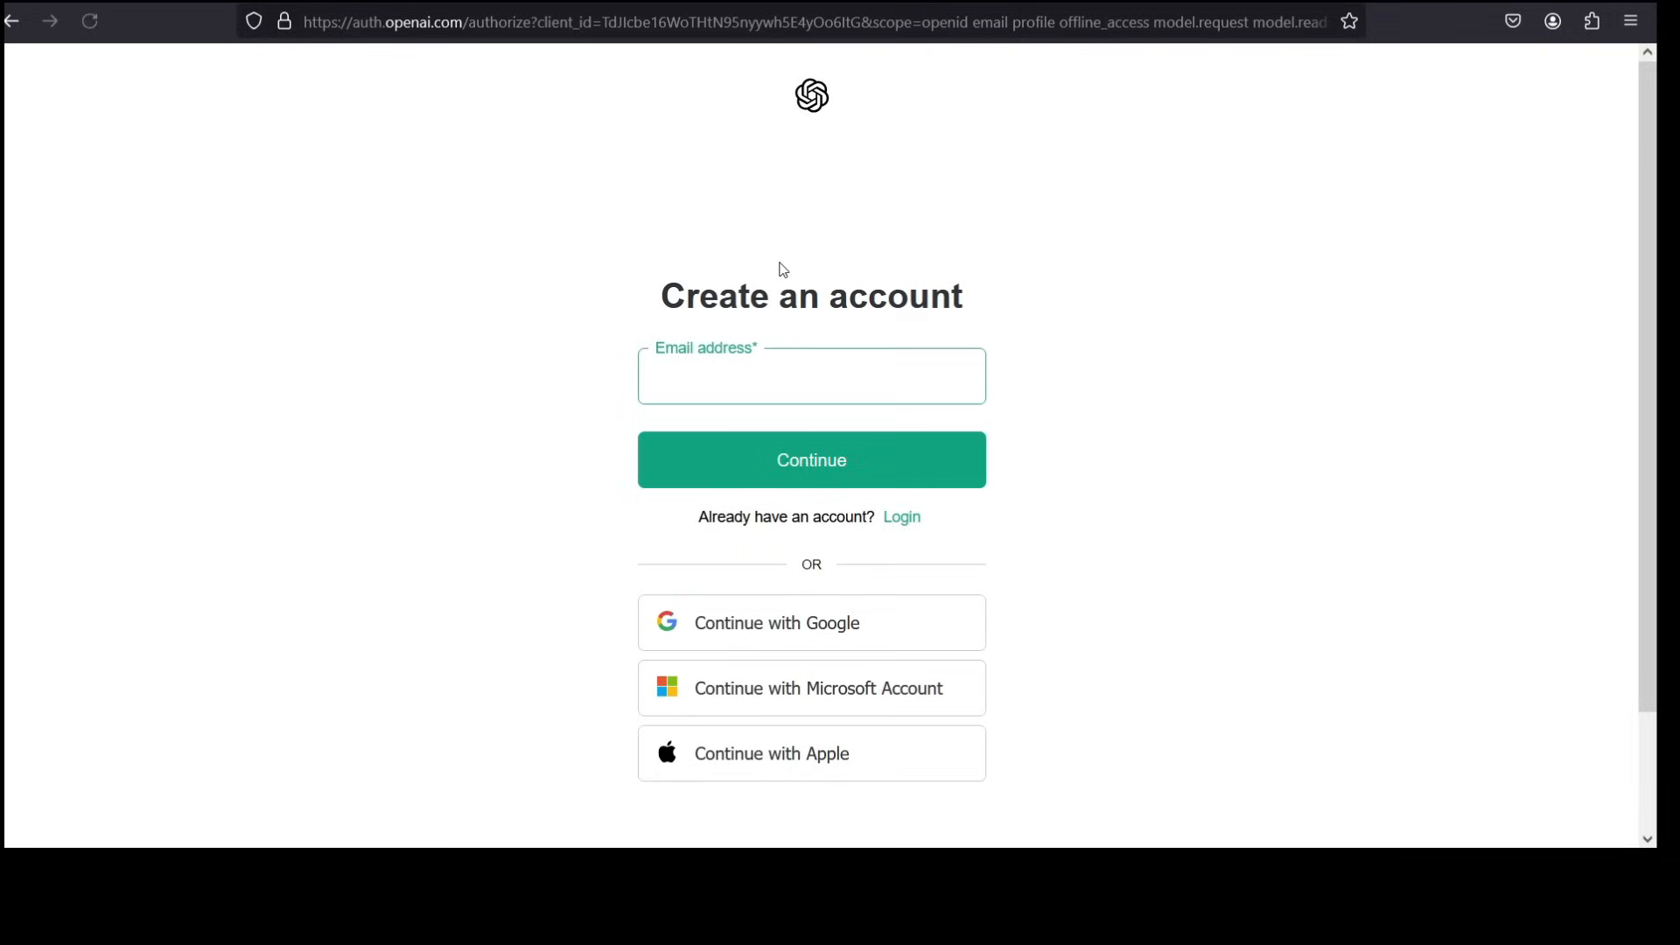
click(901, 516)
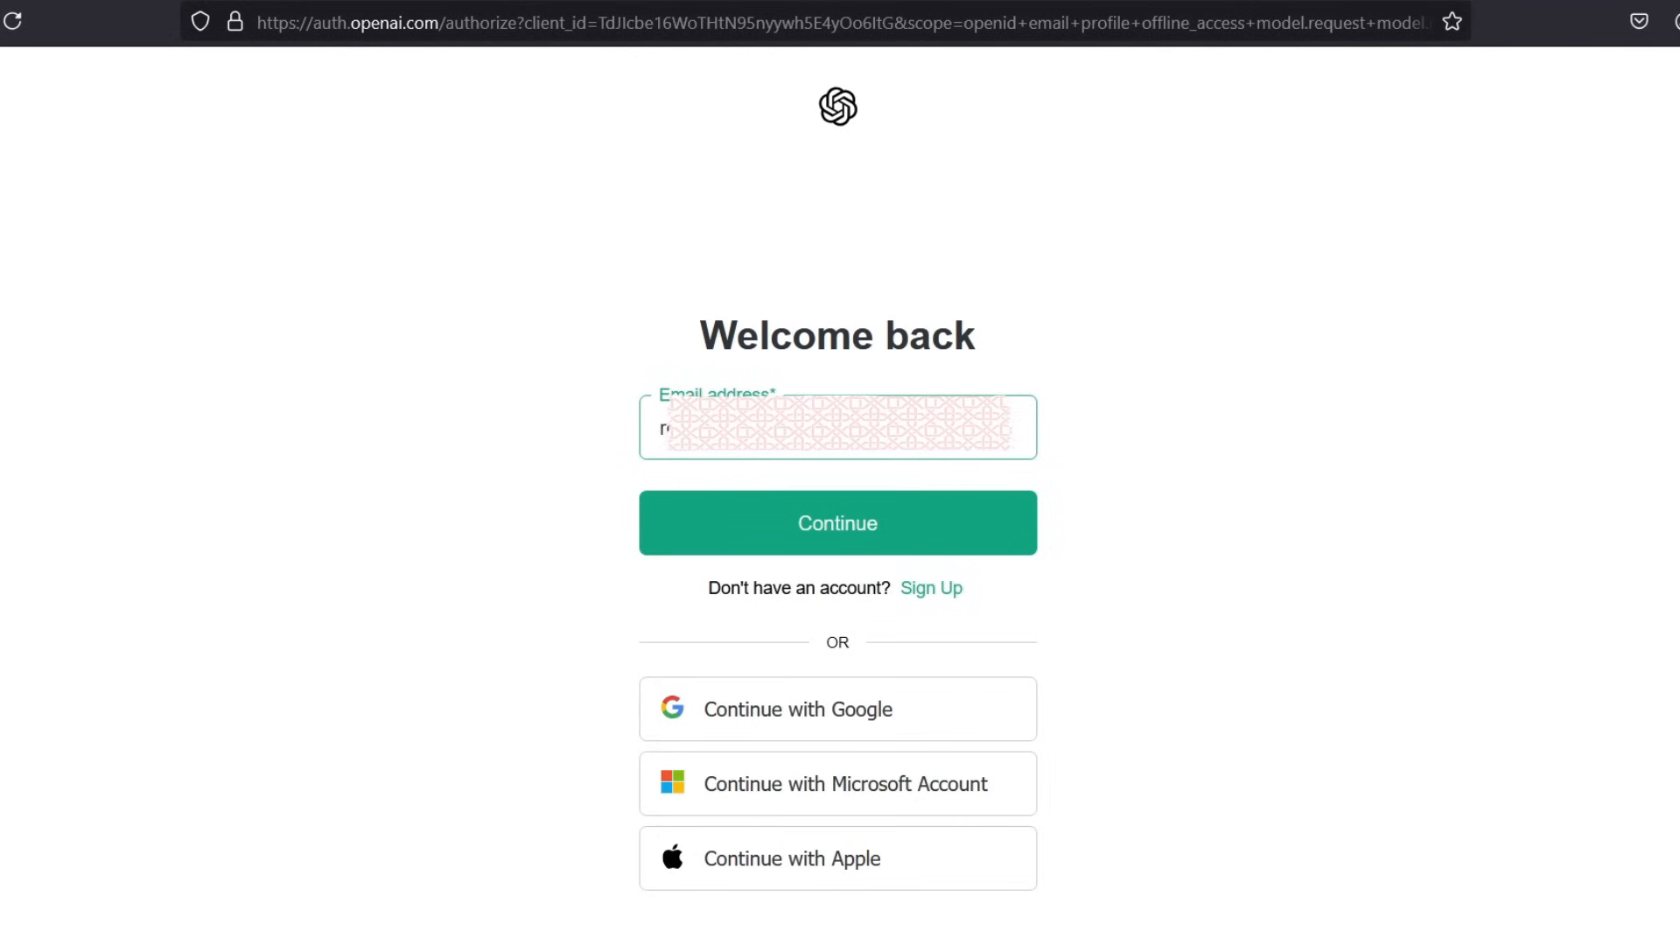
click(836, 524)
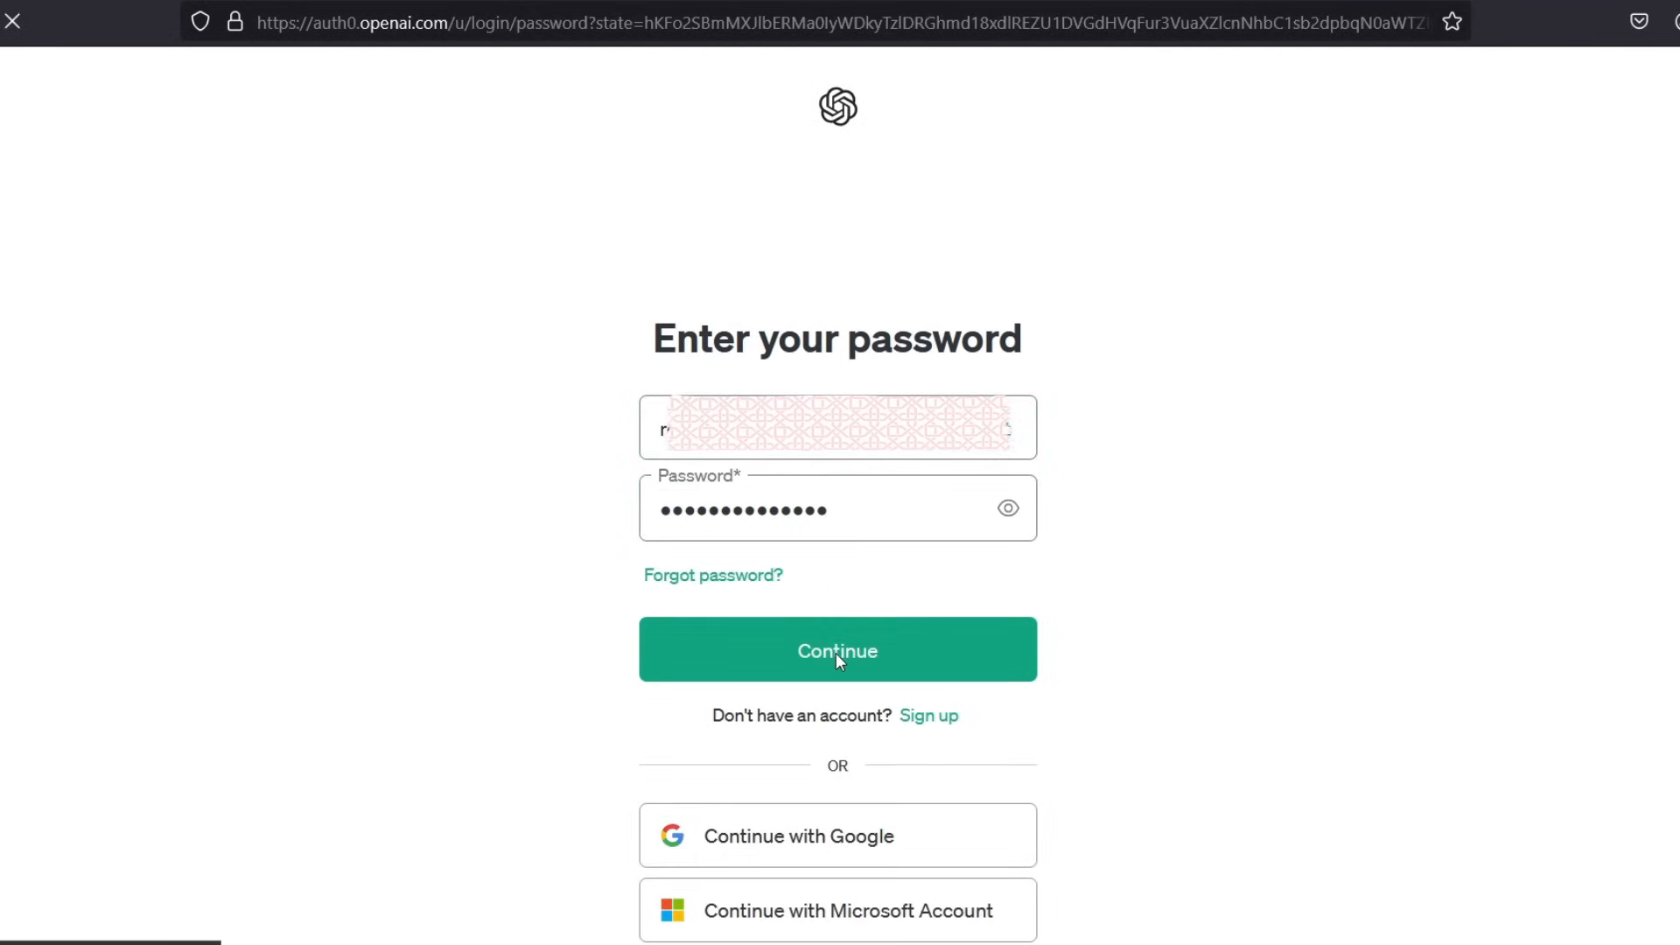
click(836, 649)
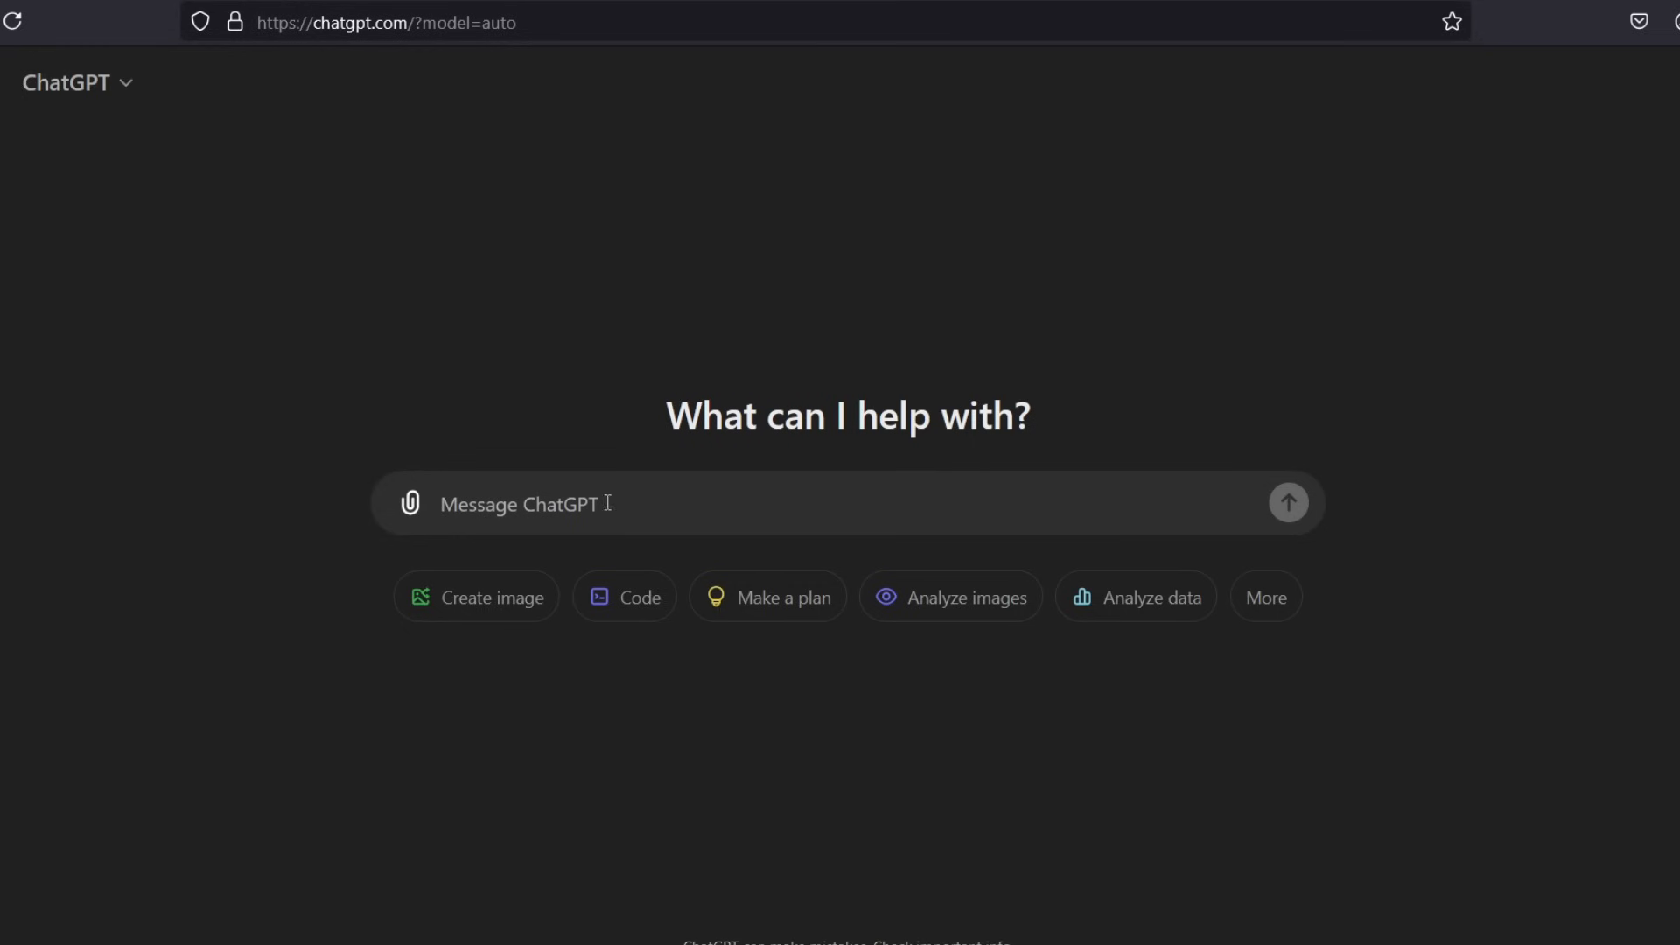
- Send the prompt asking for a short narrated story about a boy finding a lost panda
text(3. Create a short narration story about a young boy finding a lost panda in a bamboo forest. Break the story into scenes, each lasting around 4 seconds, and include prompts for creating ai videos for each scene, please give a short clearly explain the character of this boy as advantege prompt)
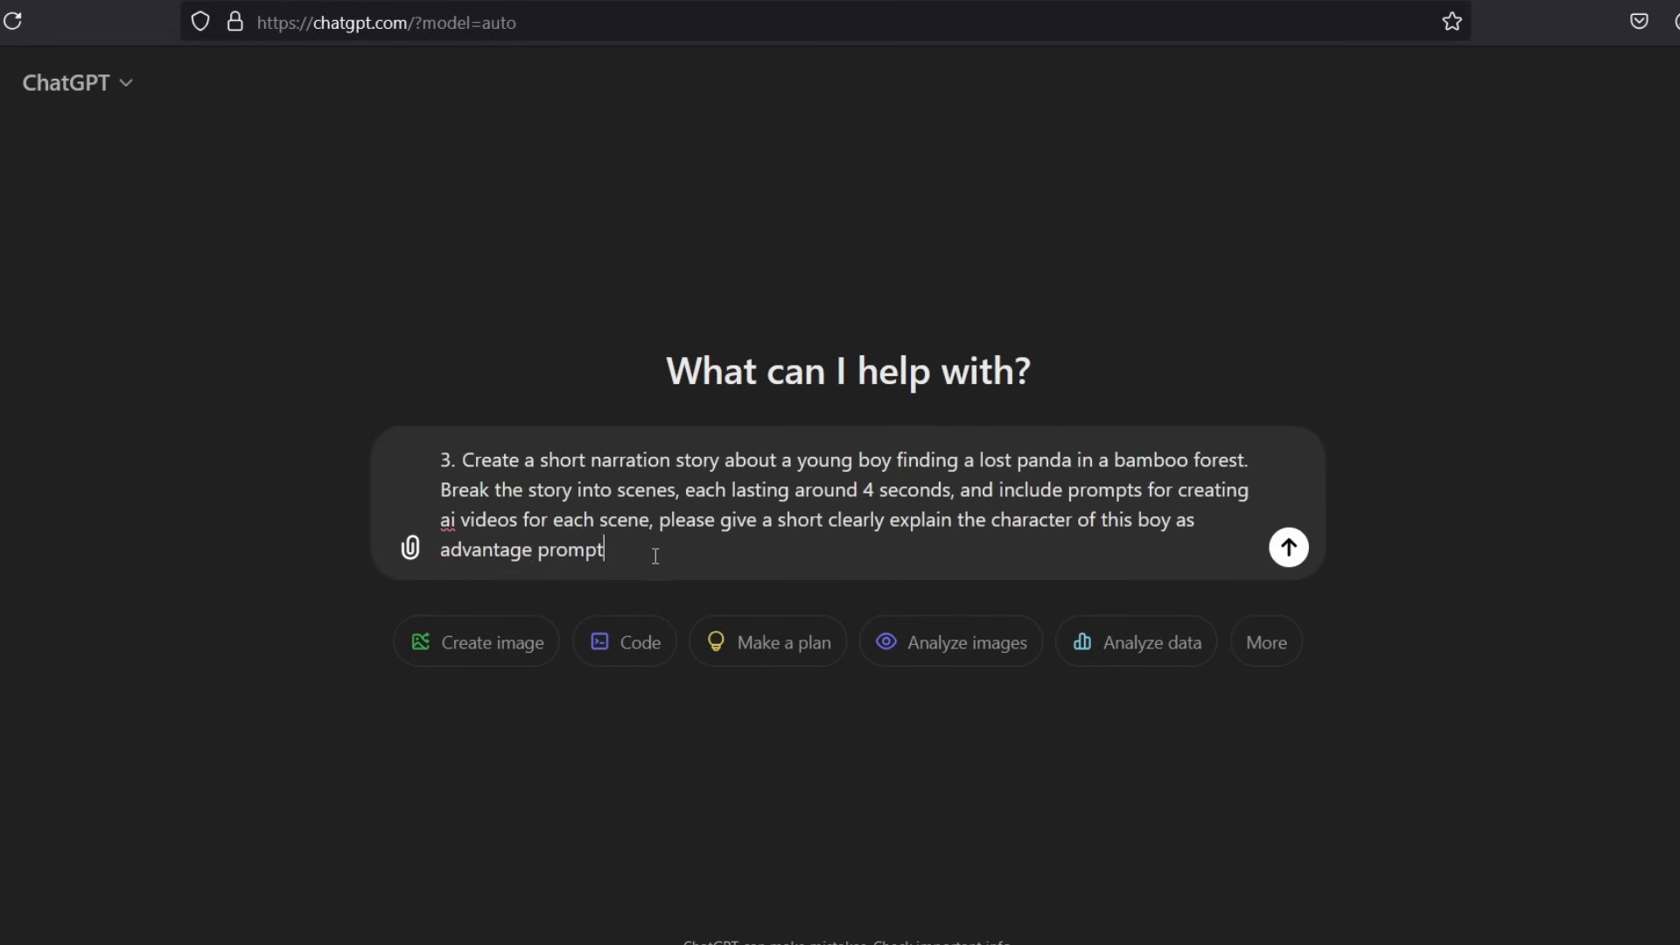
click(1290, 548)
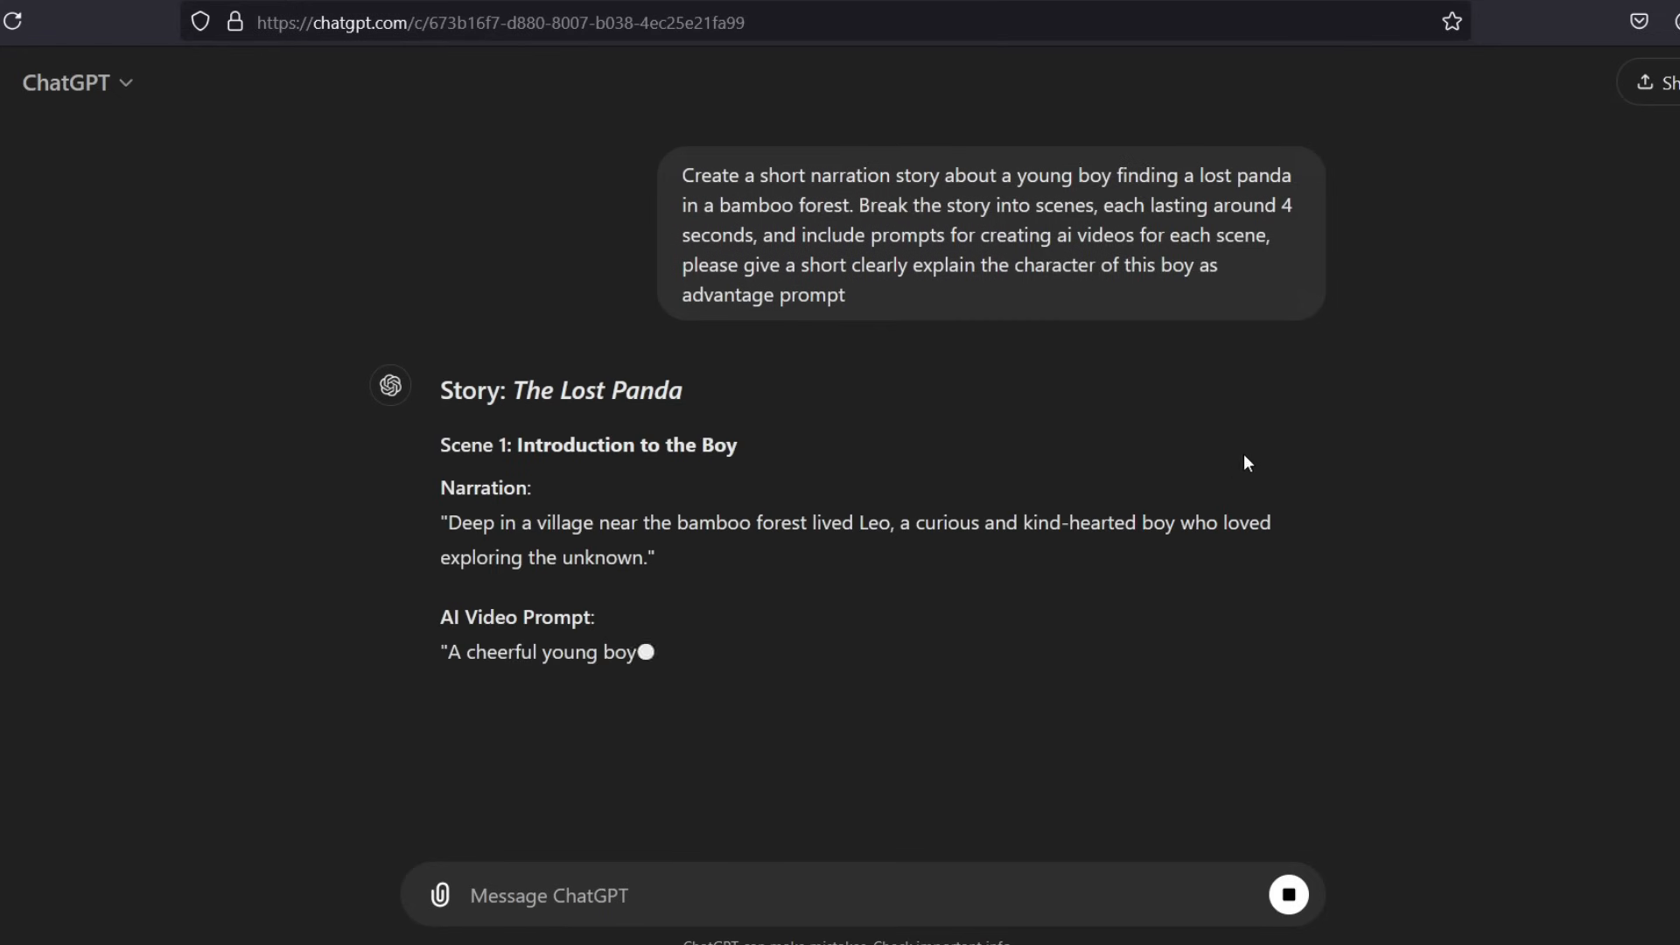
- Scroll through the seven-scene reply with narration, video prompts and character description
scroll(down, 3)
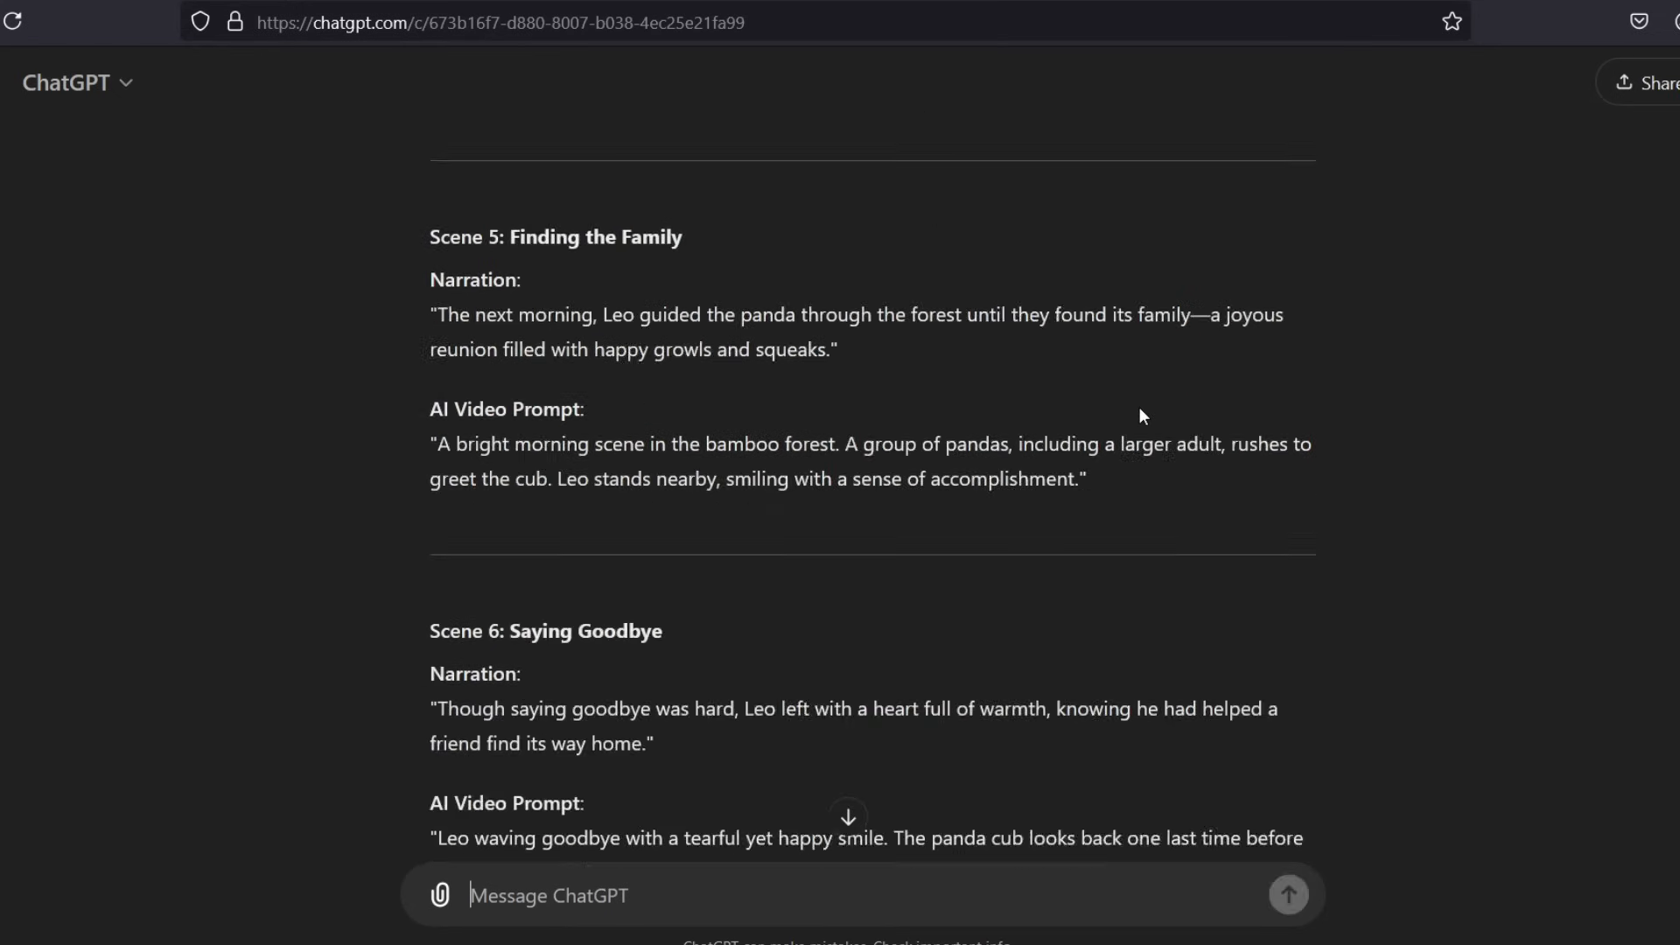
scroll(up, 3)
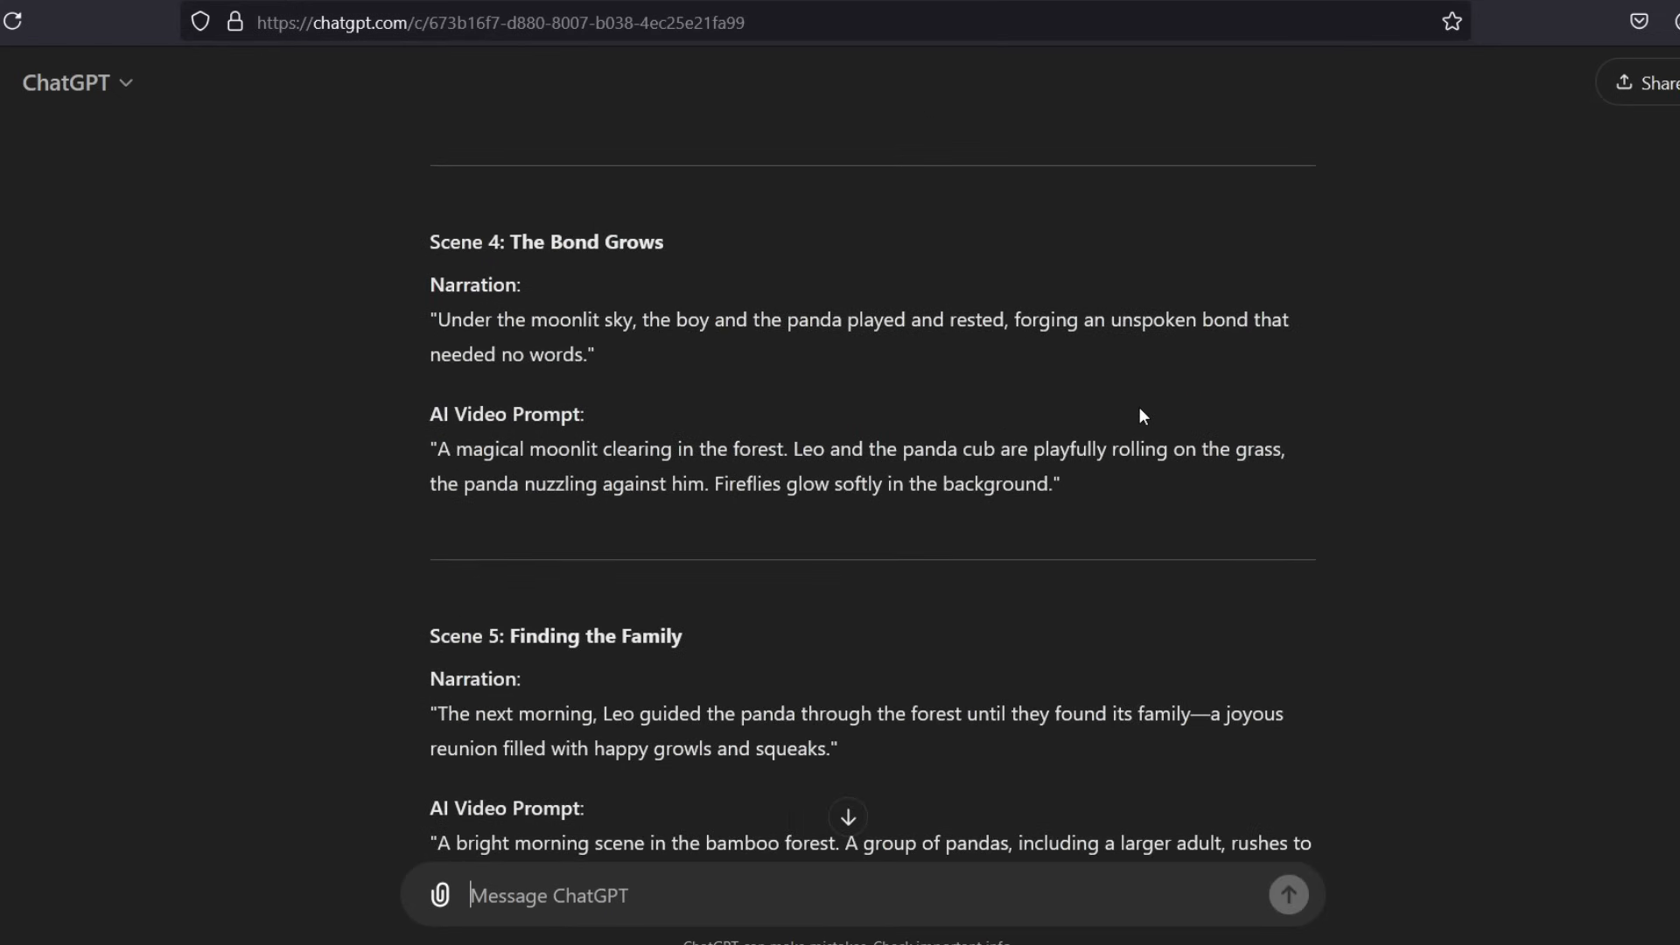
scroll(up, 3)
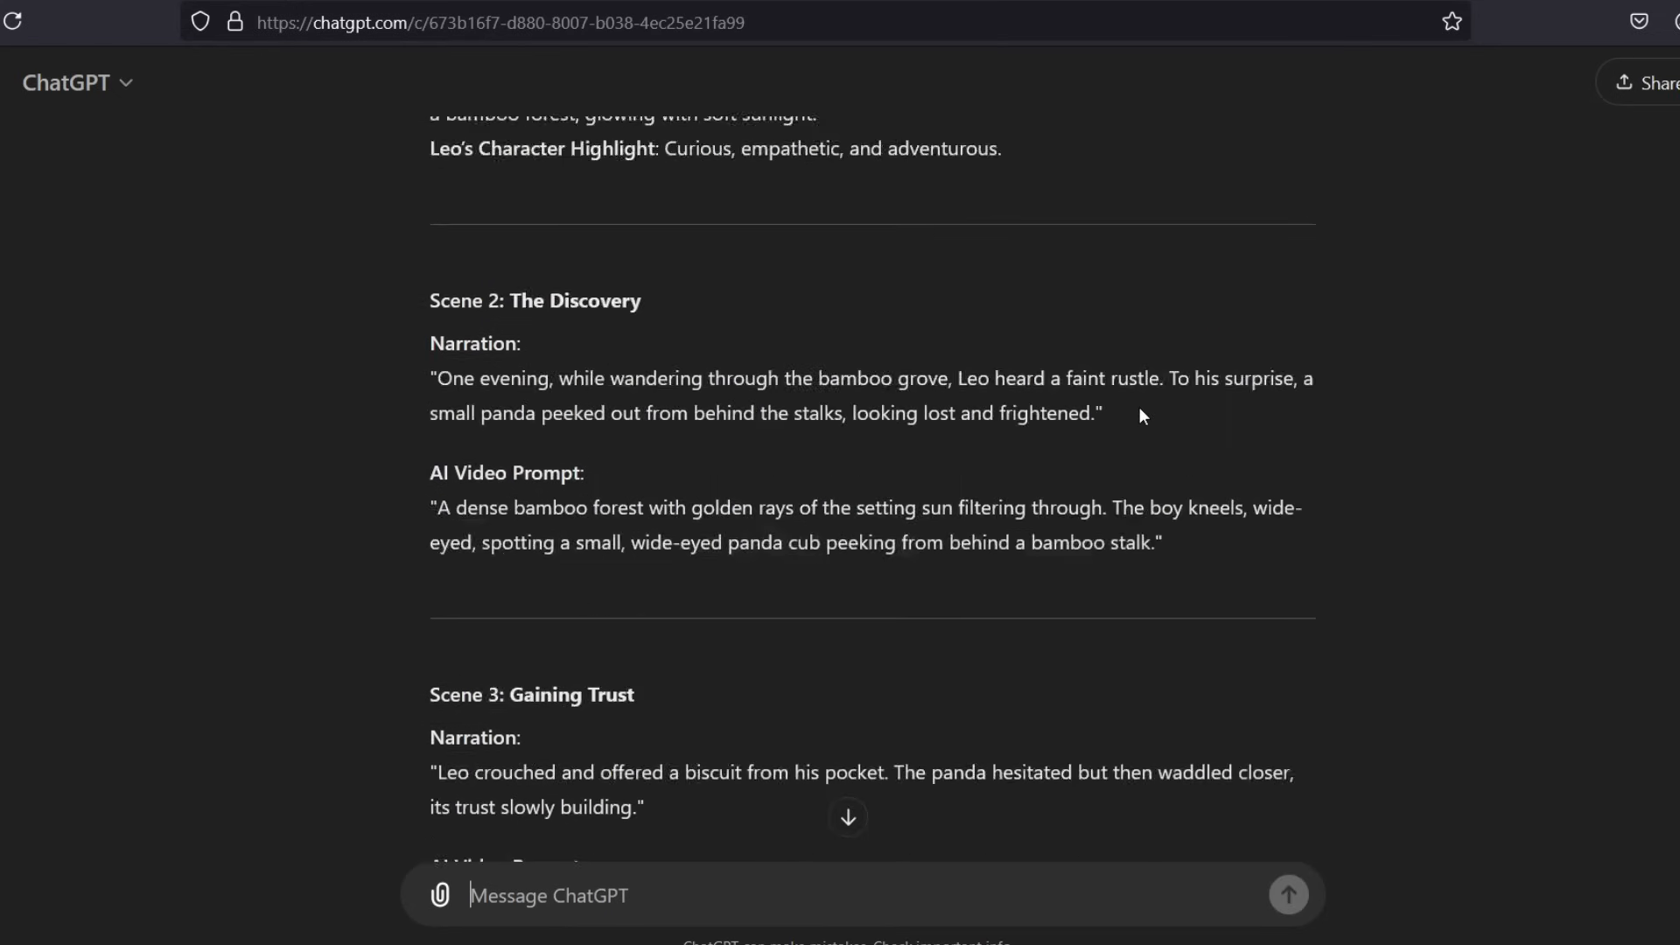
scroll(up, 3)
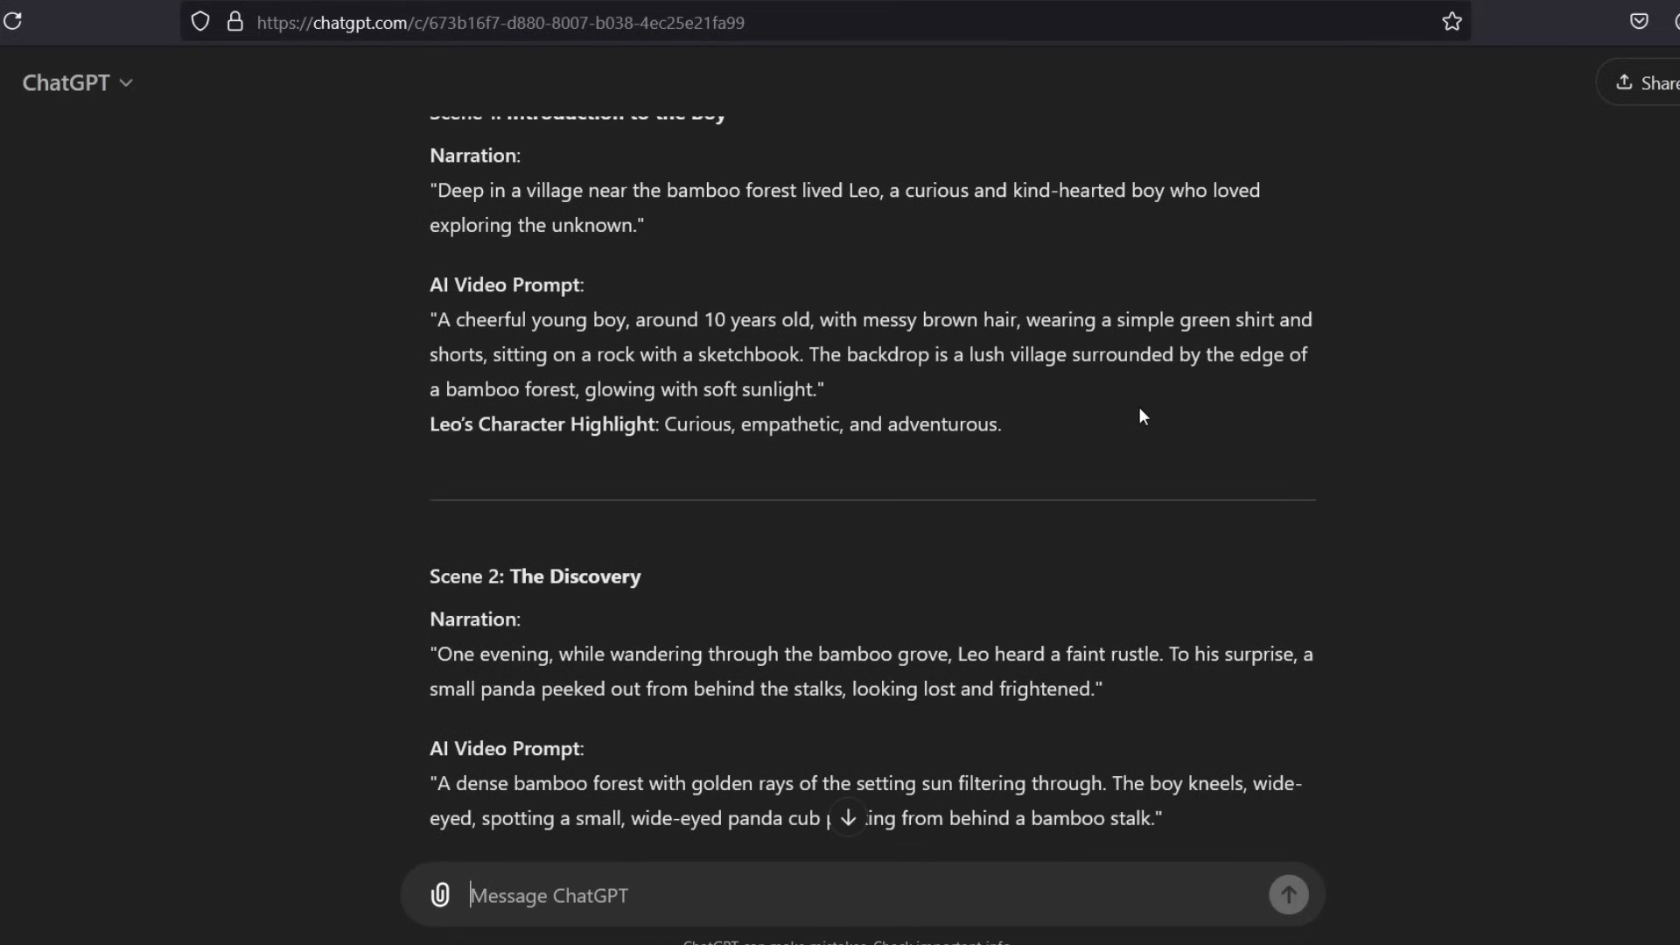
scroll(up, 3)
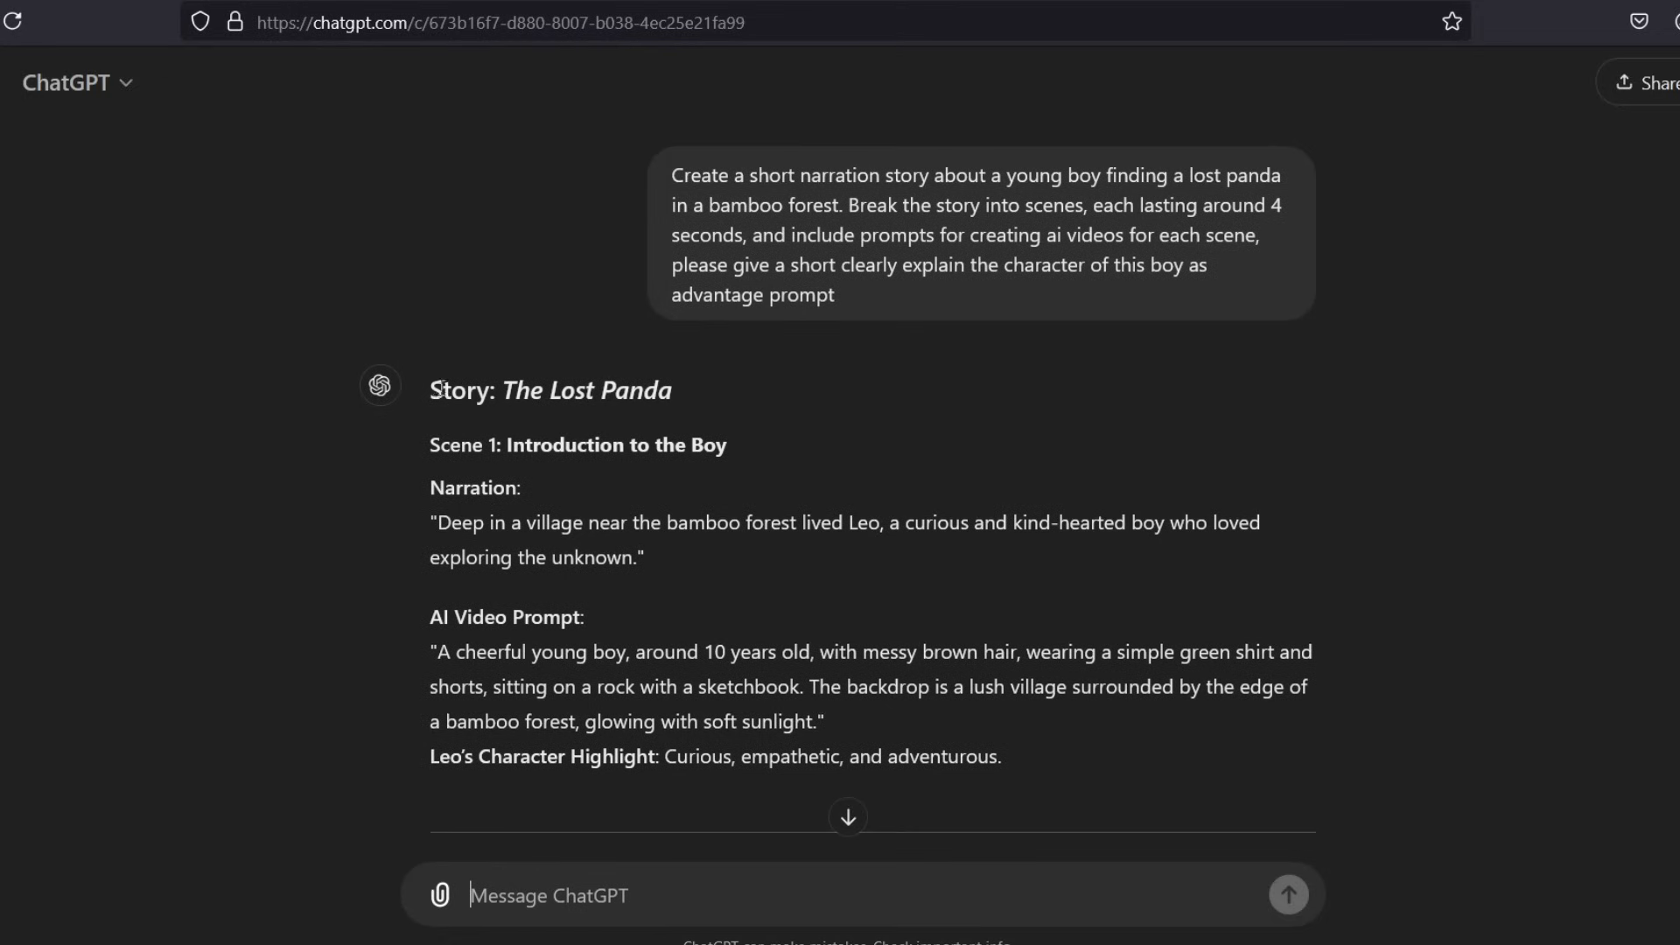
scroll(down, 3)
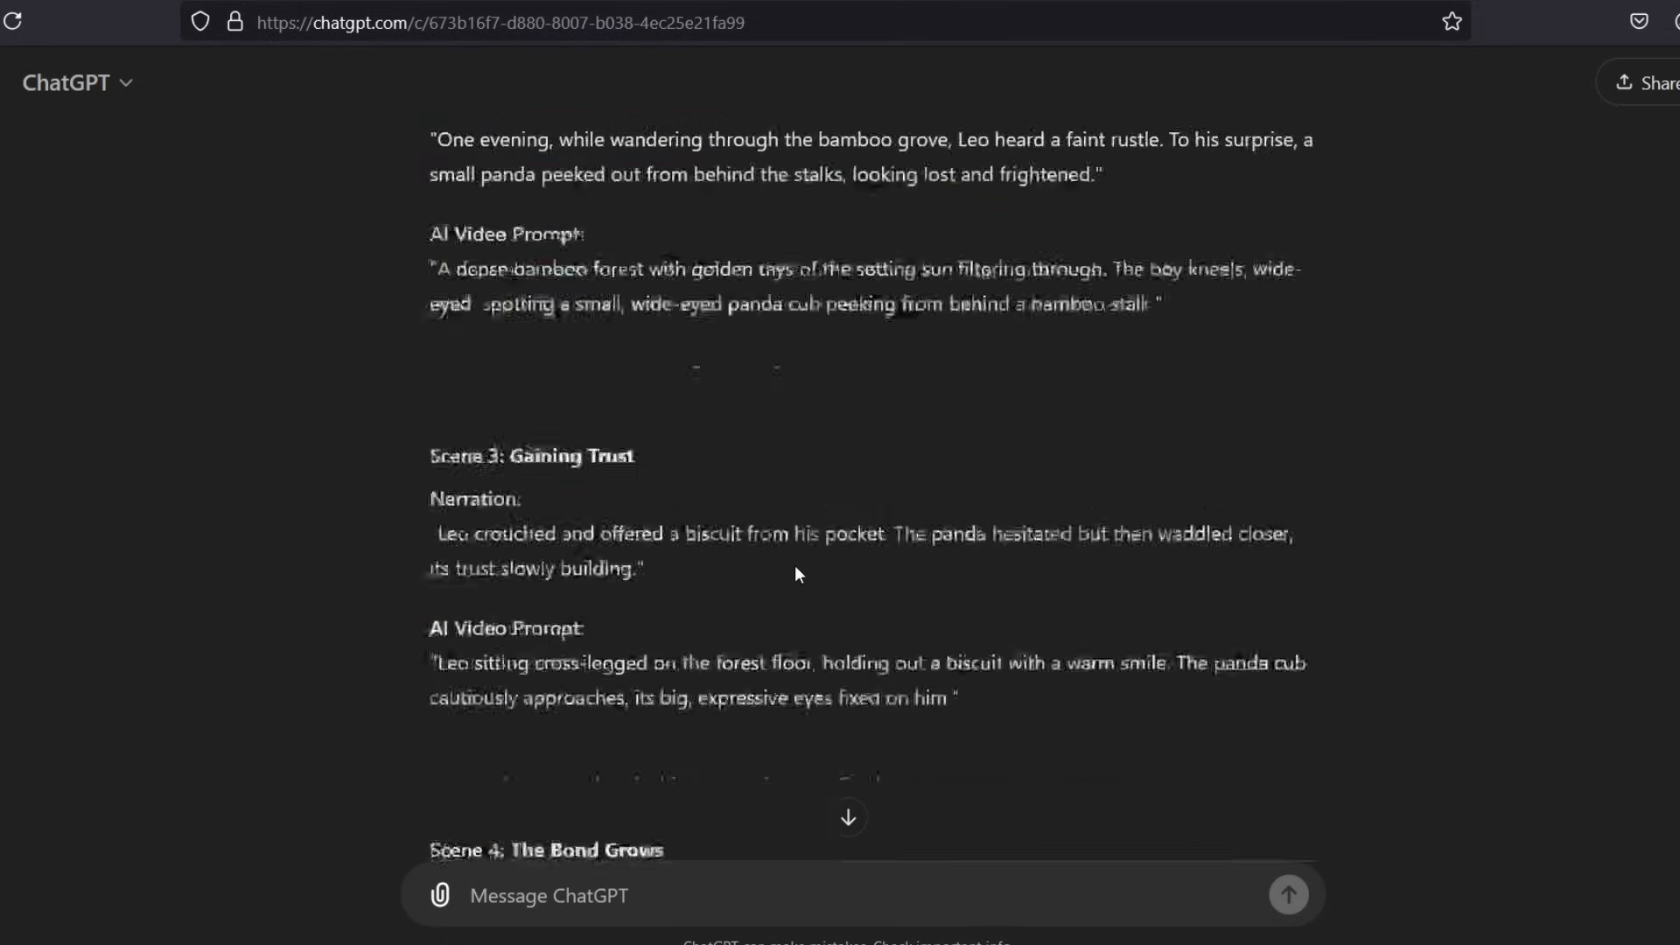
scroll(up, 3)
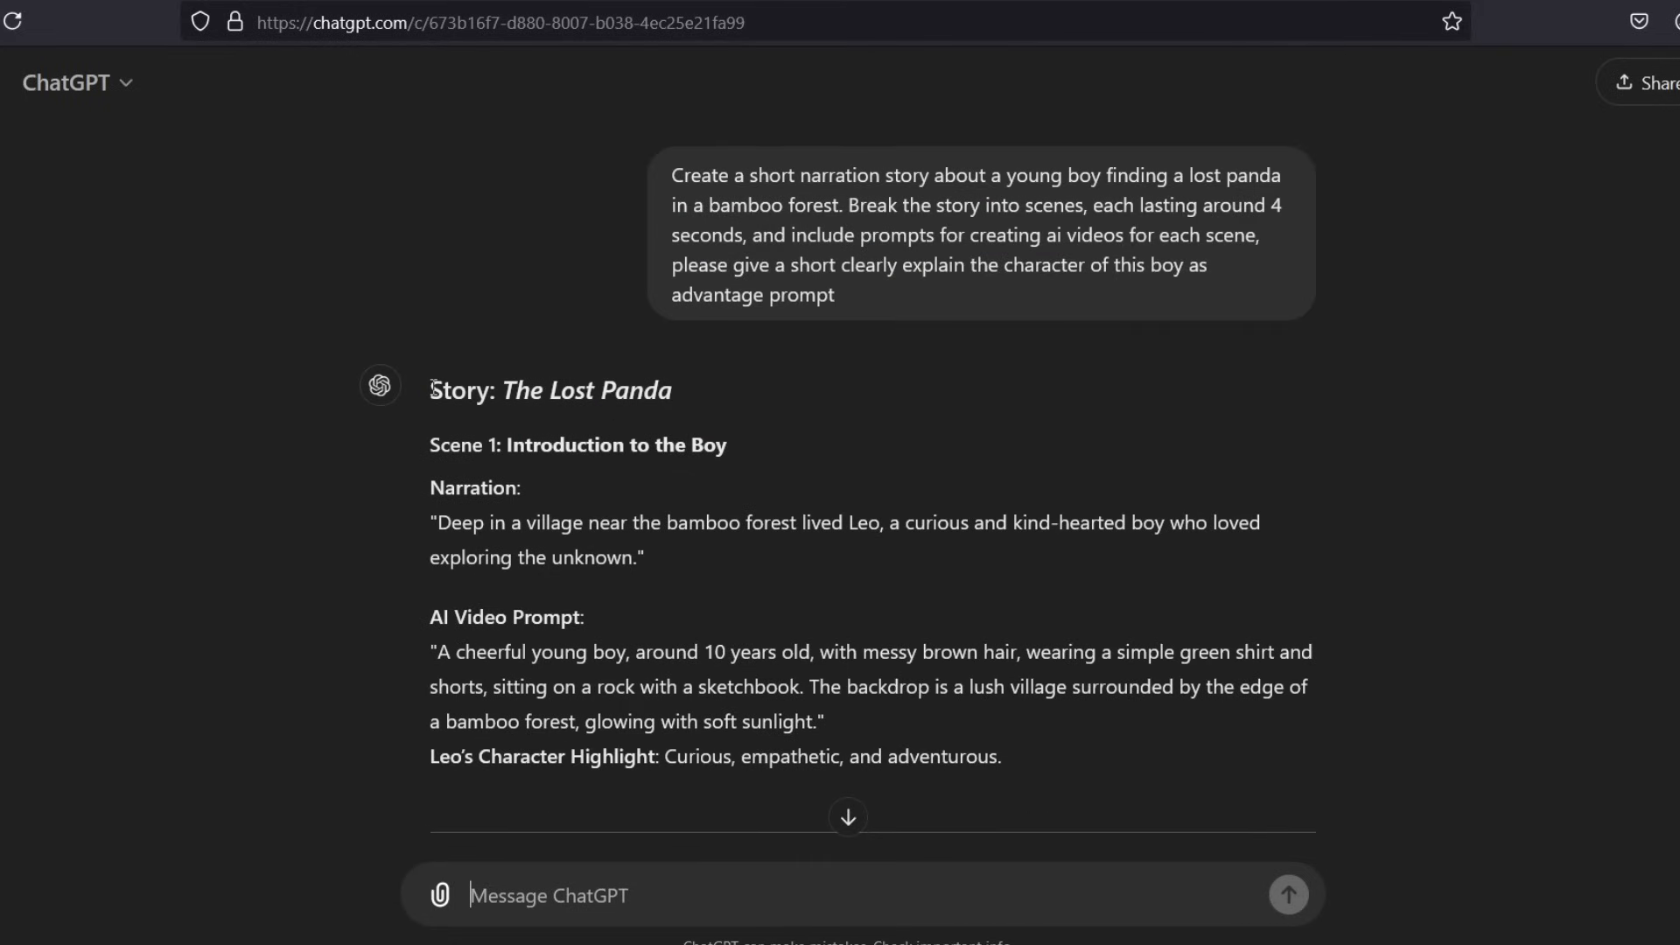
scroll(down, 3)
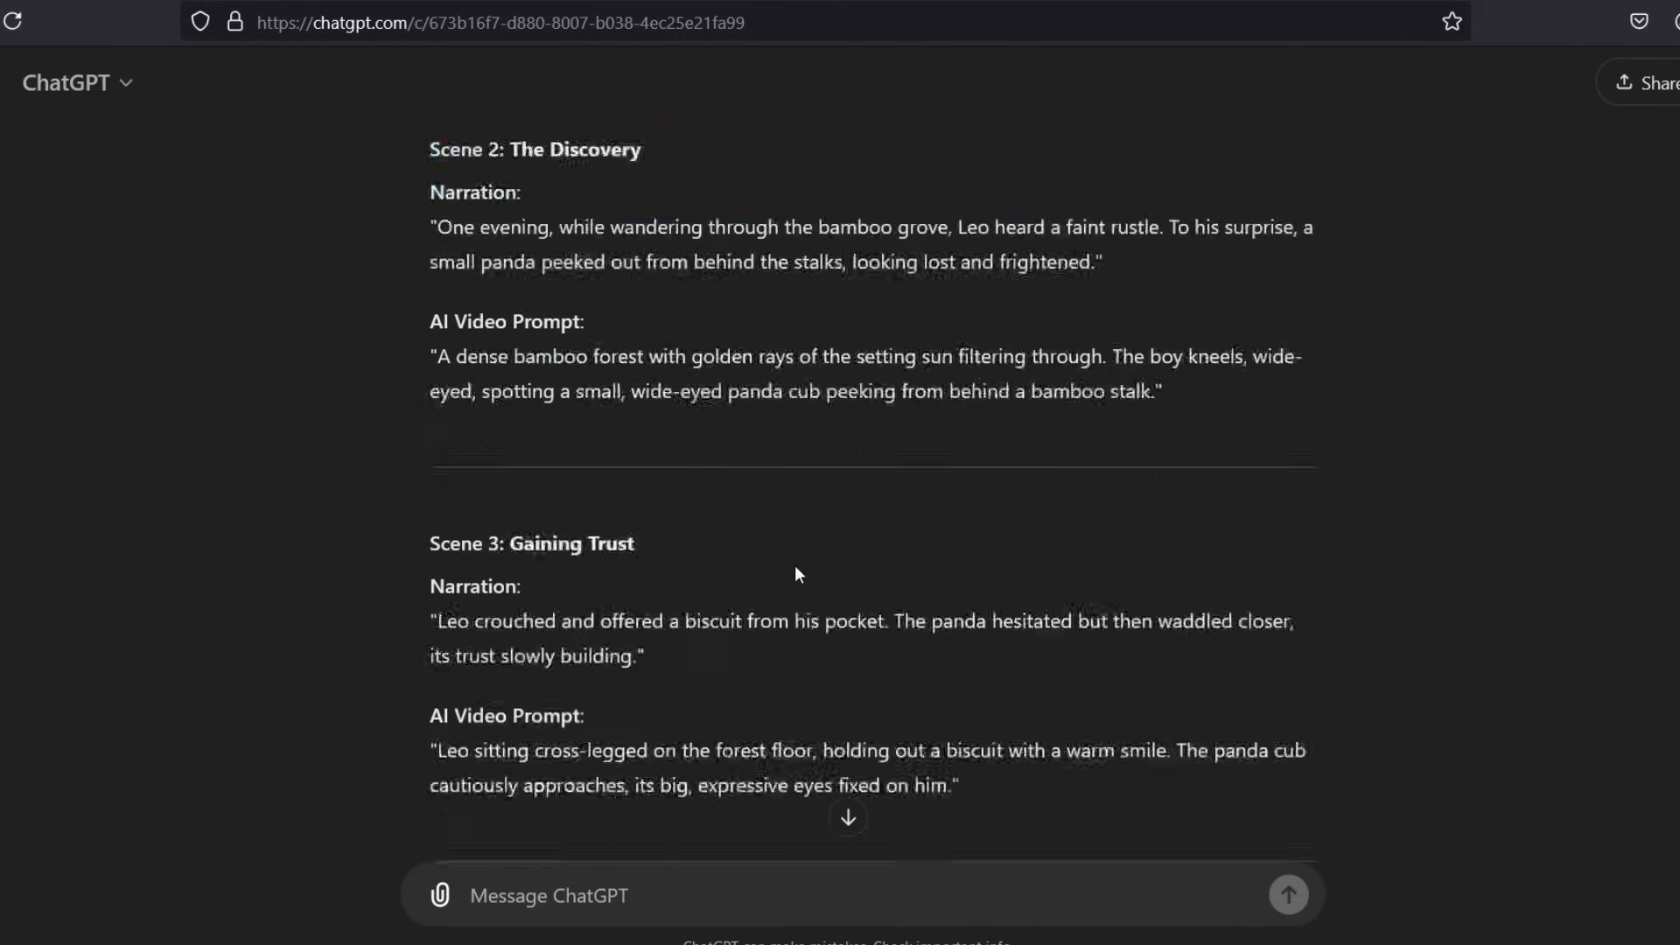
scroll(down, 3)
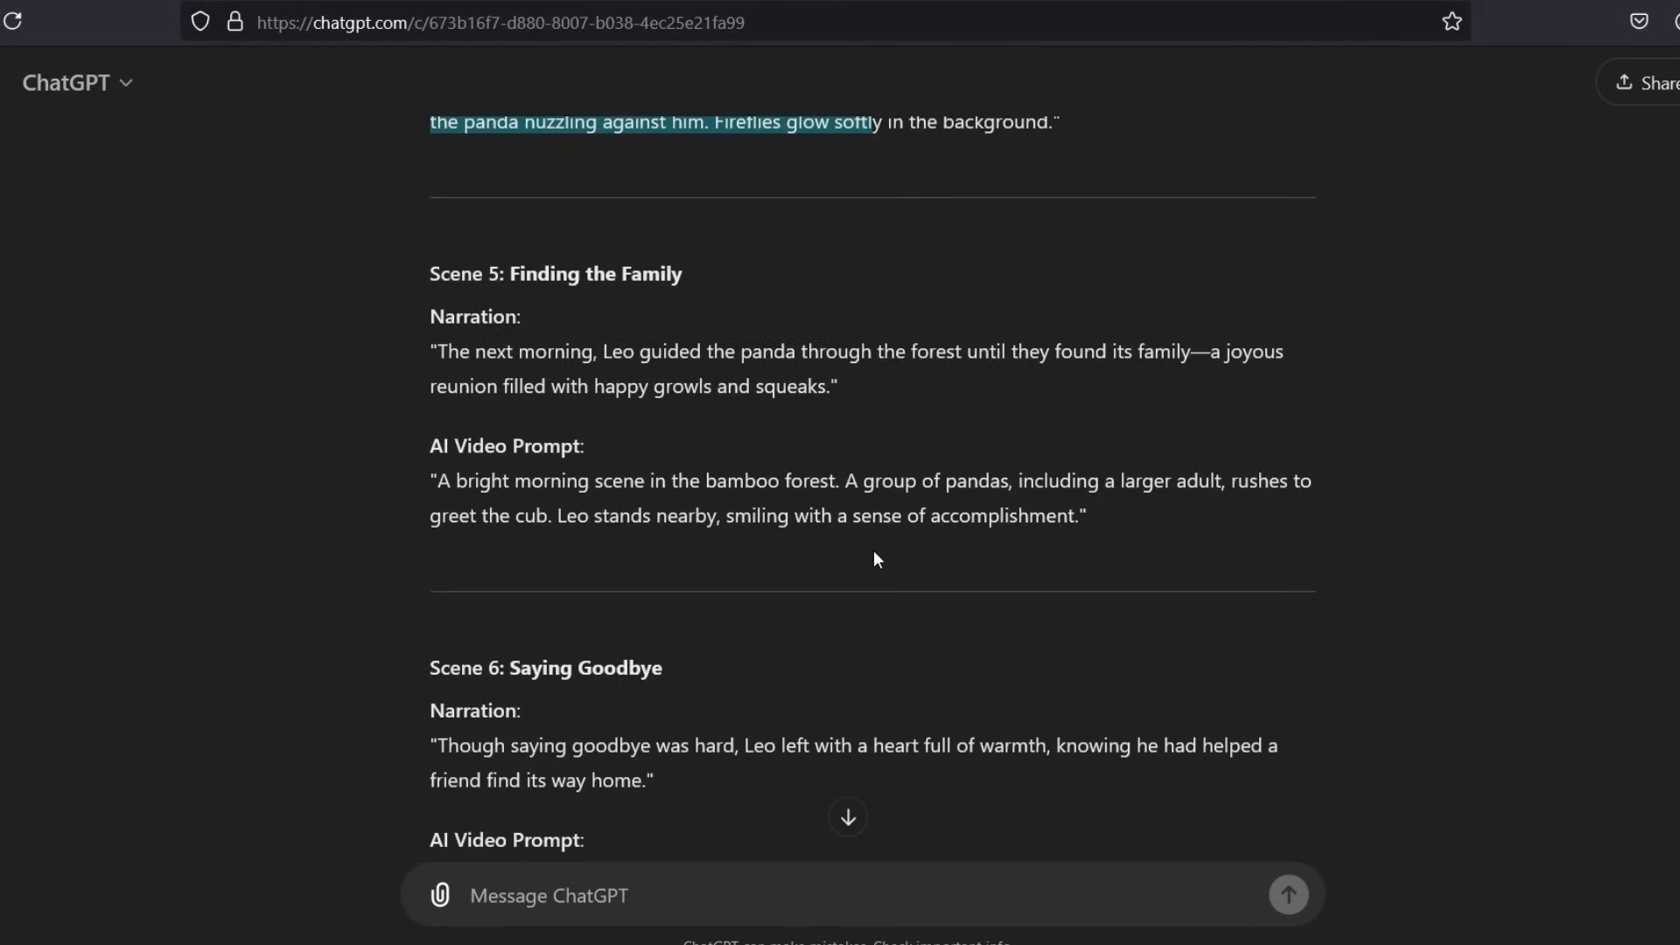
scroll(down, 3)
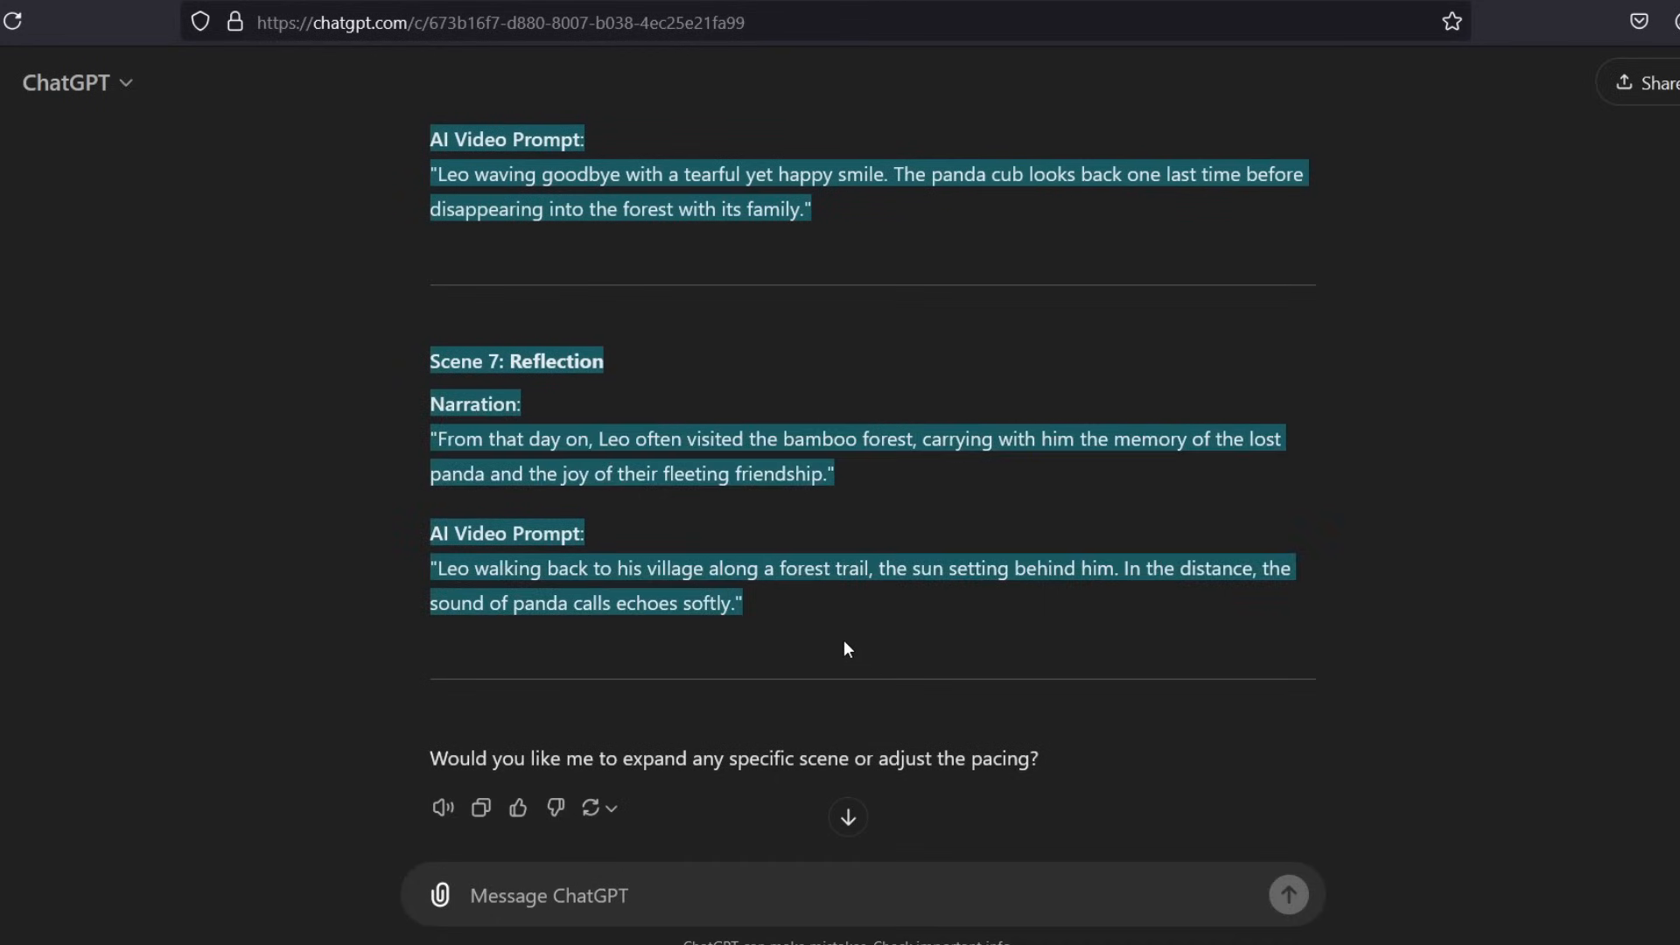
mouse_move(612, 460)
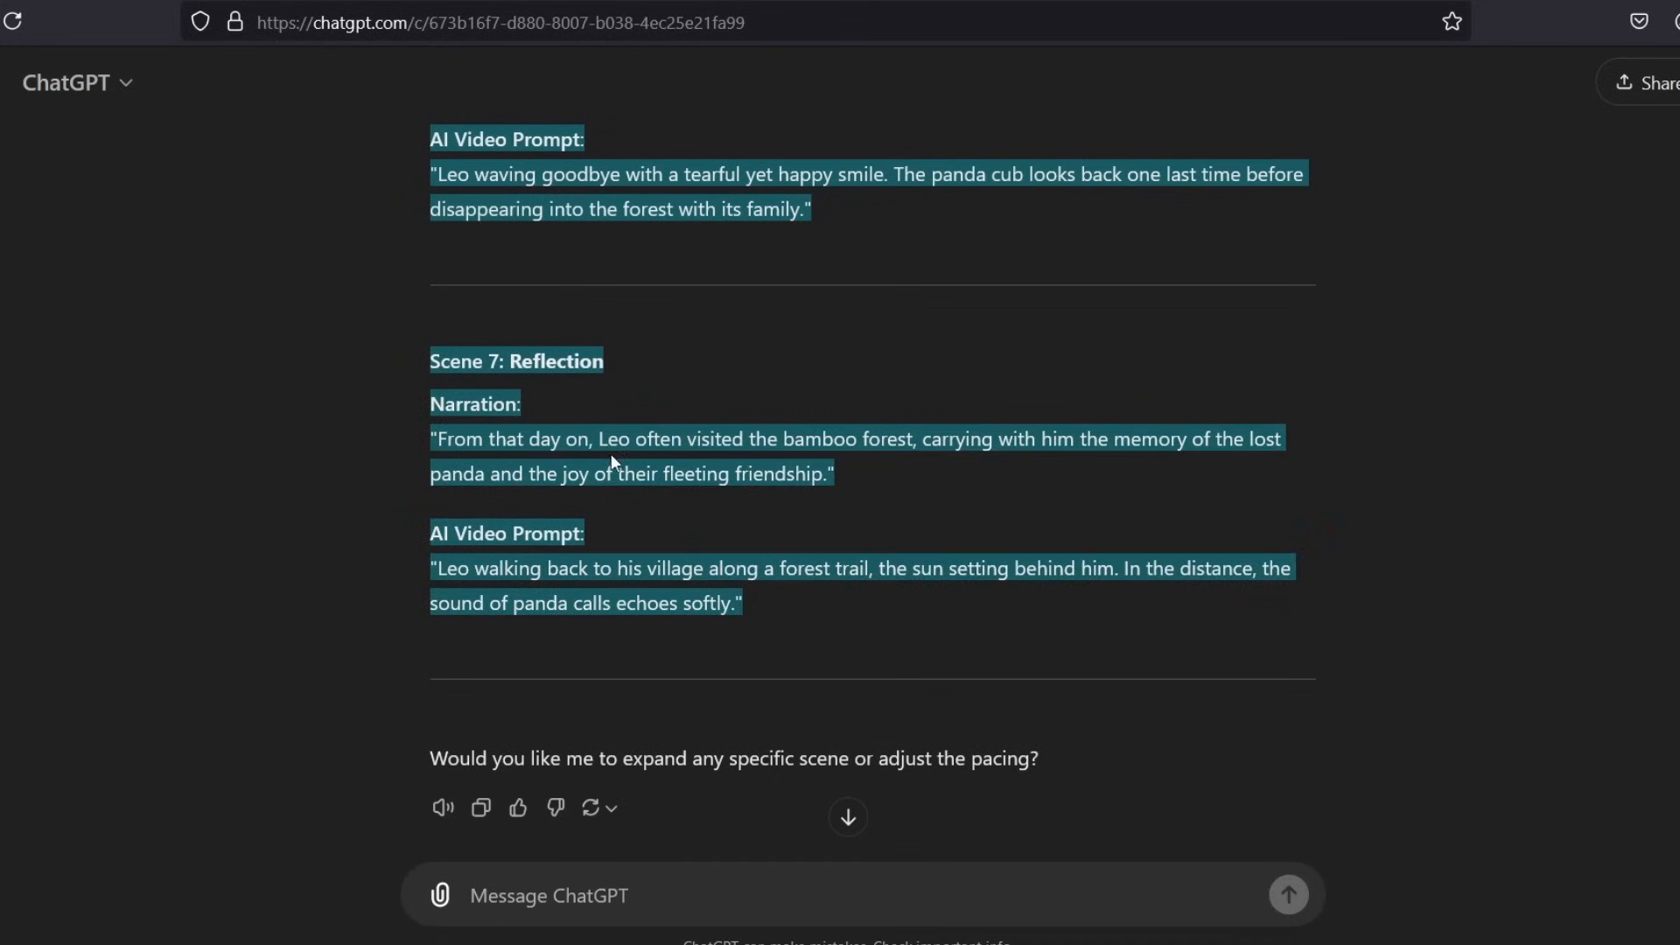
mouse_move(612, 461)
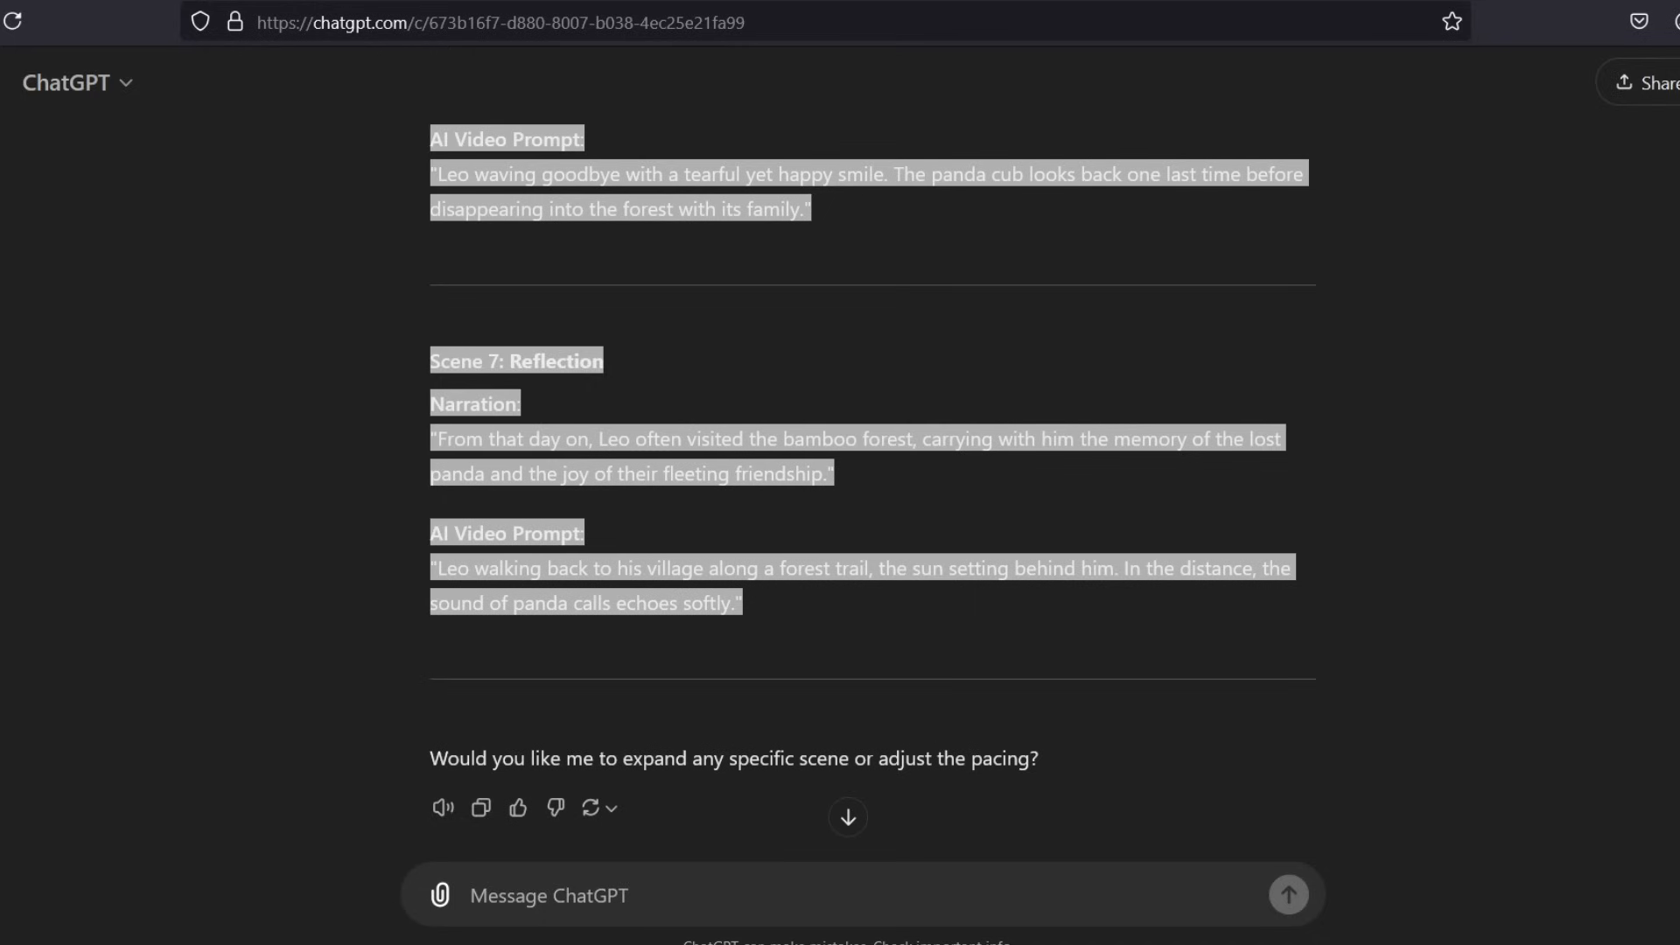
- Go to the elevenlabs.io website in a new tab
click(871, 426)
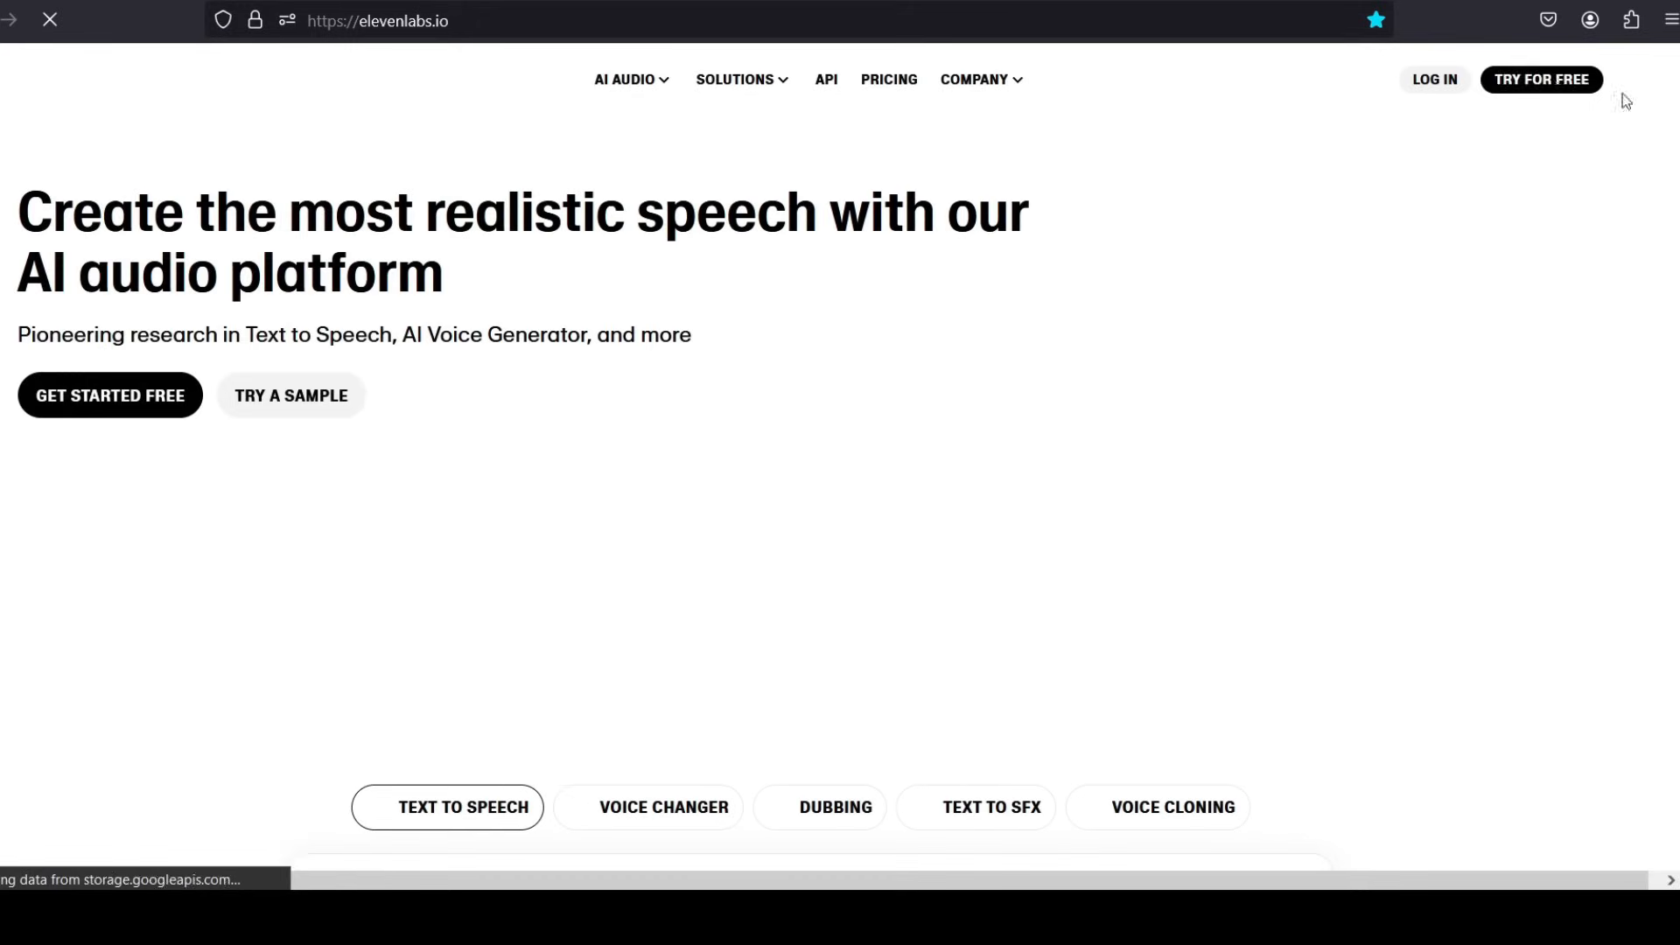
- Sign in to ElevenLabs, choose the Benny voice, and show My Account with remaining credits
click(1540, 79)
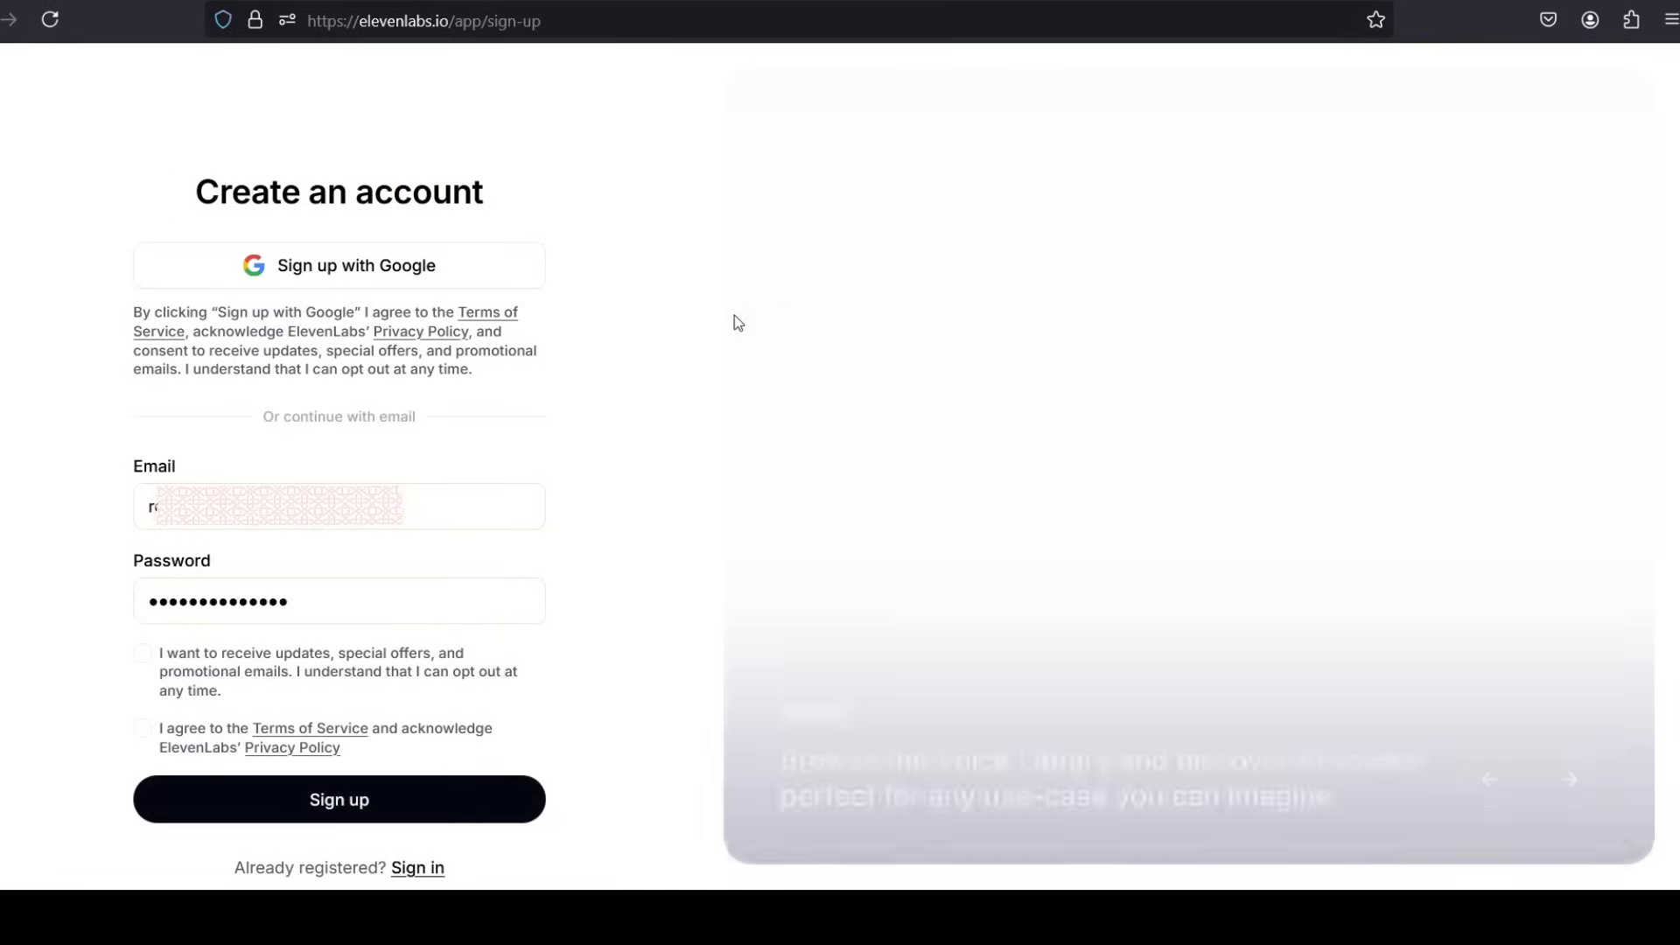
click(337, 799)
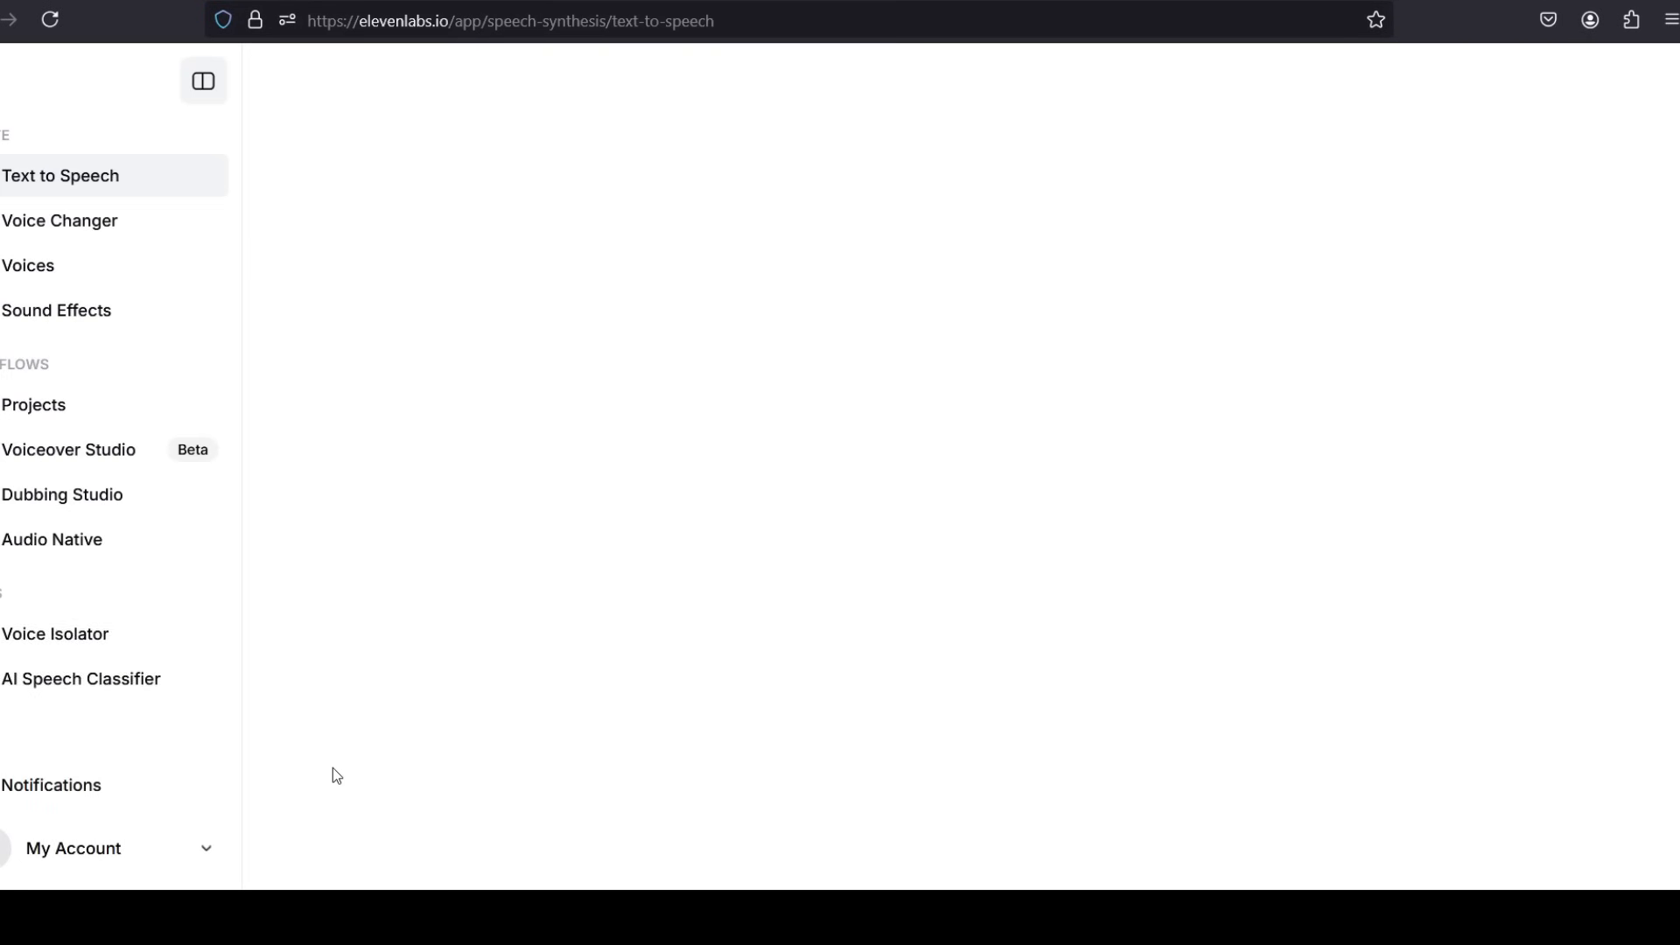
click(633, 571)
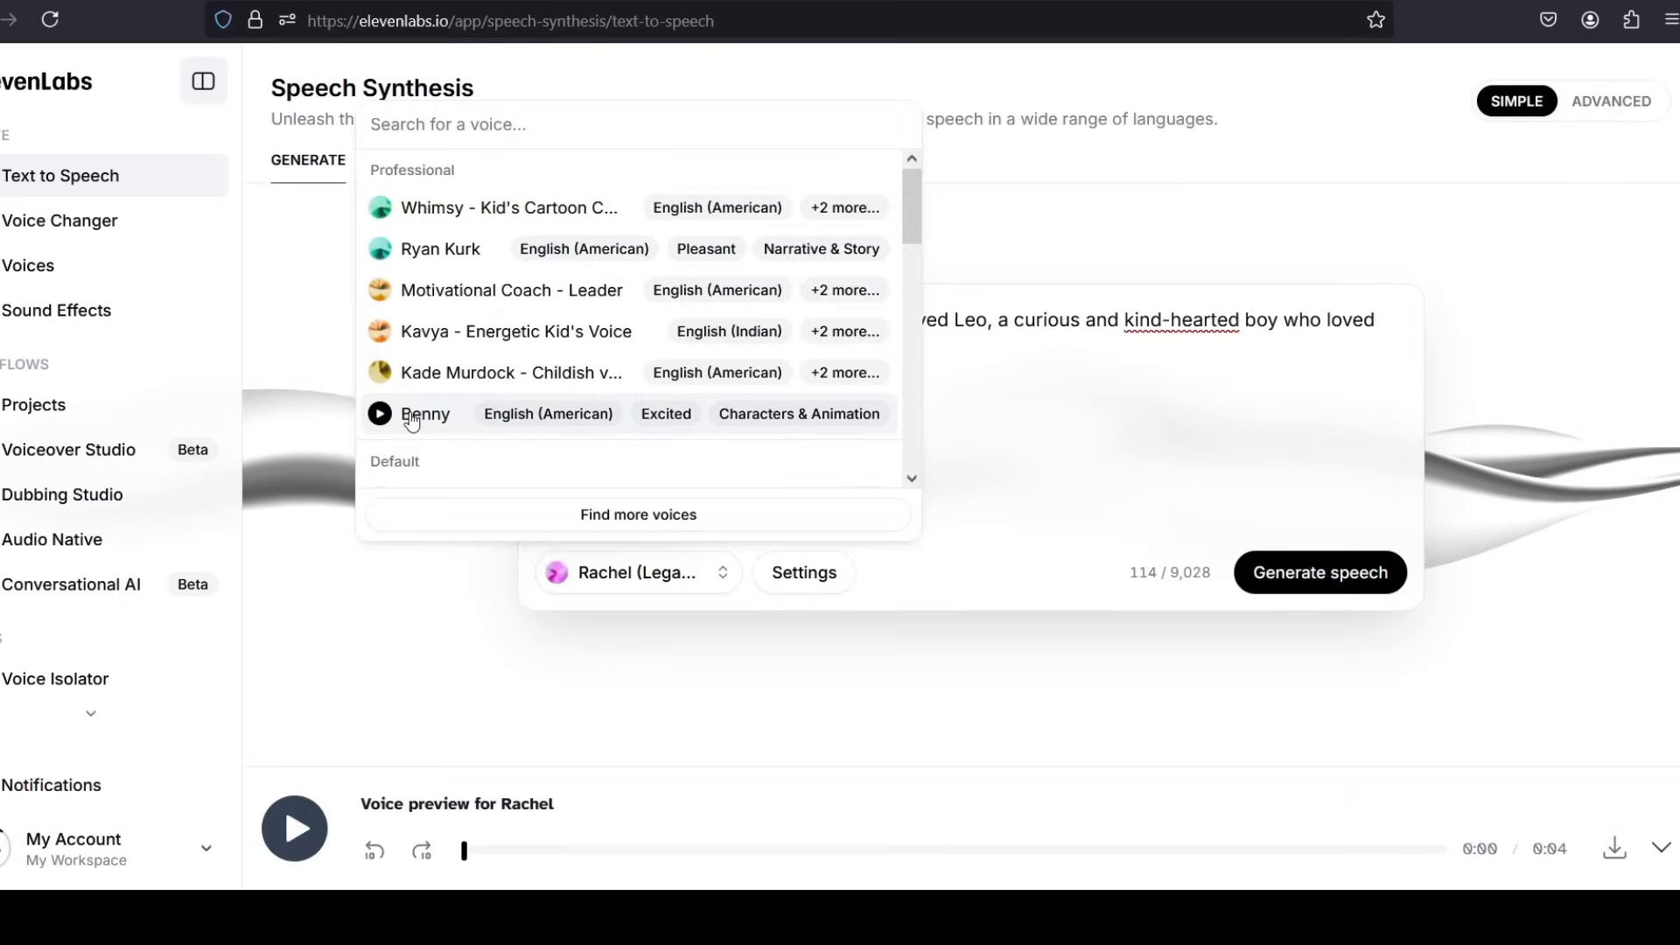
click(426, 413)
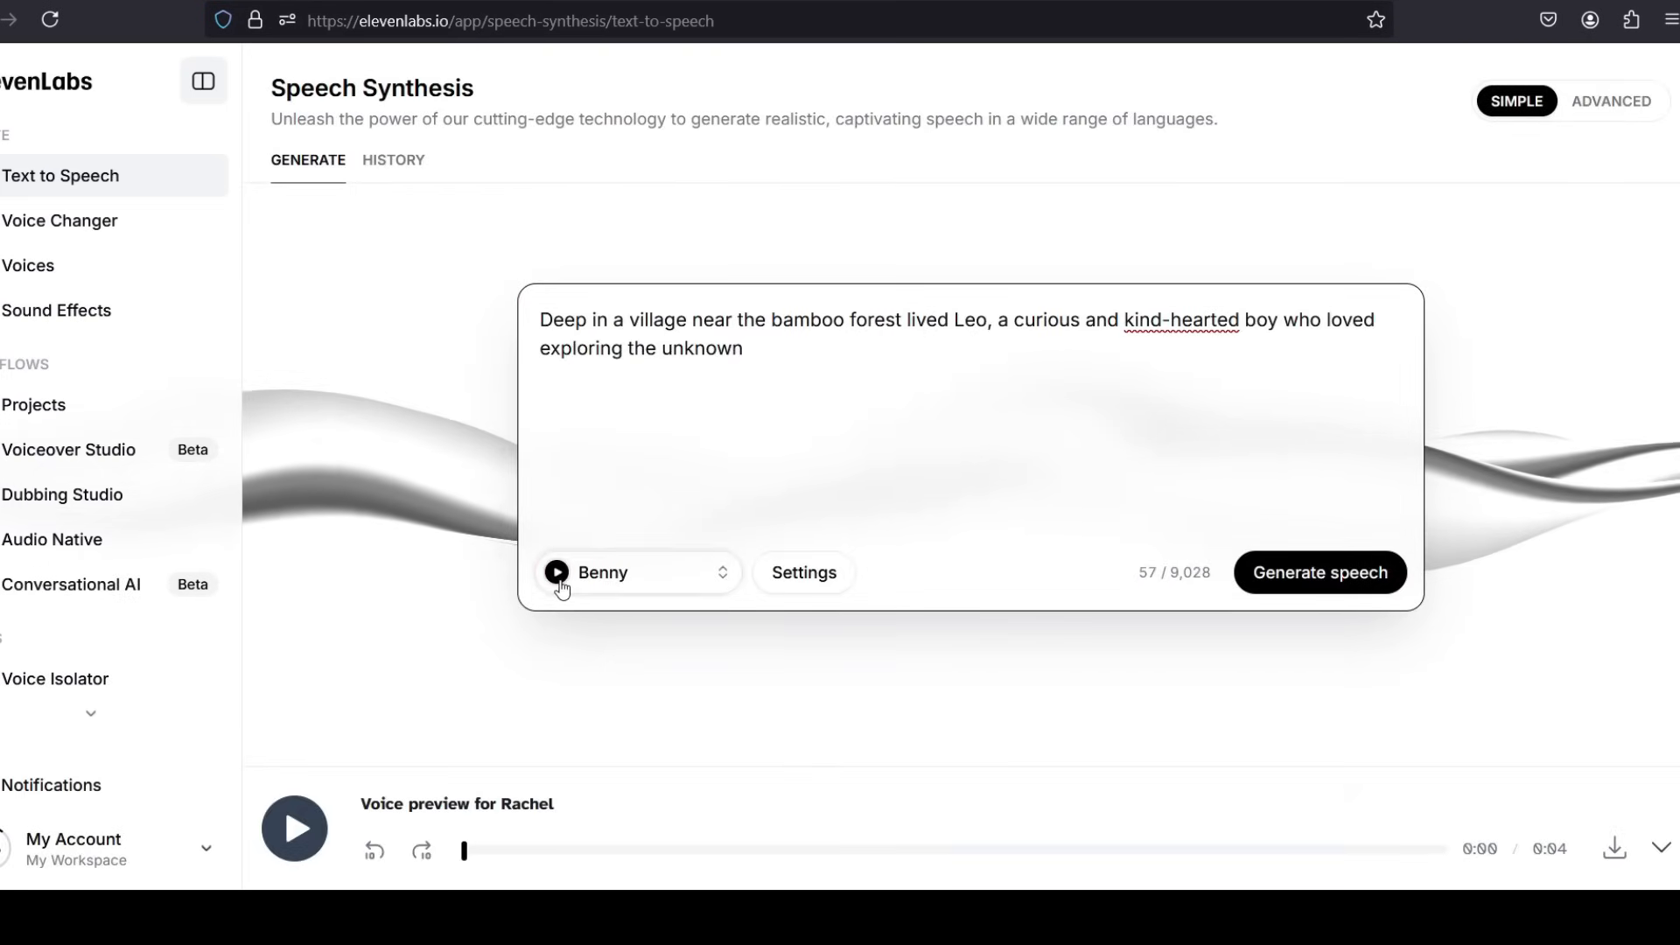
click(96, 846)
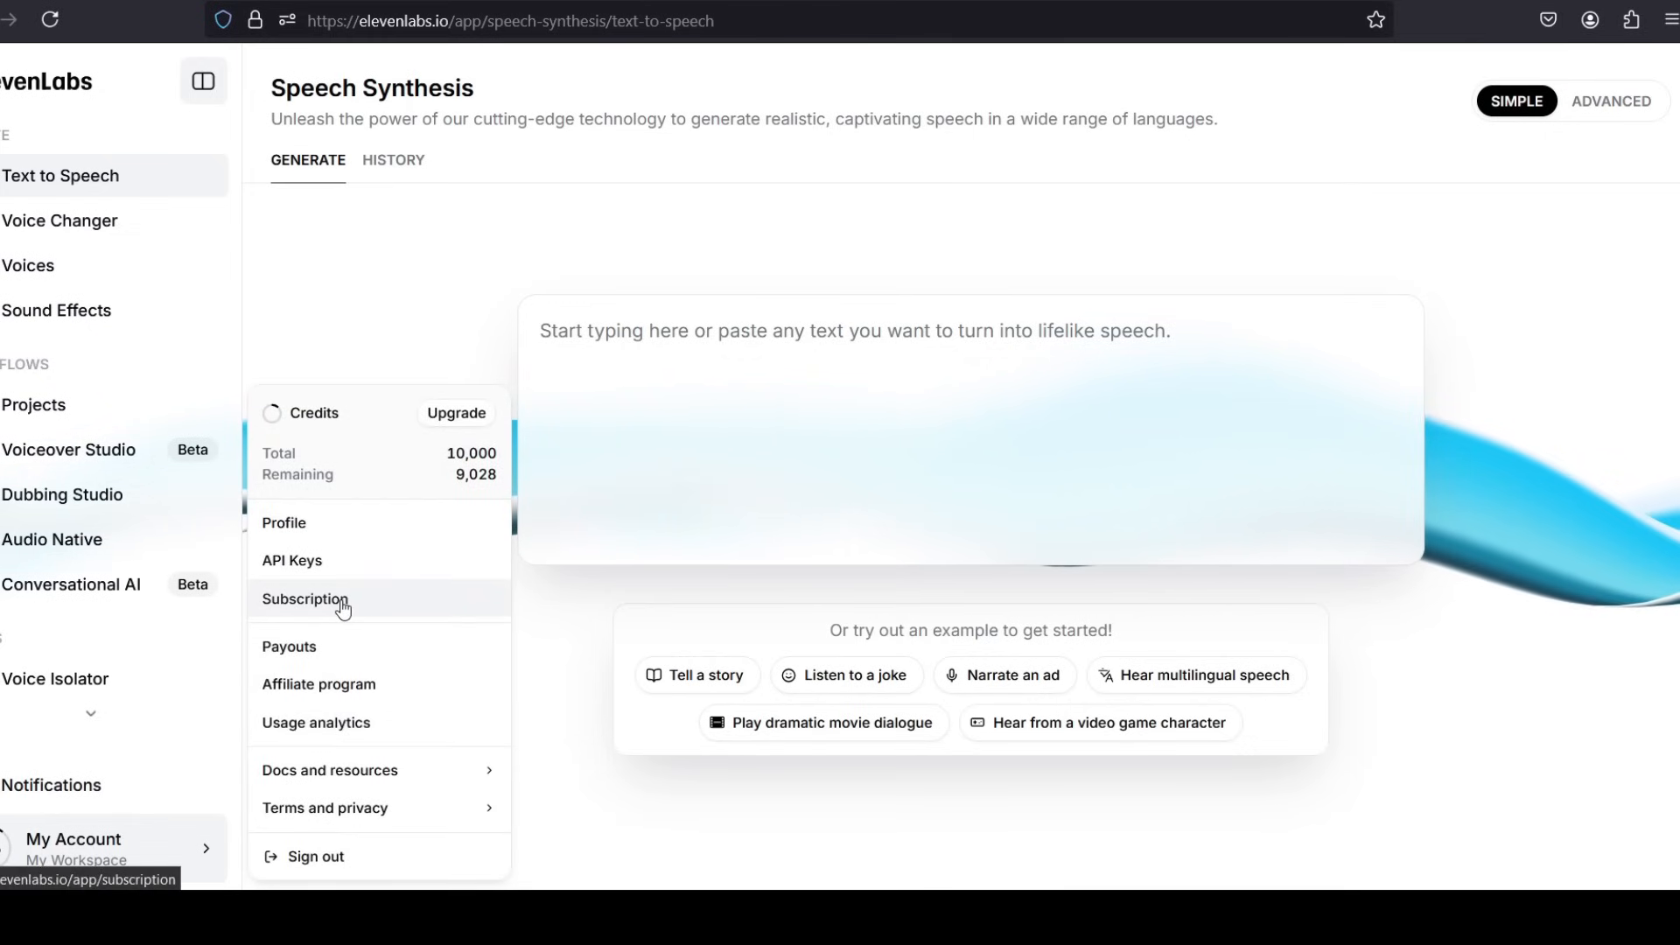
- Review the Subscription page's credit usage and the Free, Starter, Creator and Pro plans
click(305, 598)
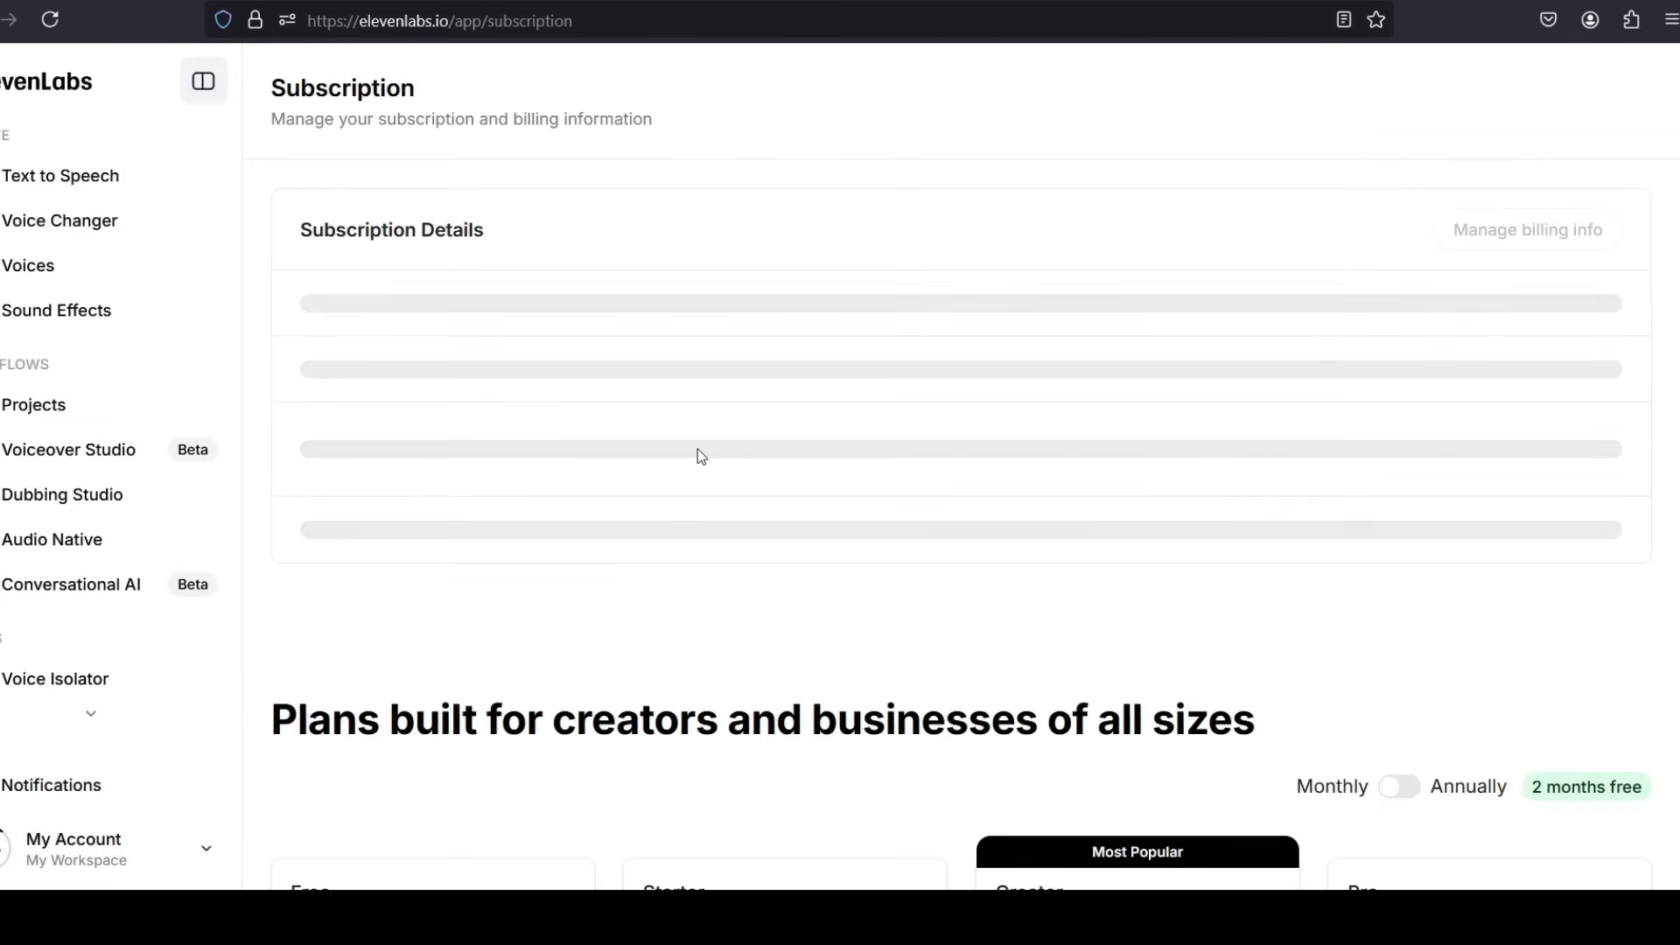
scroll(down, 3)
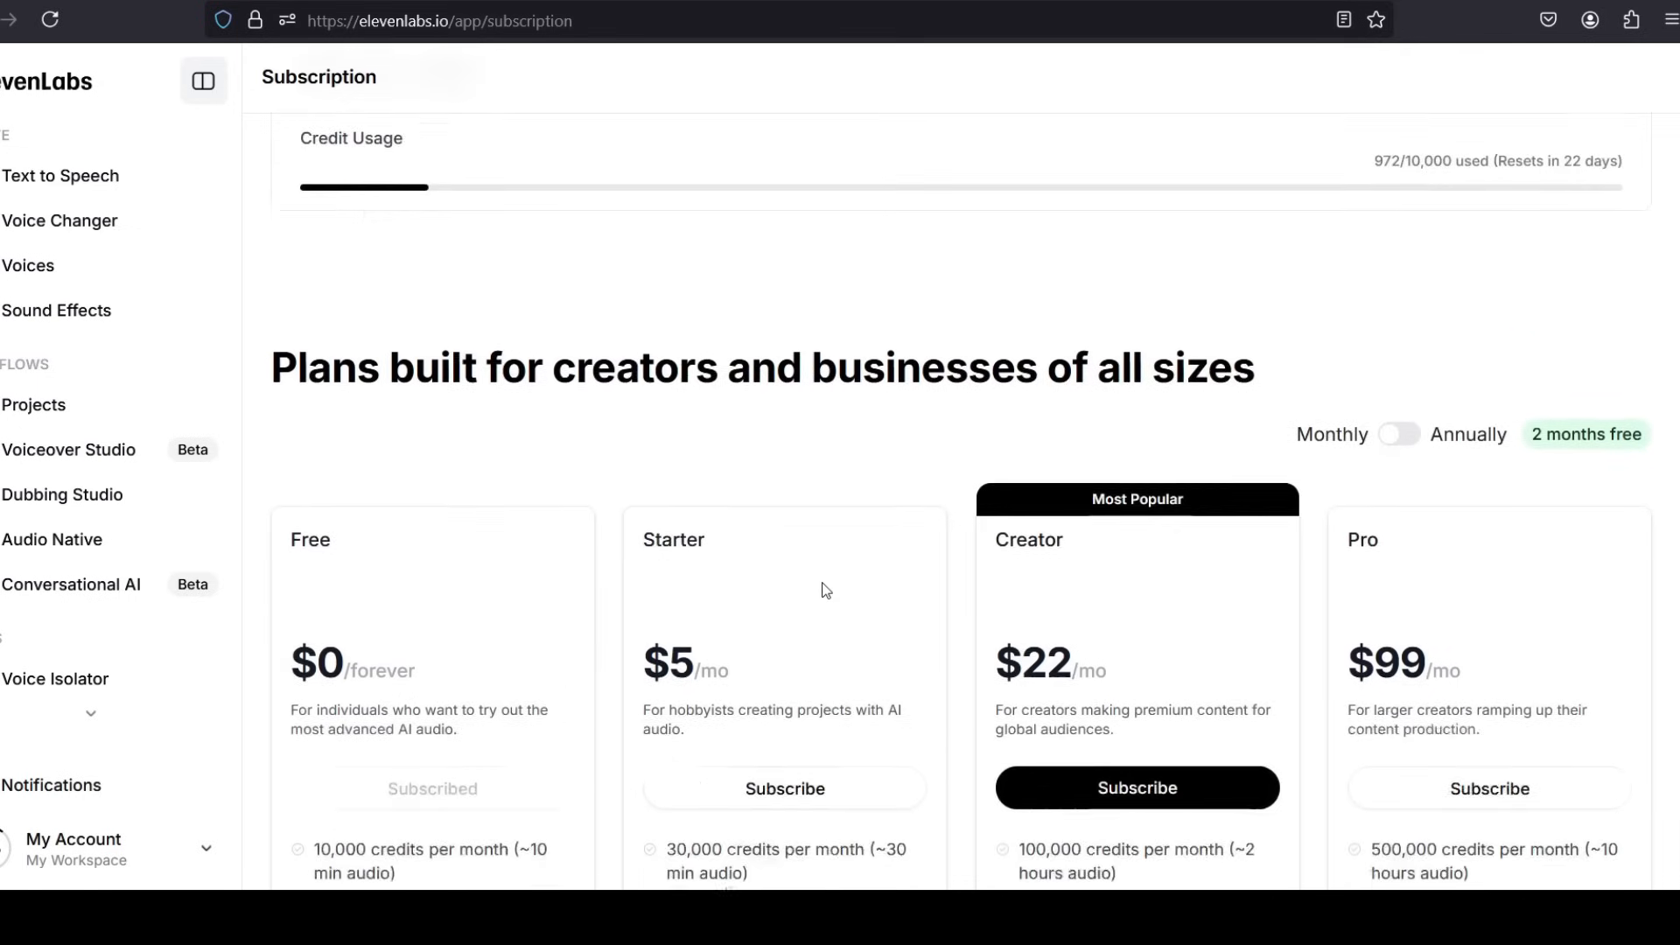
scroll(down, 3)
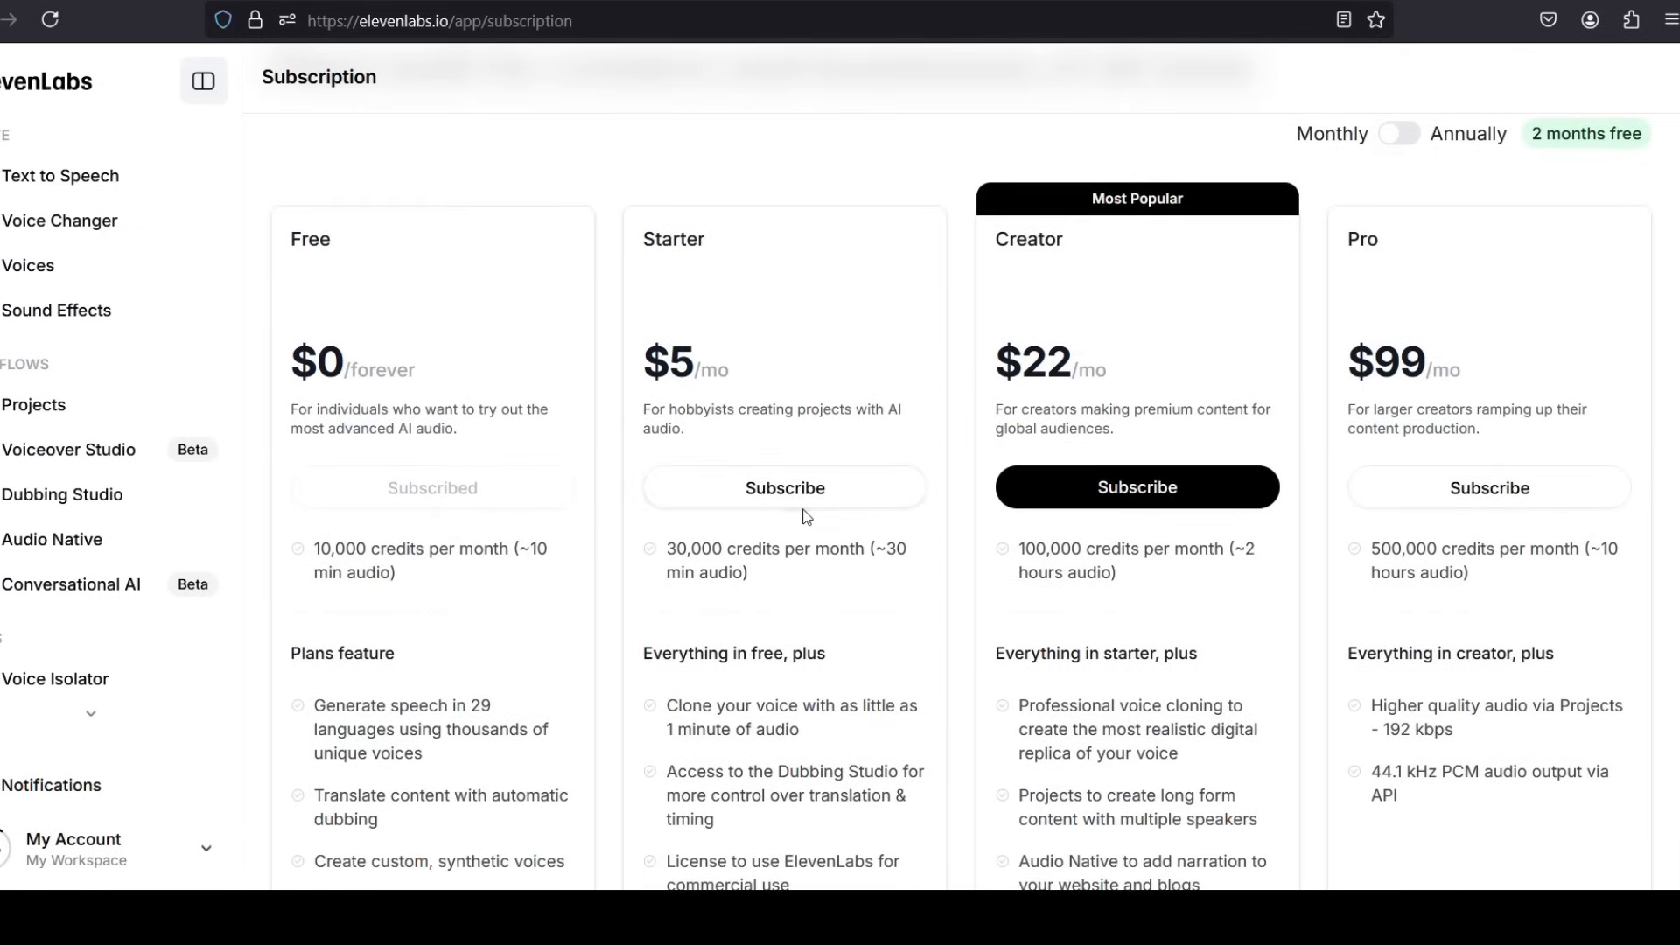
scroll(down, 3)
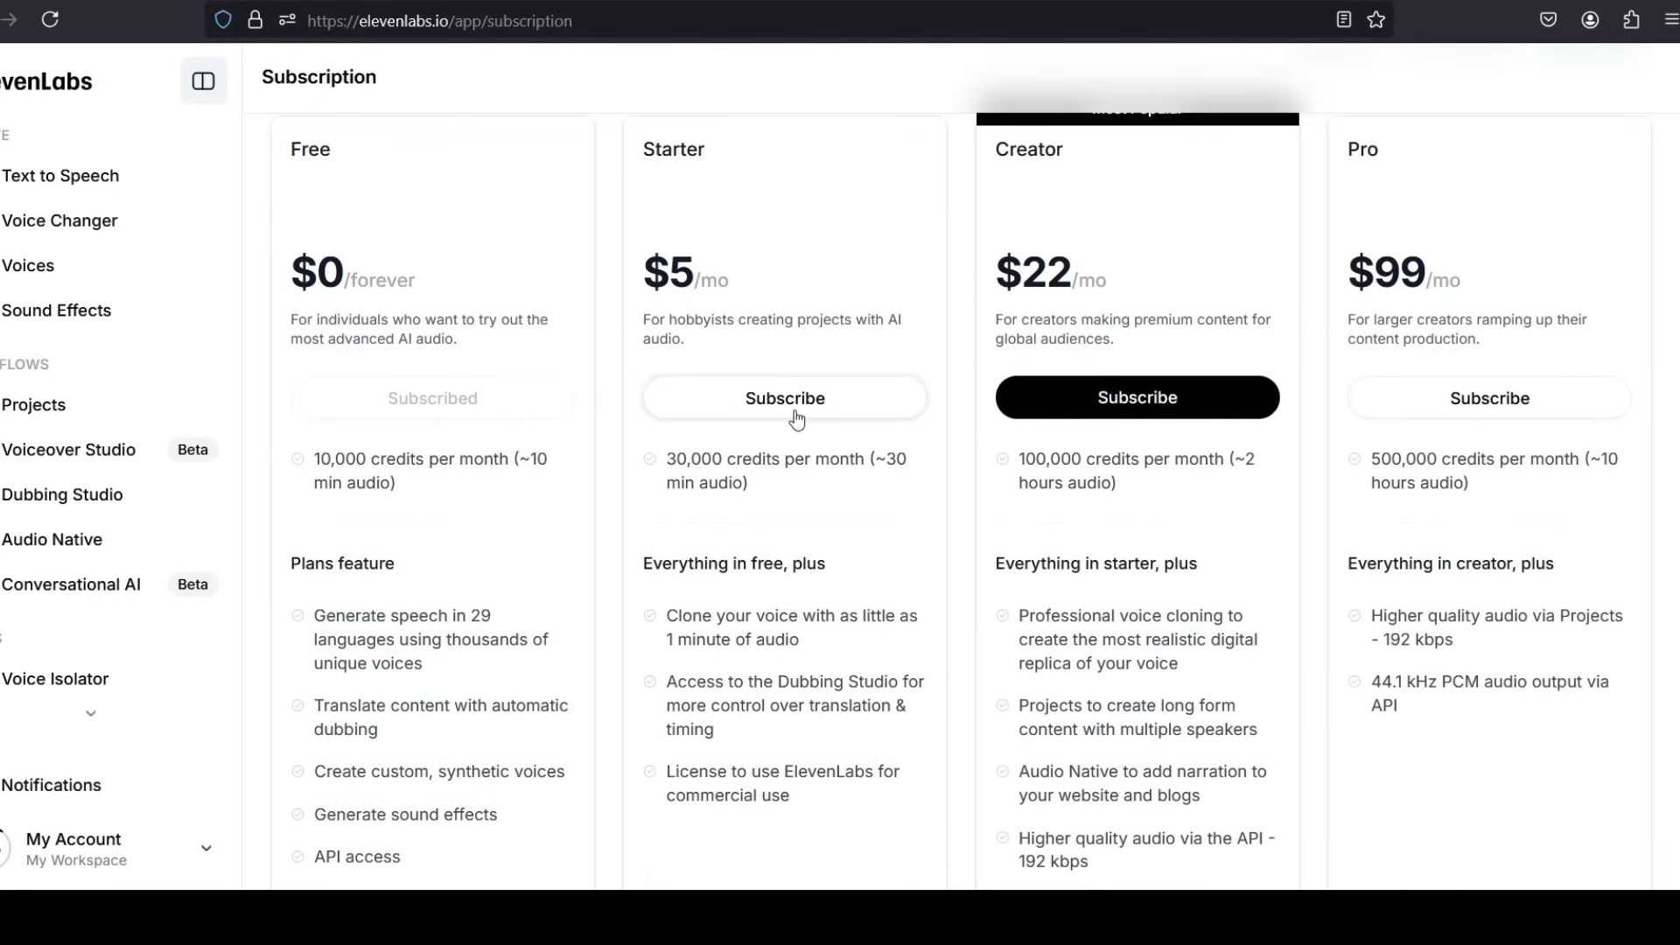
- Voice the opening line about Leo with the Bill voice and download the audio
click(59, 175)
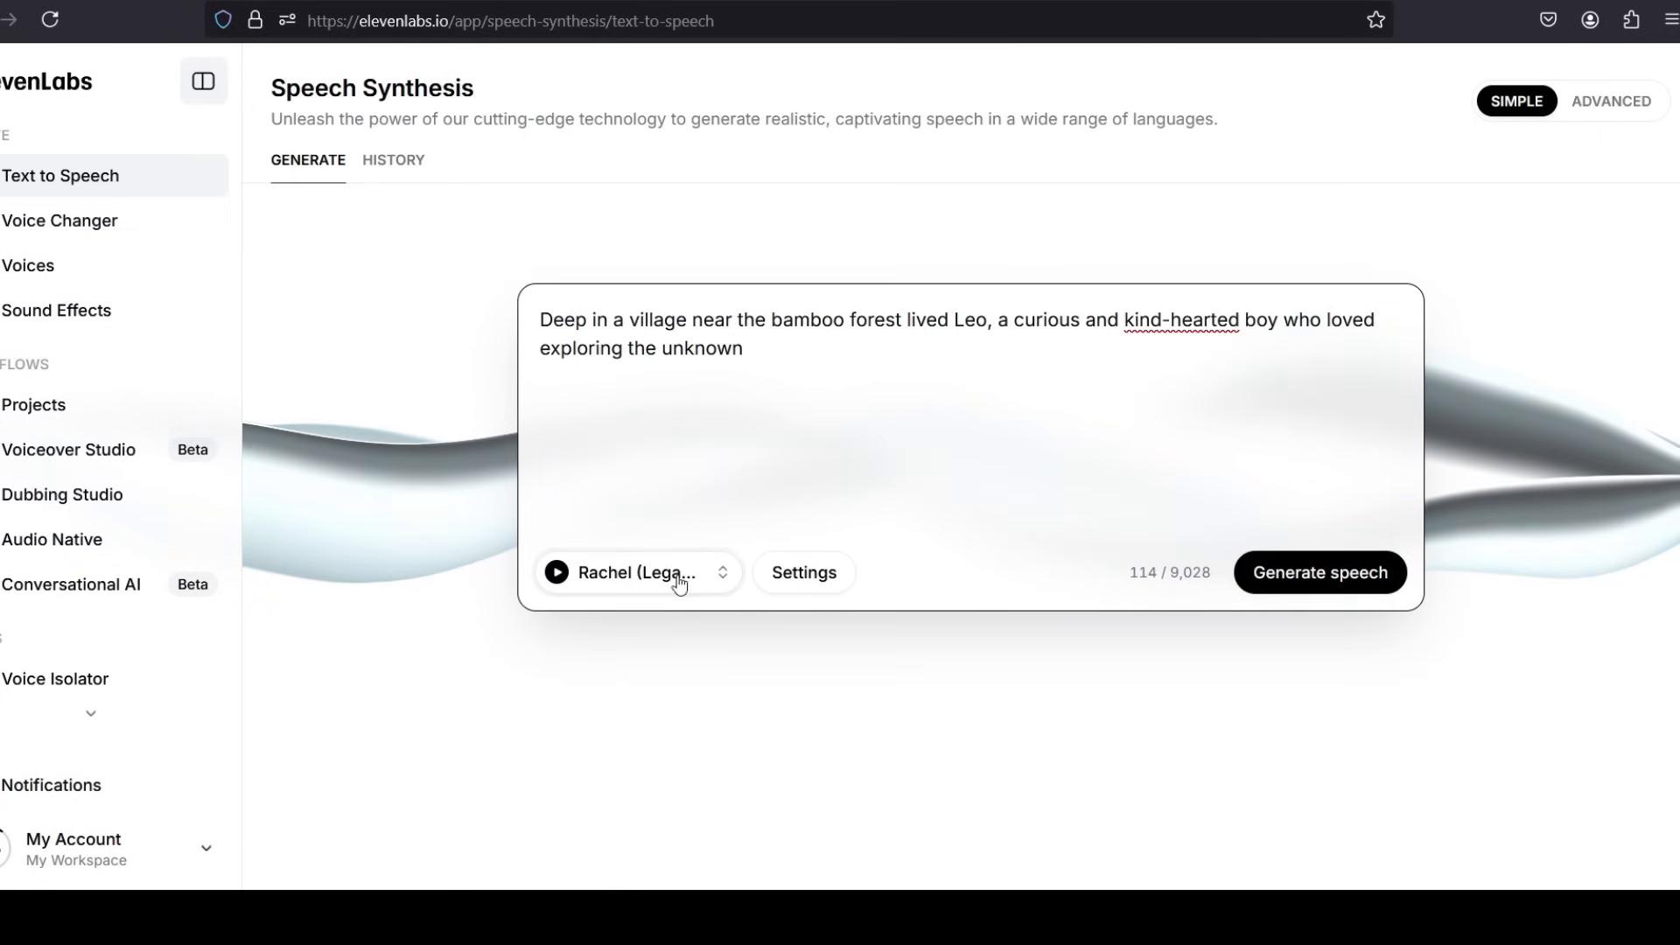
click(637, 571)
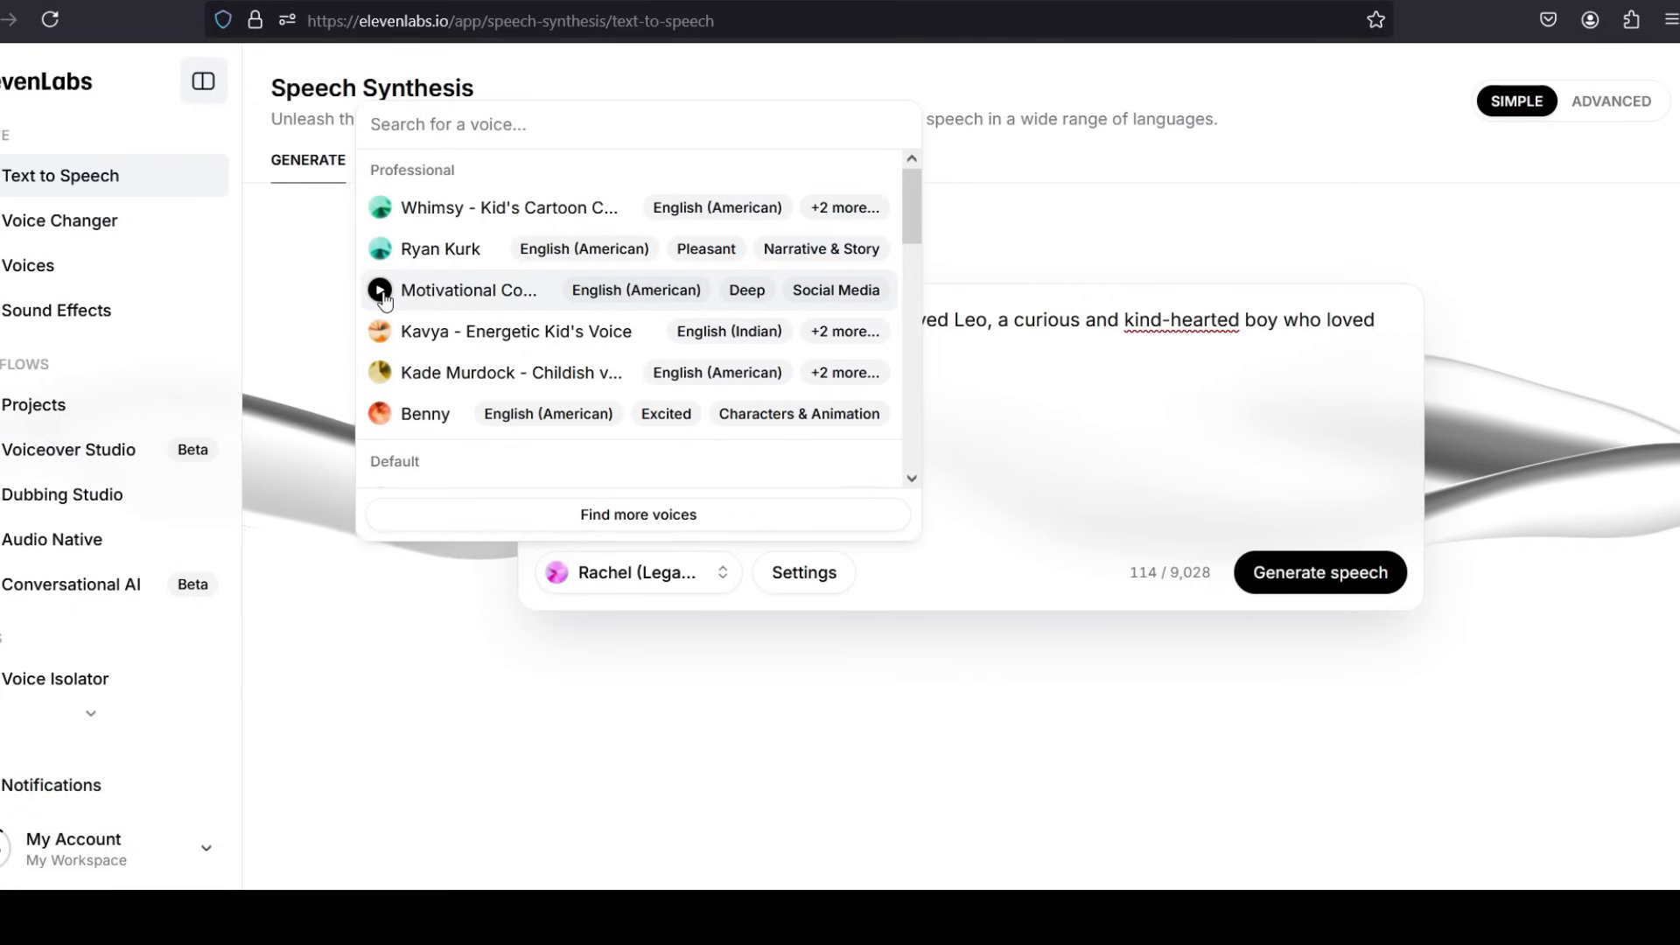
click(379, 291)
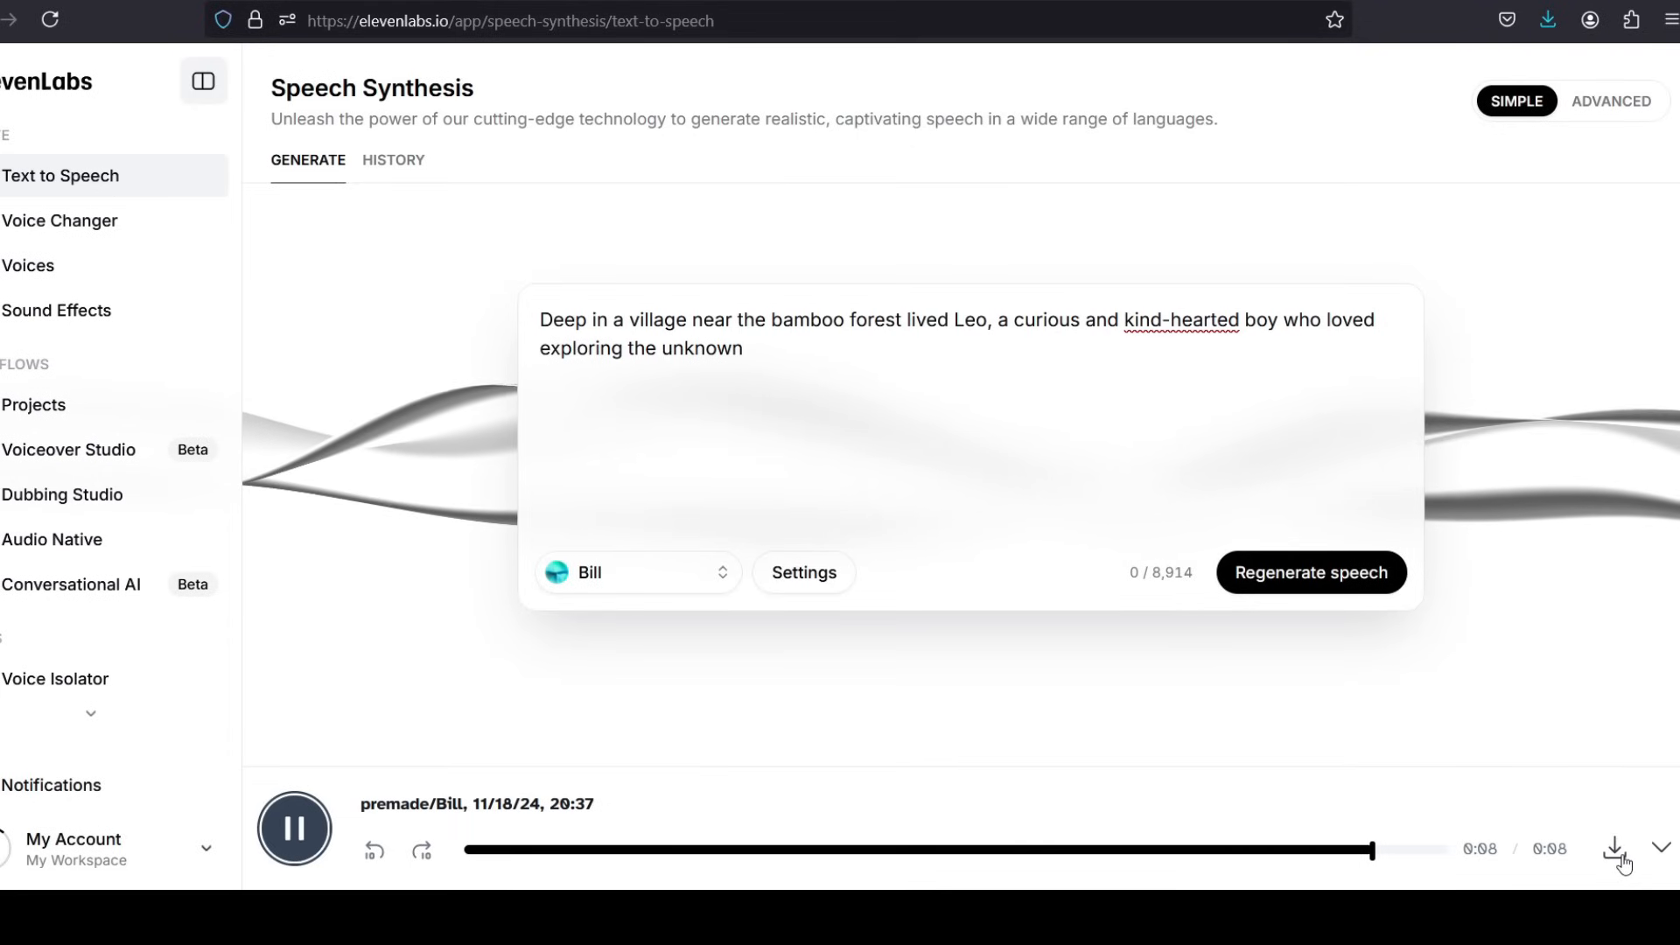
click(294, 828)
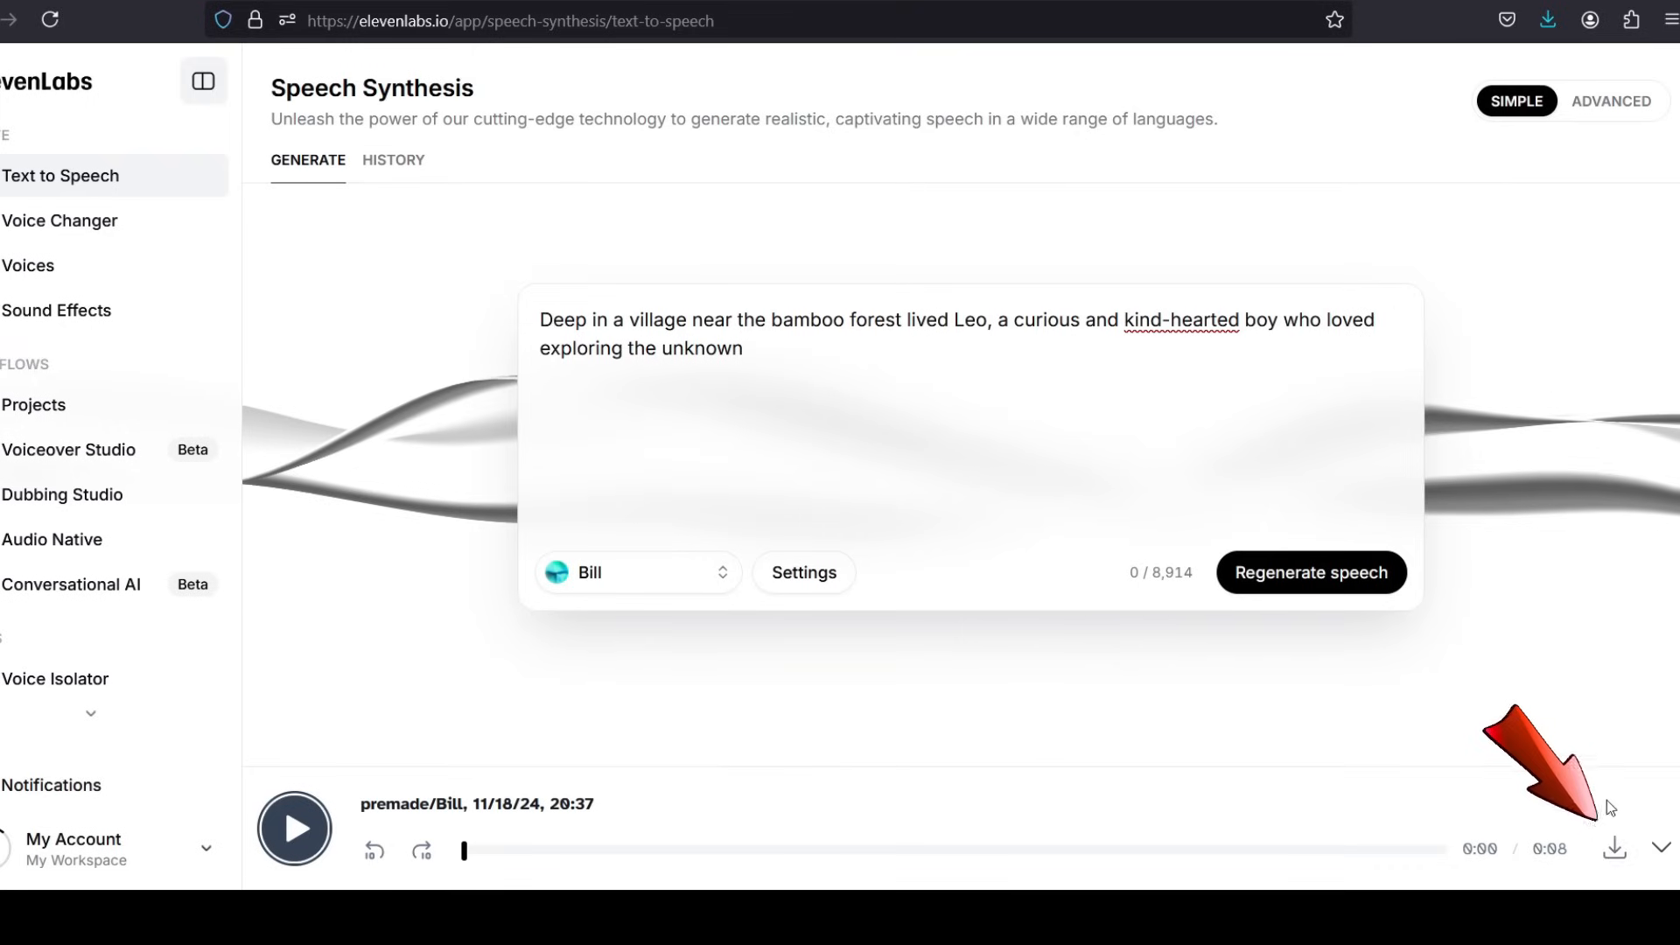
mouse_move(1613, 846)
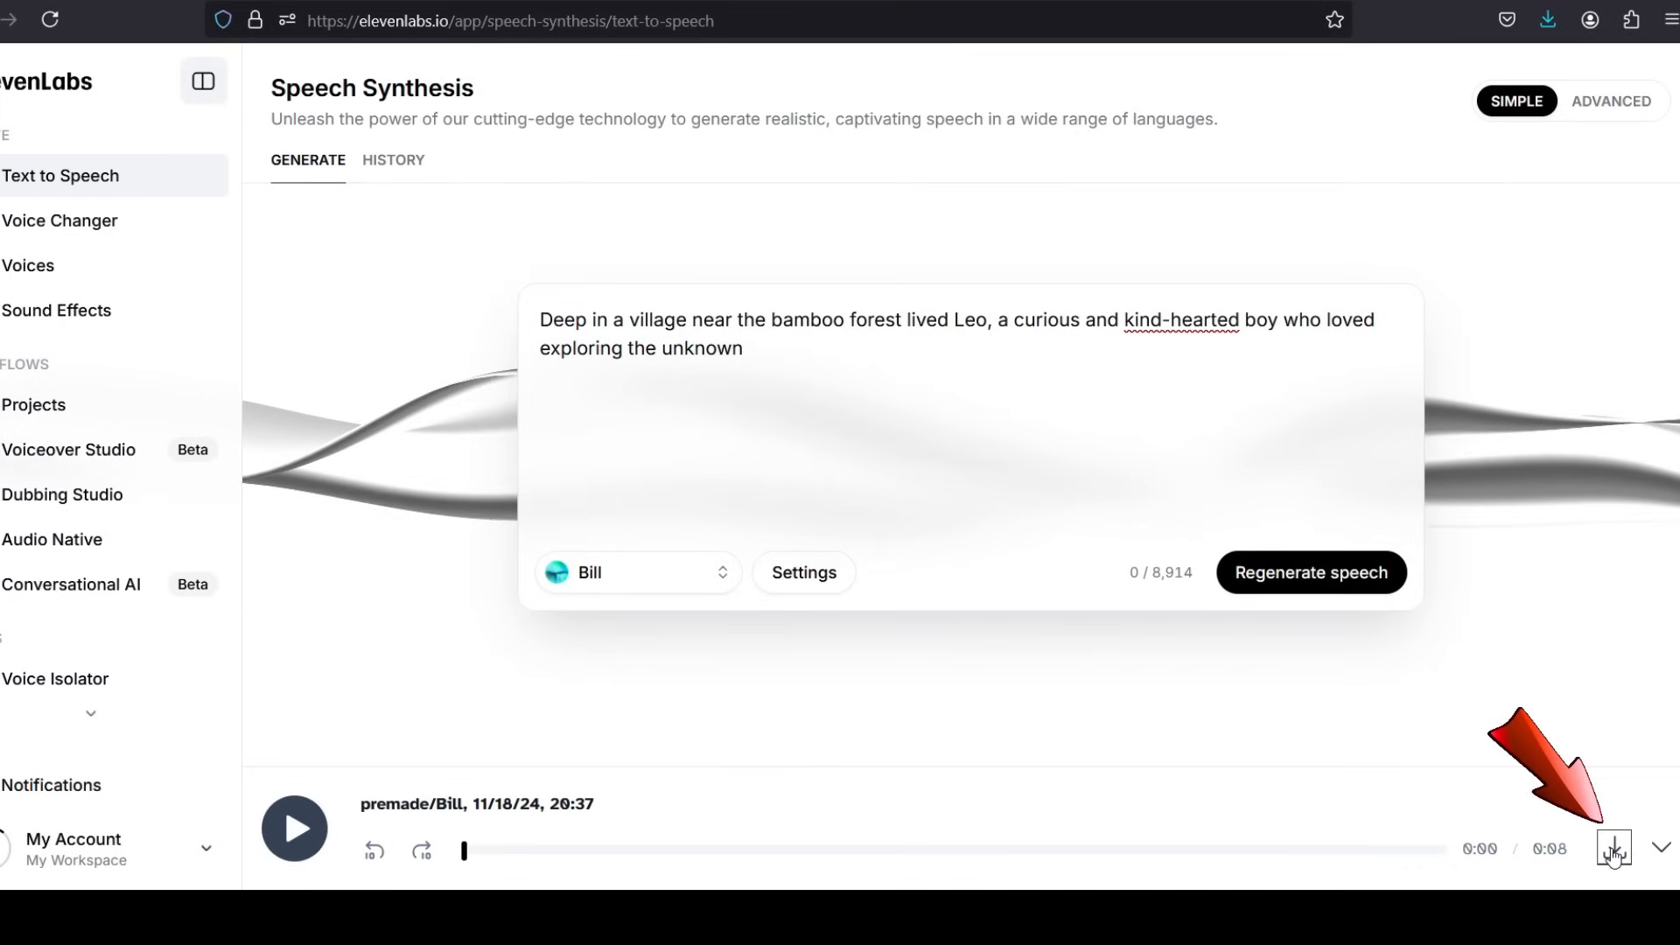
click(1613, 847)
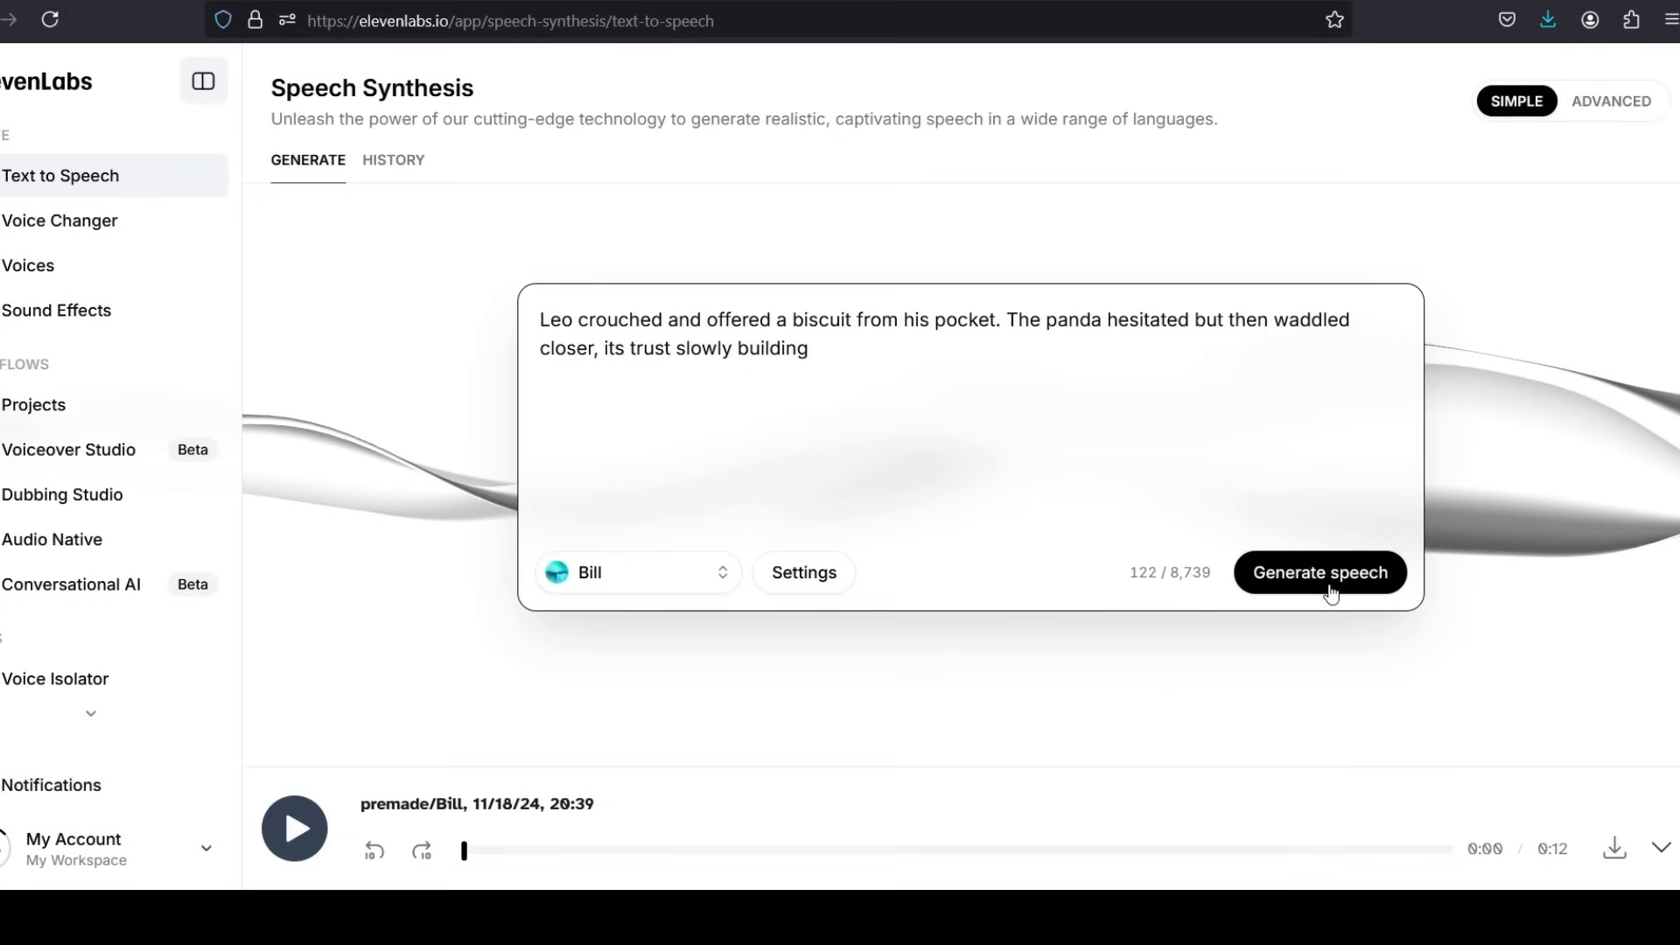
- Generate speech for the biscuit line and download the narration clip
click(1319, 572)
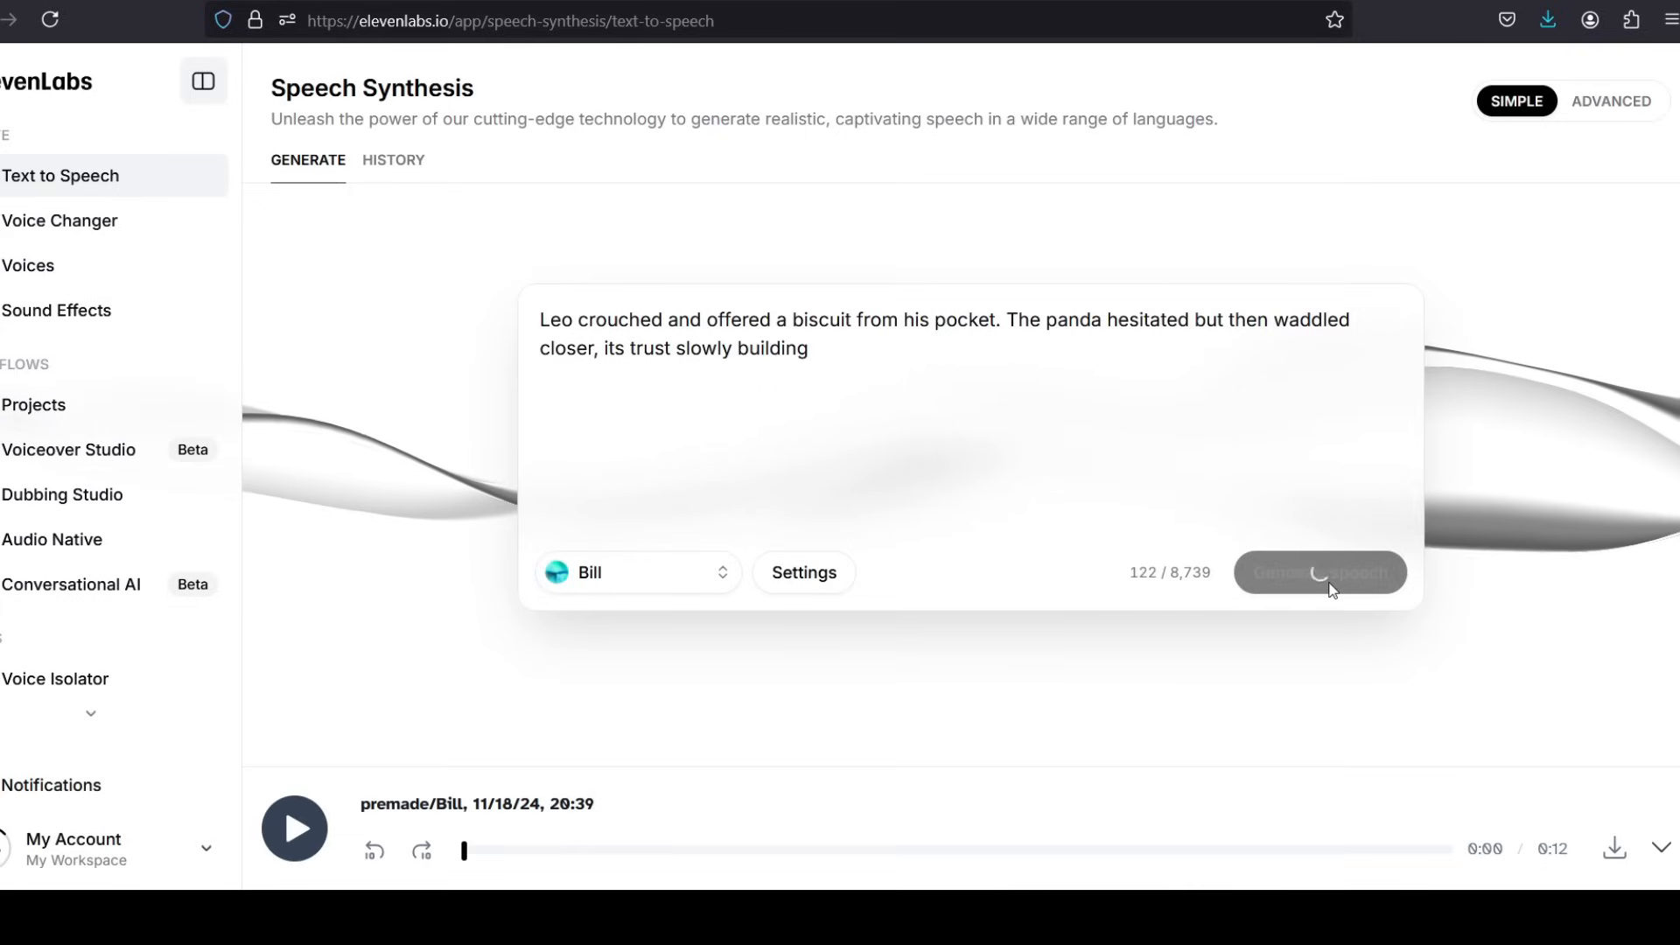
click(1320, 571)
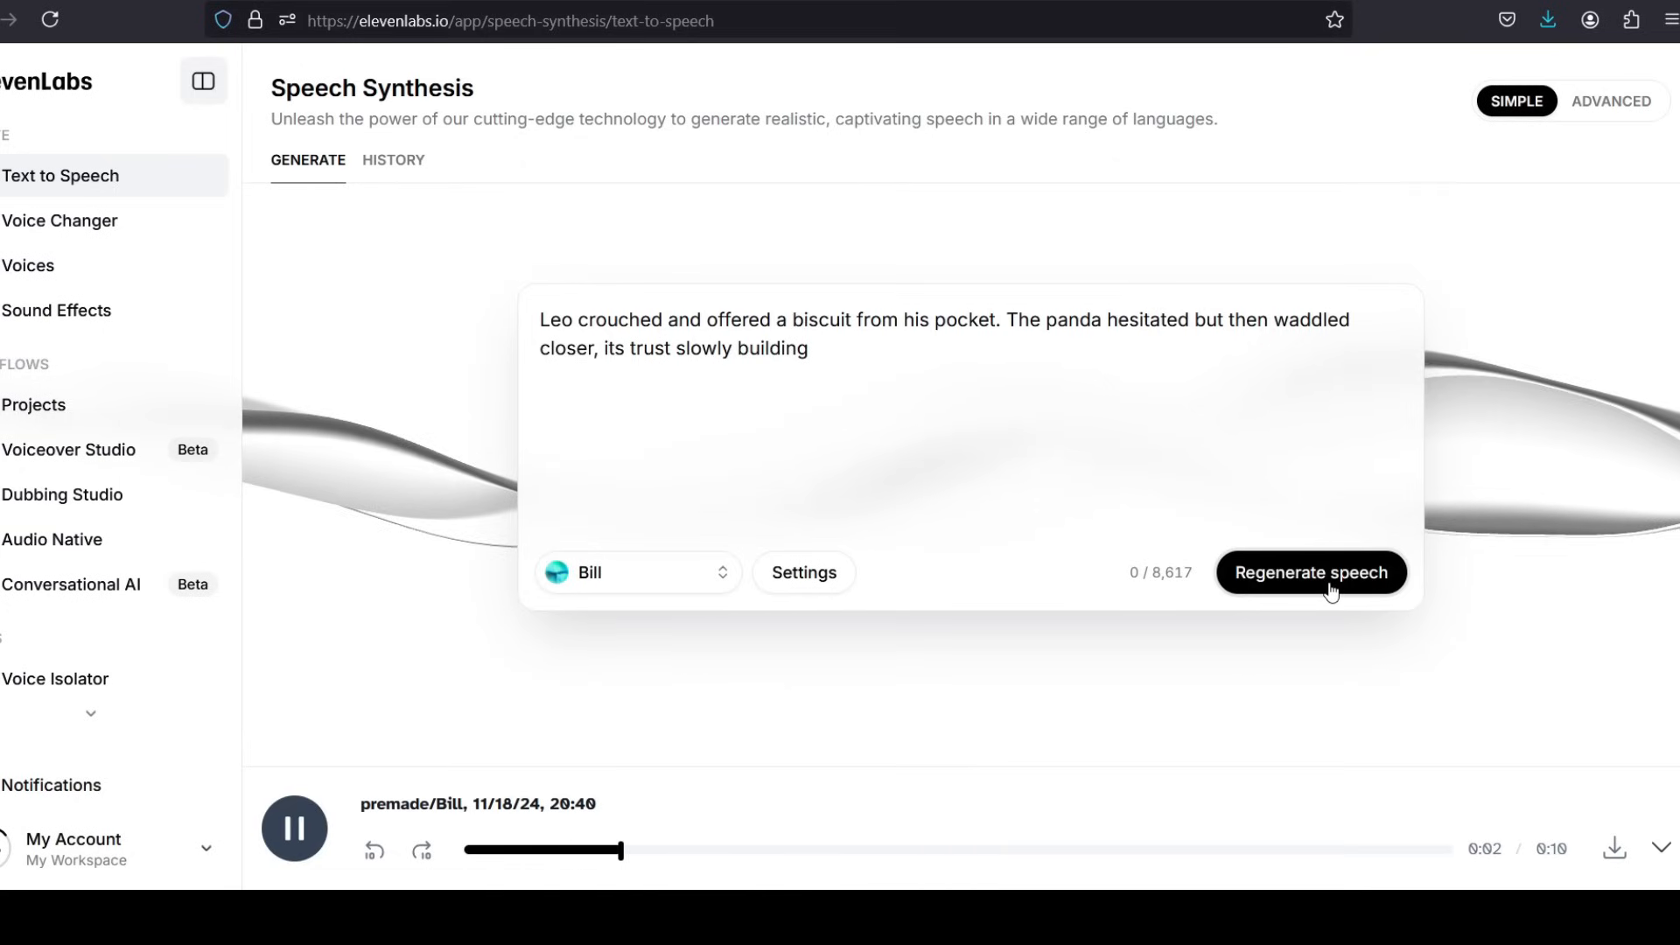
mouse_move(1515, 738)
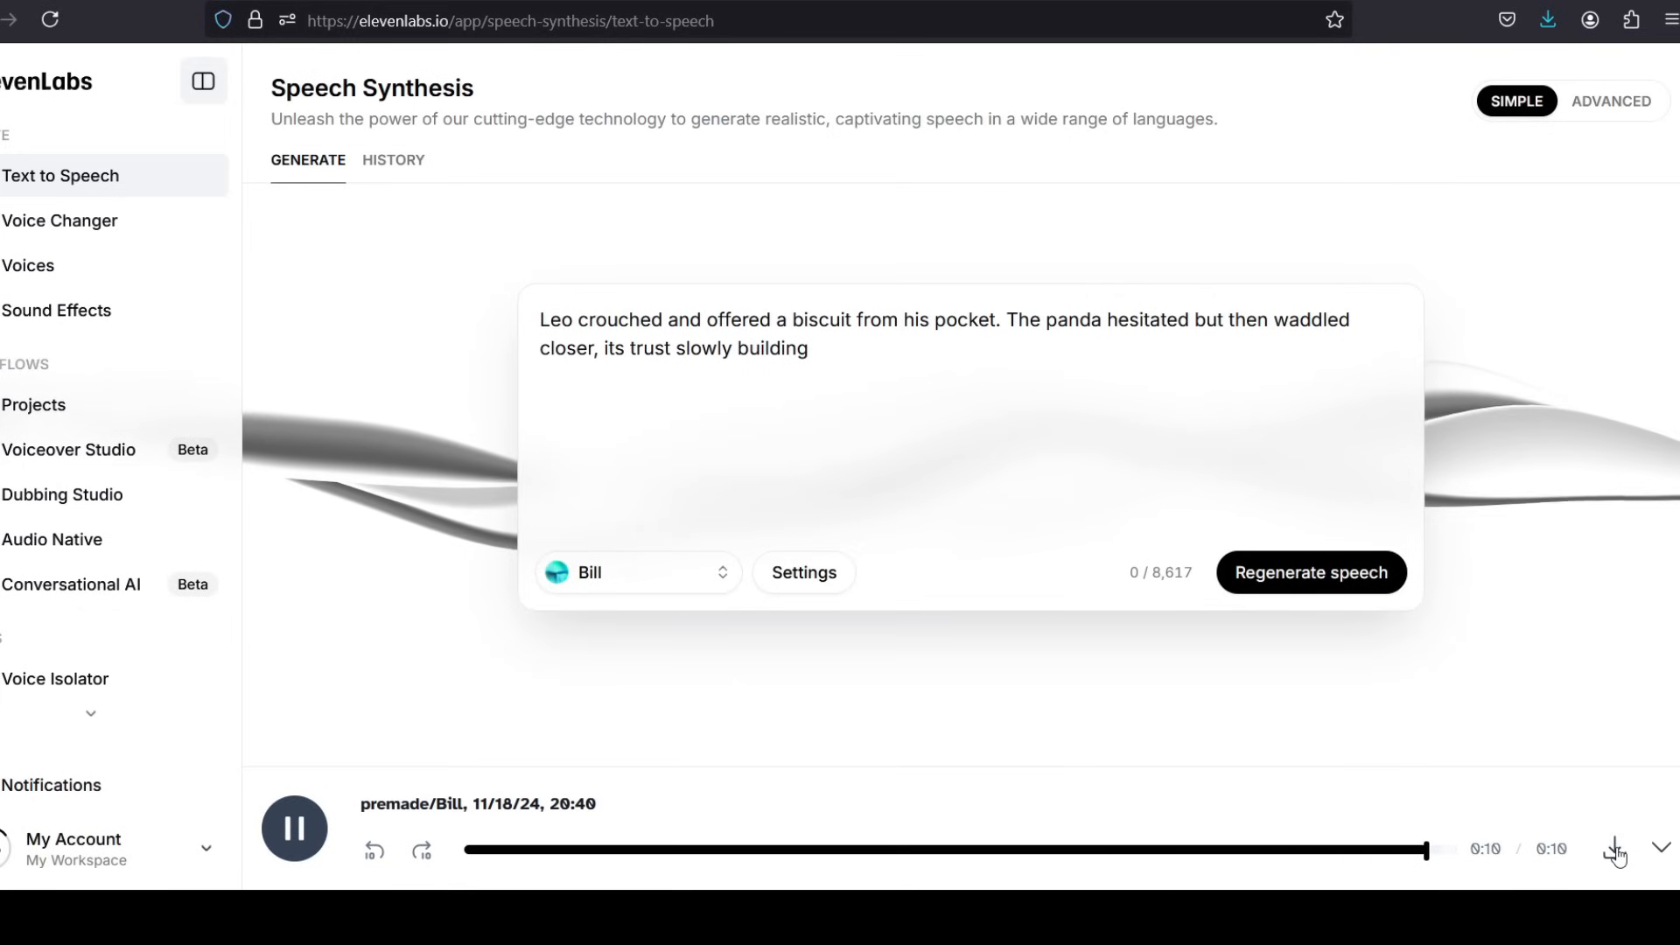
click(293, 827)
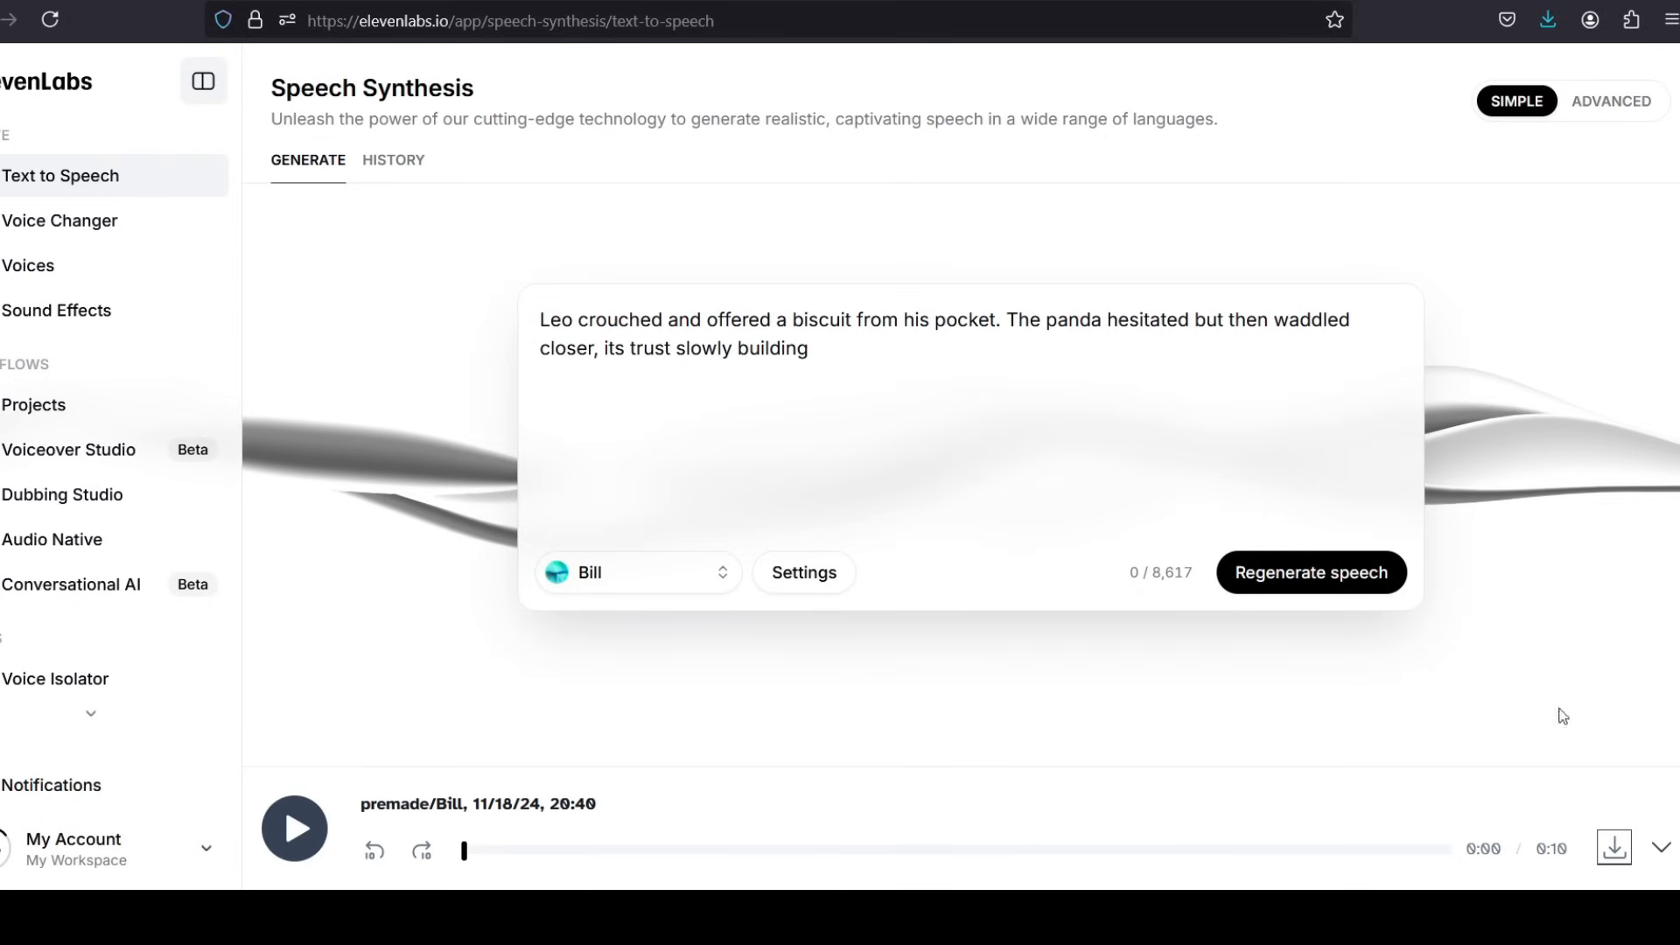
mouse_move(954, 430)
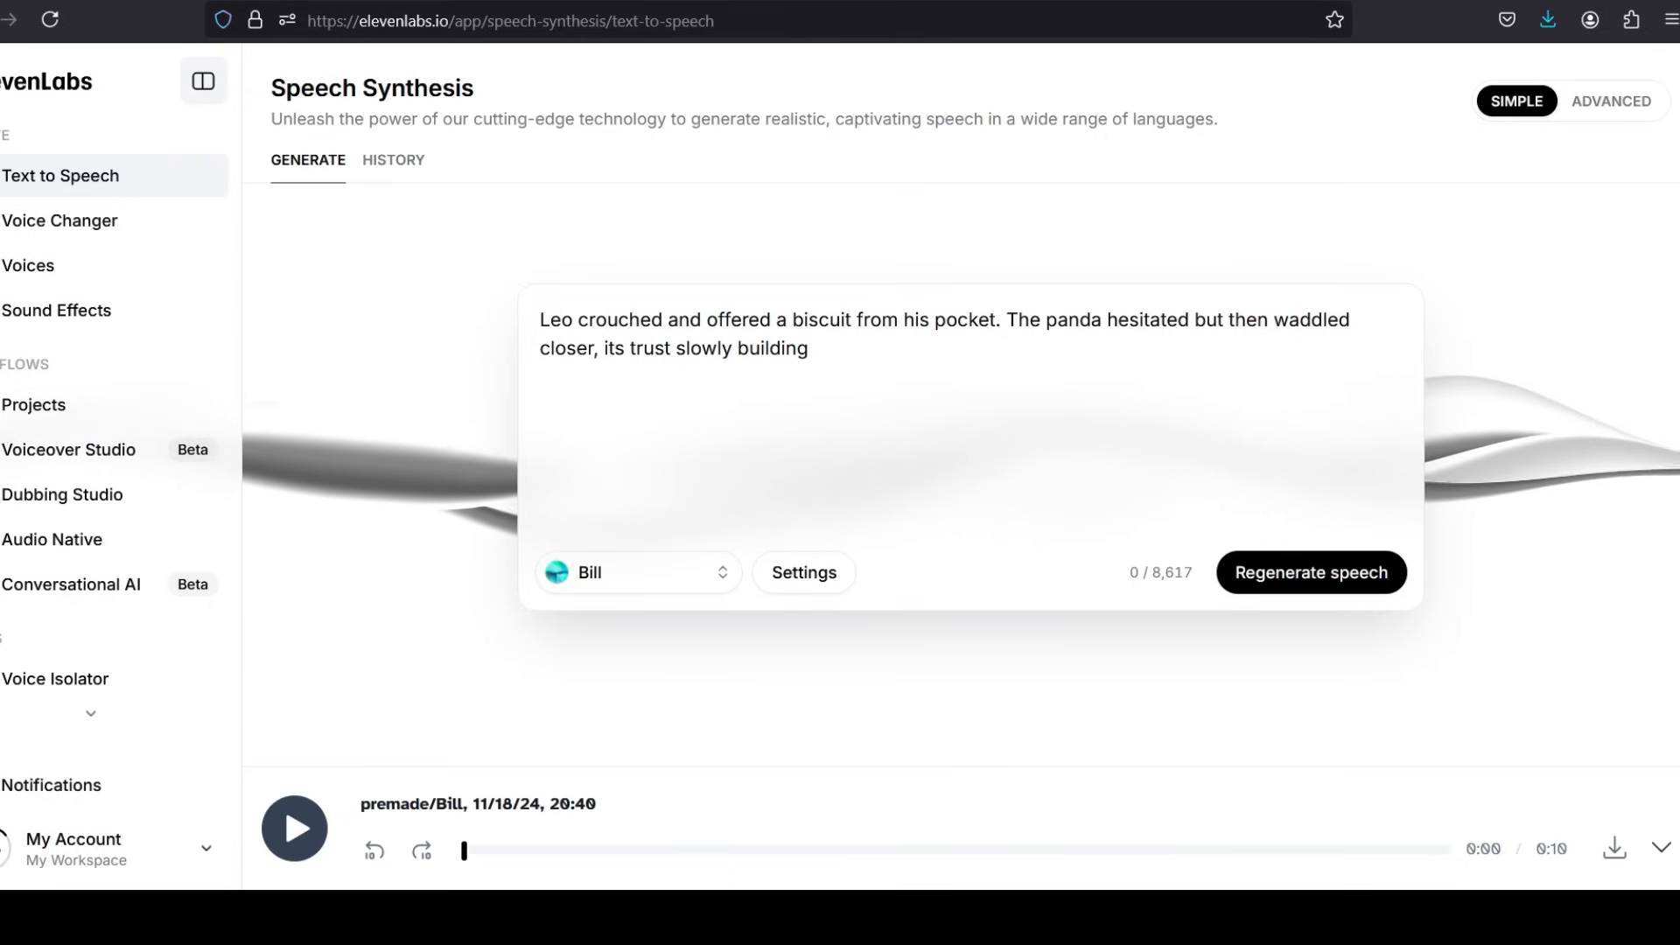
- Sign up for a new Leonardo AI account and confirm it with the emailed code
text(leonardo.)
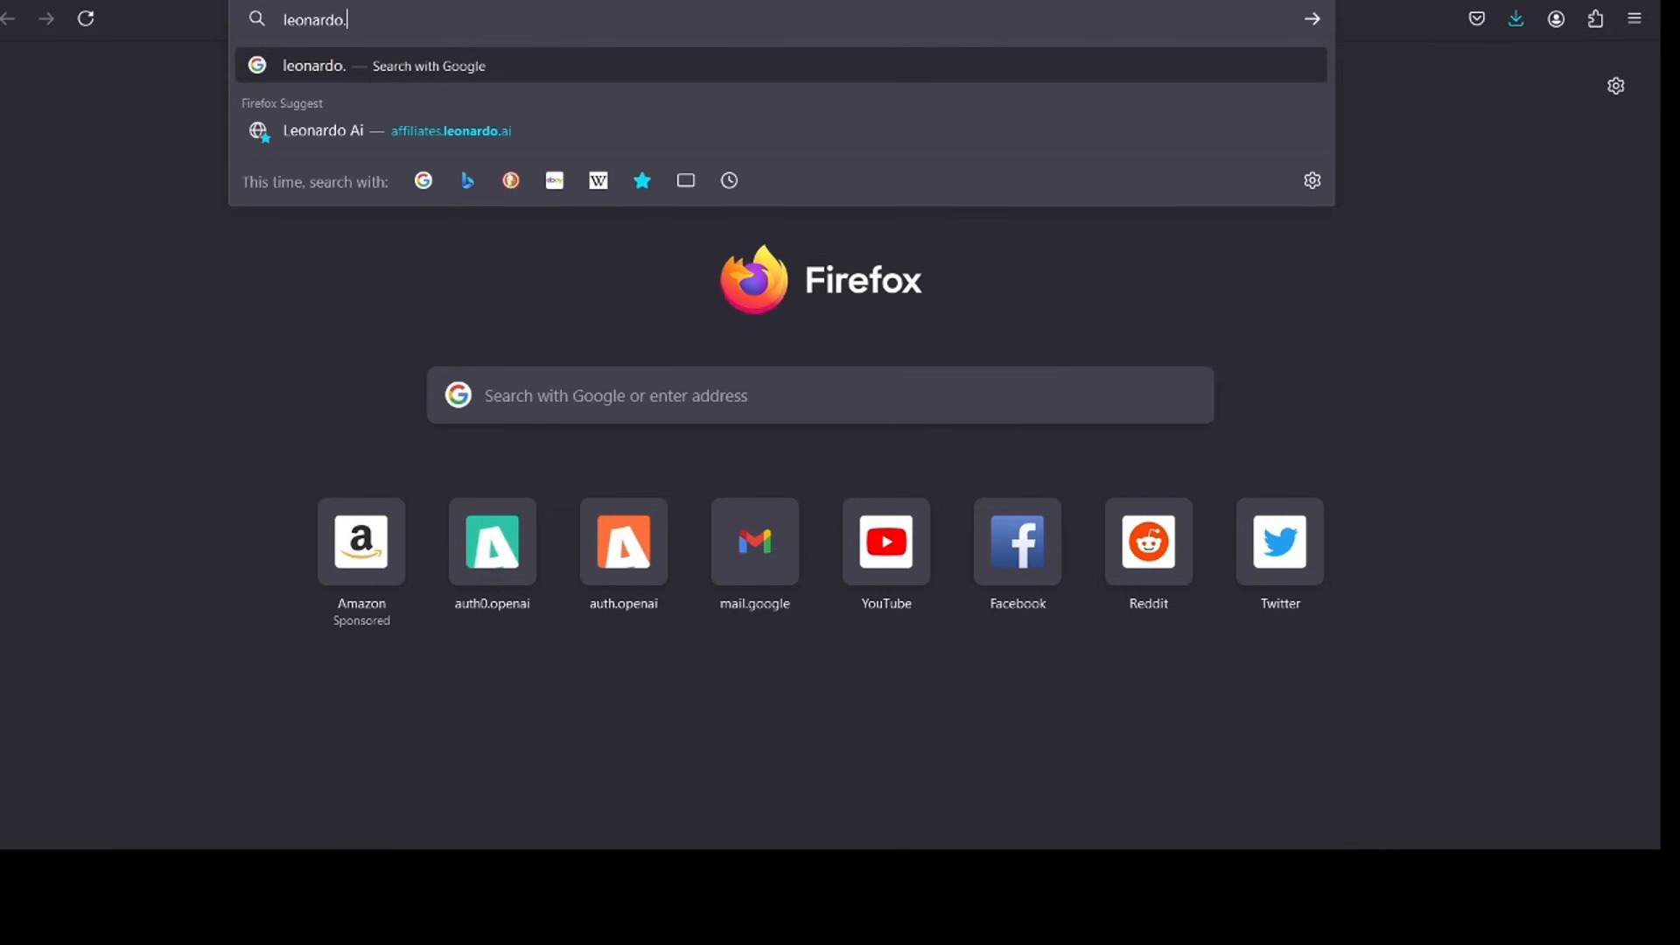
text(ai)
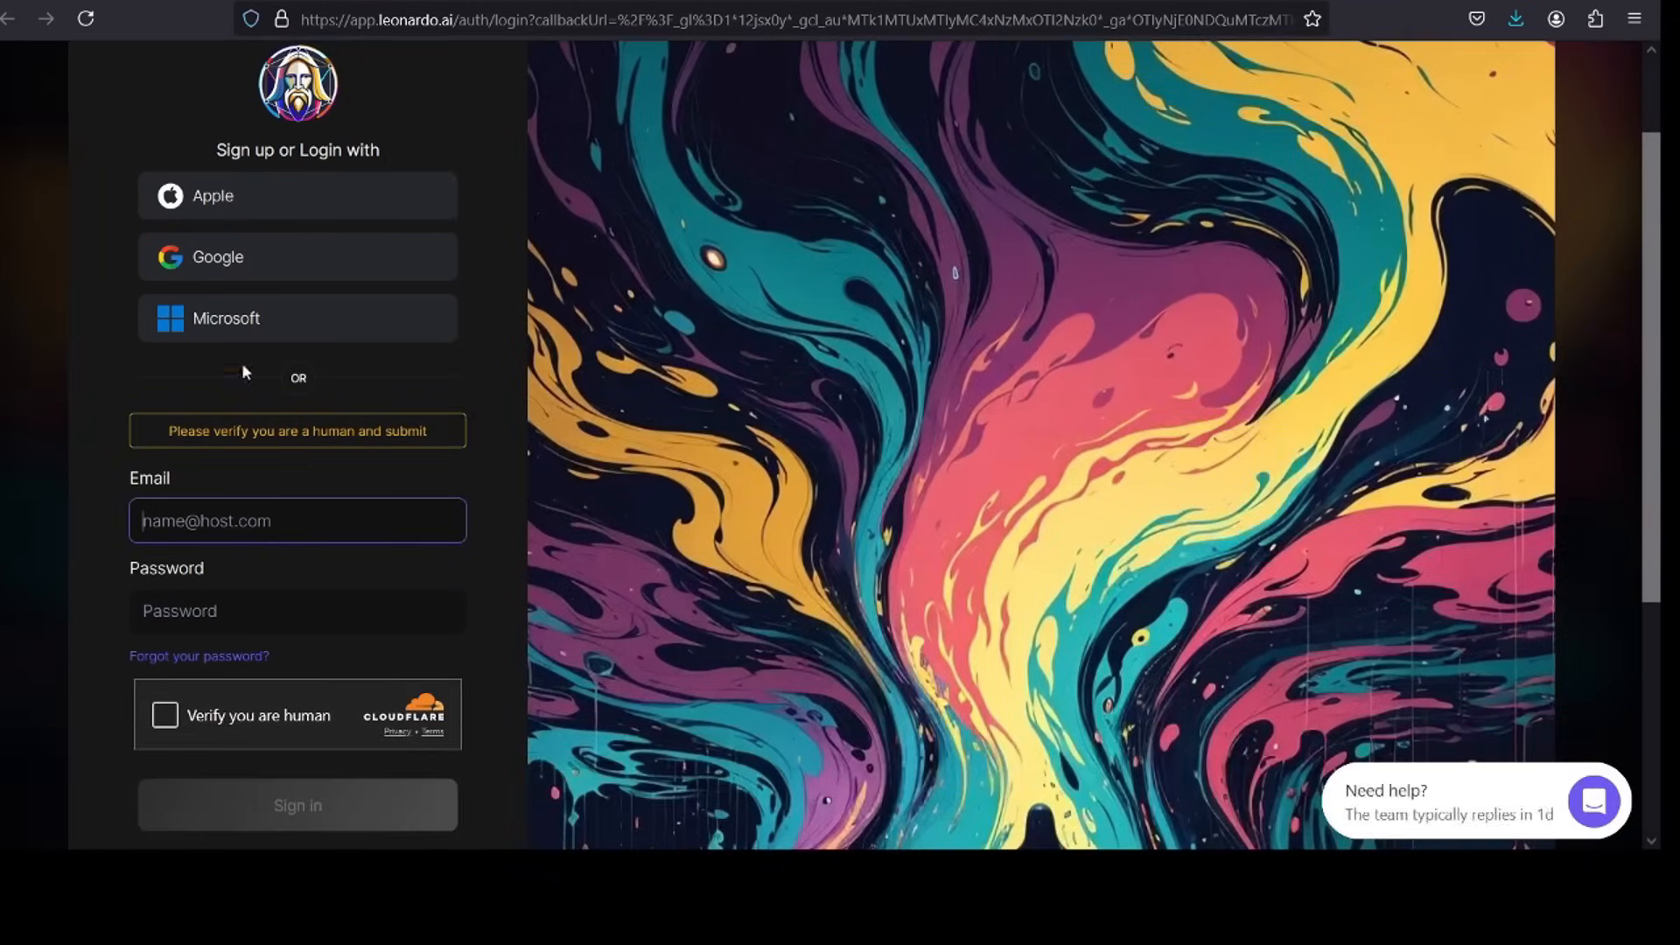
scroll(down, 3)
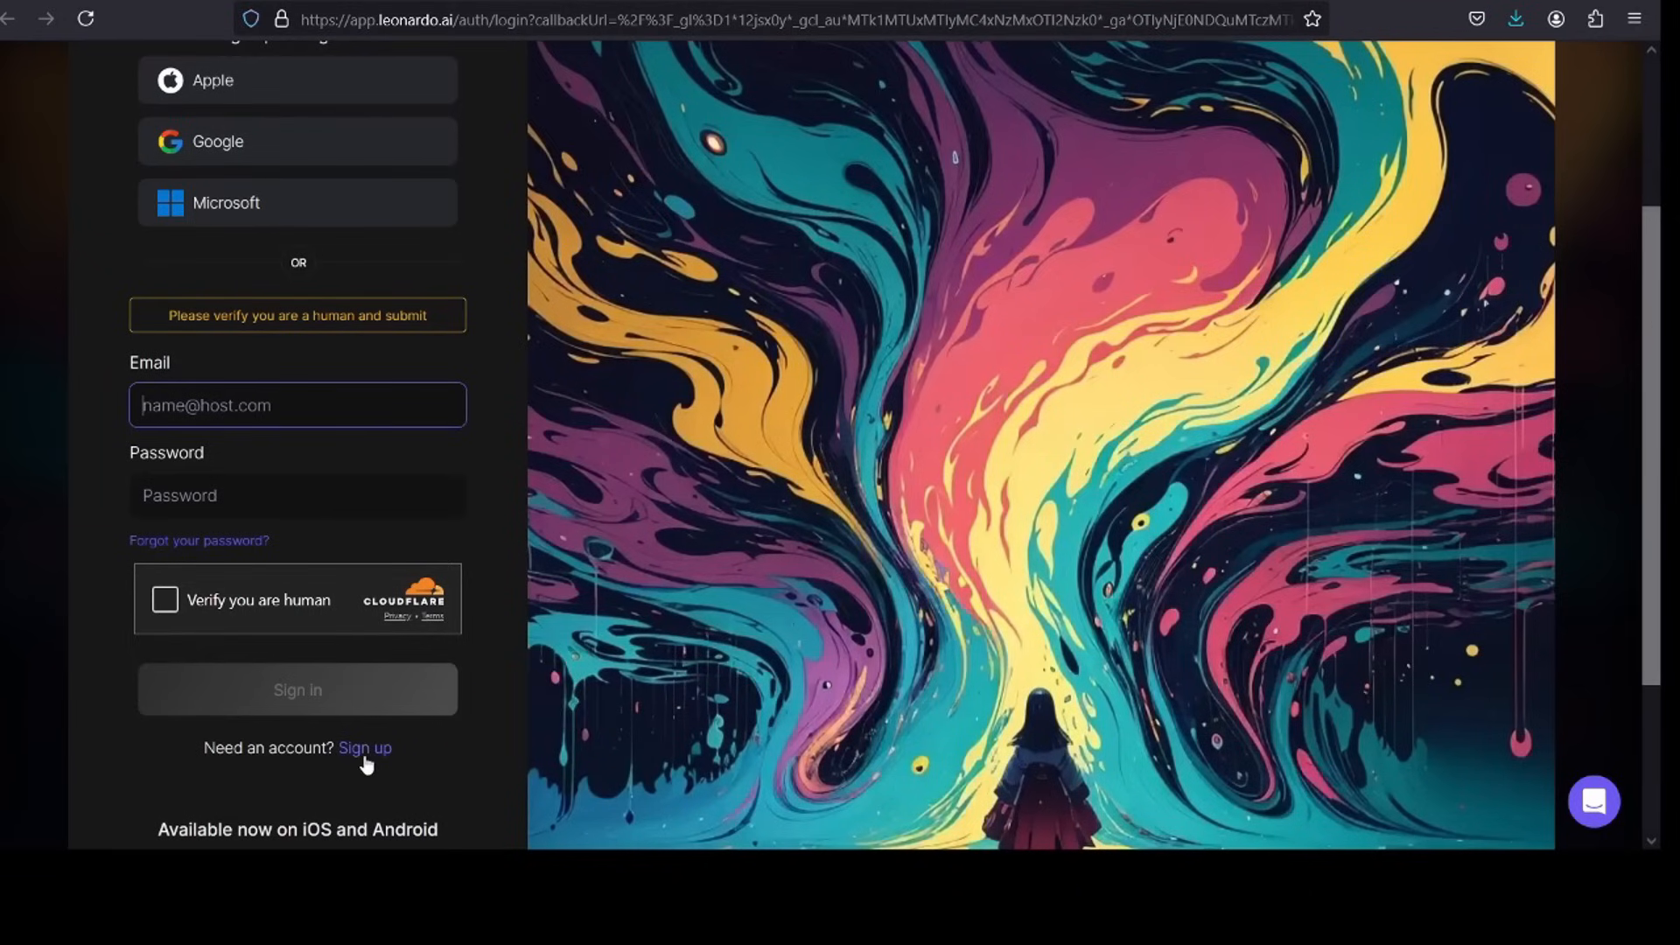
click(364, 747)
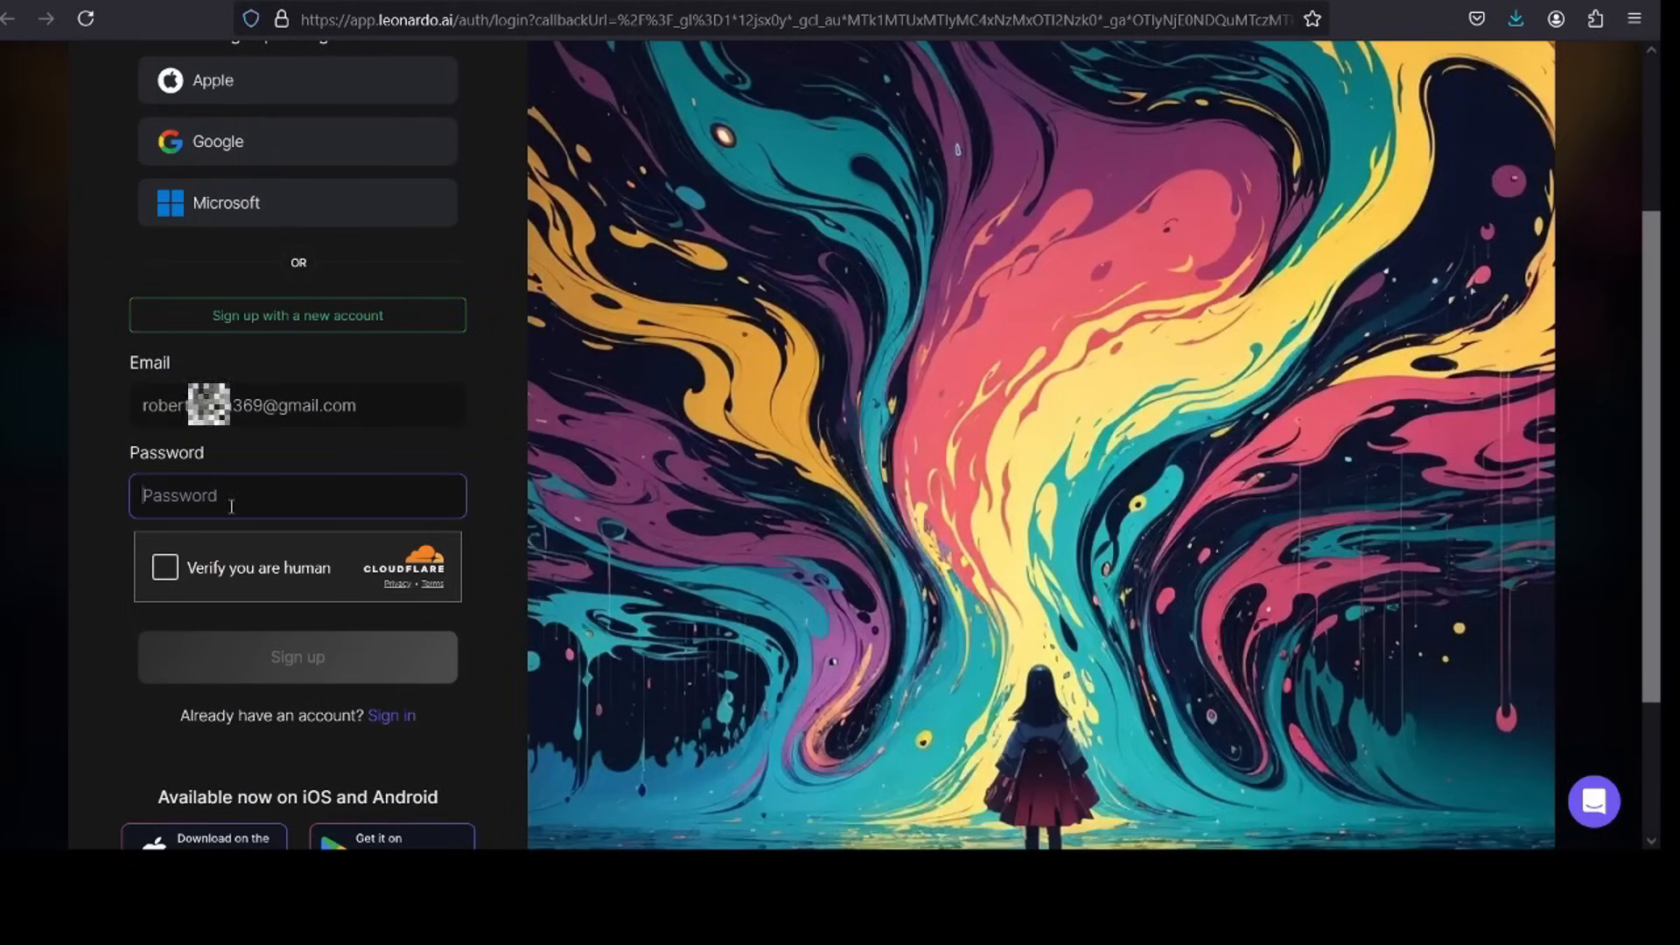
text(password)
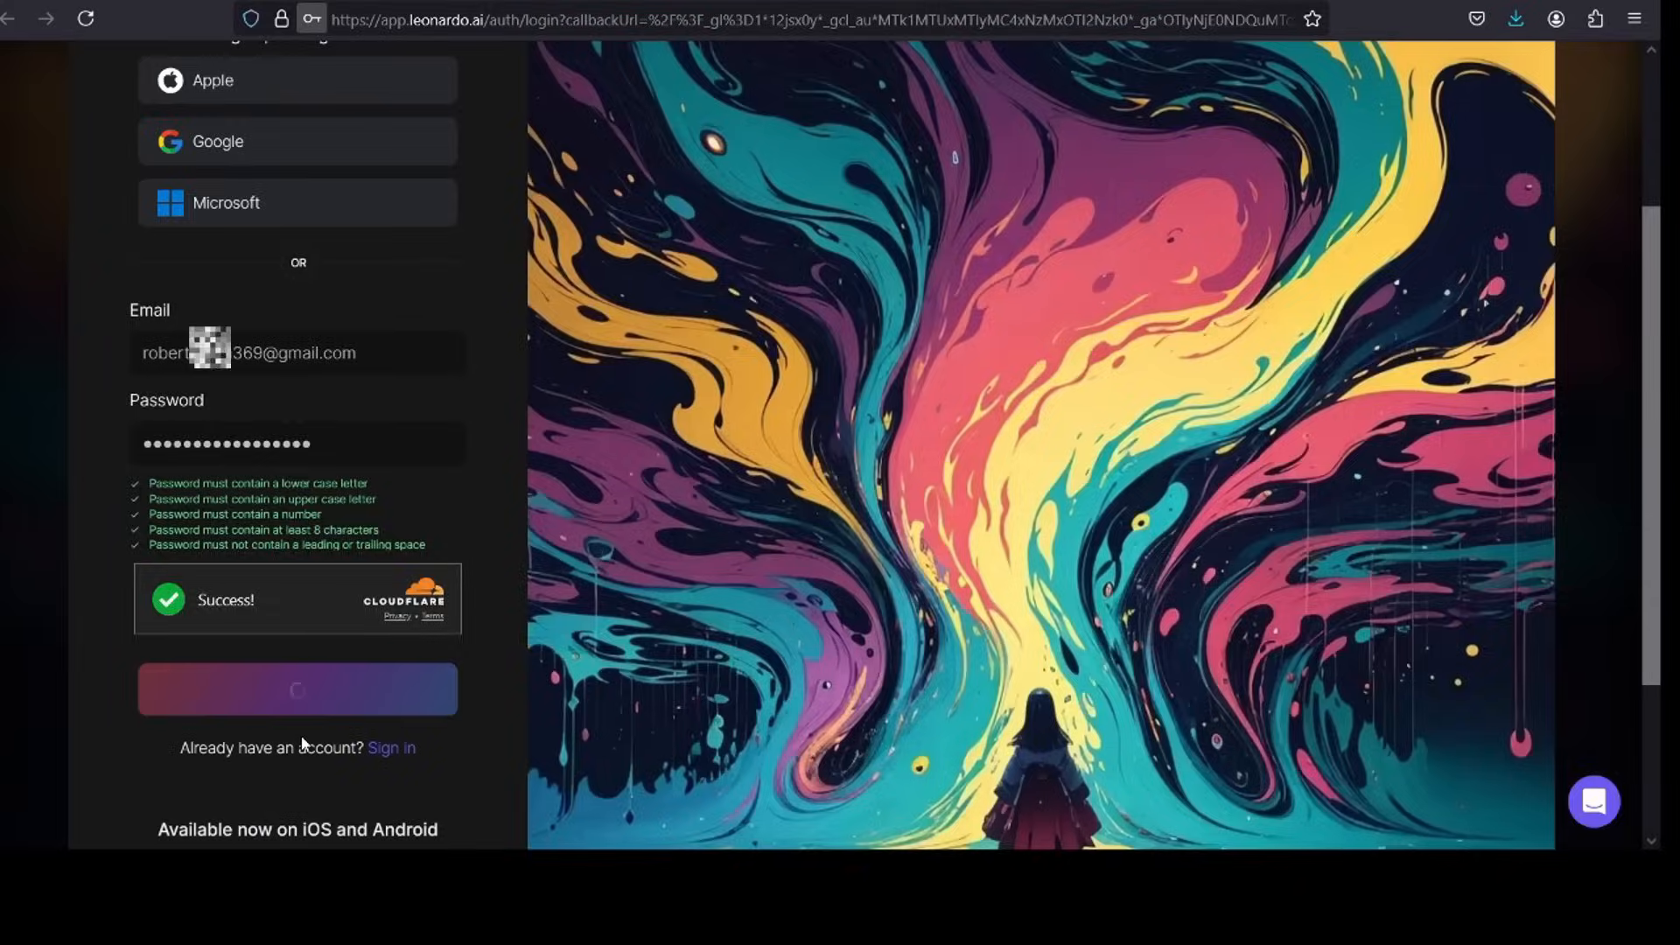
click(298, 690)
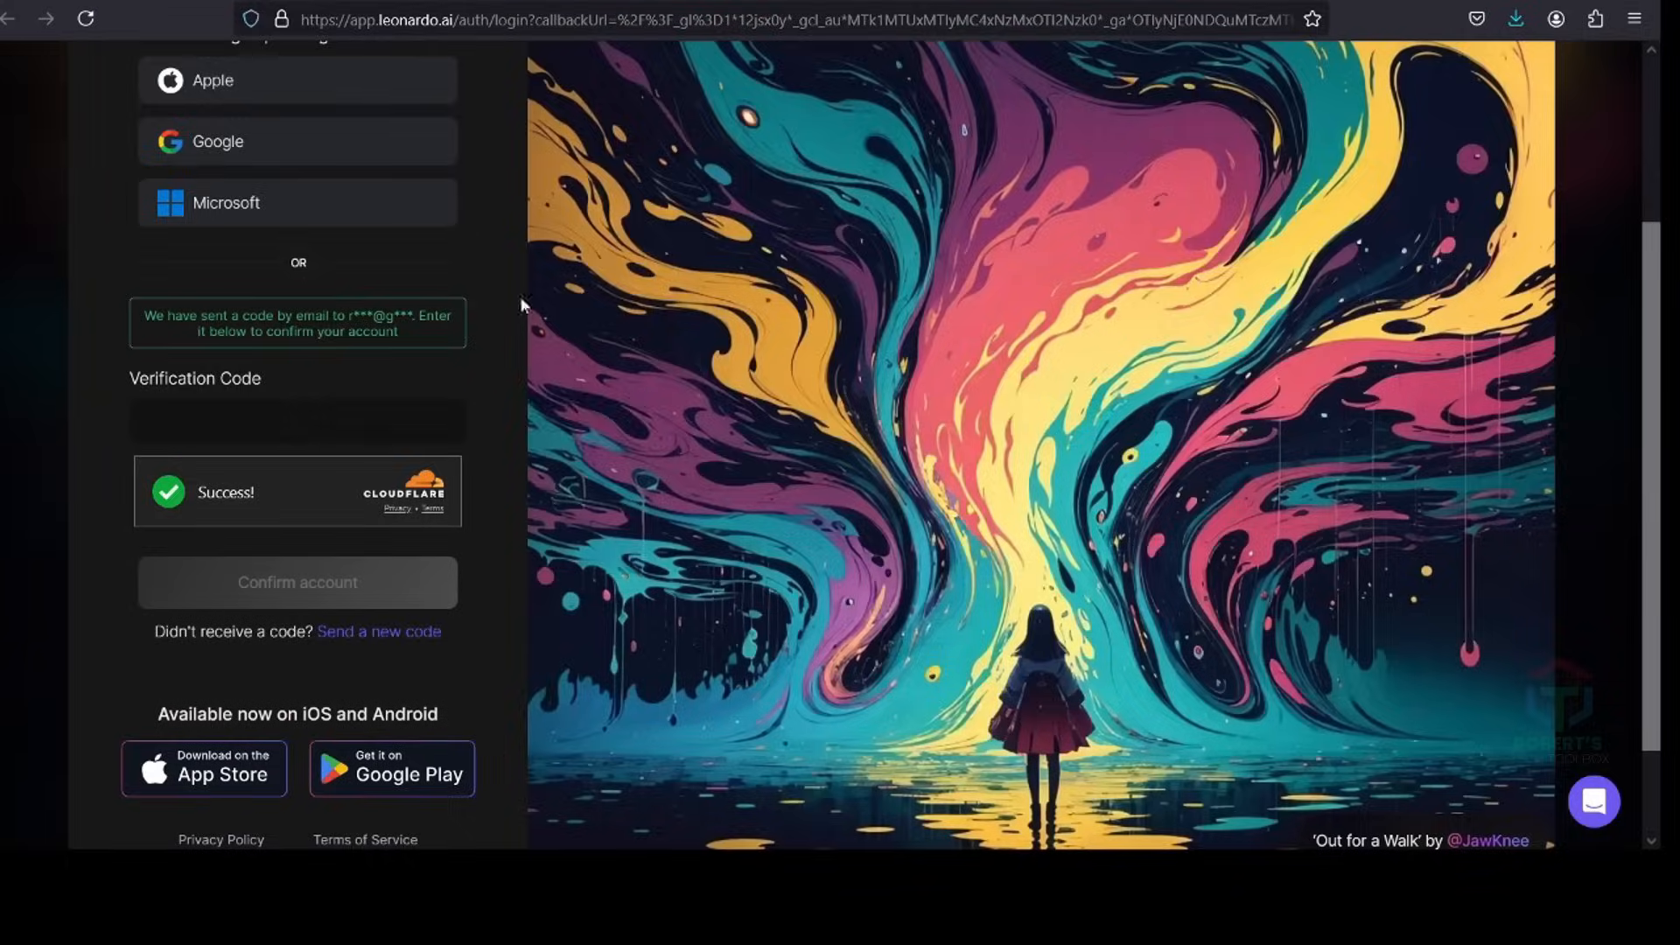
click(297, 580)
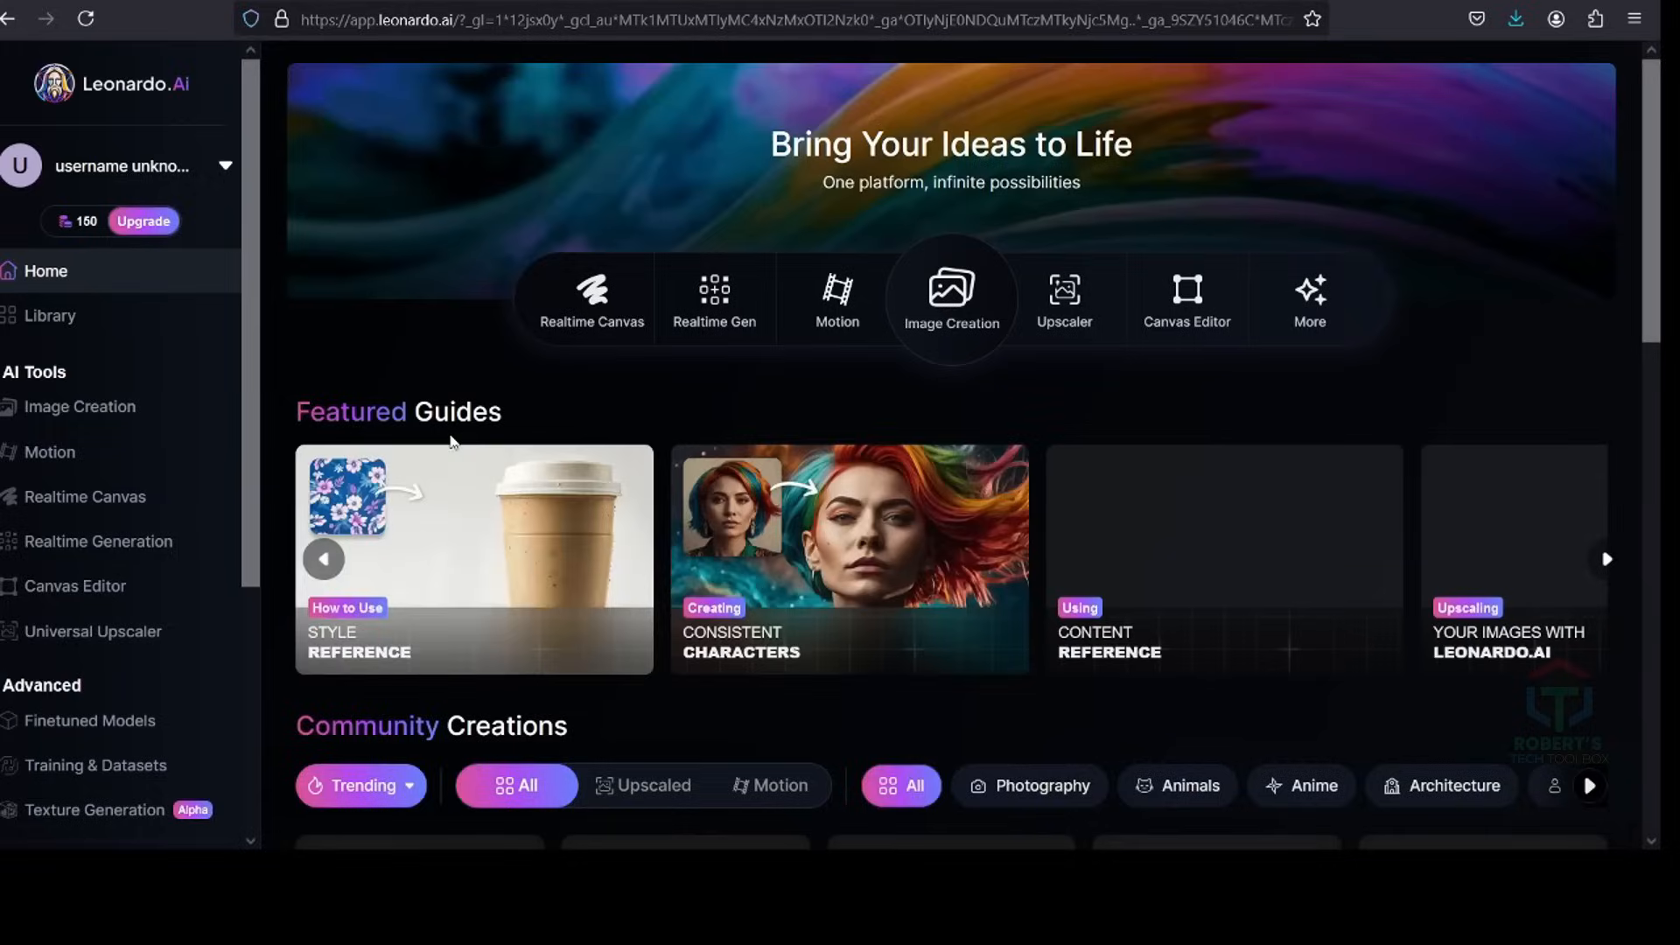
- Finish onboarding as RobertTechTool, choose Enthusiast role, and accept the Terms of Service
click(1606, 558)
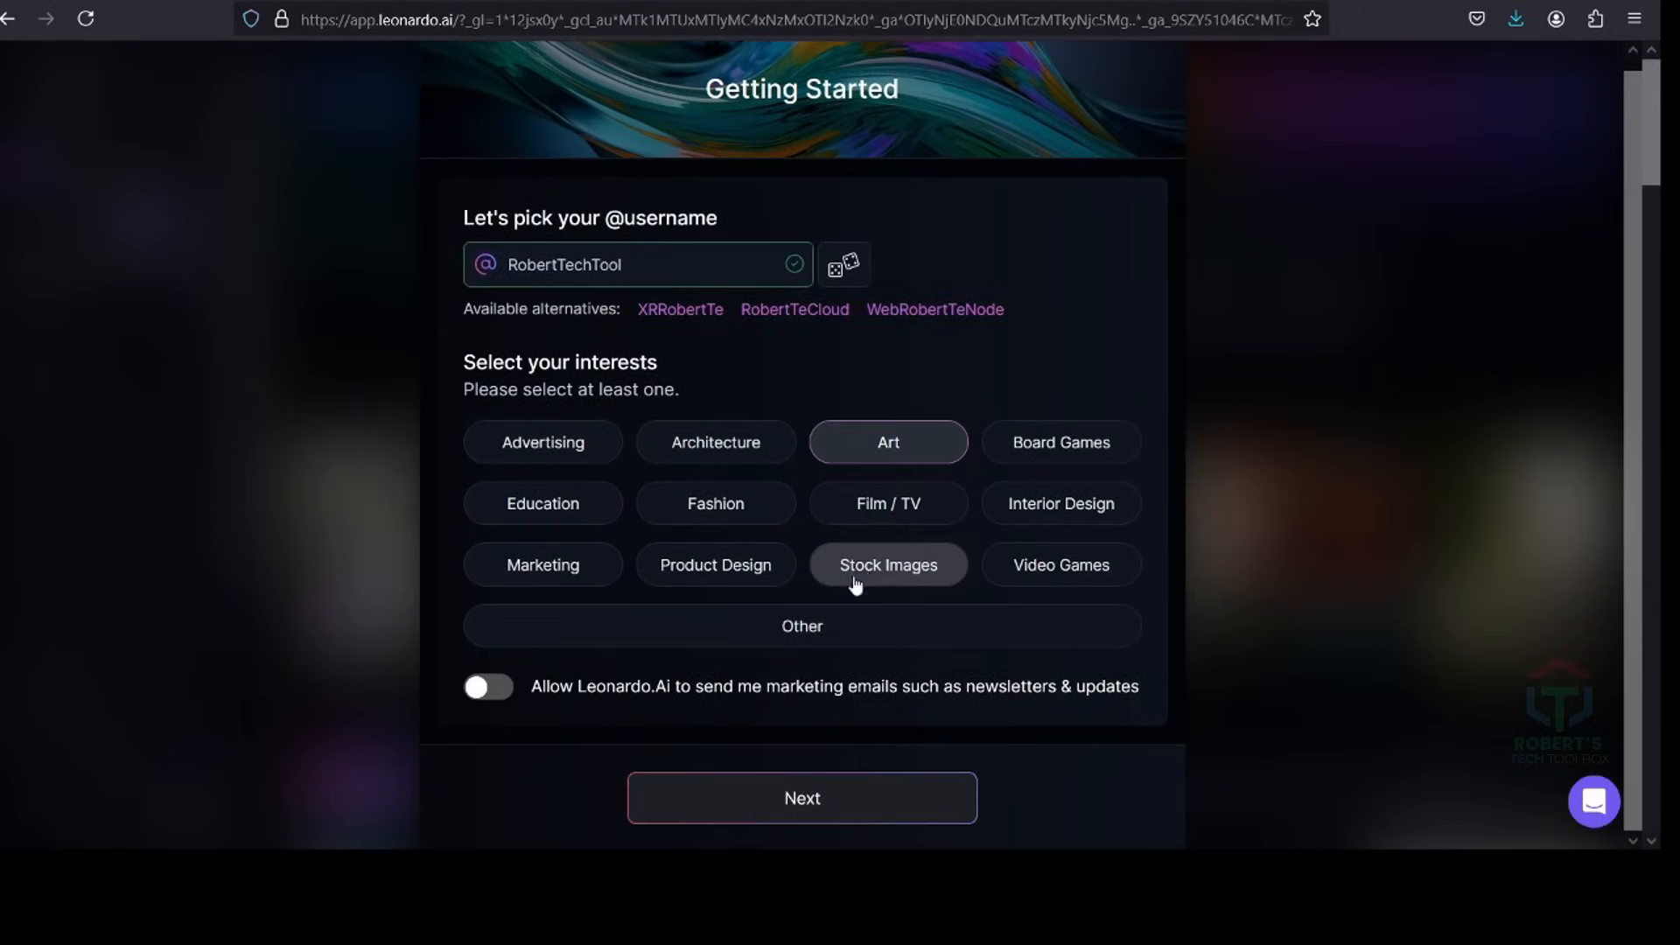
click(801, 797)
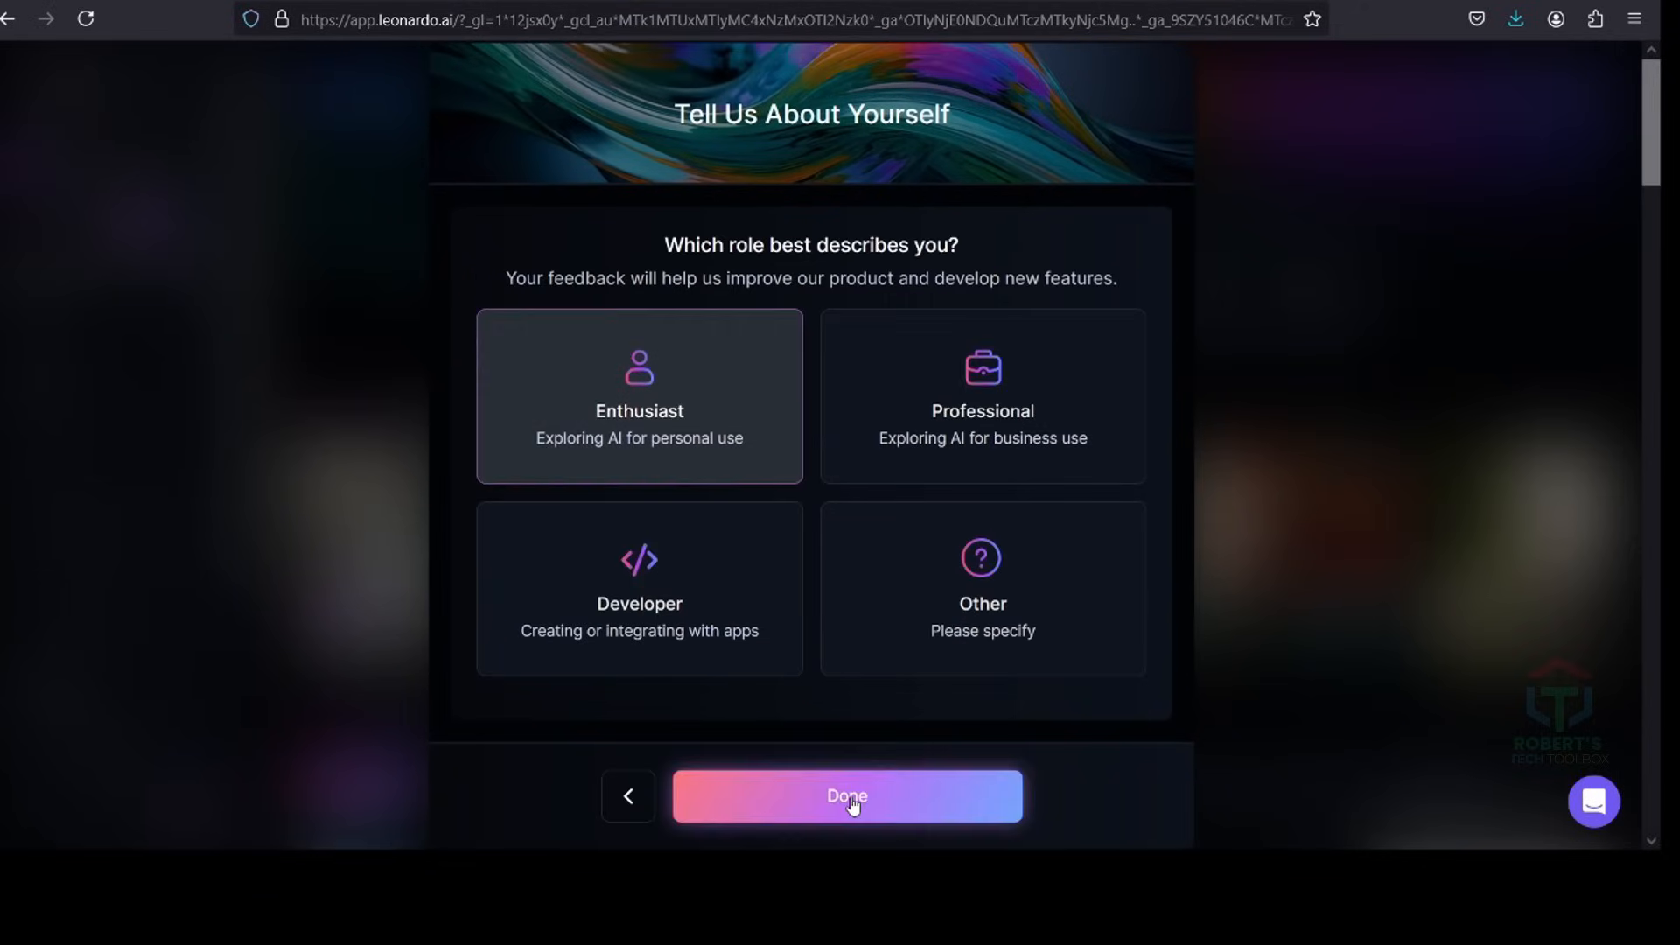
click(847, 796)
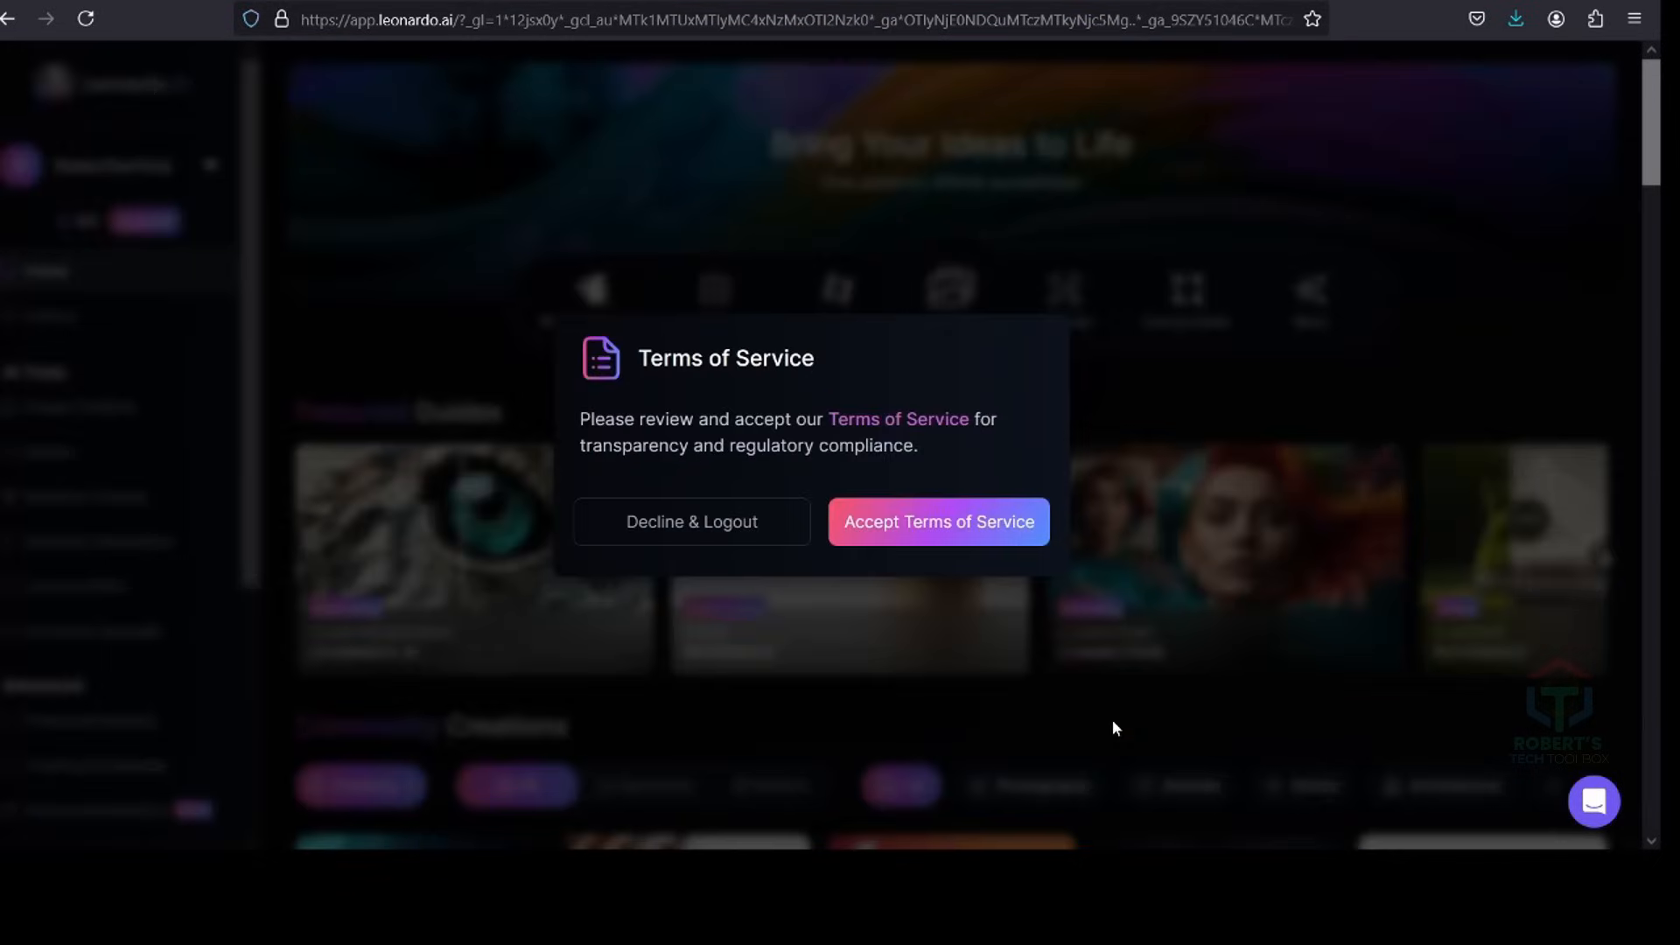
click(936, 522)
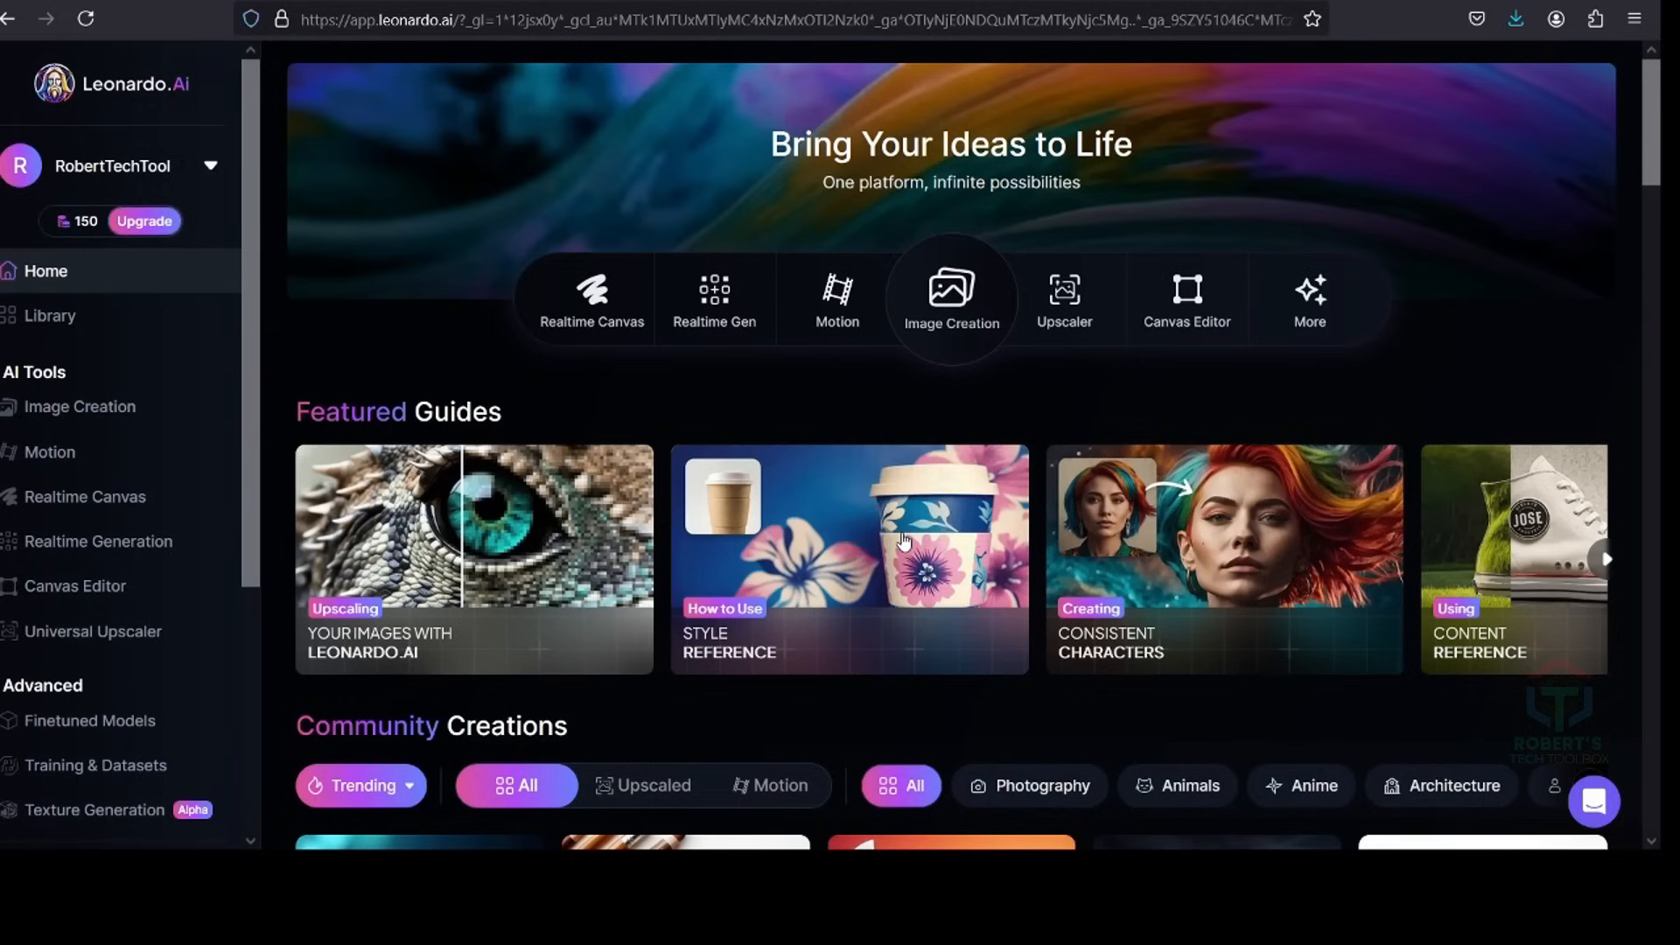
mouse_move(729, 443)
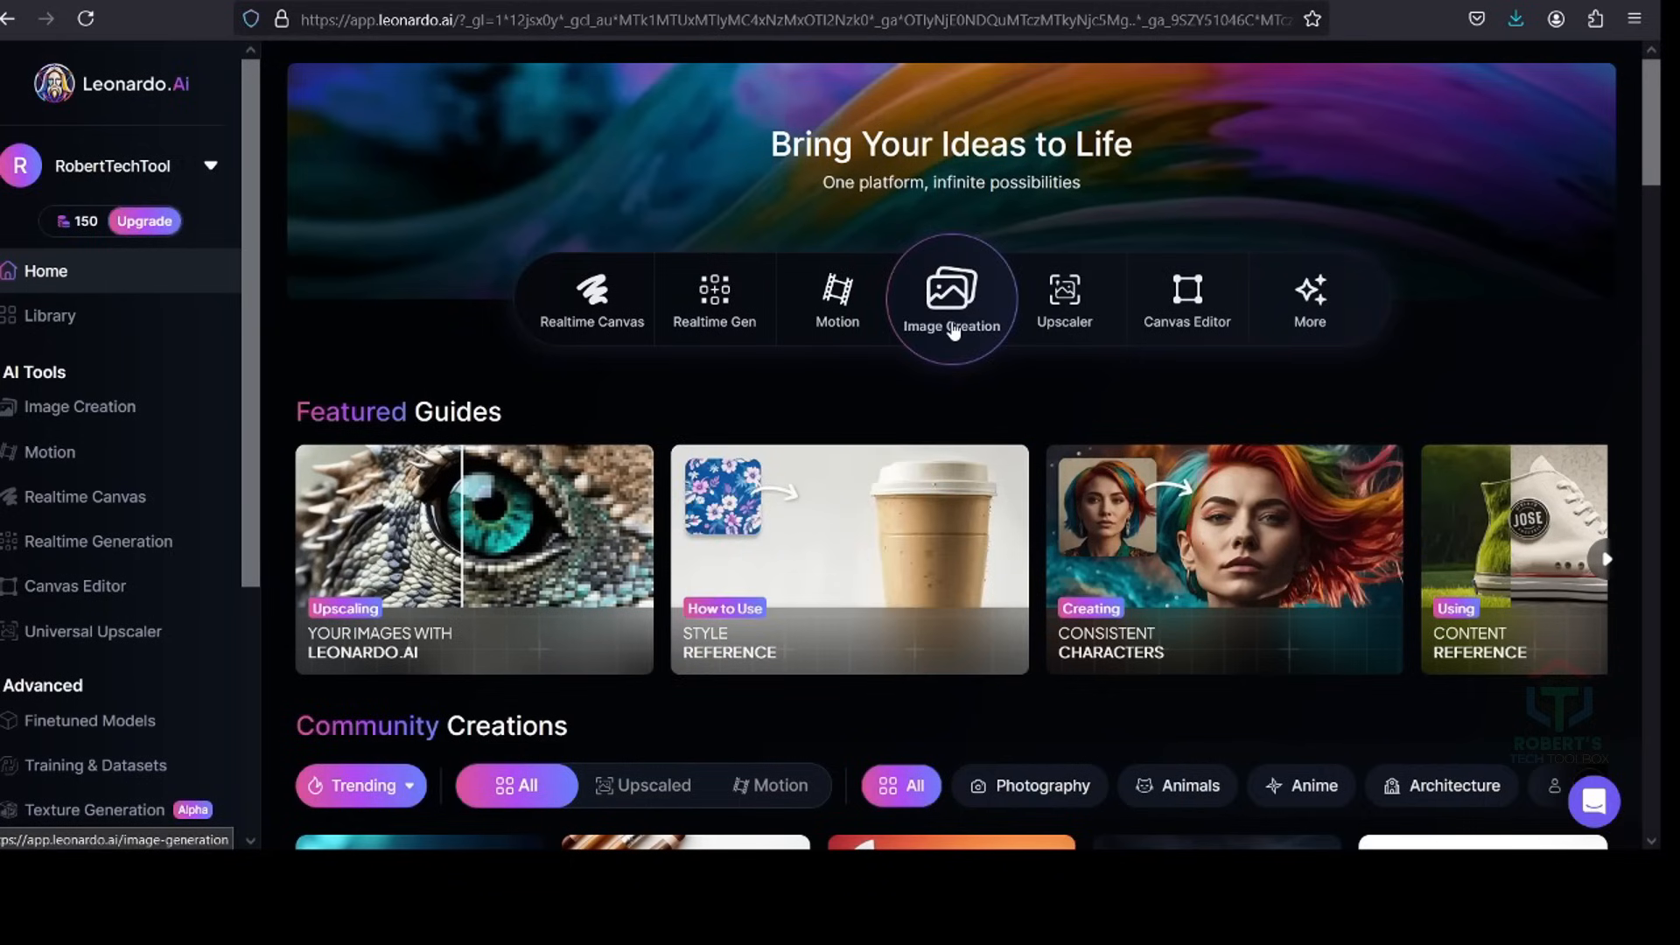
- Enter Image Creation, switch Legacy Mode on, and dismiss the Alchemy welcome popup
click(948, 298)
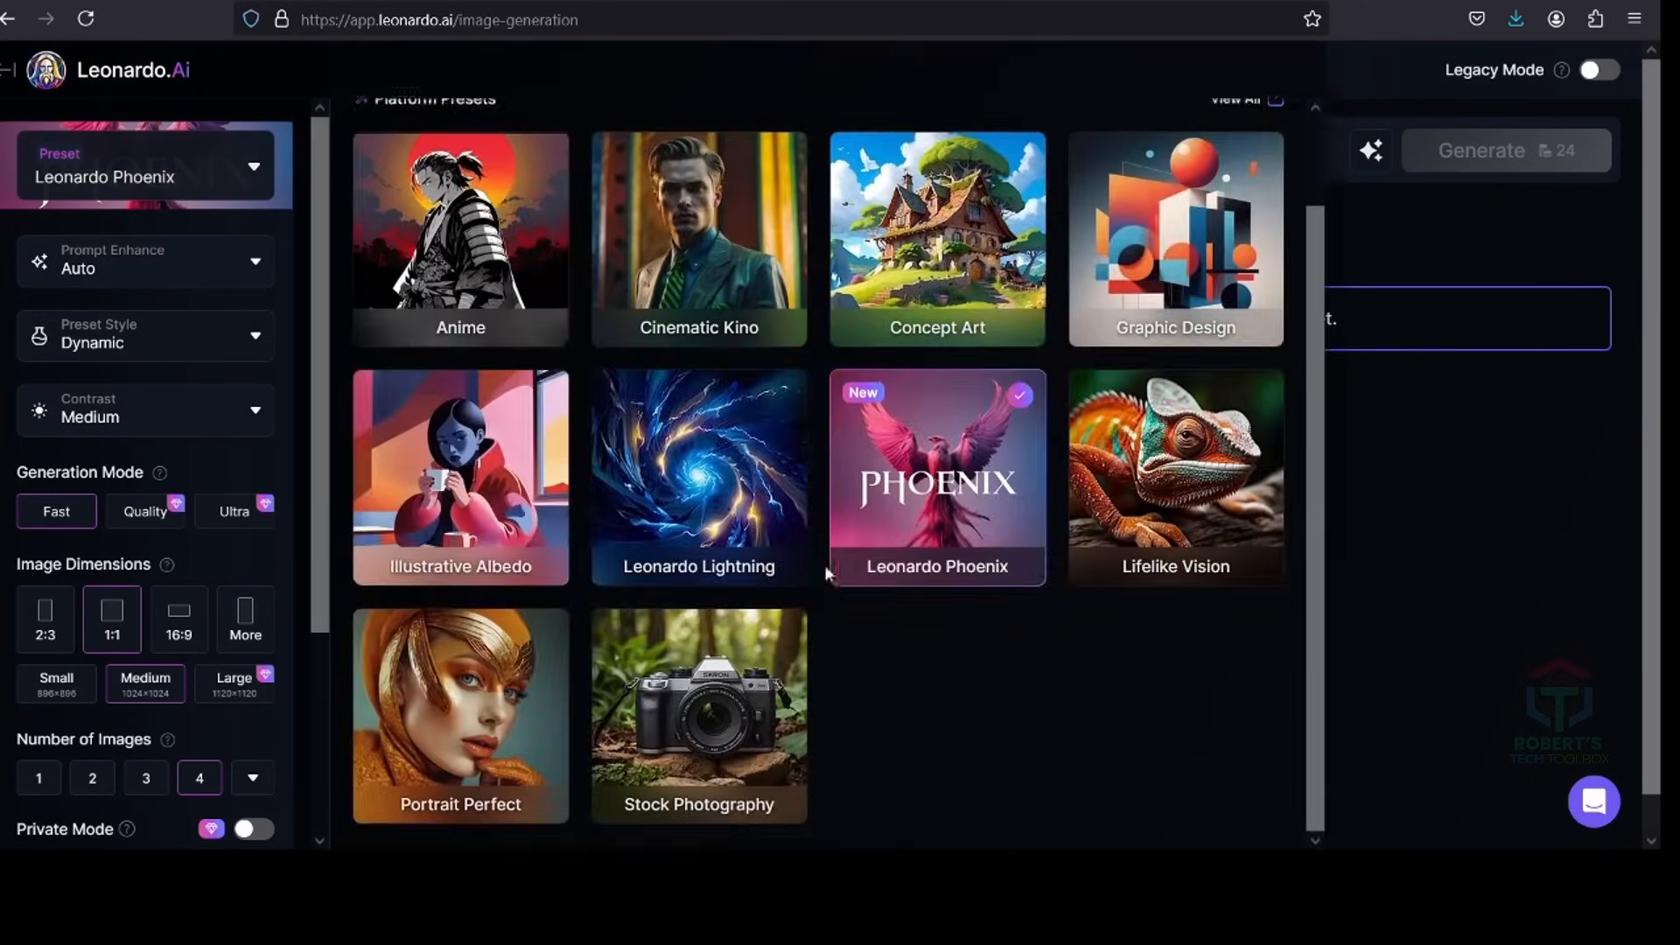
click(1597, 70)
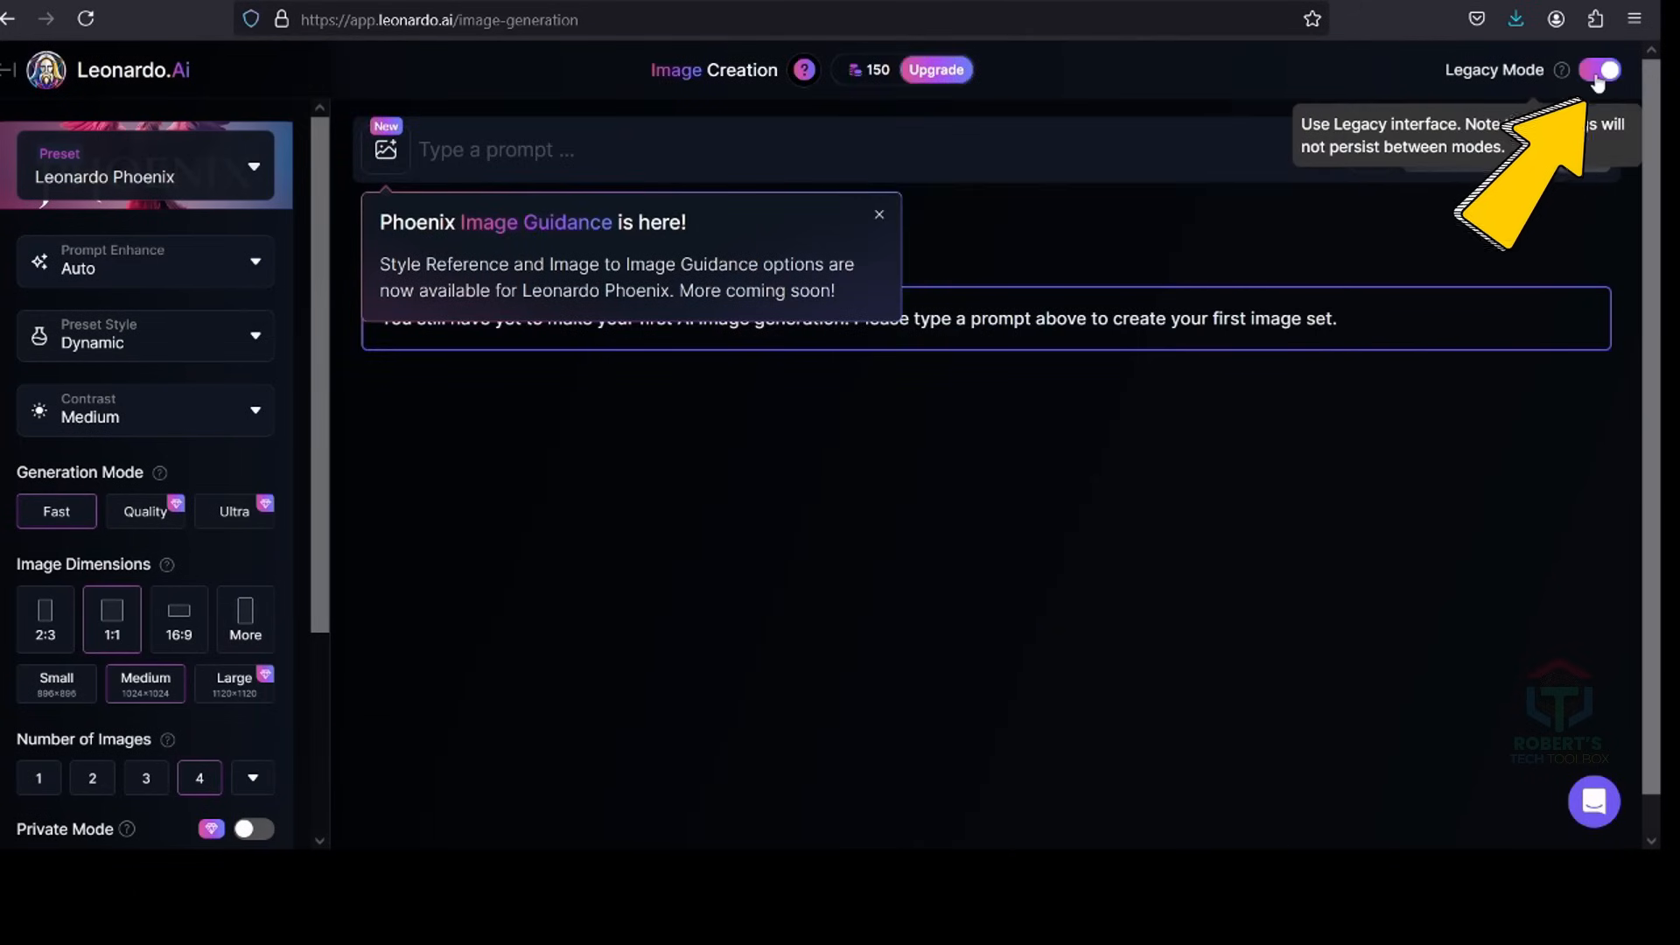
click(1598, 70)
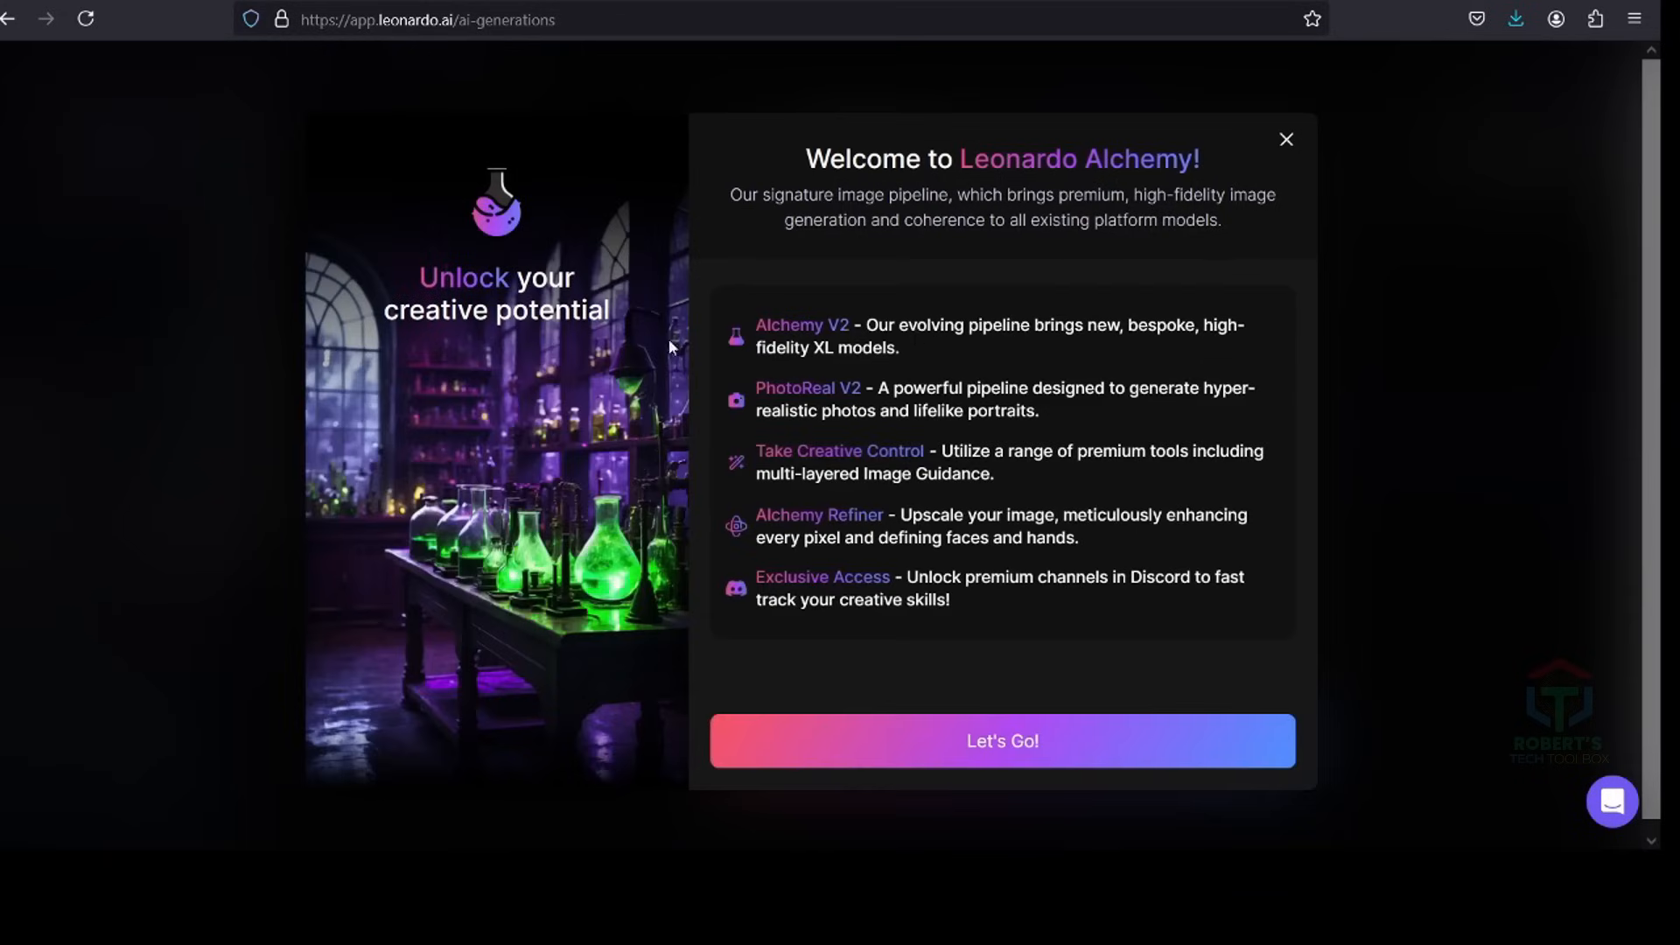
mouse_move(1281, 156)
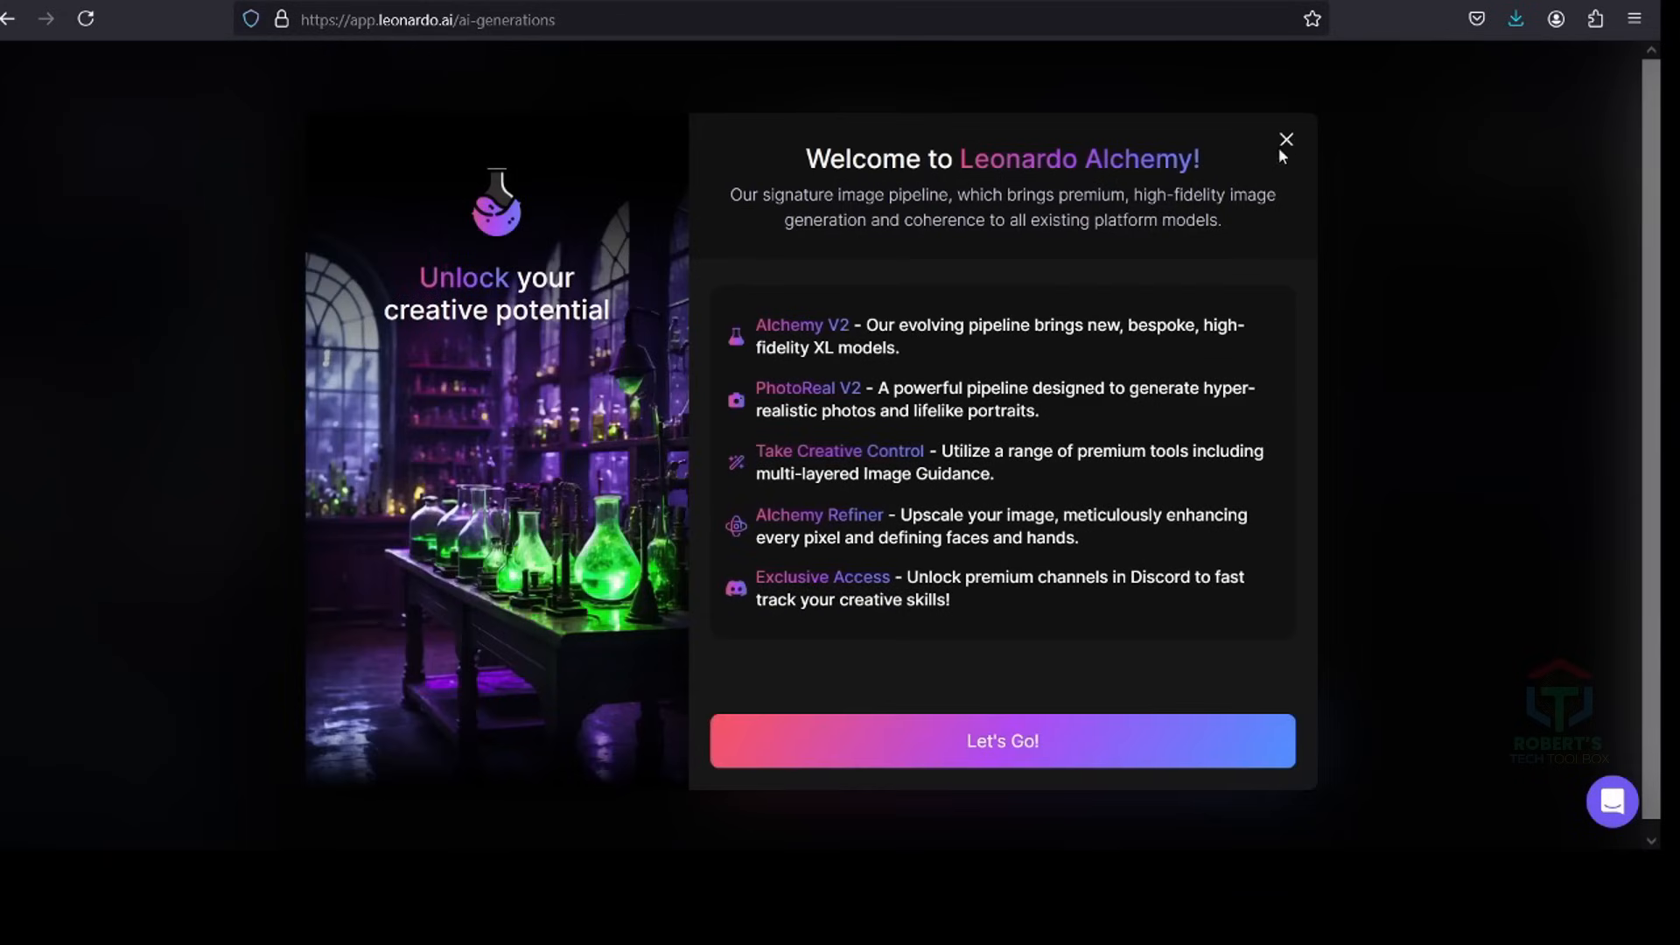
click(1285, 140)
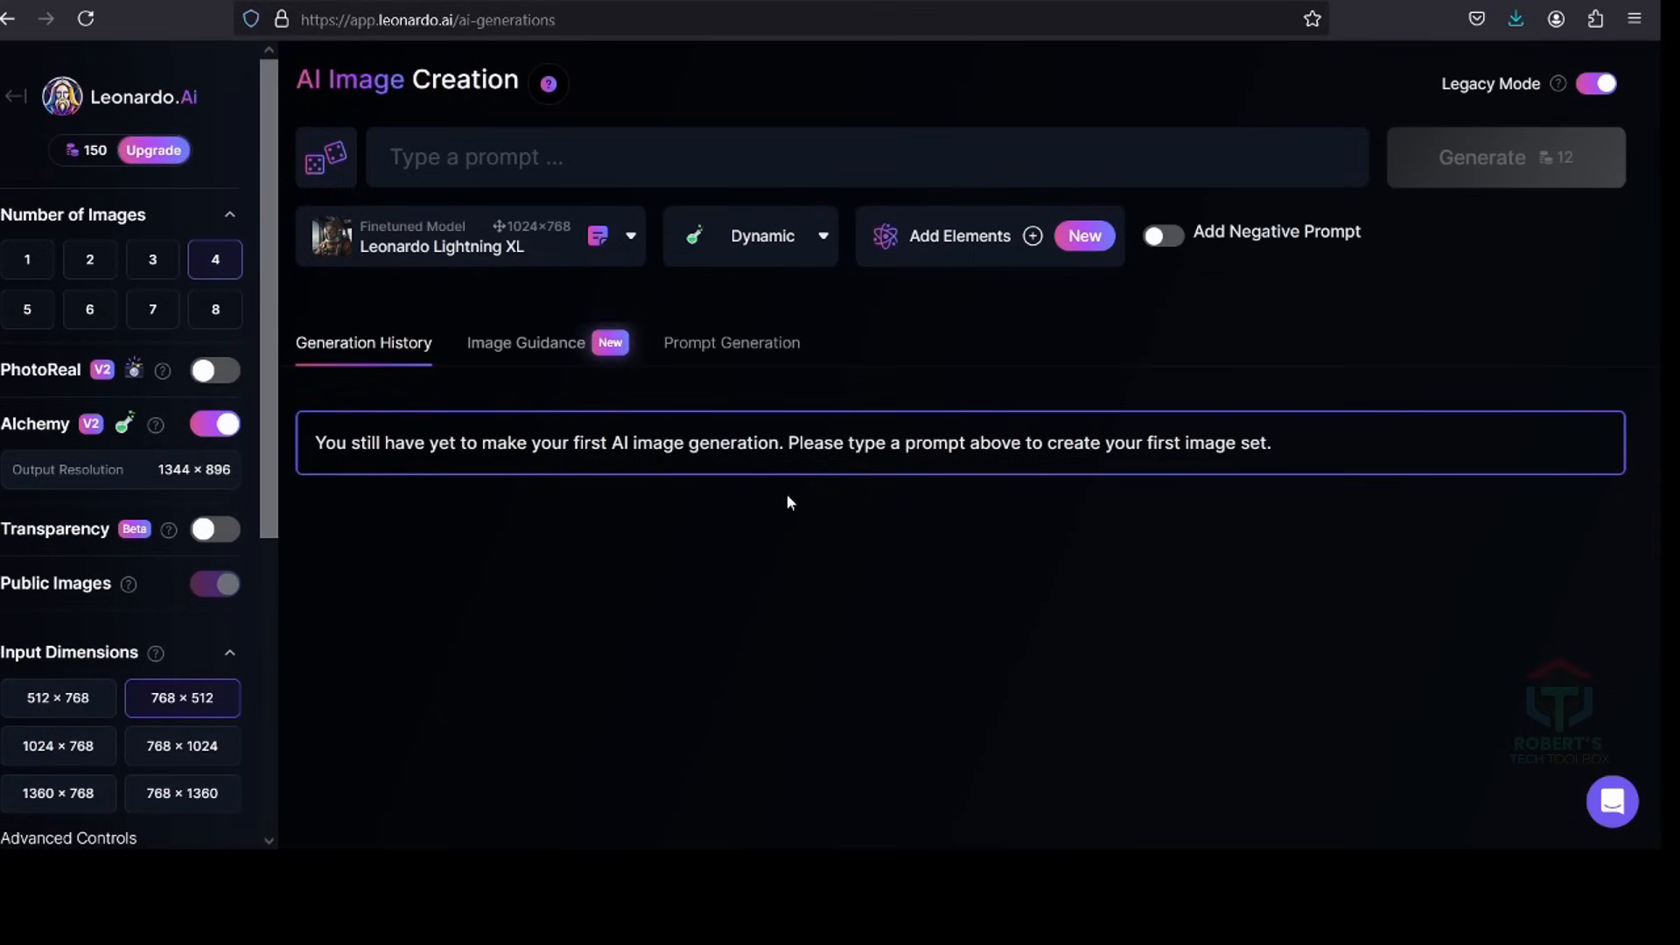
mouse_move(1395, 190)
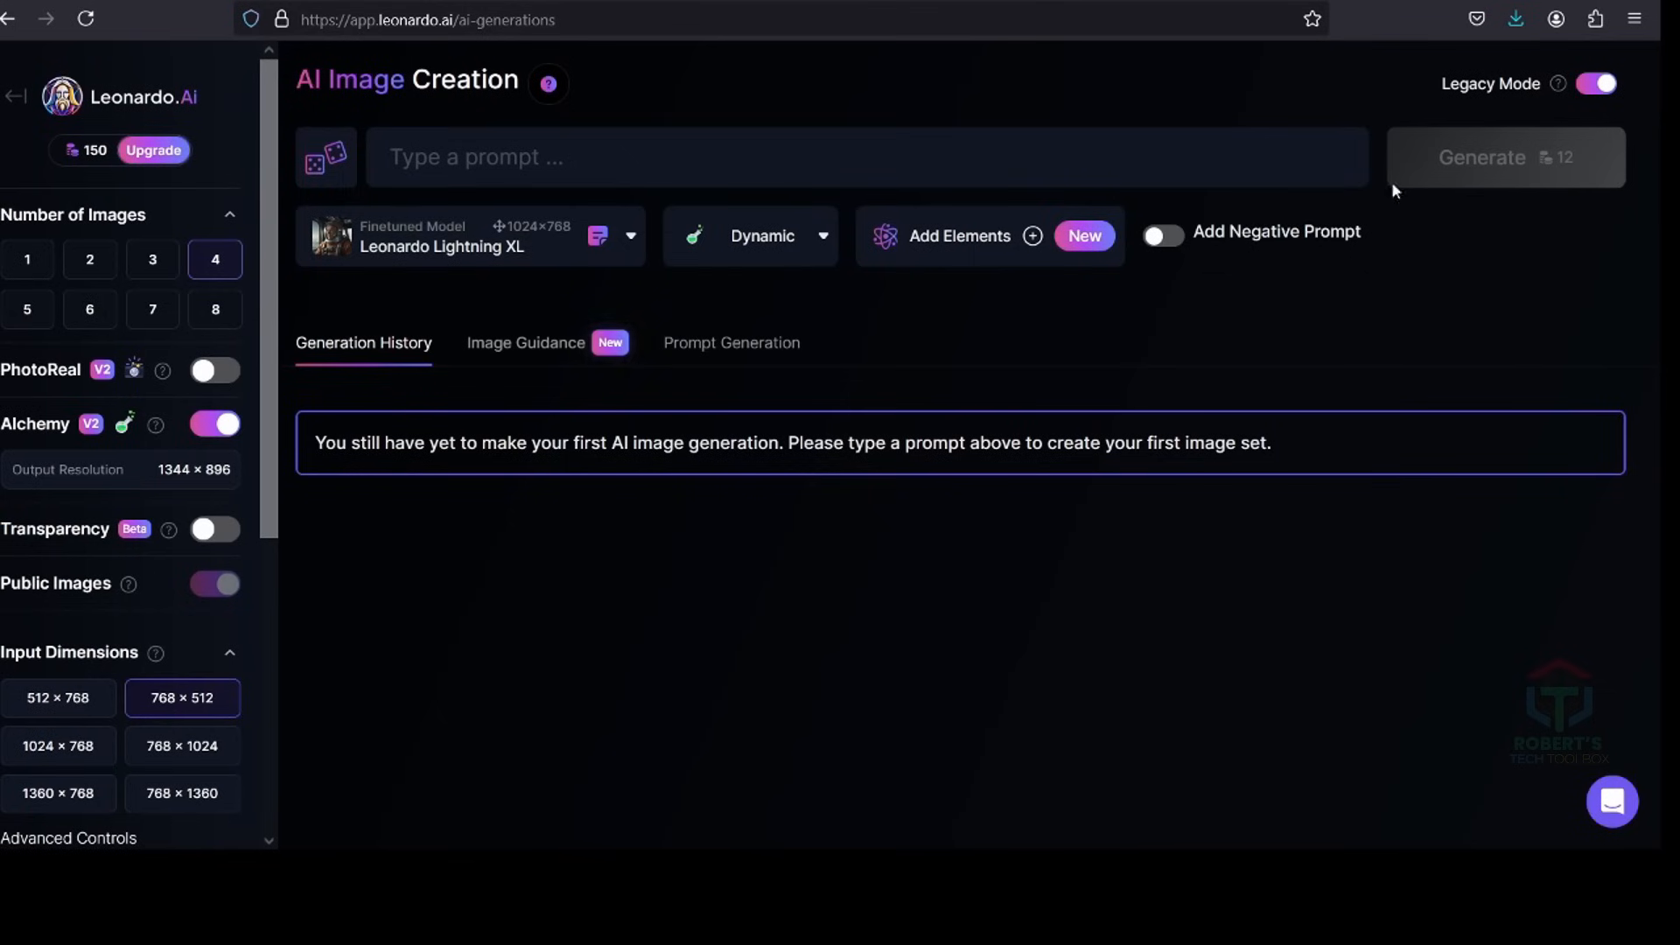
mouse_move(522, 250)
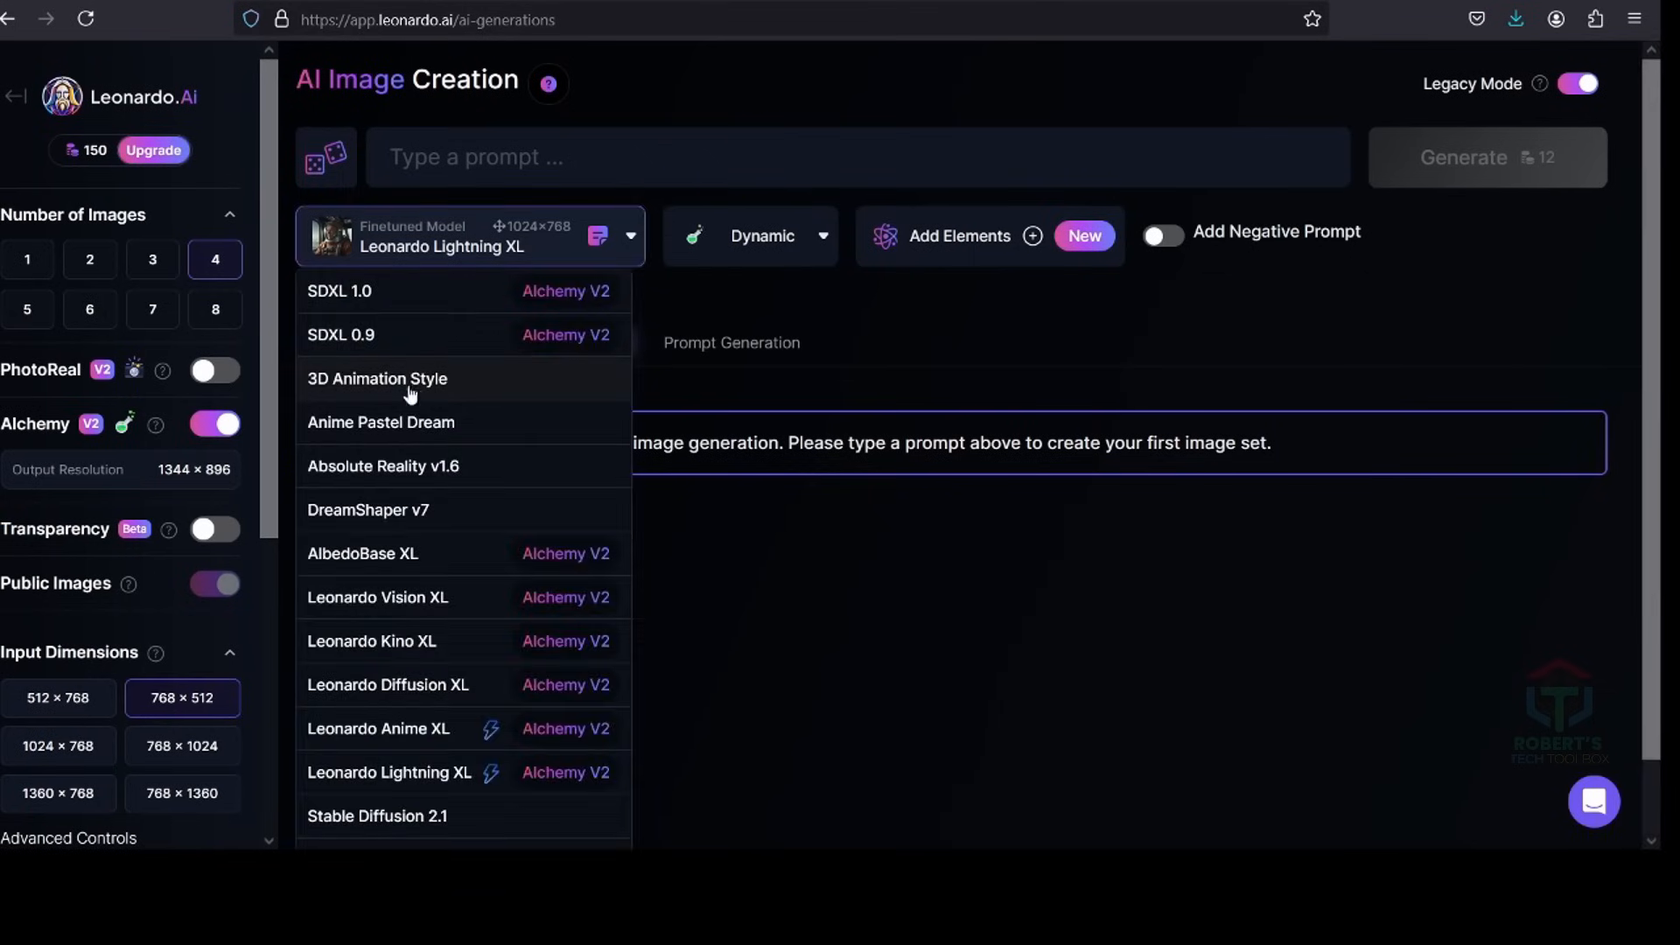
- Choose the 3D Animation Style model, turn Alchemy off, and set the aspect ratio to 16:9 (912 × 512 px)
click(378, 378)
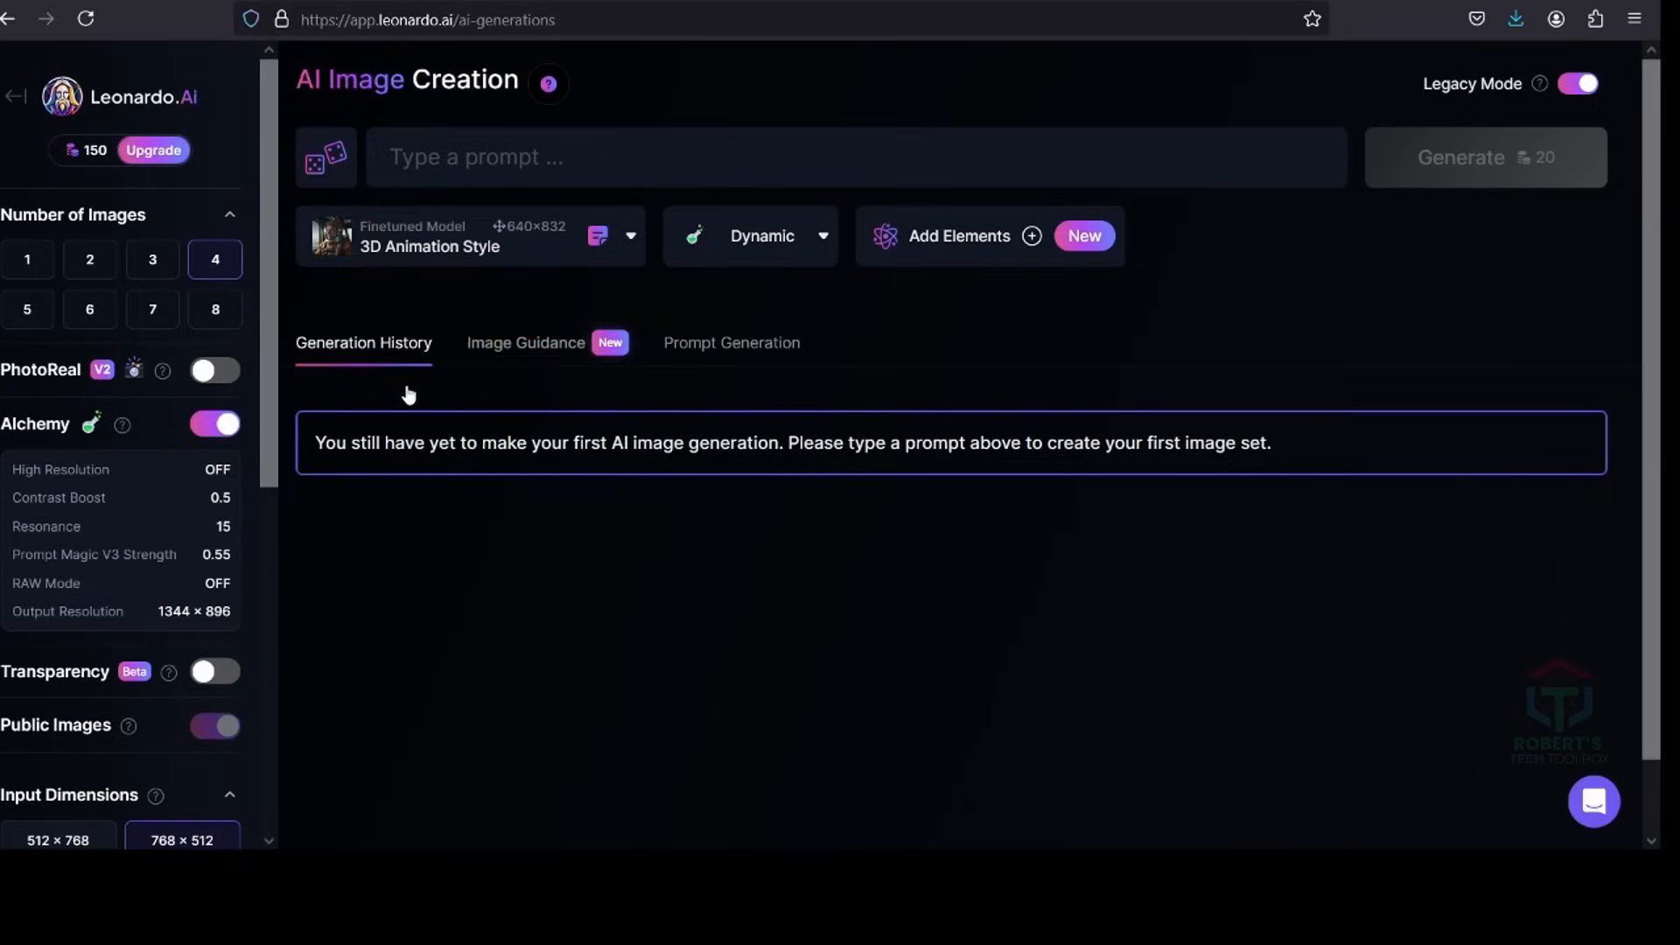
mouse_move(264, 409)
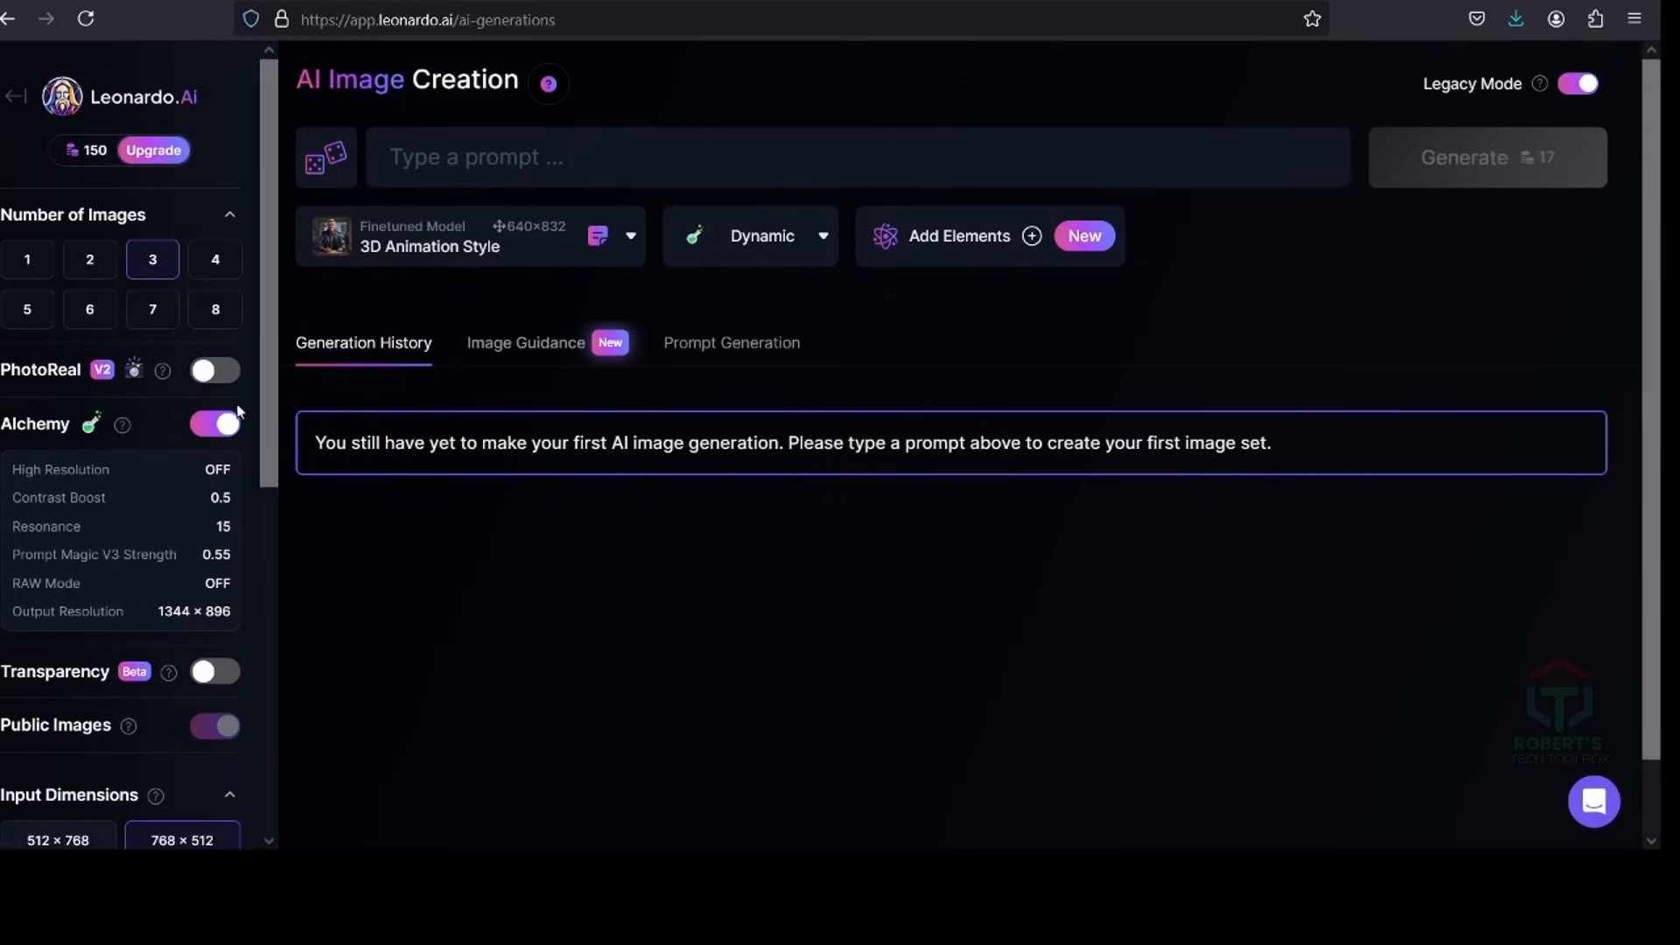
mouse_move(226, 402)
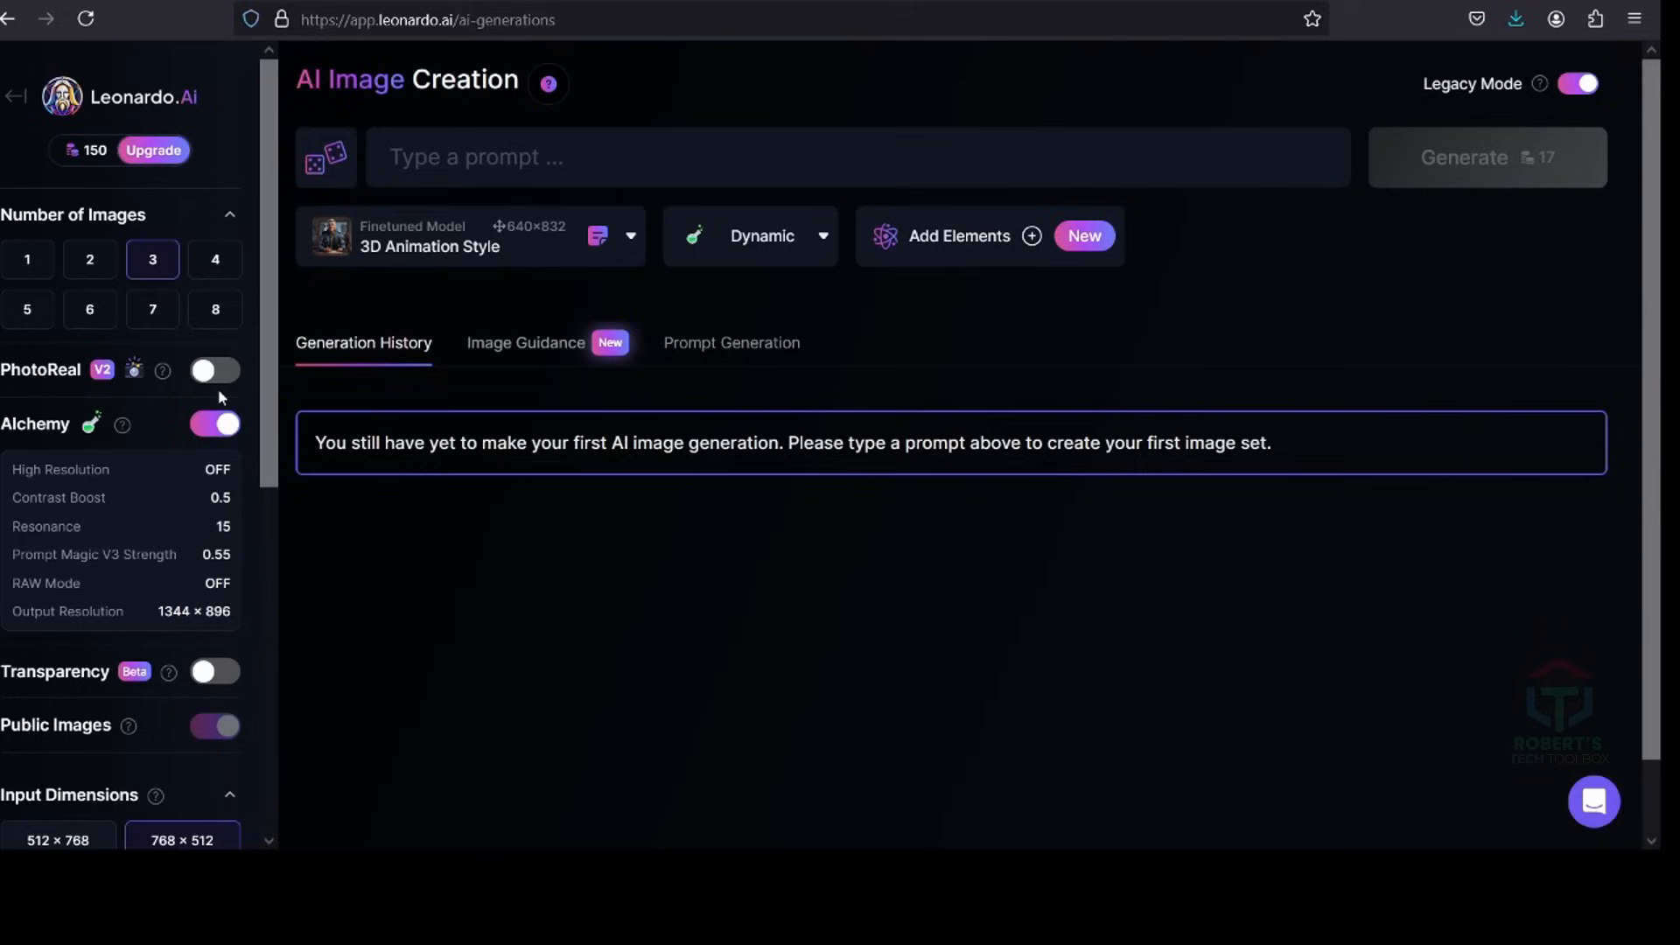
click(214, 423)
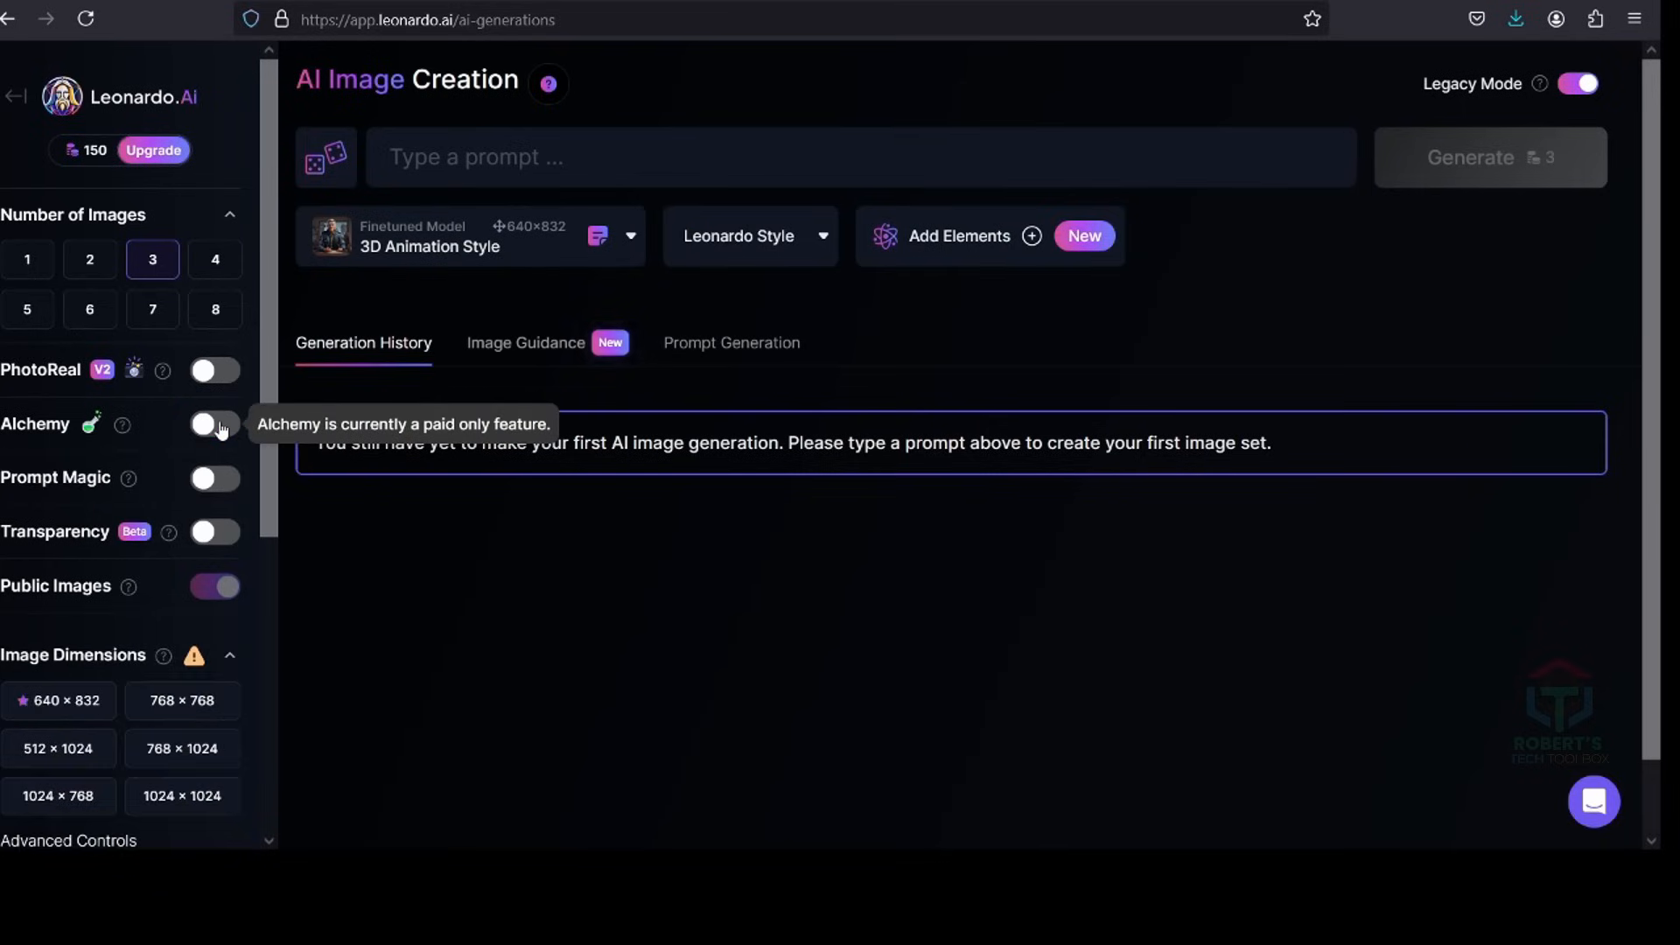
scroll(down, 3)
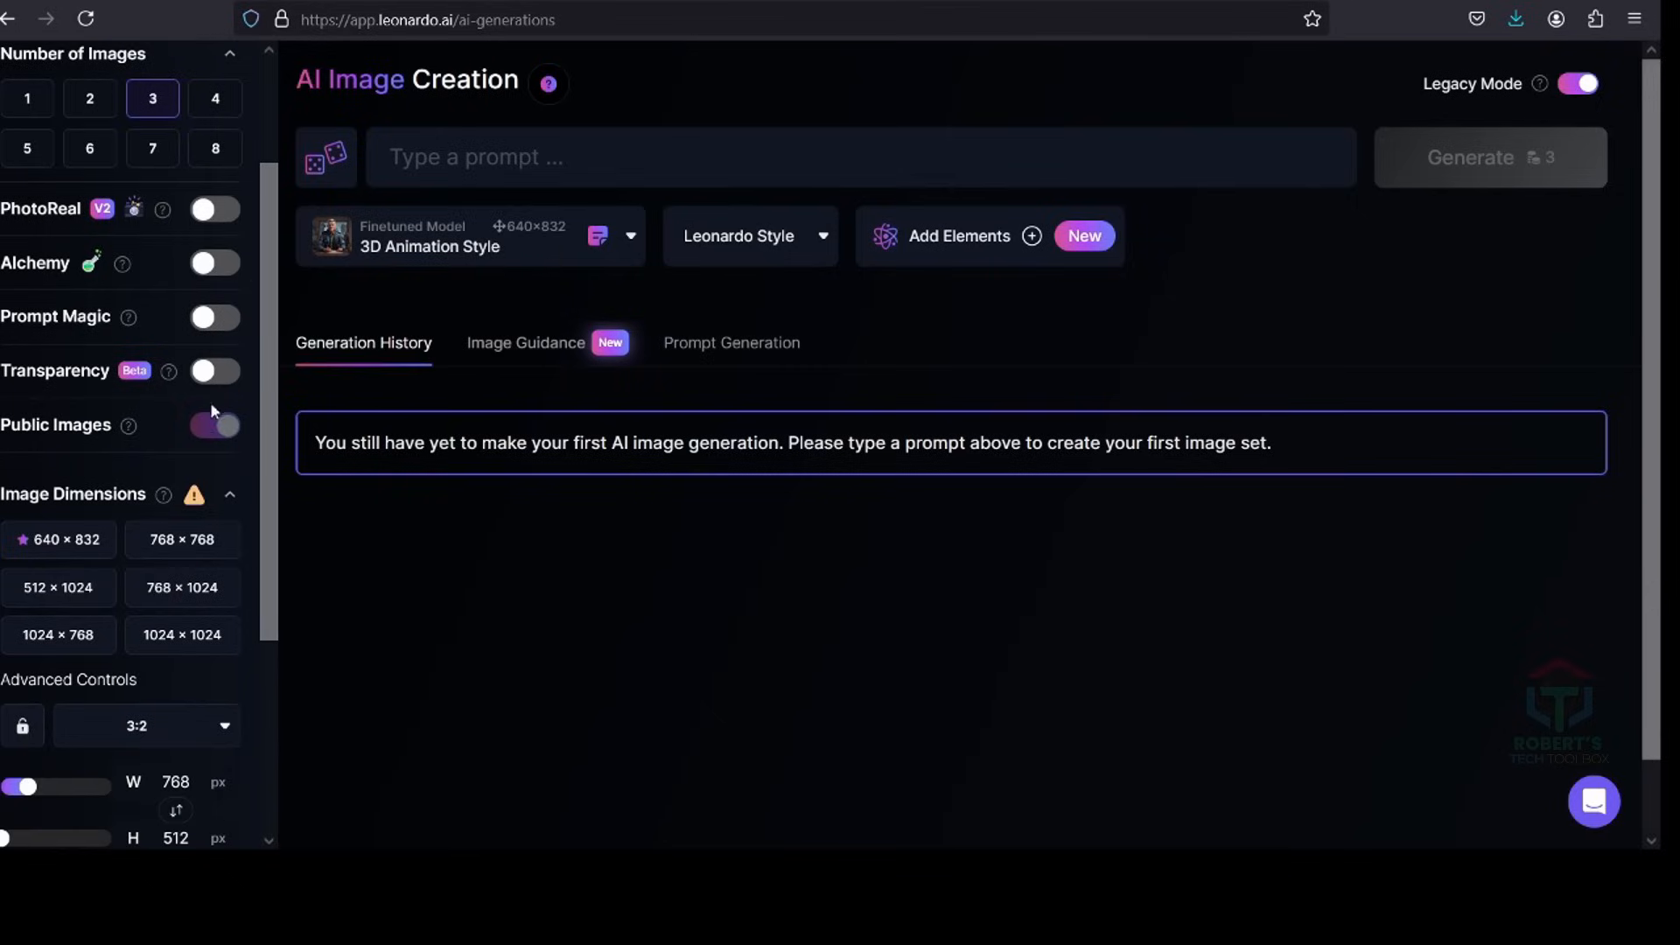
scroll(down, 3)
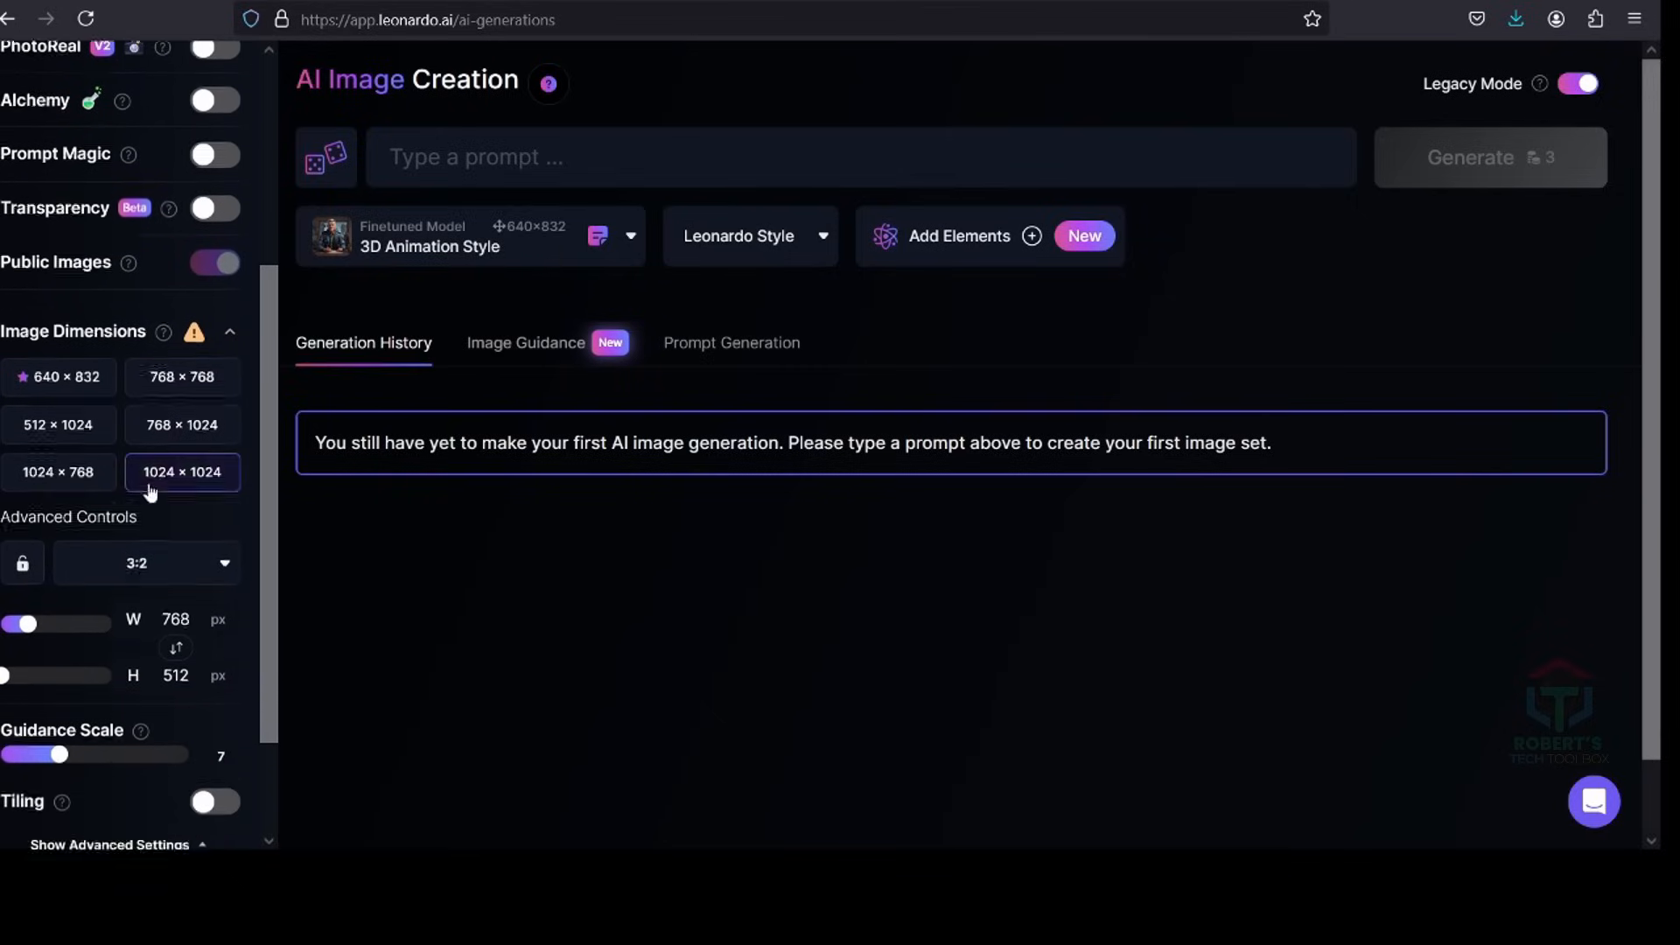
click(145, 561)
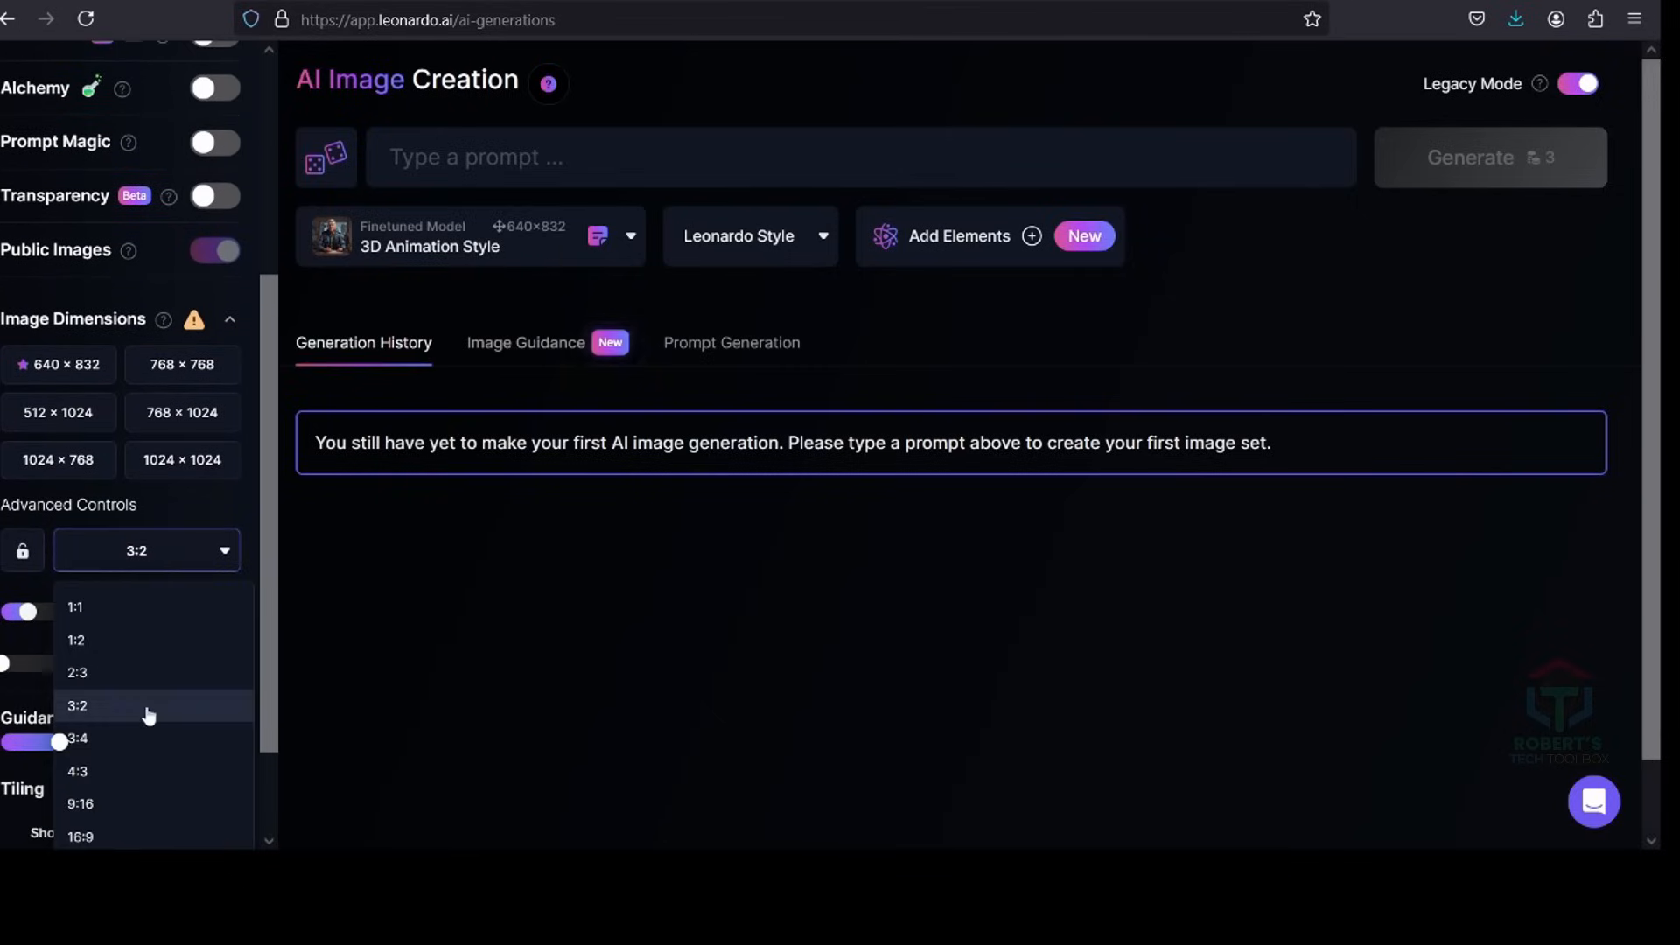
click(82, 837)
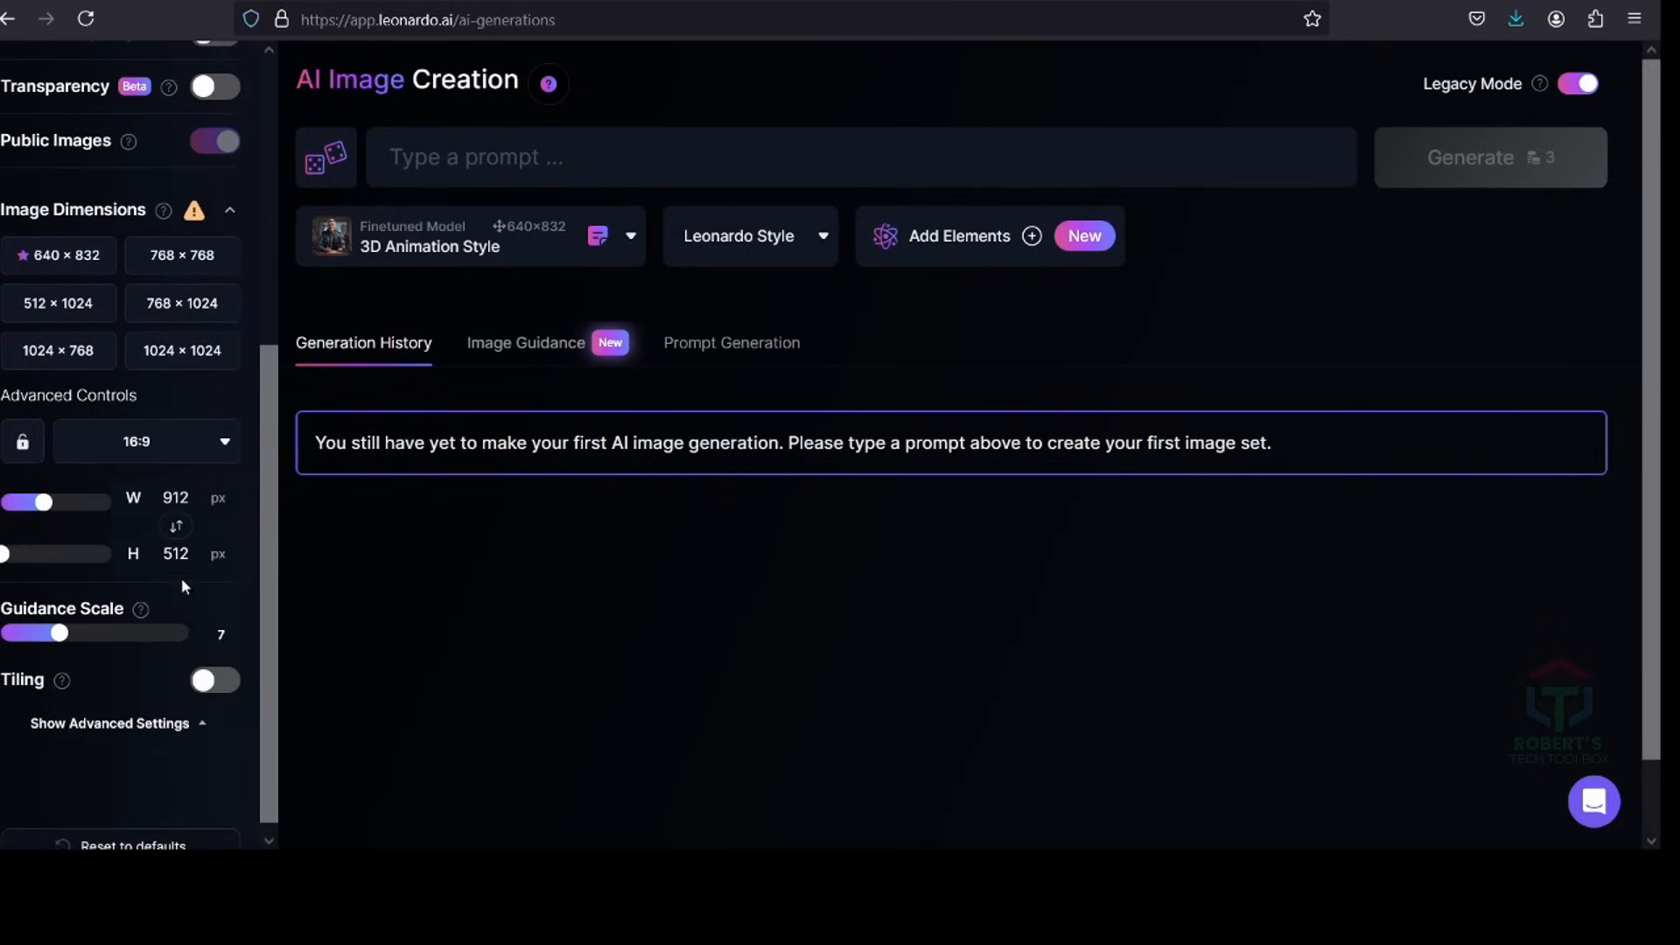
scroll(up, 3)
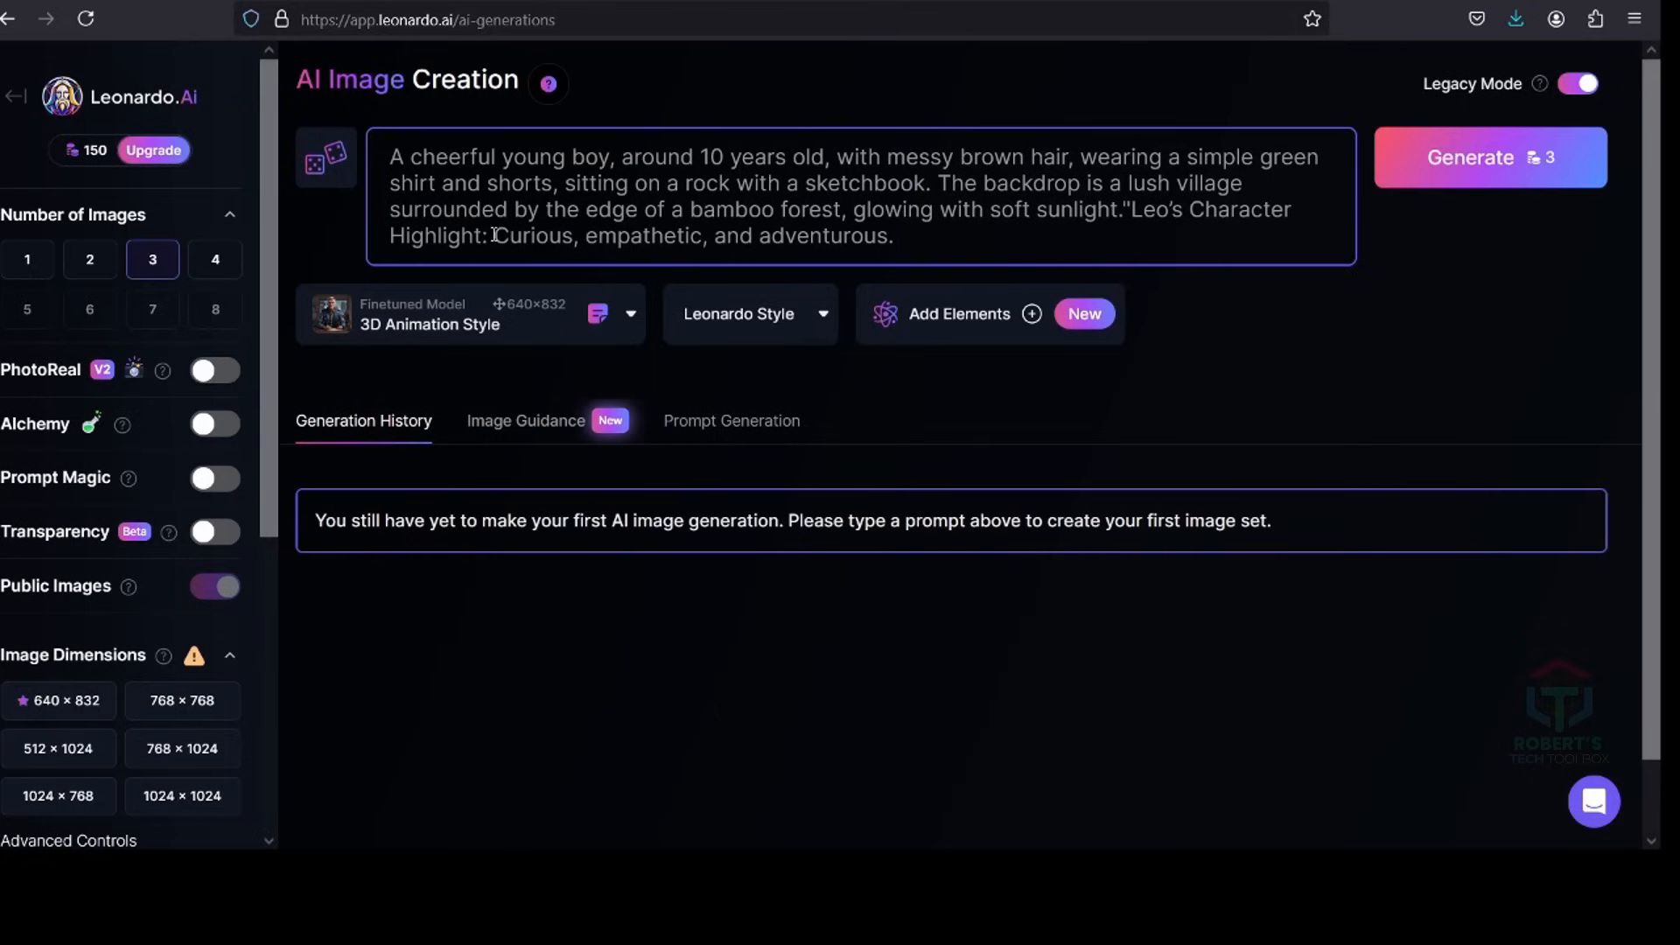
mouse_move(1472, 178)
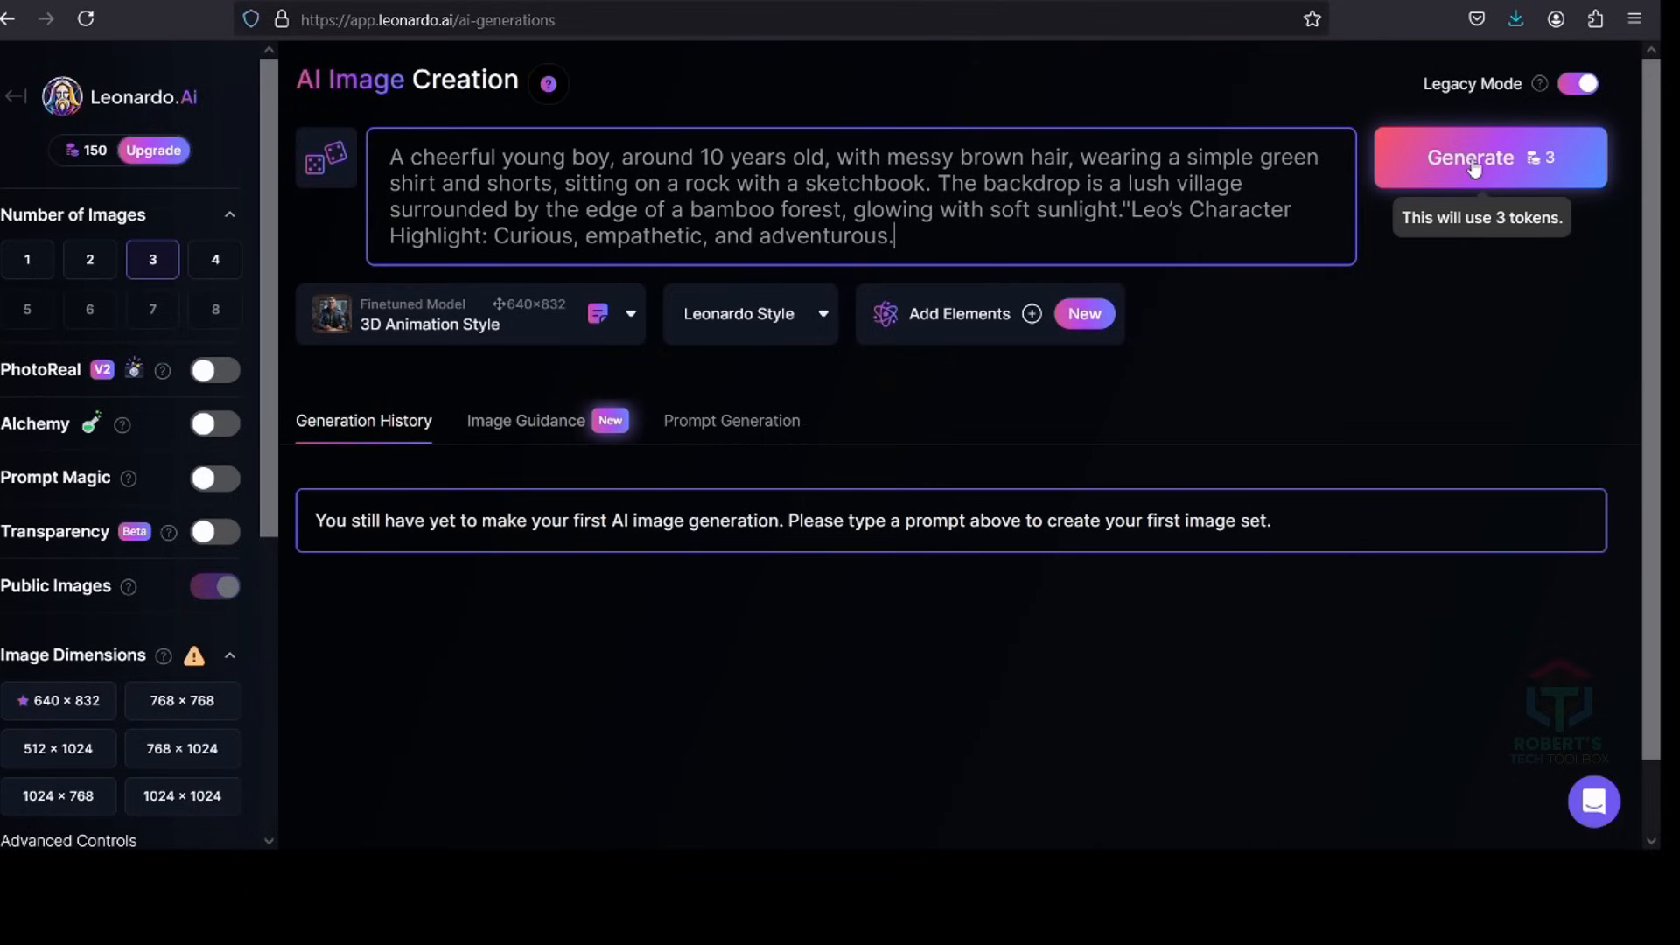
- Generate three images of the cheerful boy on a rock and view the second one full size
click(1487, 158)
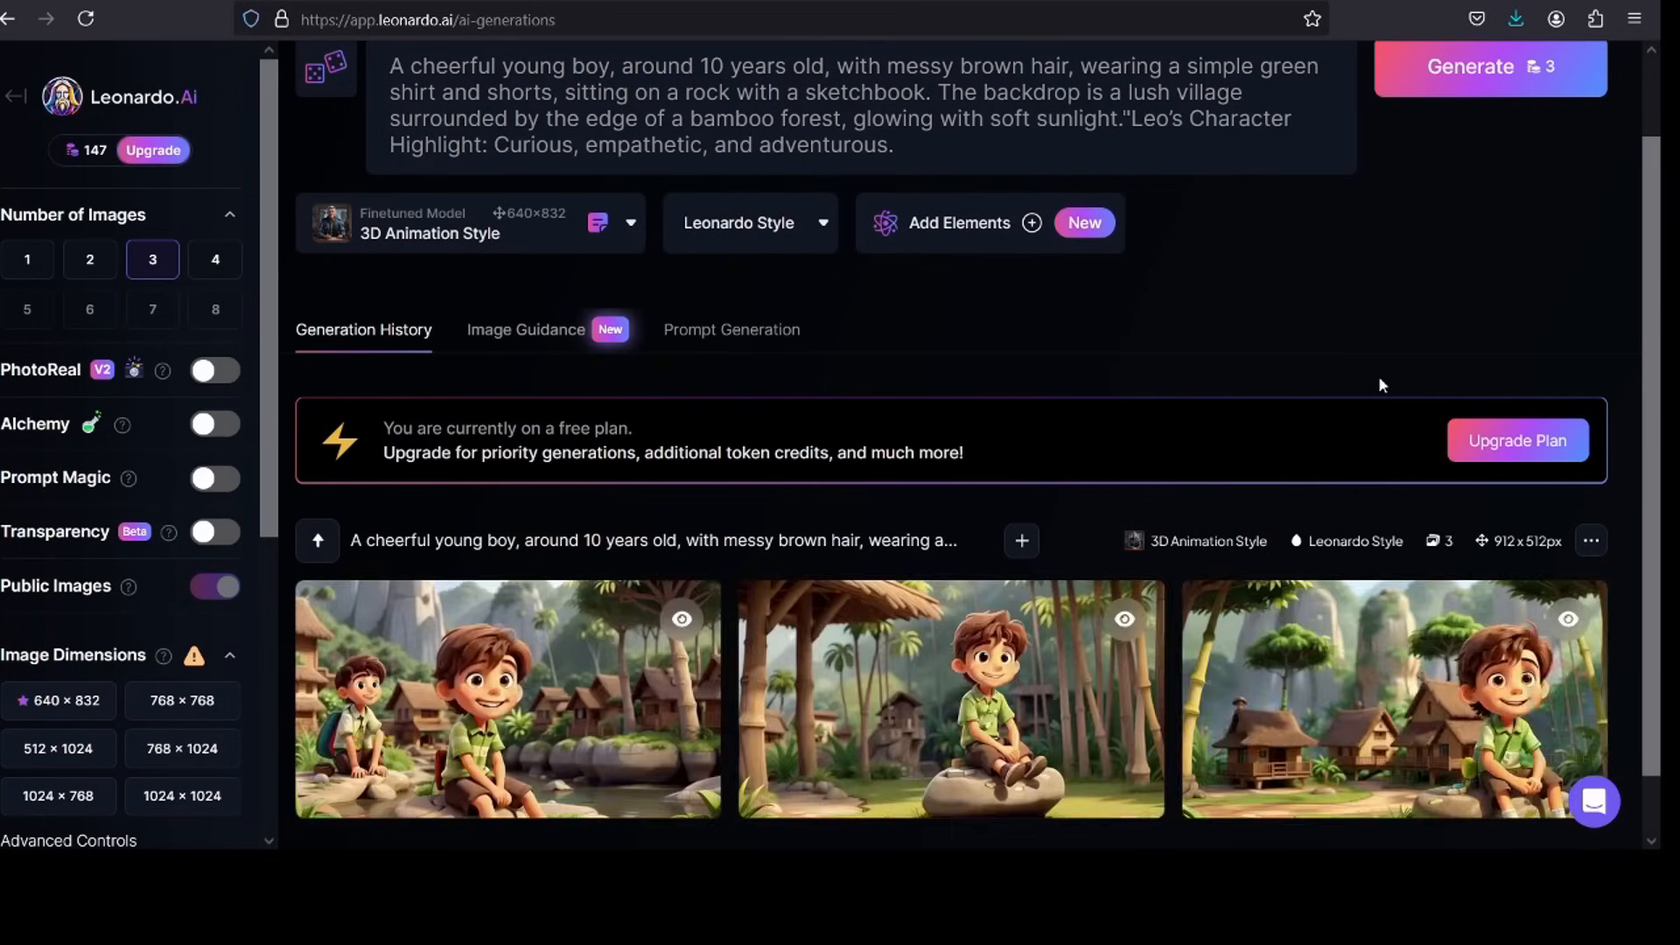
scroll(down, 3)
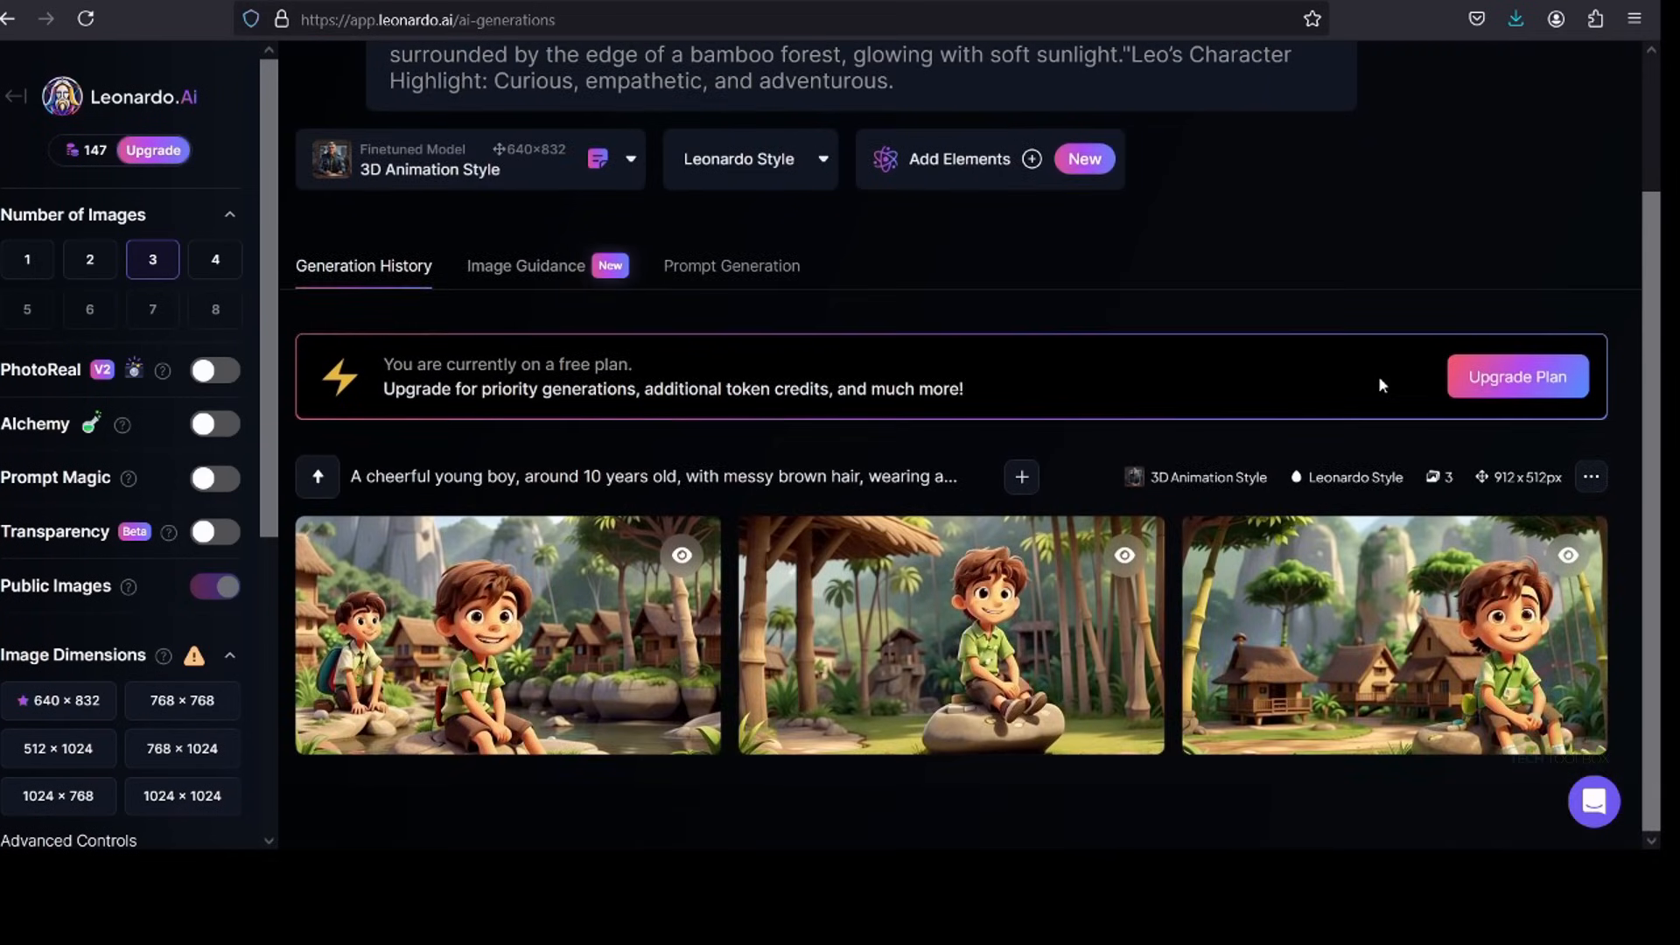
click(948, 634)
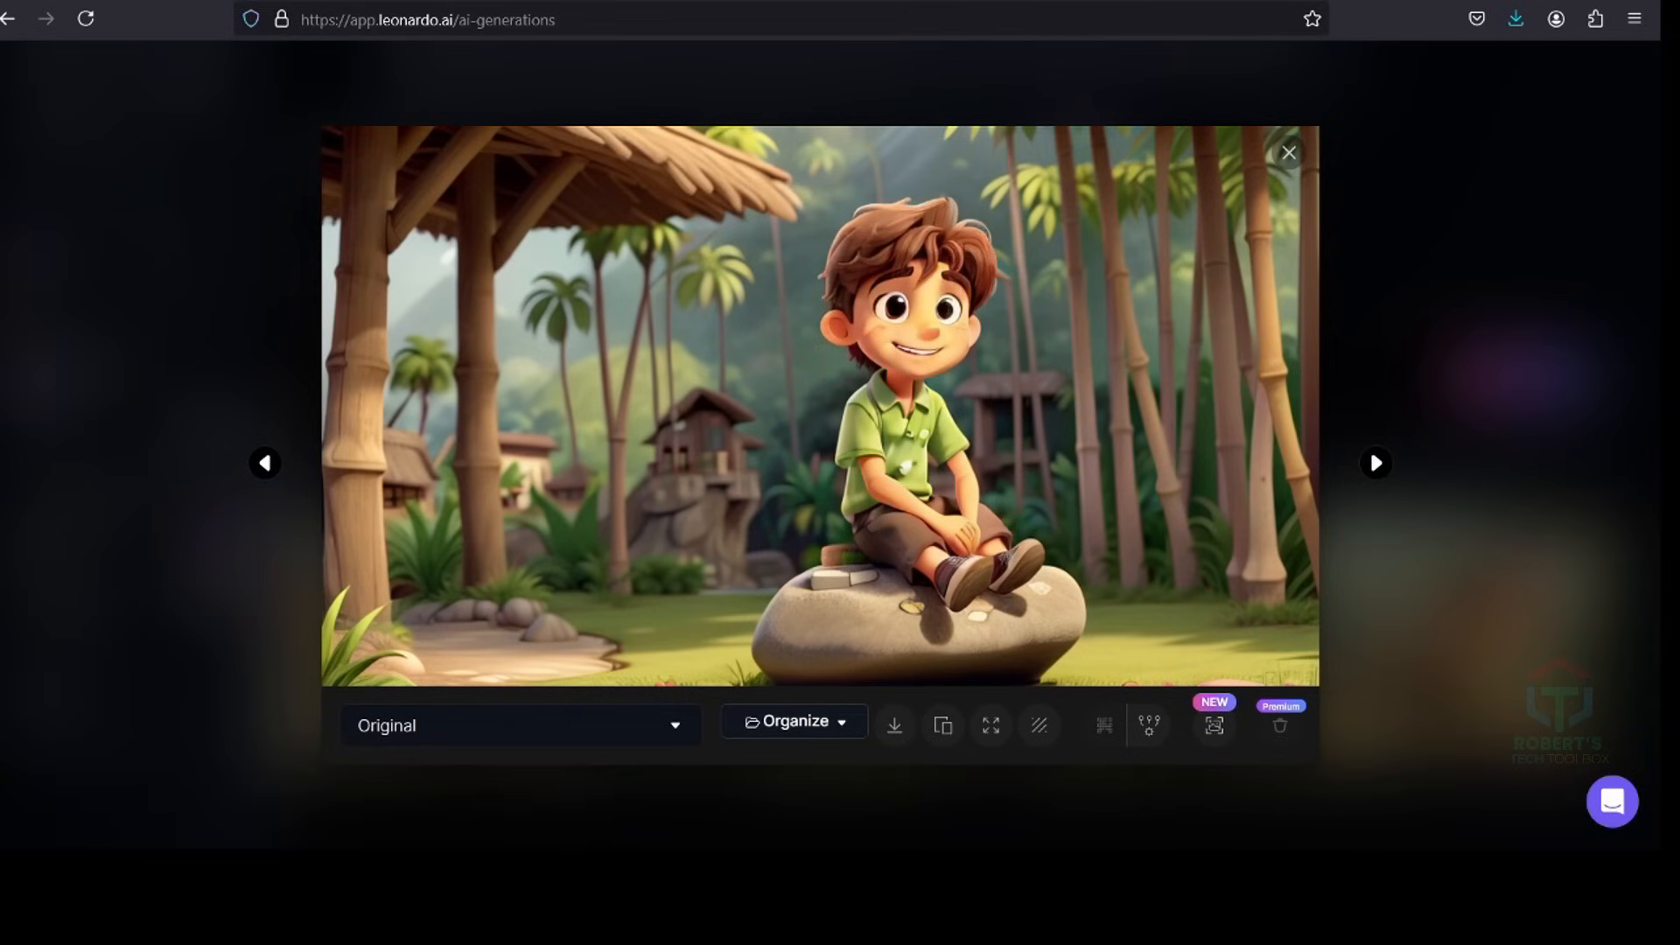
- Copy the first batch's seed, edit the prompt to the boy spotting a panda cub, and generate the new scene
click(1287, 153)
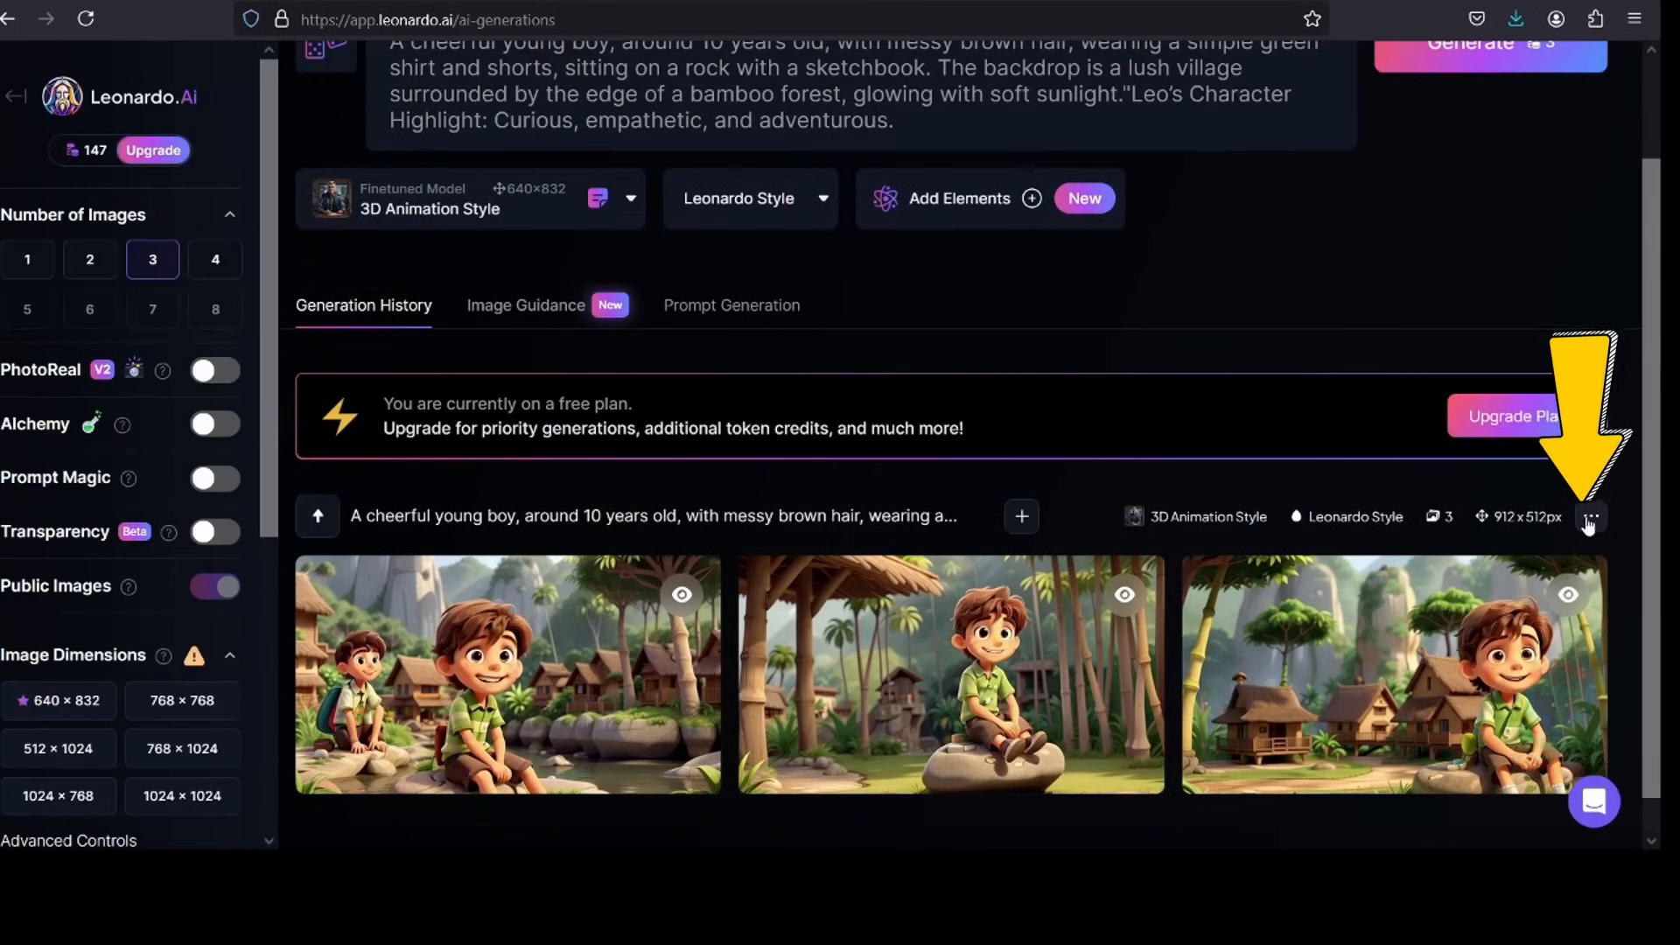
click(1591, 516)
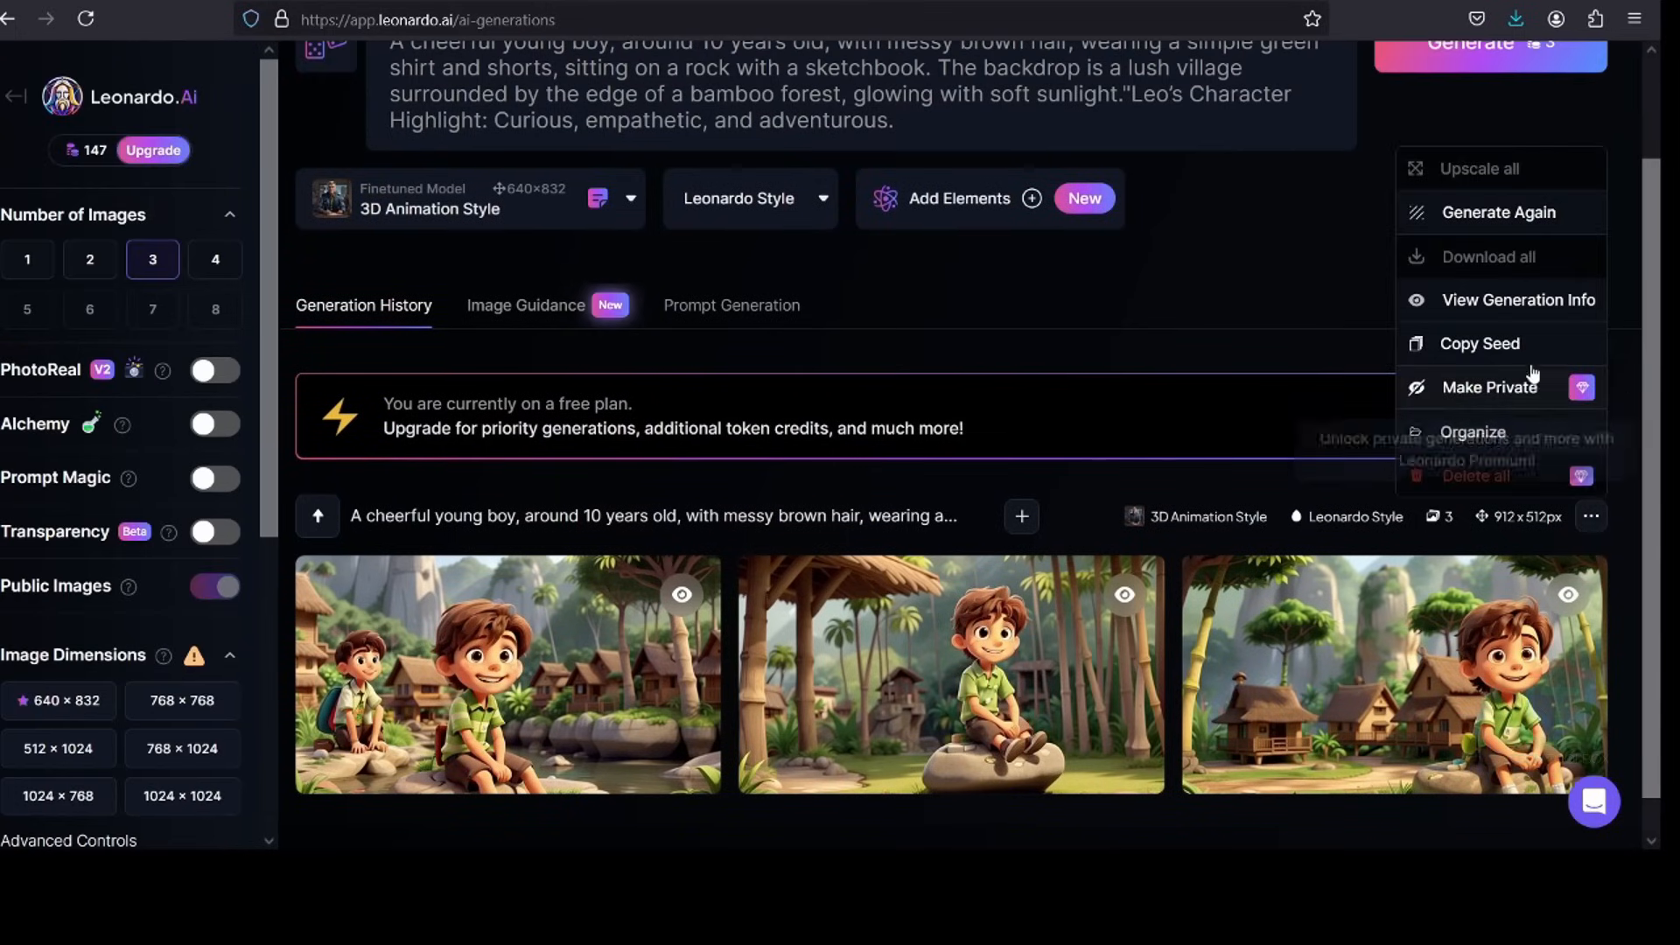
click(1480, 343)
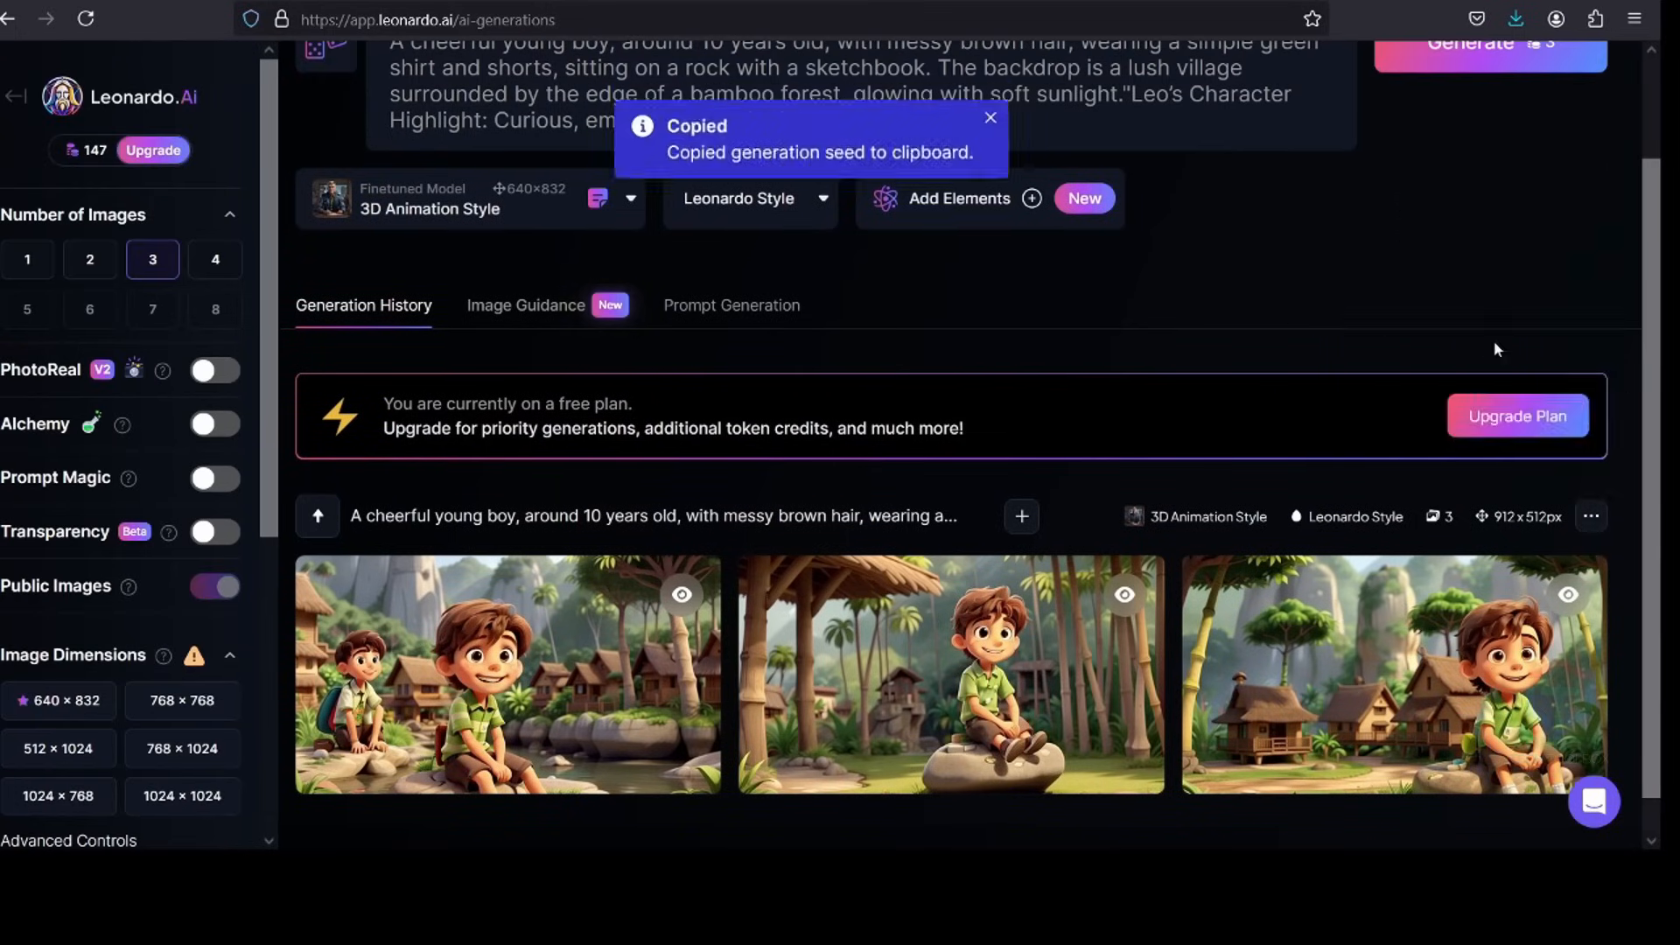
scroll(down, 3)
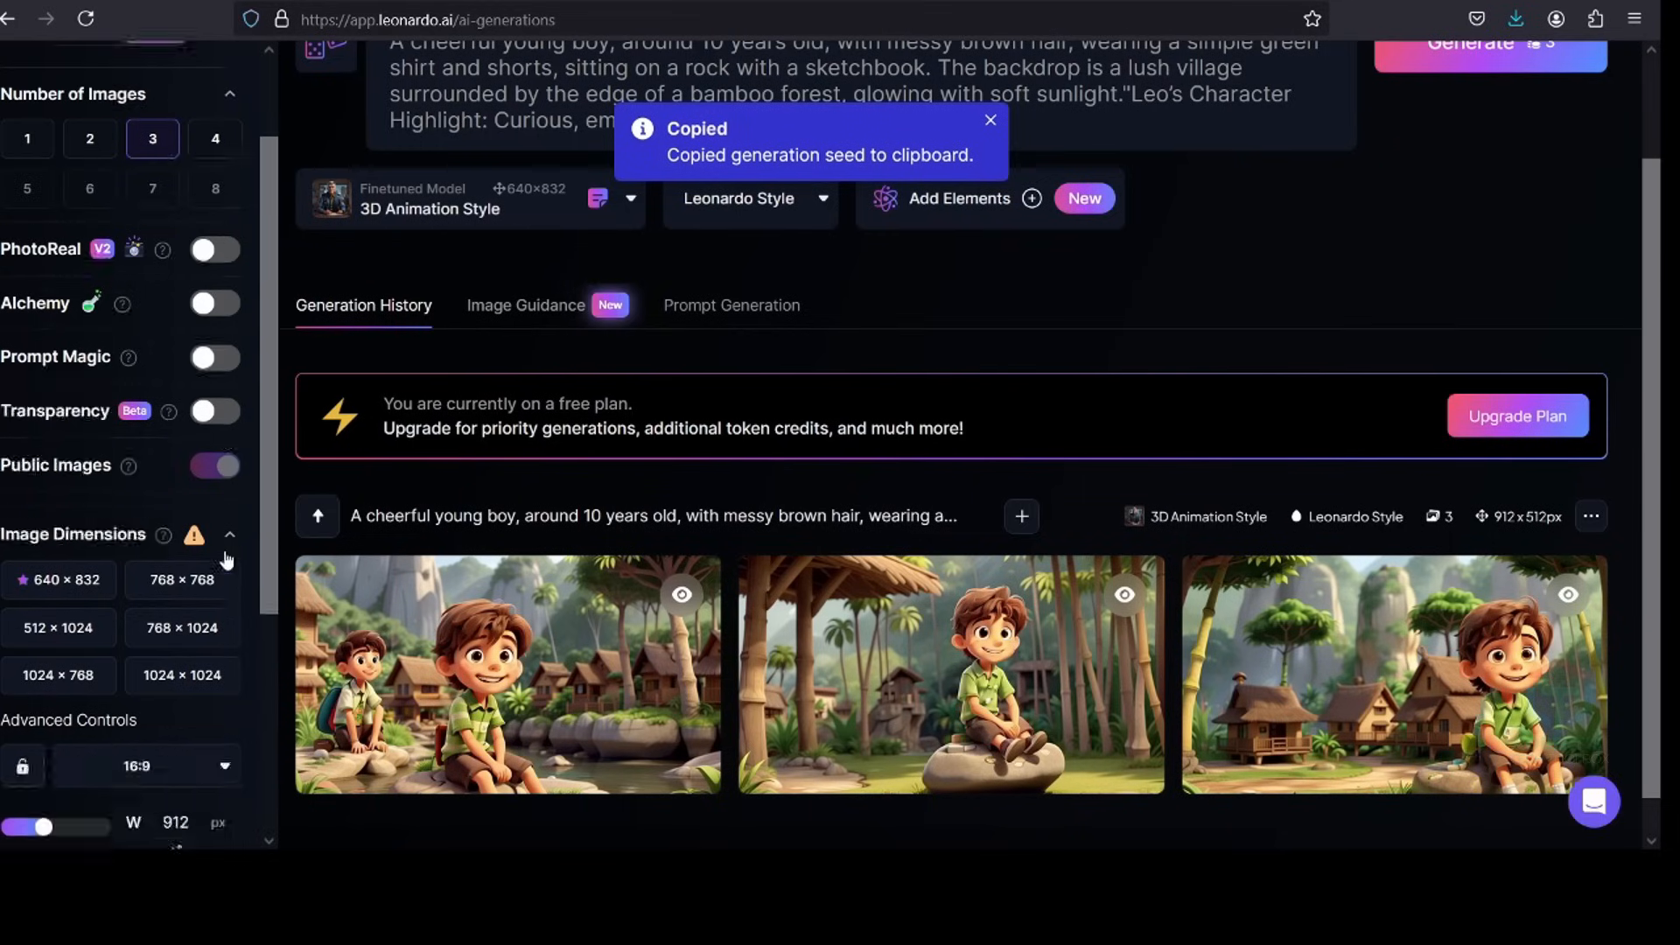
scroll(down, 3)
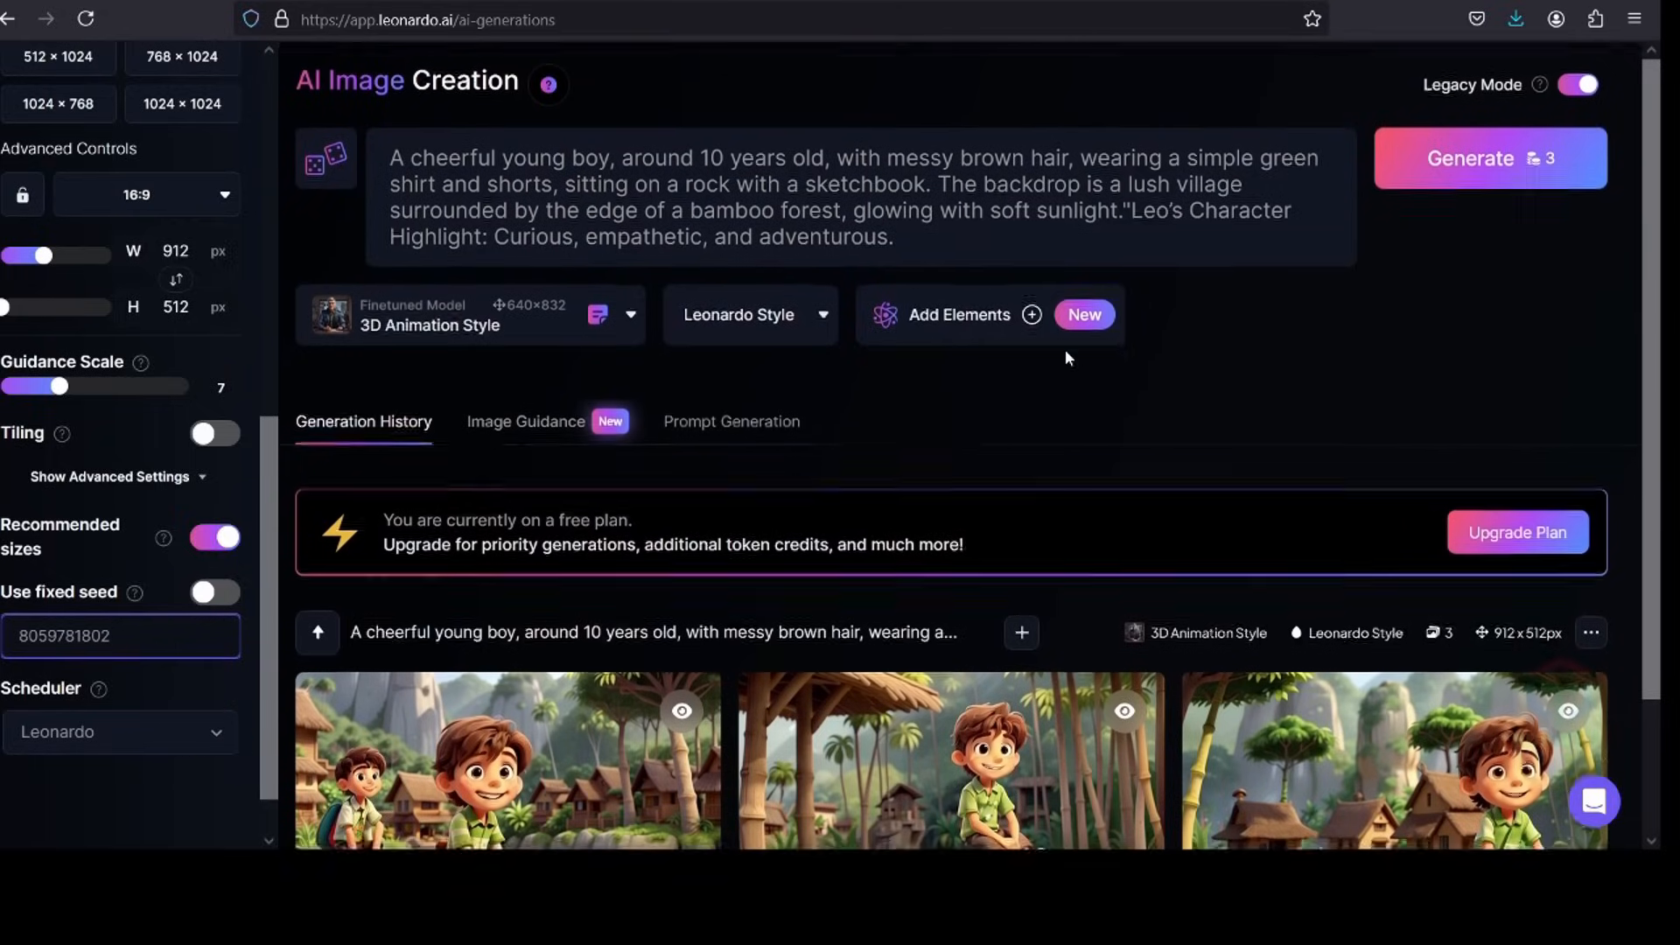
click(836, 198)
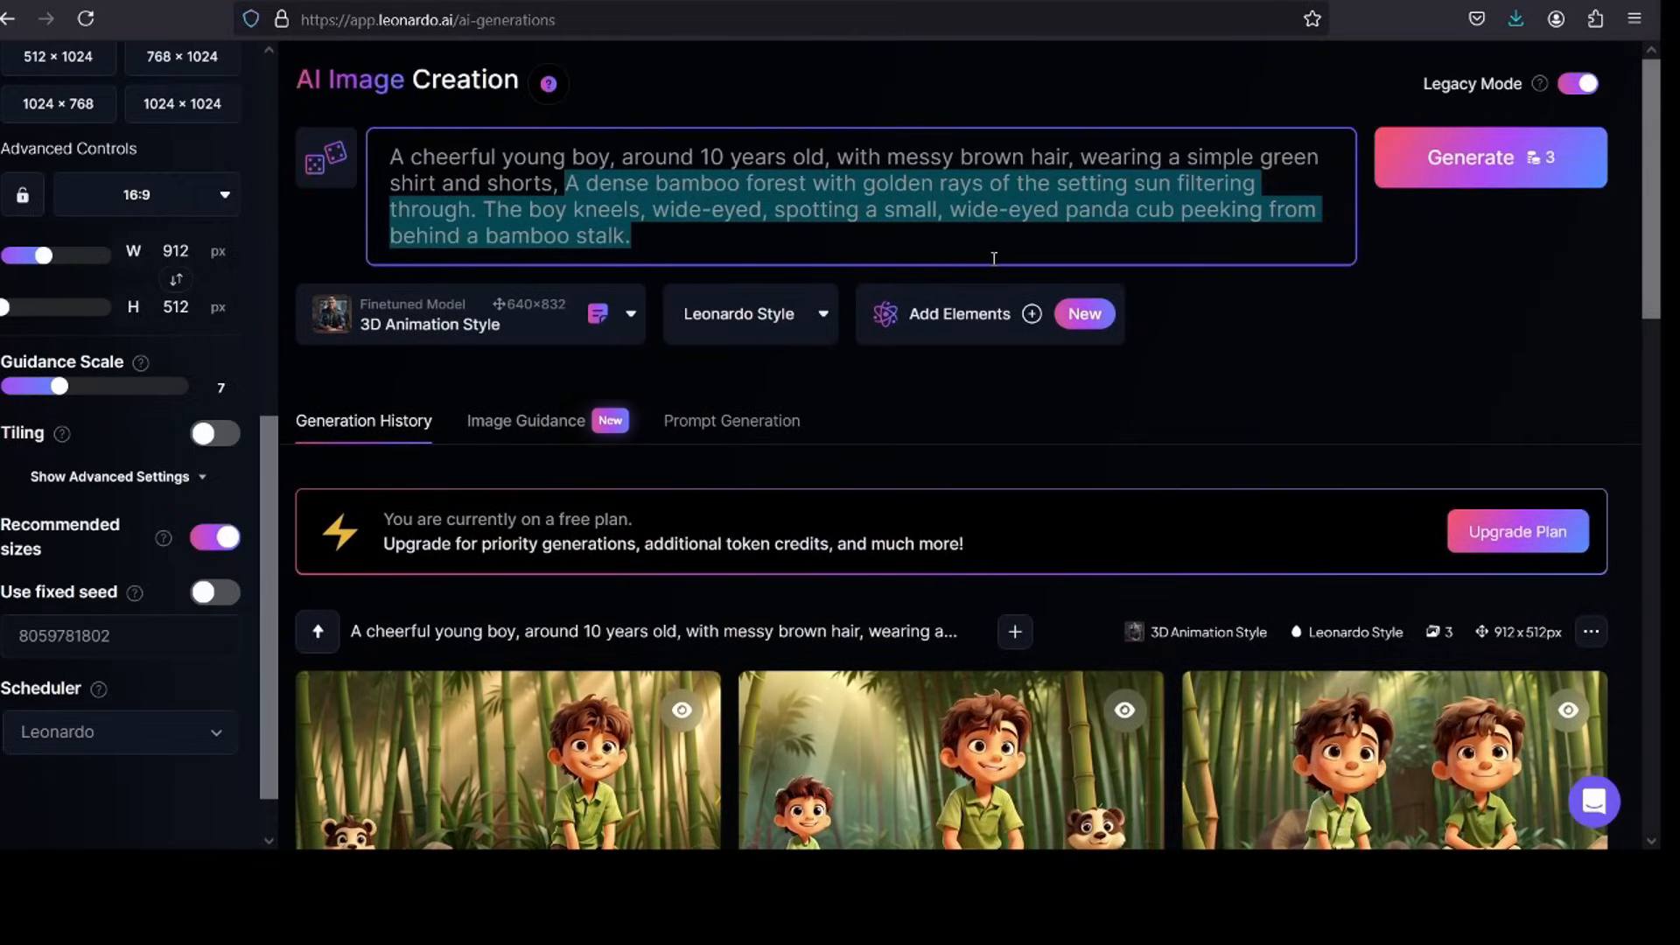
click(1488, 157)
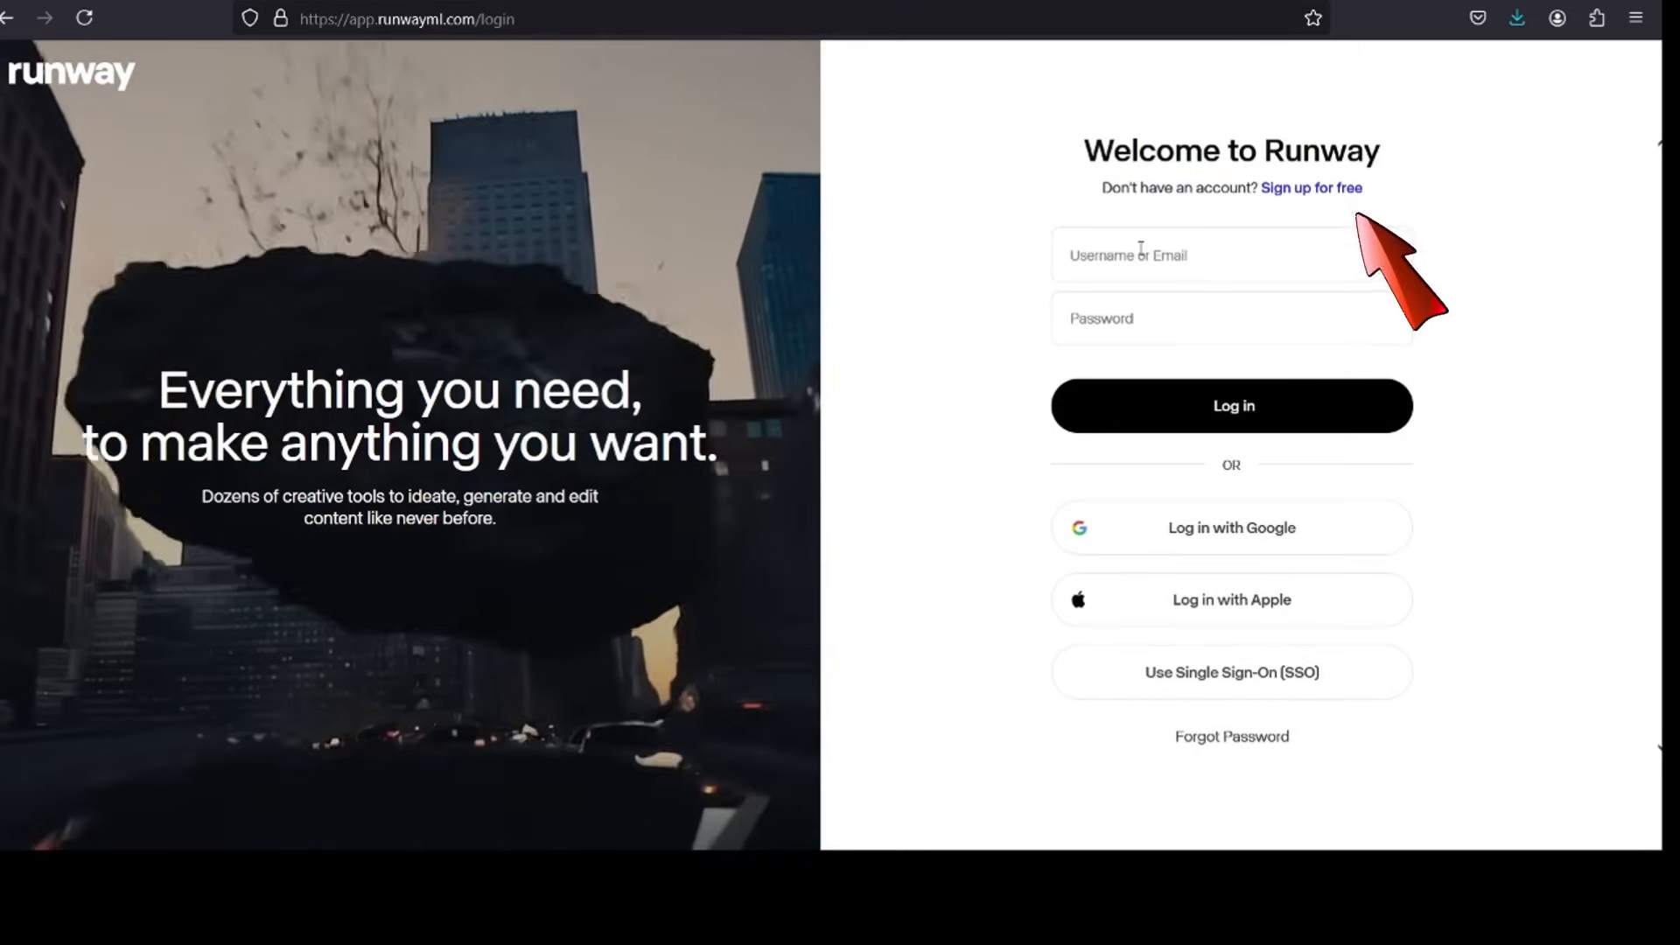
- Sign up for a new Runway account with email, password and name details
click(1310, 187)
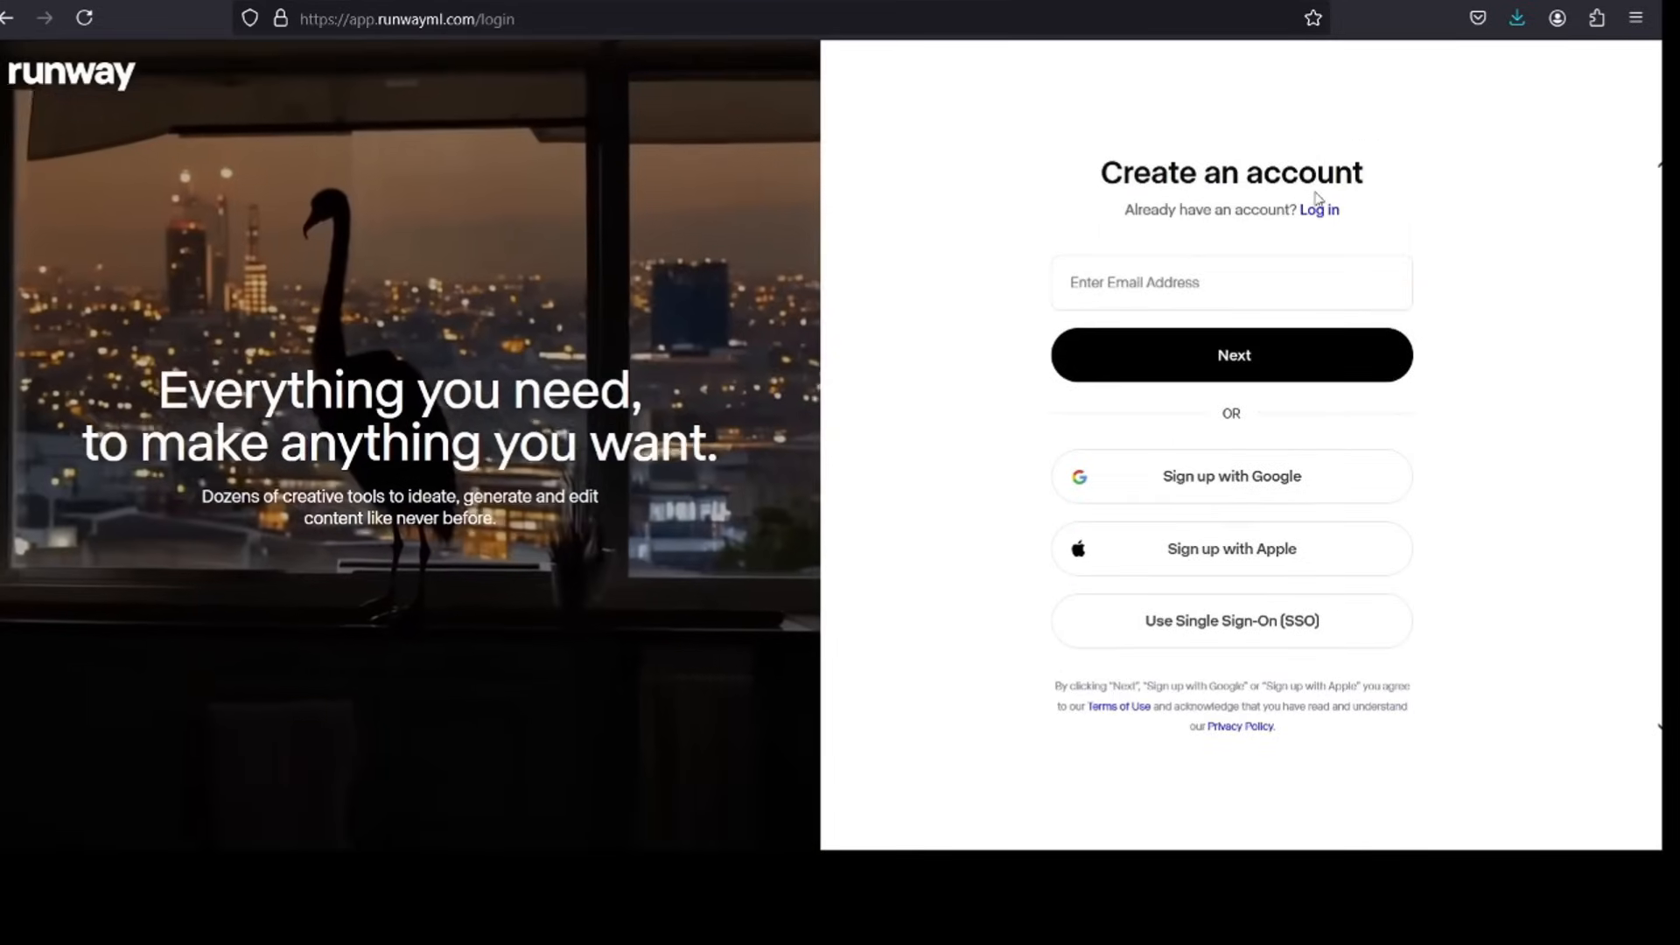
click(1230, 281)
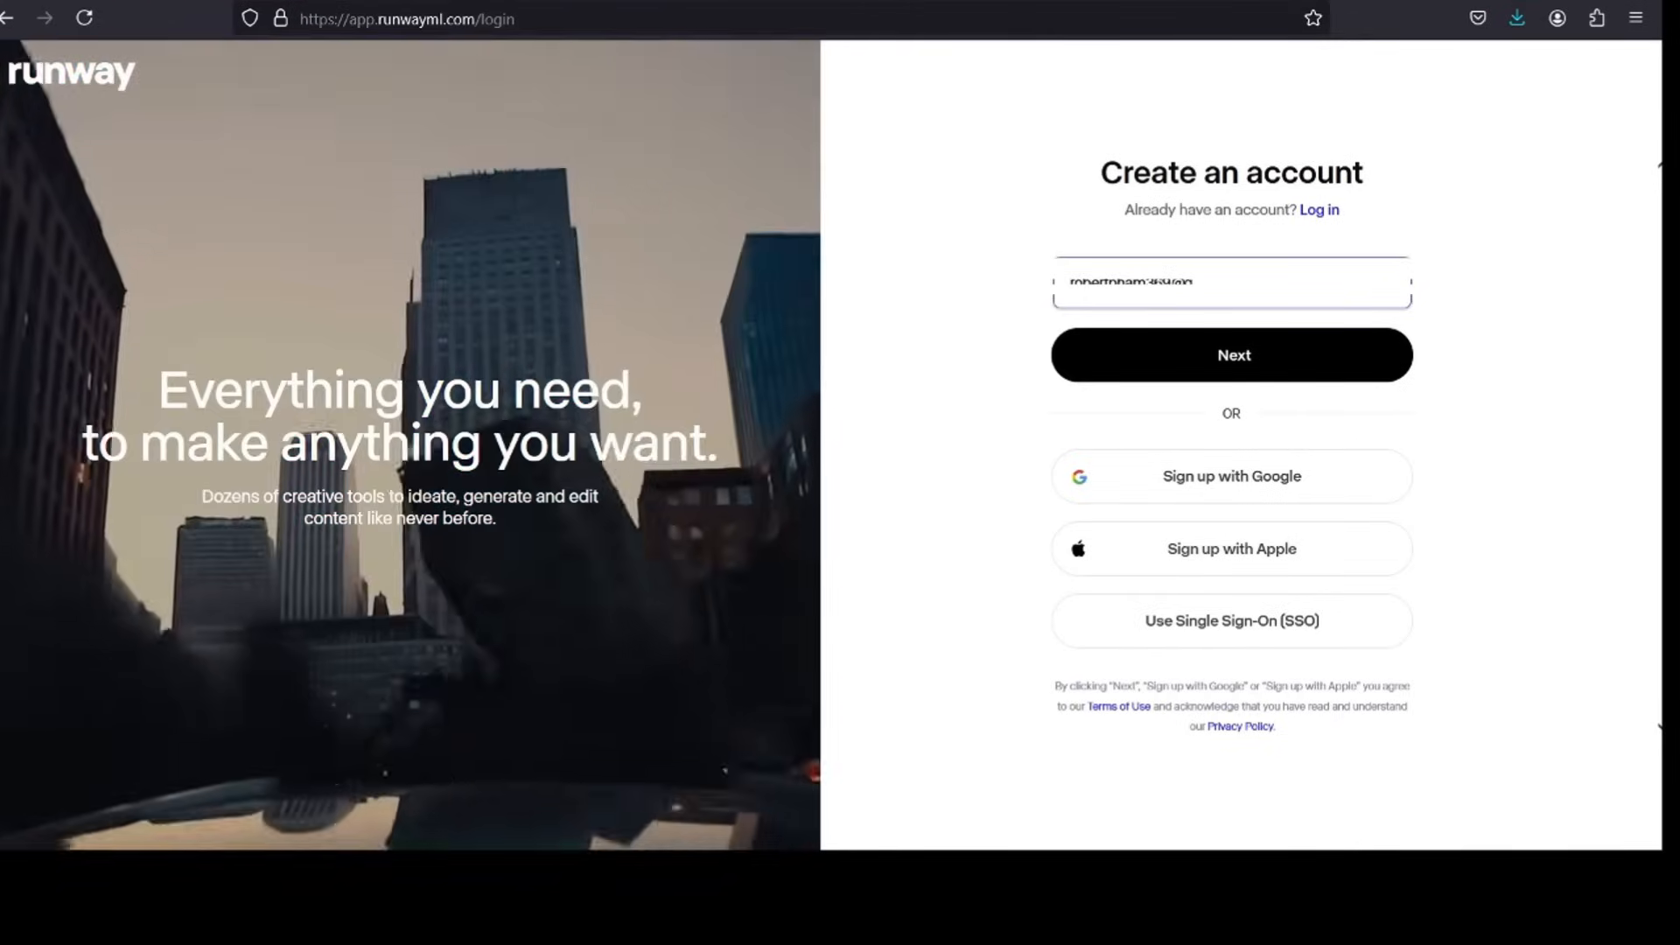
click(1230, 355)
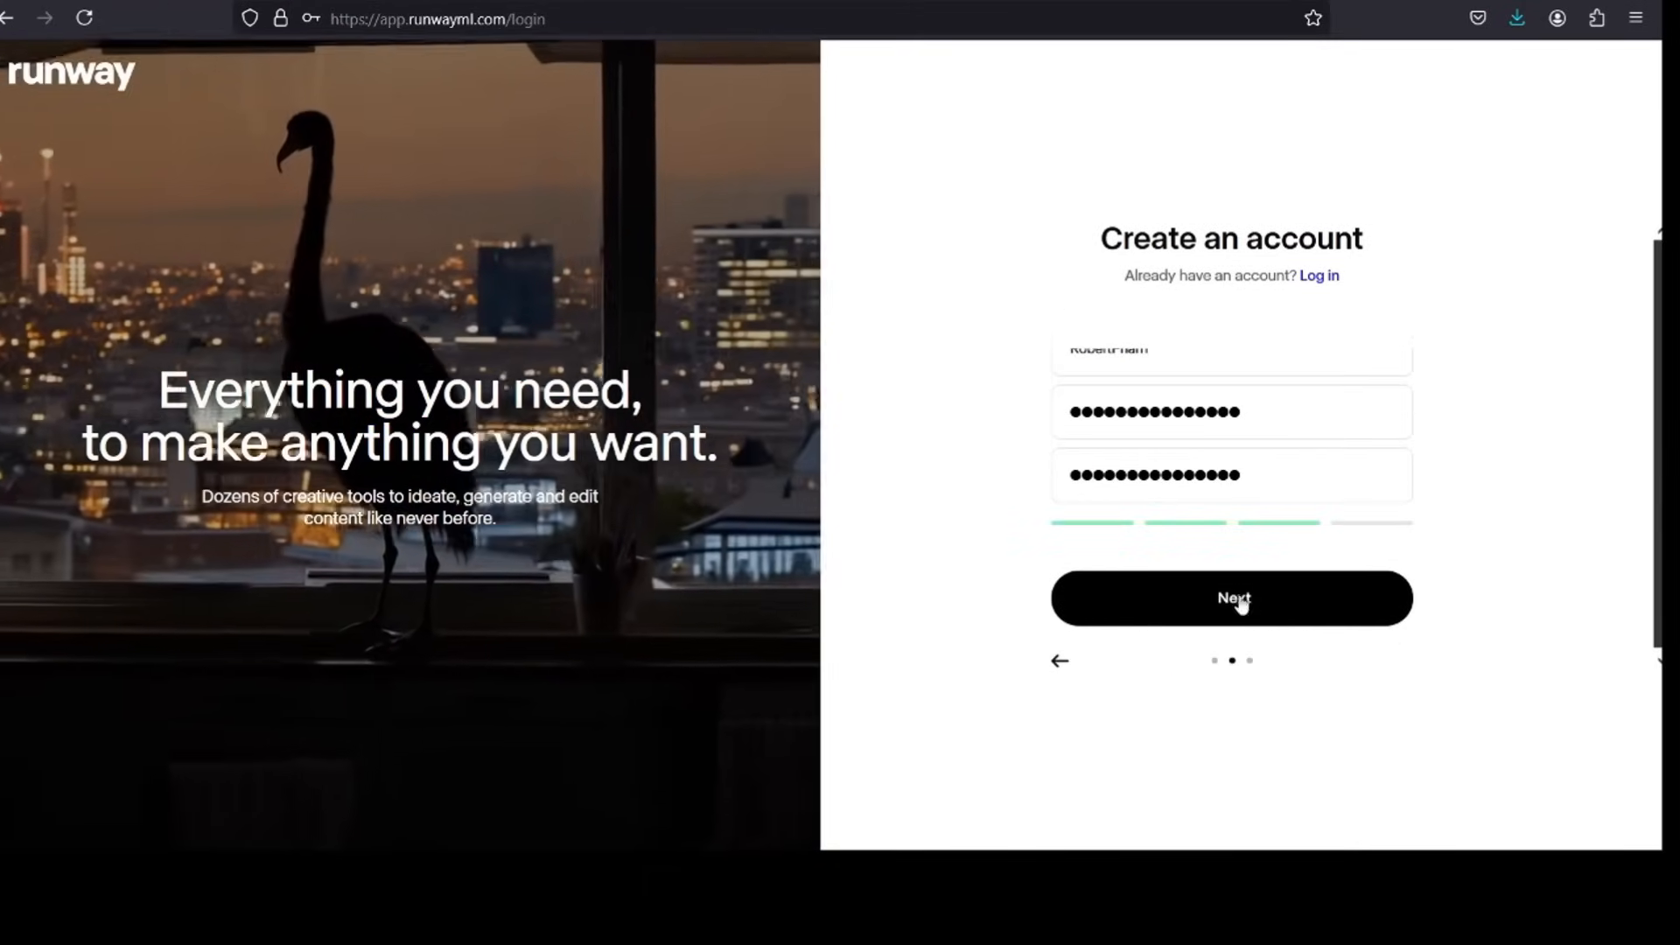
click(1230, 599)
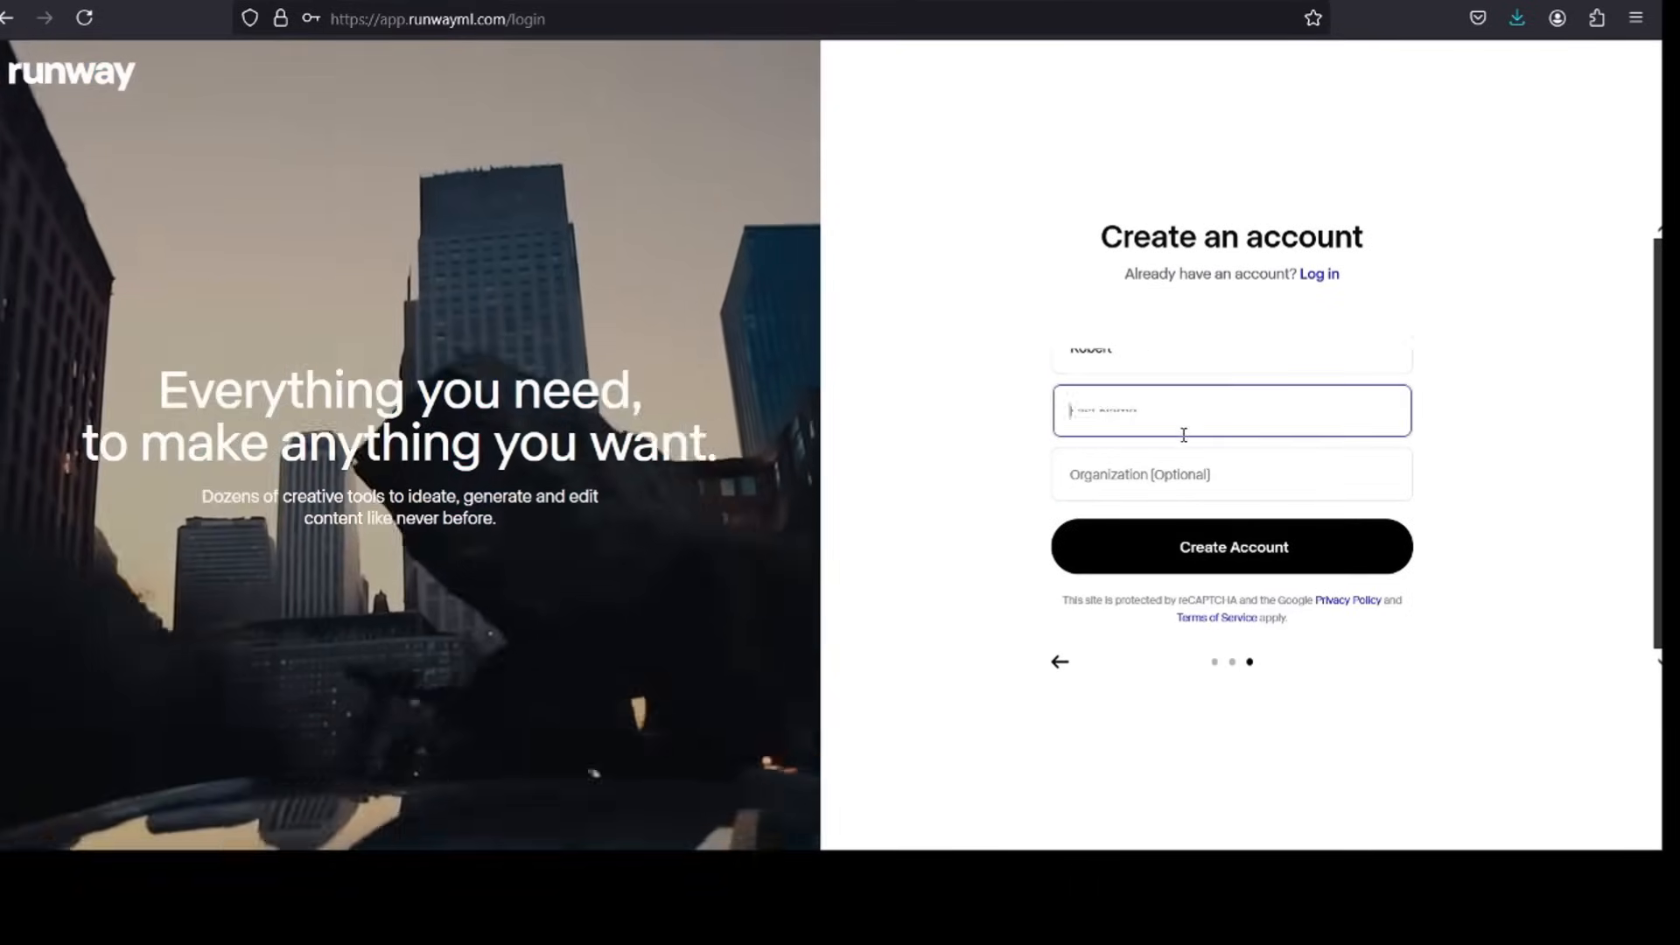
click(1230, 546)
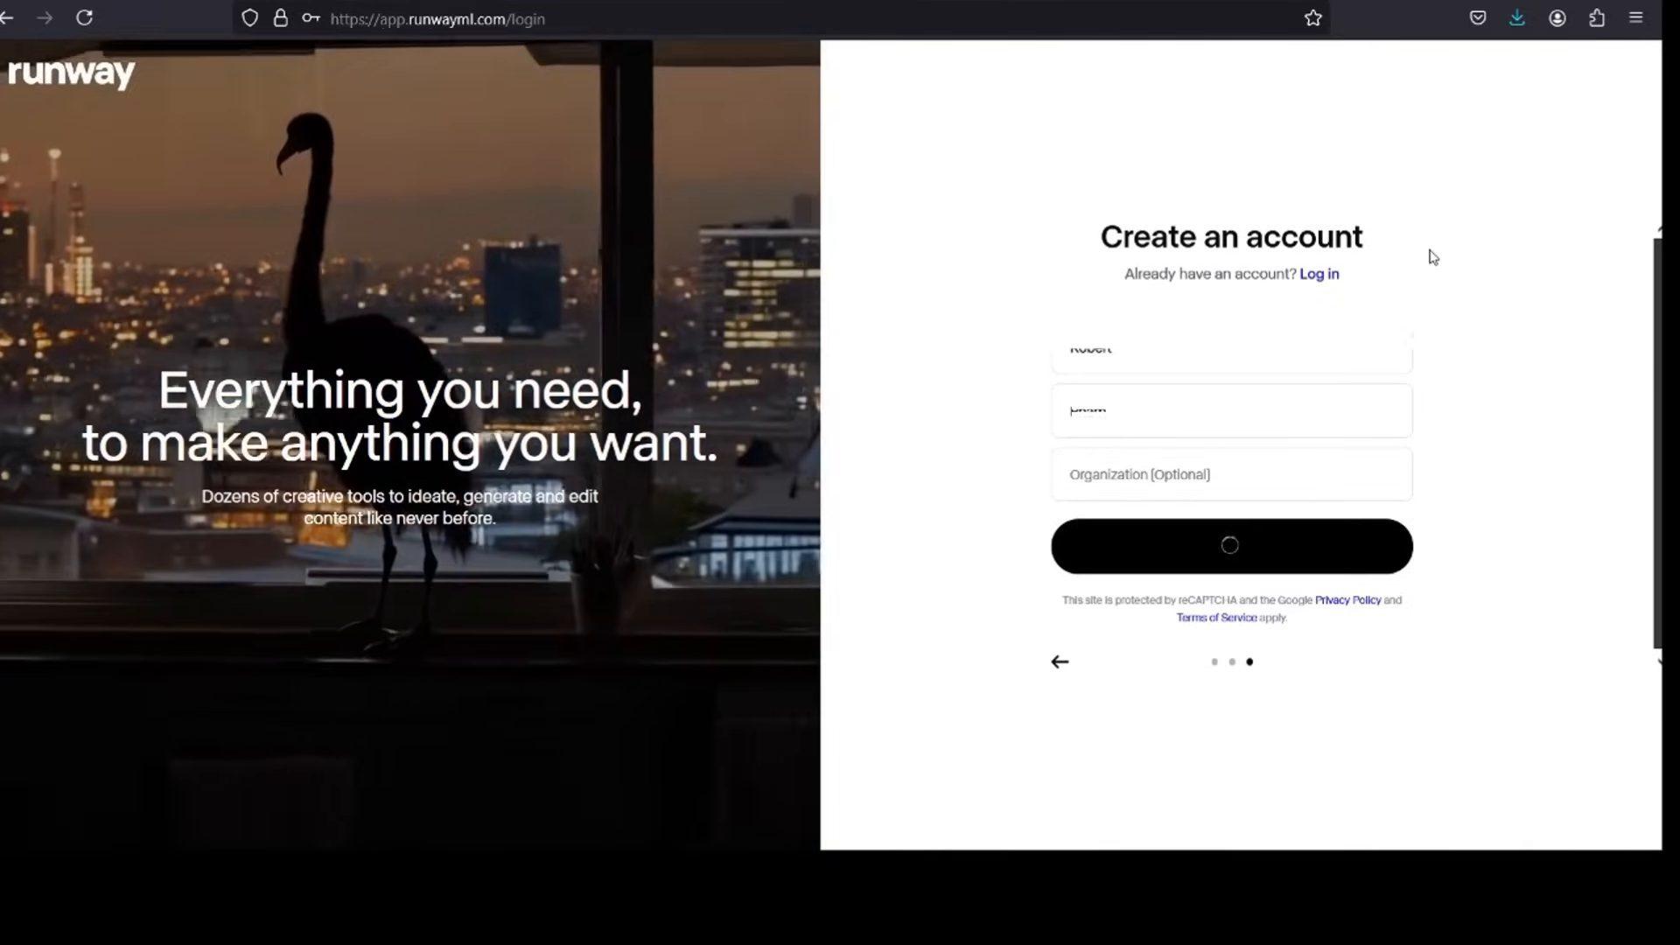
click(1230, 544)
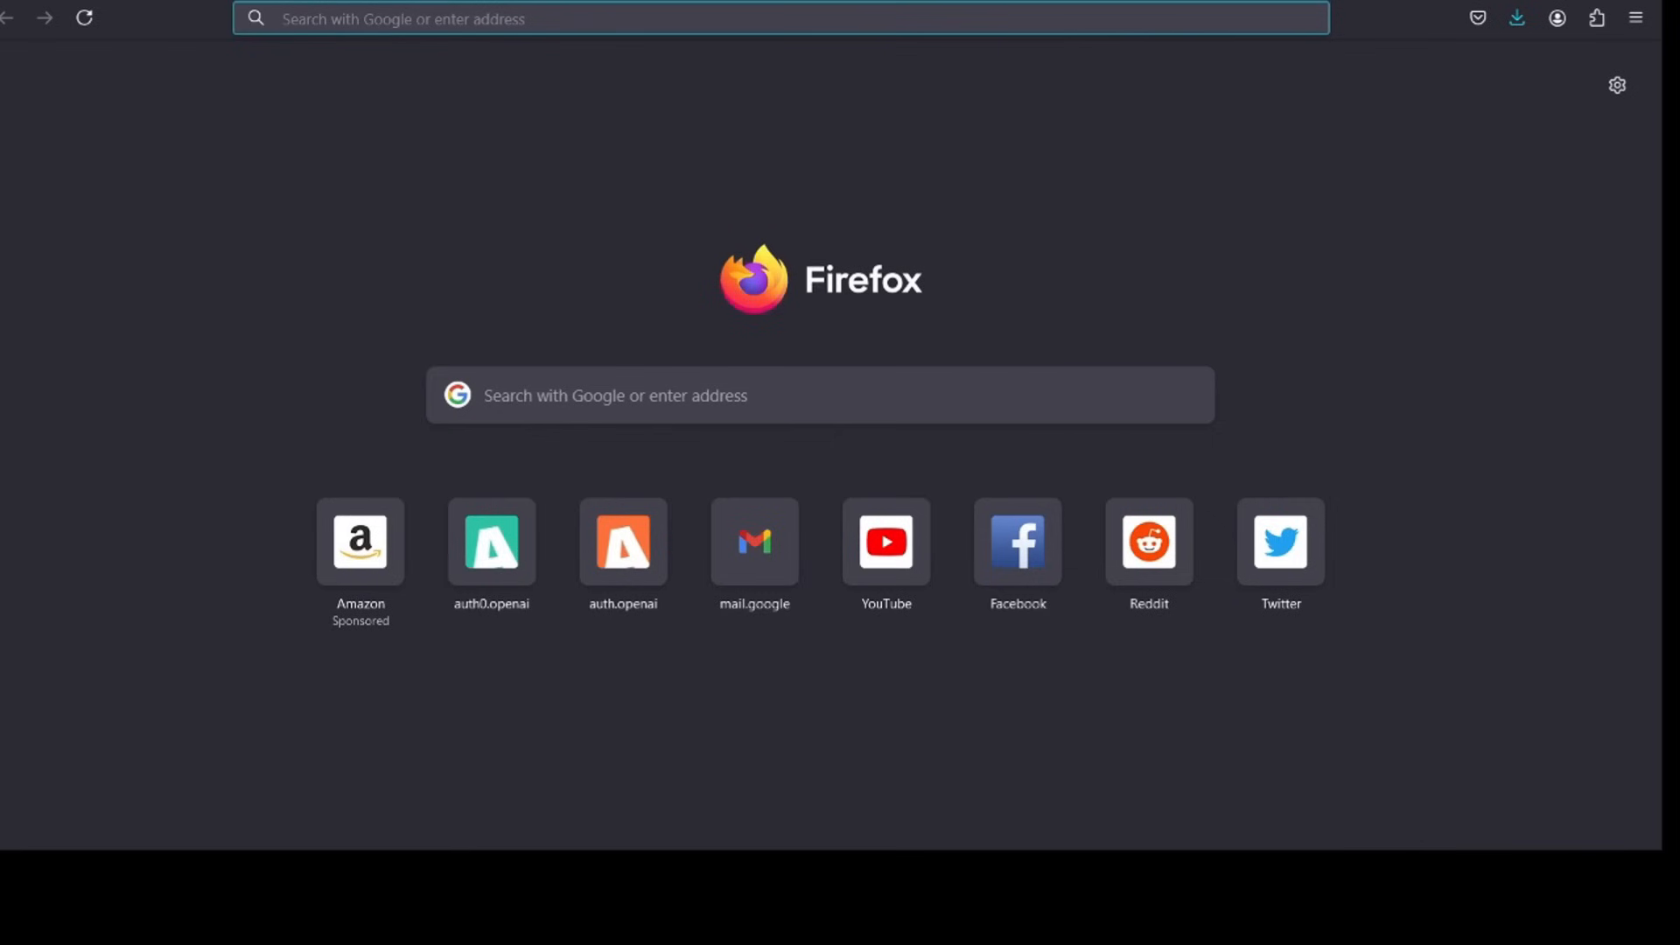
- Enter the emailed verification code and validate the new account
click(753, 540)
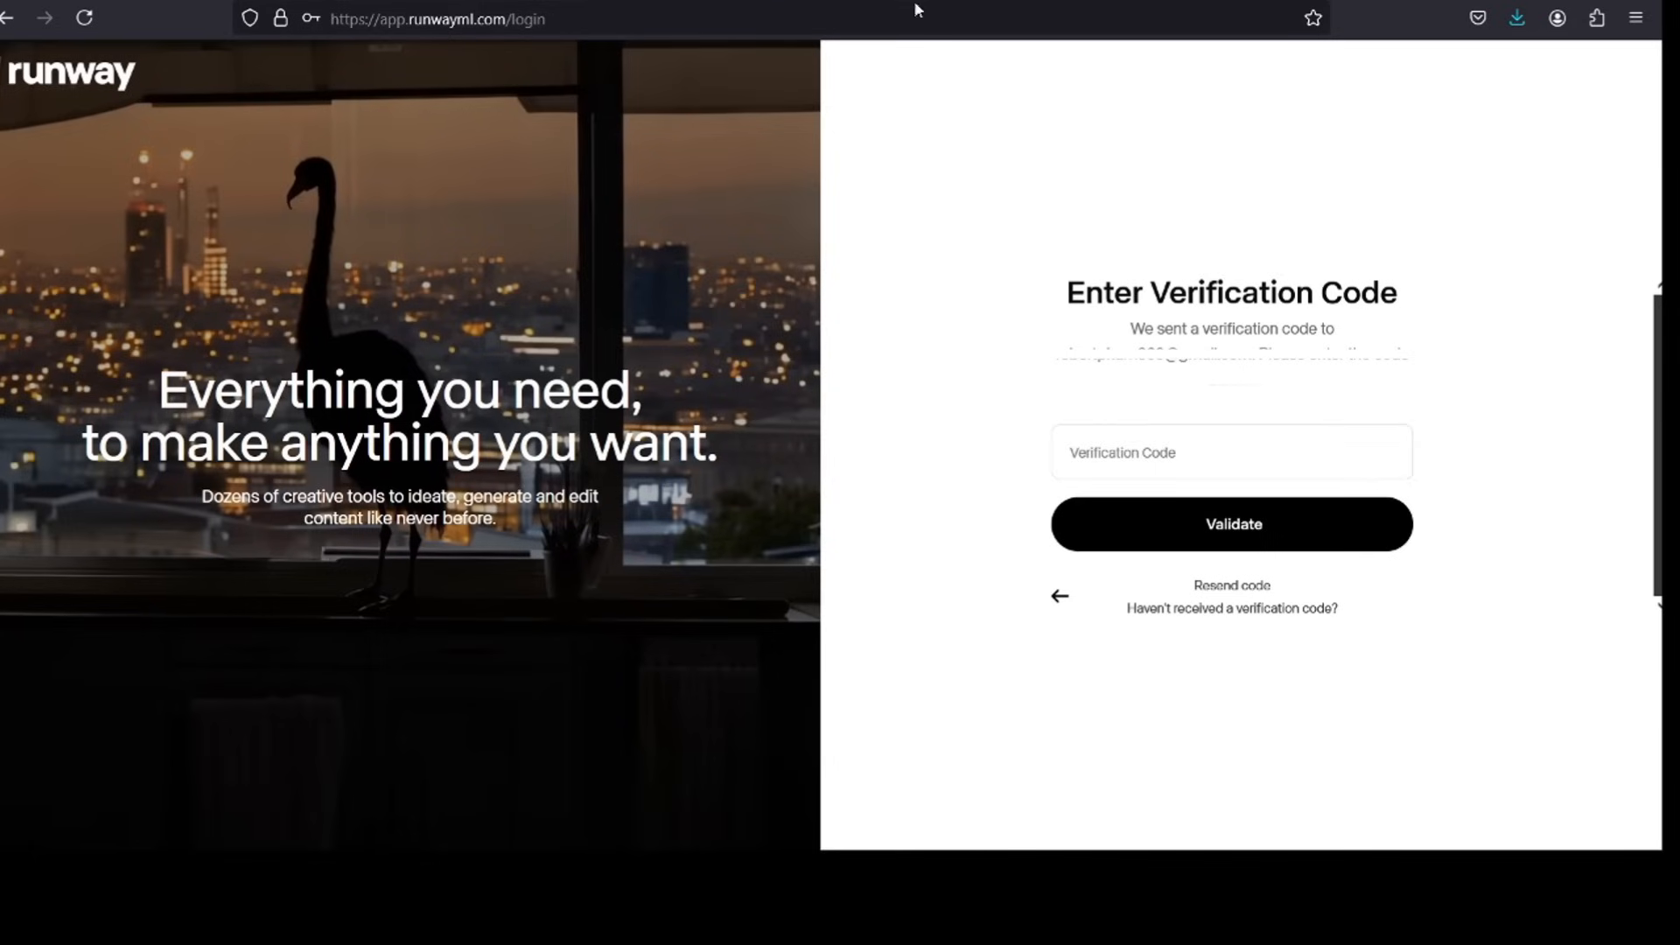
click(1230, 523)
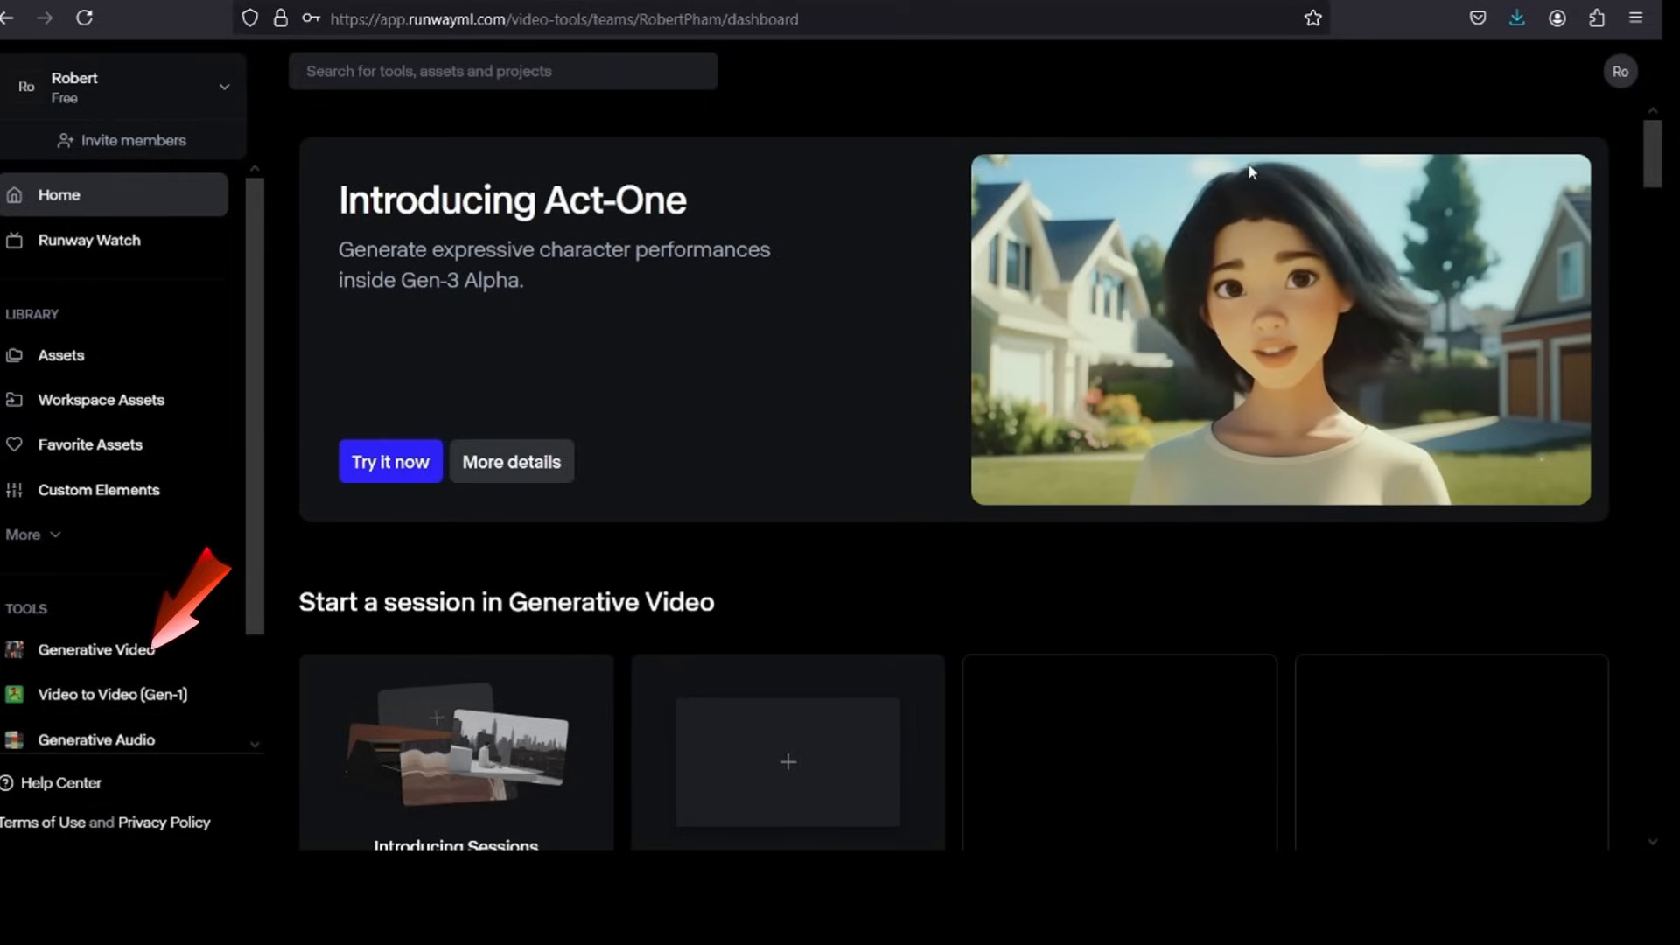
- Start a Generative Video session and filter assets to images for the boy-on-the-rock first frame
click(96, 649)
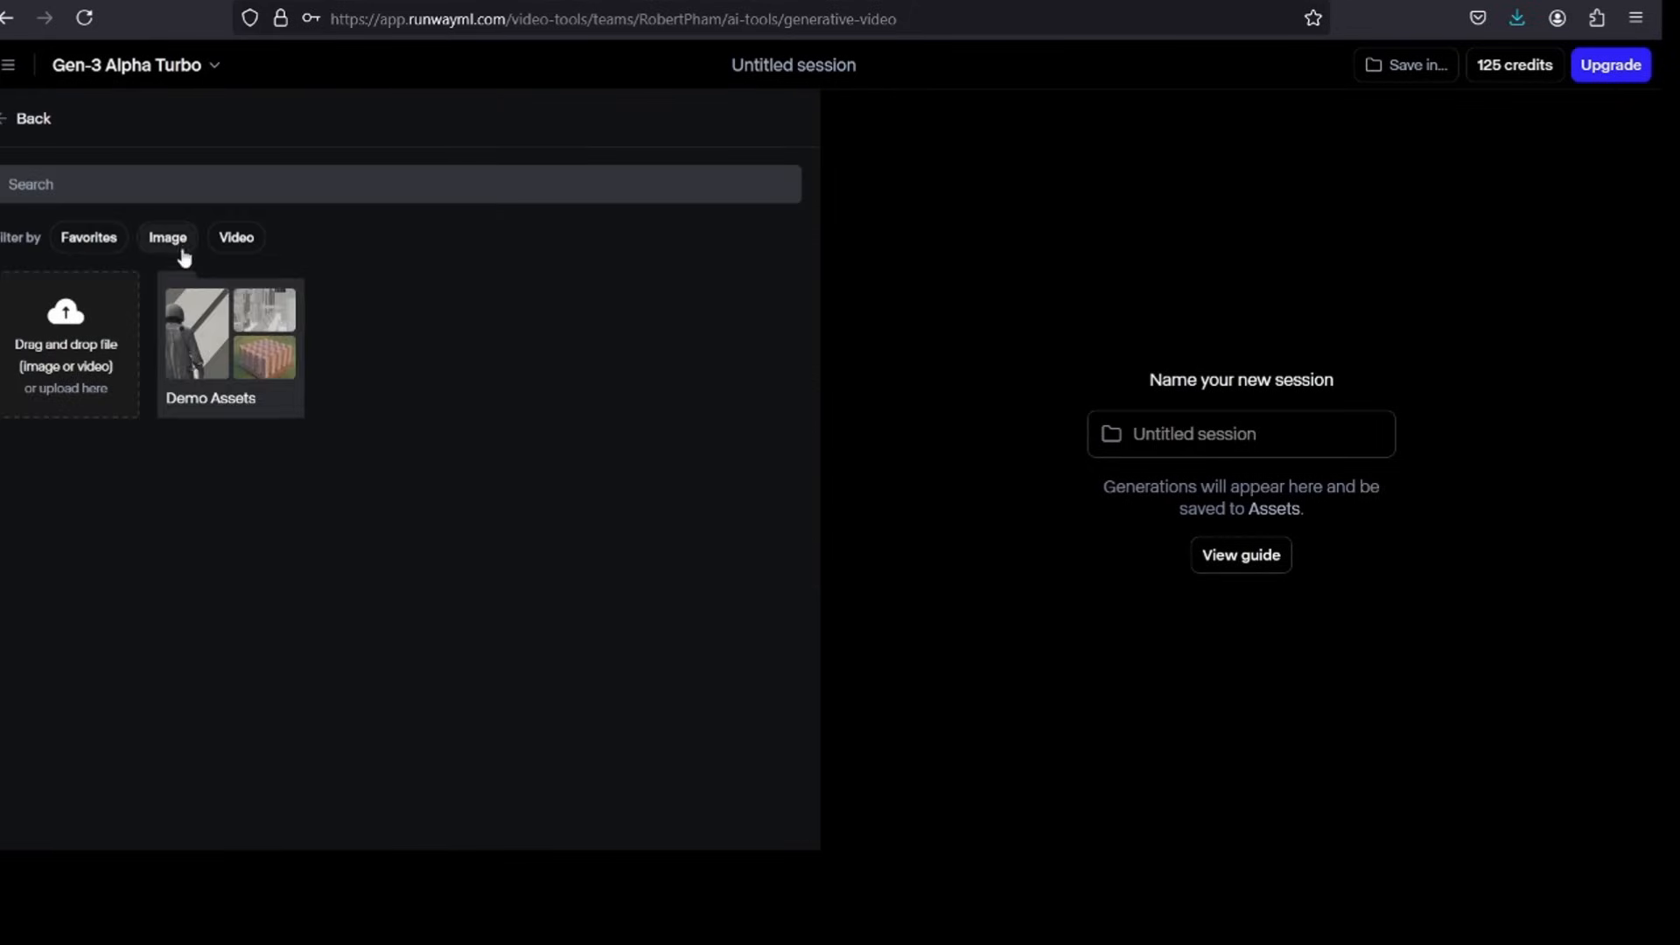
click(166, 236)
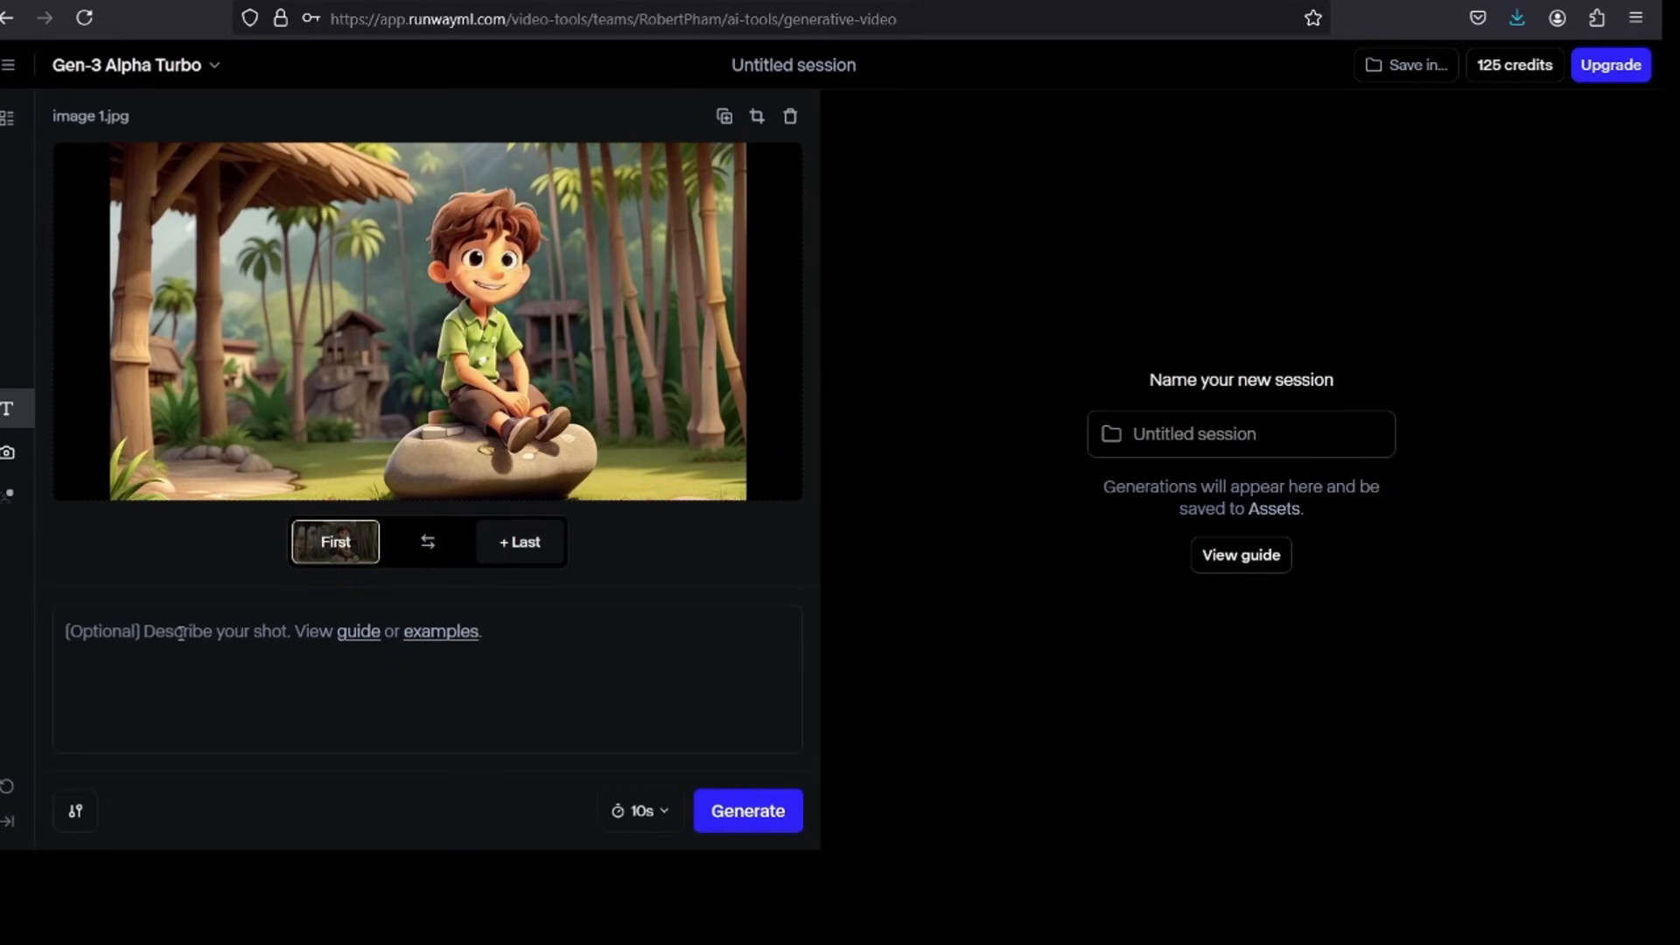
- Generate a 10-second clip from the boy image with the boy description prompt and preview it
text(A cheerful young boy, around 10 years old, with messy brown hair, wearing a simple green shirt and shorts, sitting on a rock with a sketchbook. The backdrop is a lush village surrounded by the edge of a bamboo forest, glowing with soft sunlight)
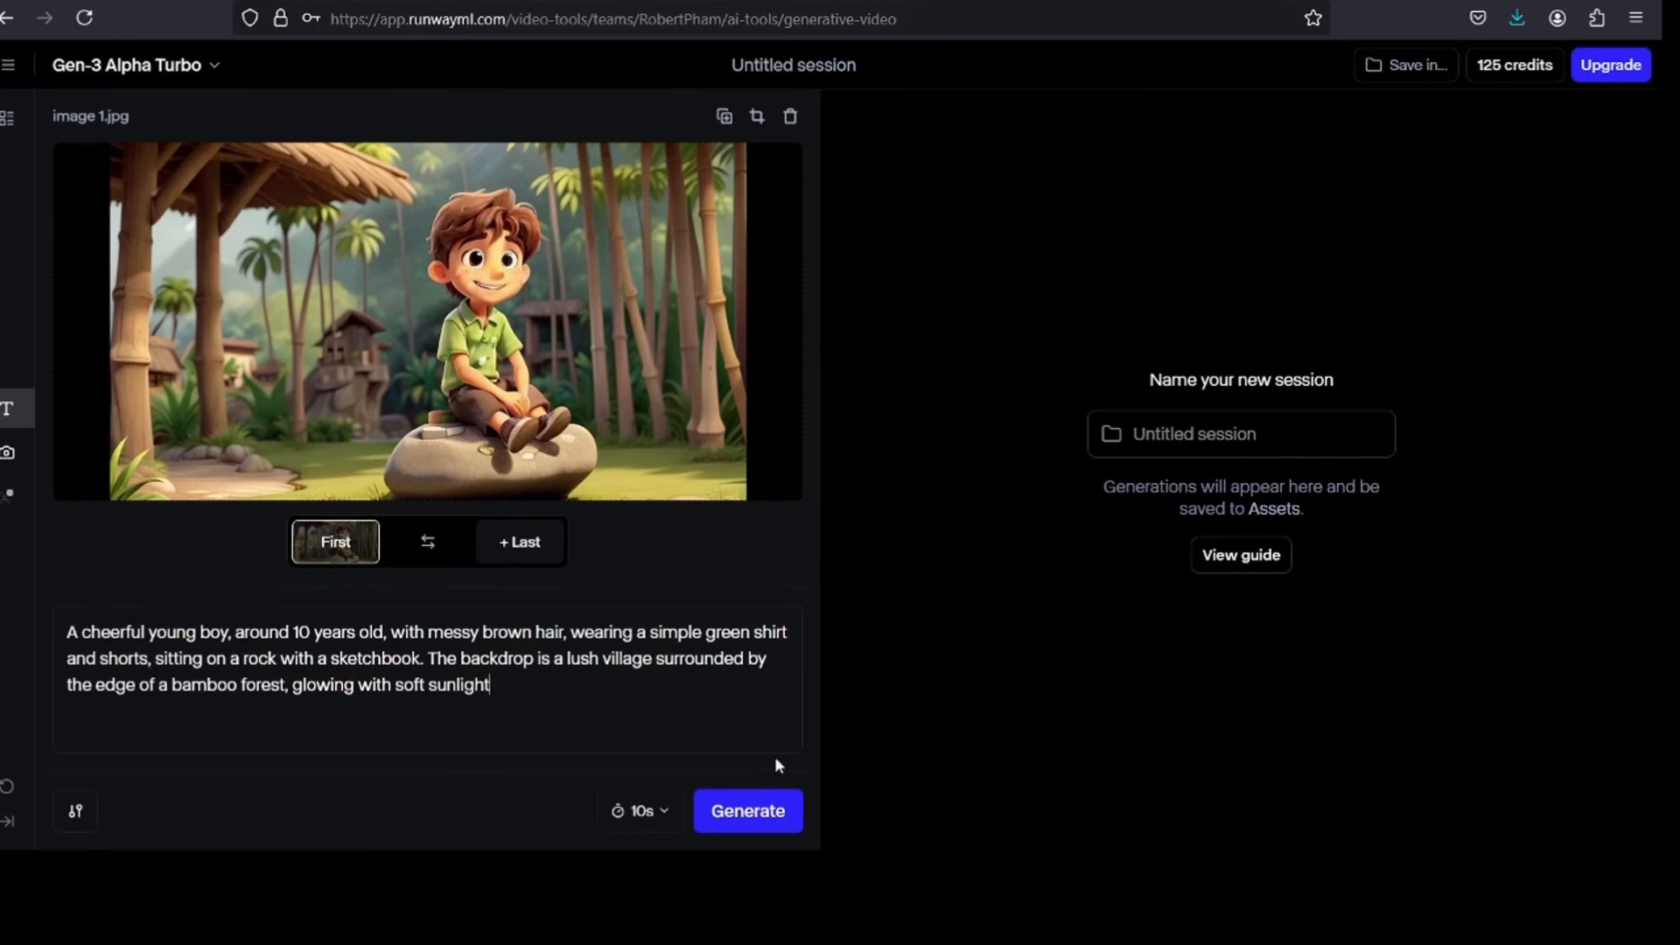
mouse_move(747, 817)
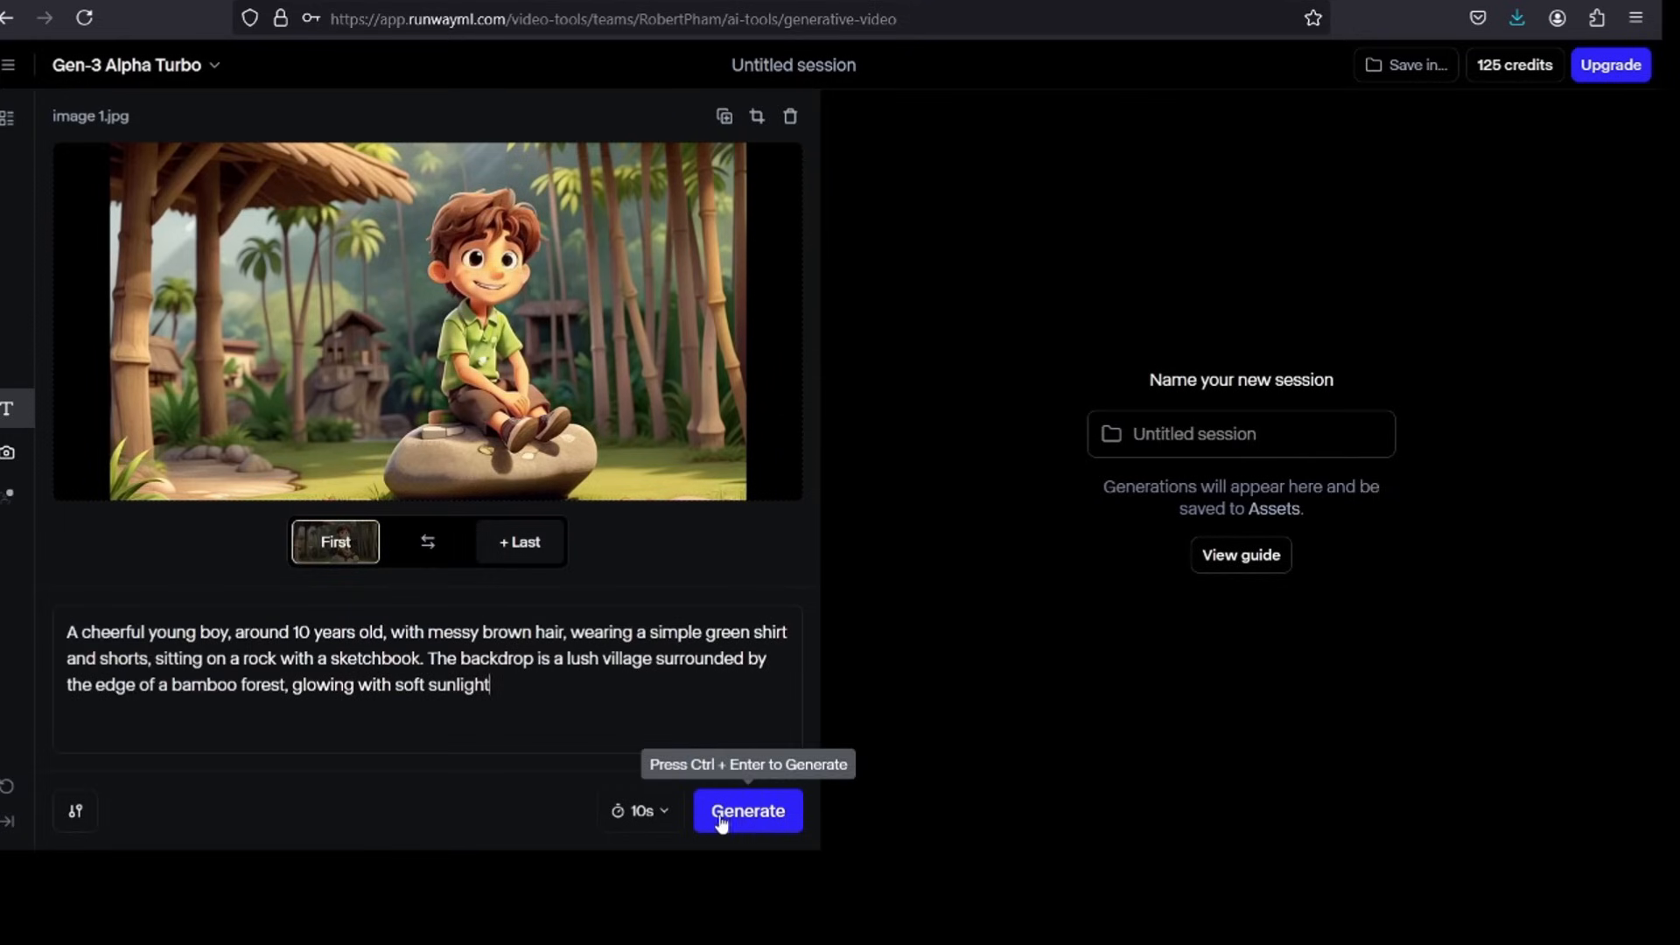
mouse_move(606, 803)
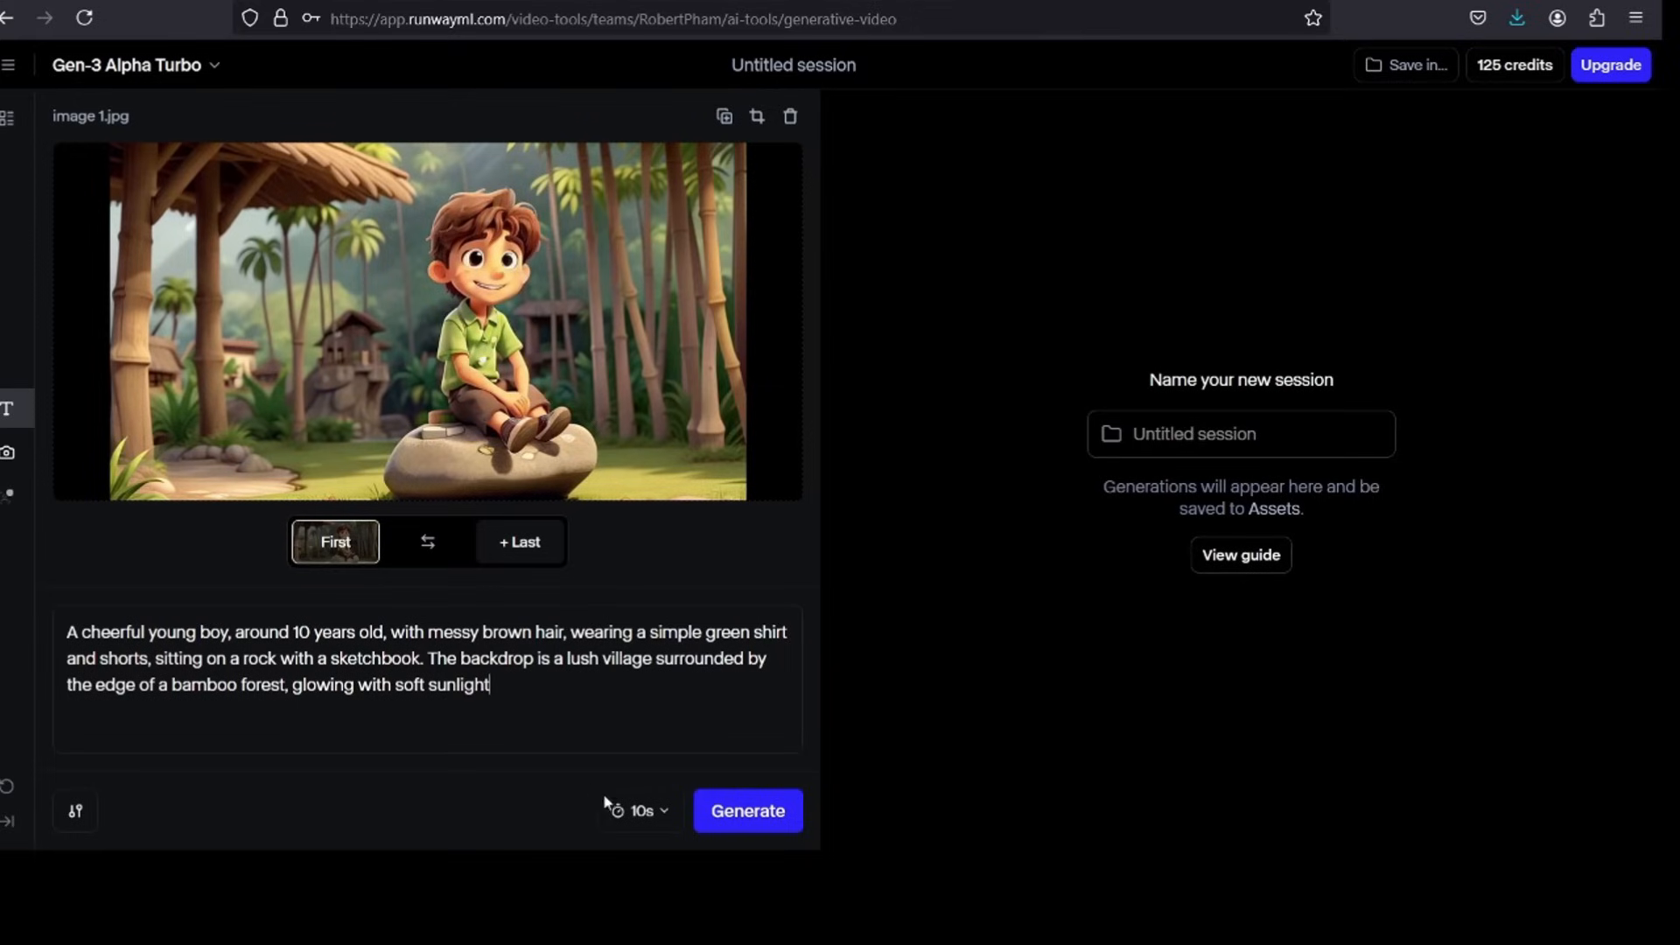
mouse_move(641, 810)
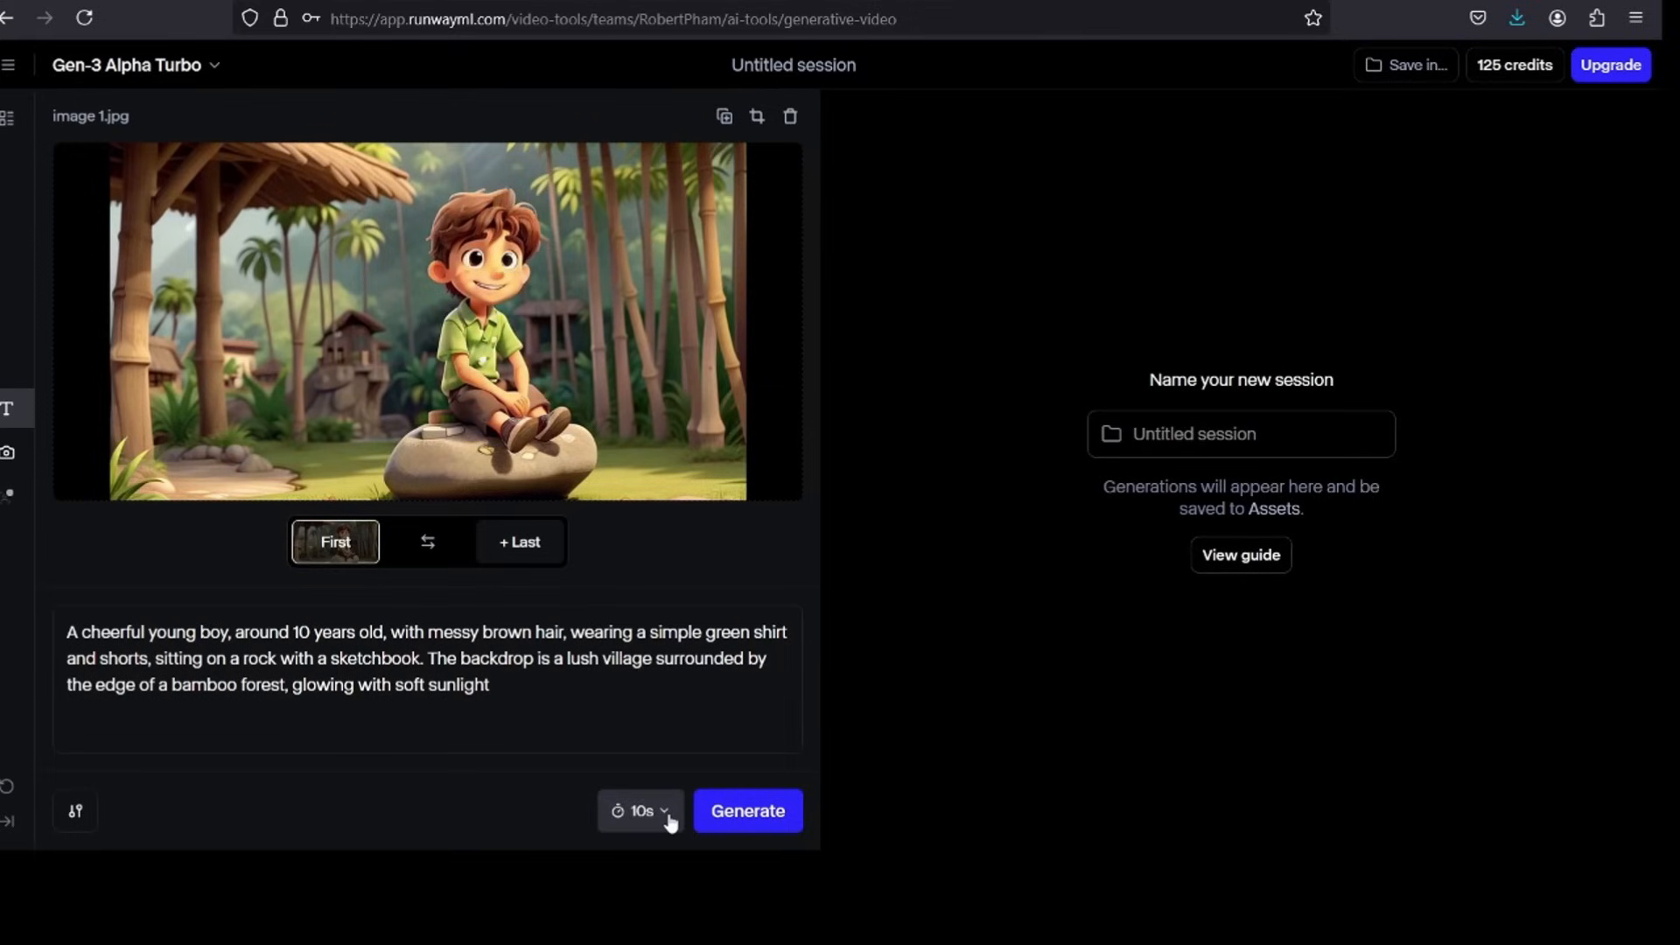
mouse_move(747, 810)
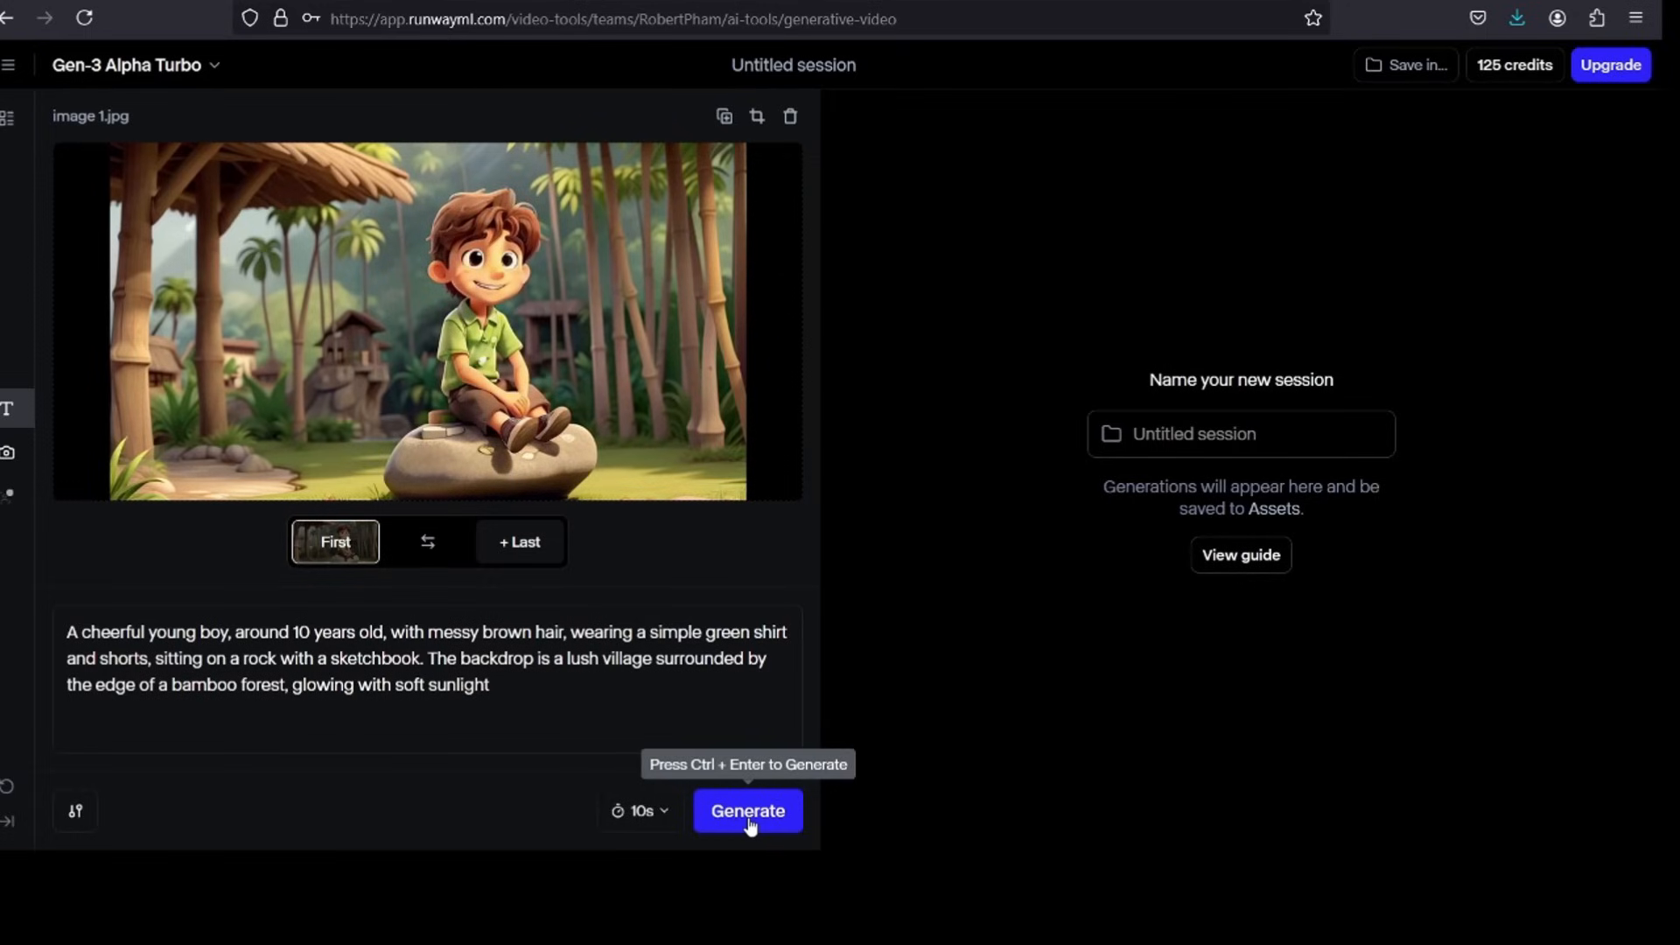
click(747, 810)
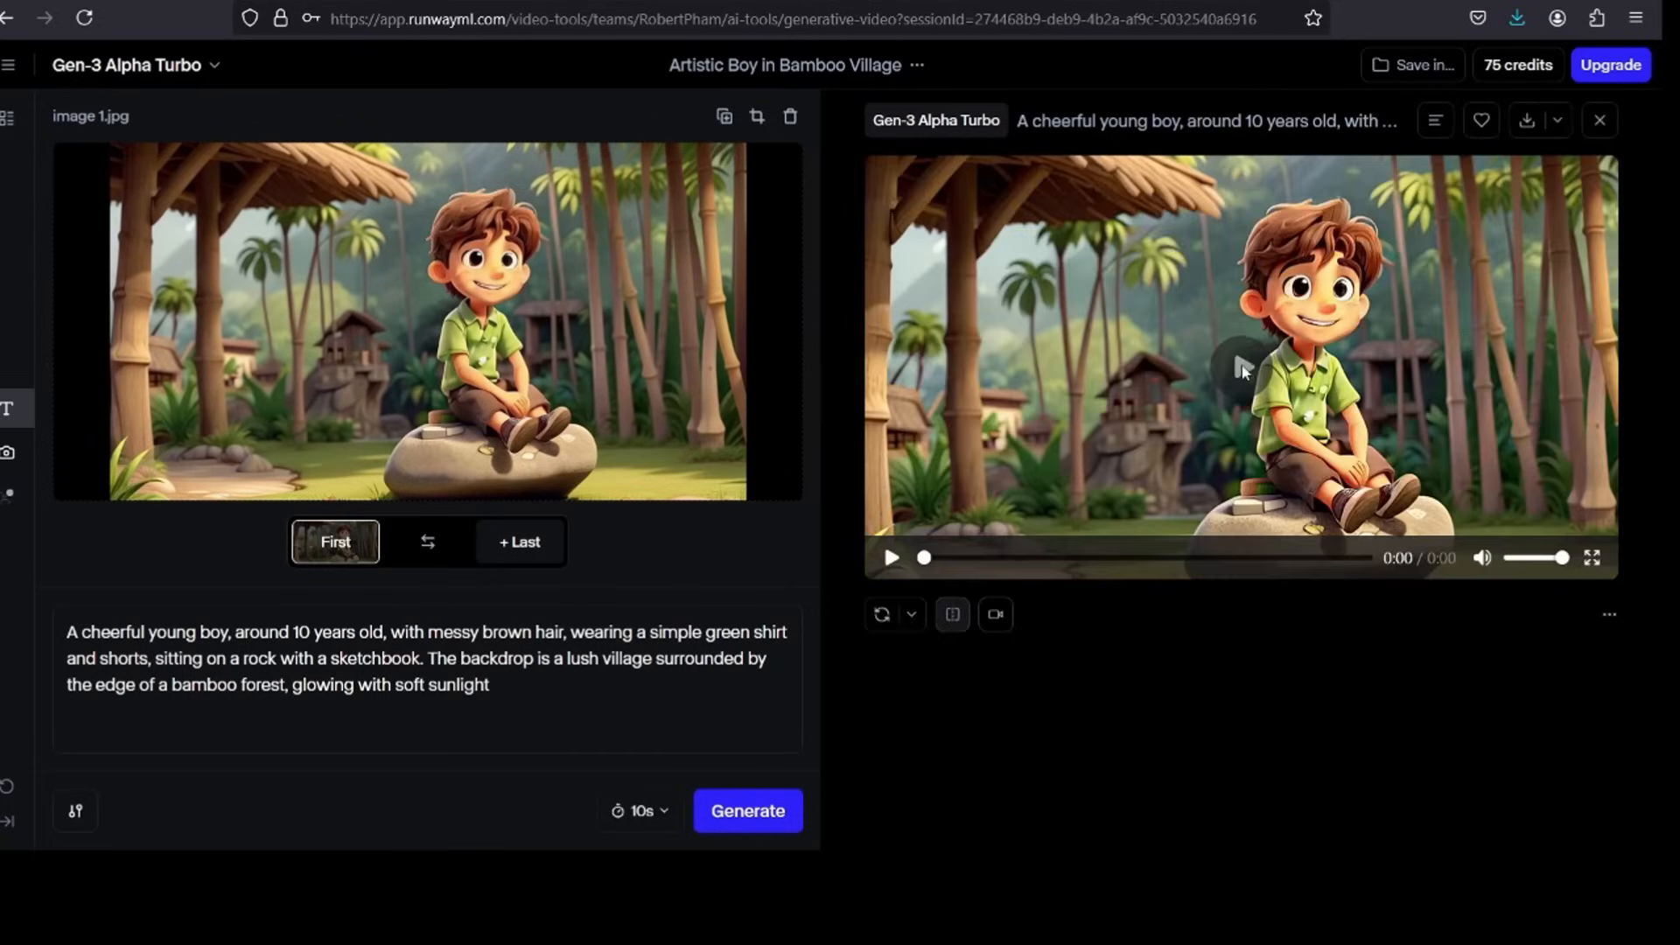
click(891, 556)
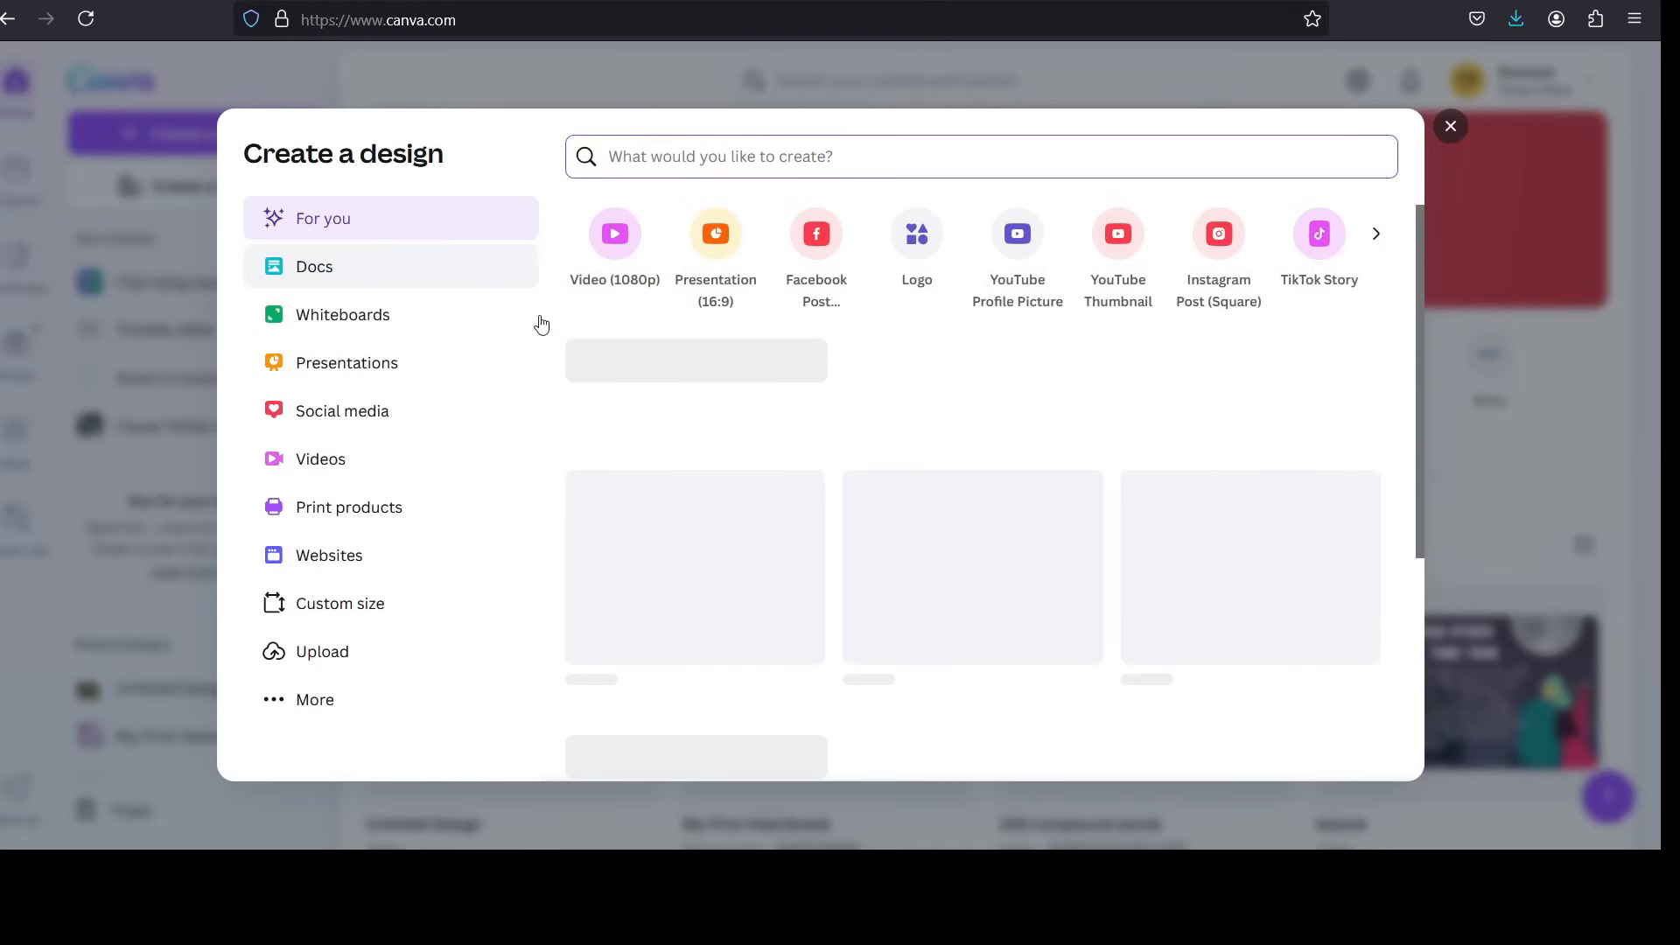
mouse_move(614, 233)
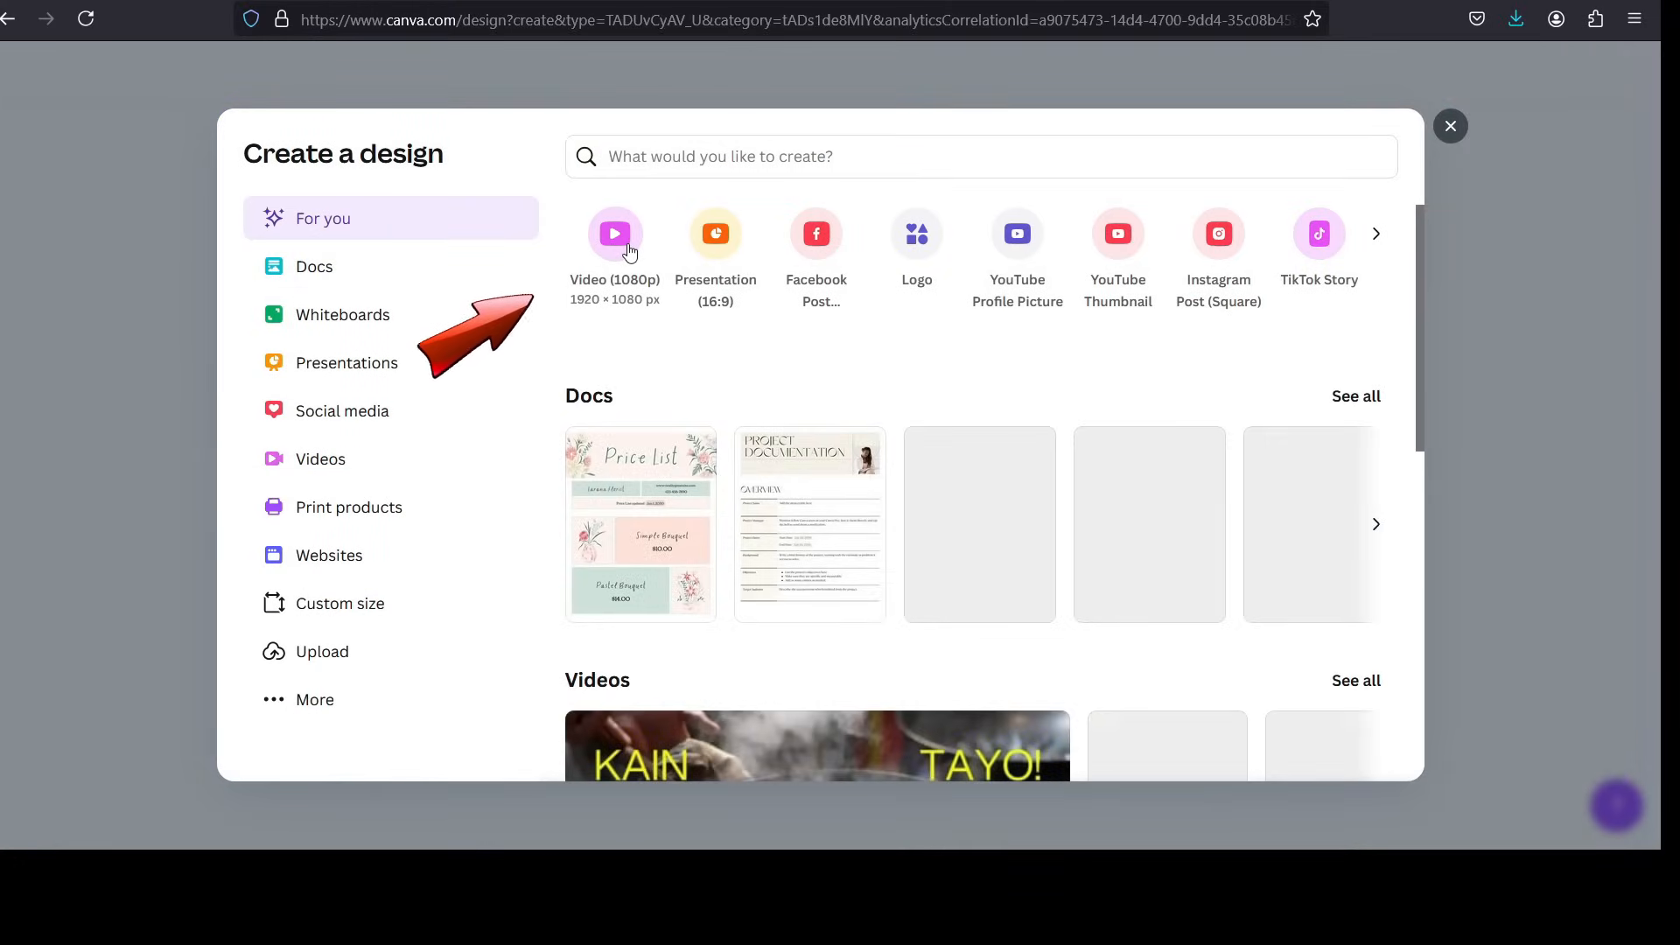
- Create a new blank Video (1080p) design, 1920×1080
click(614, 233)
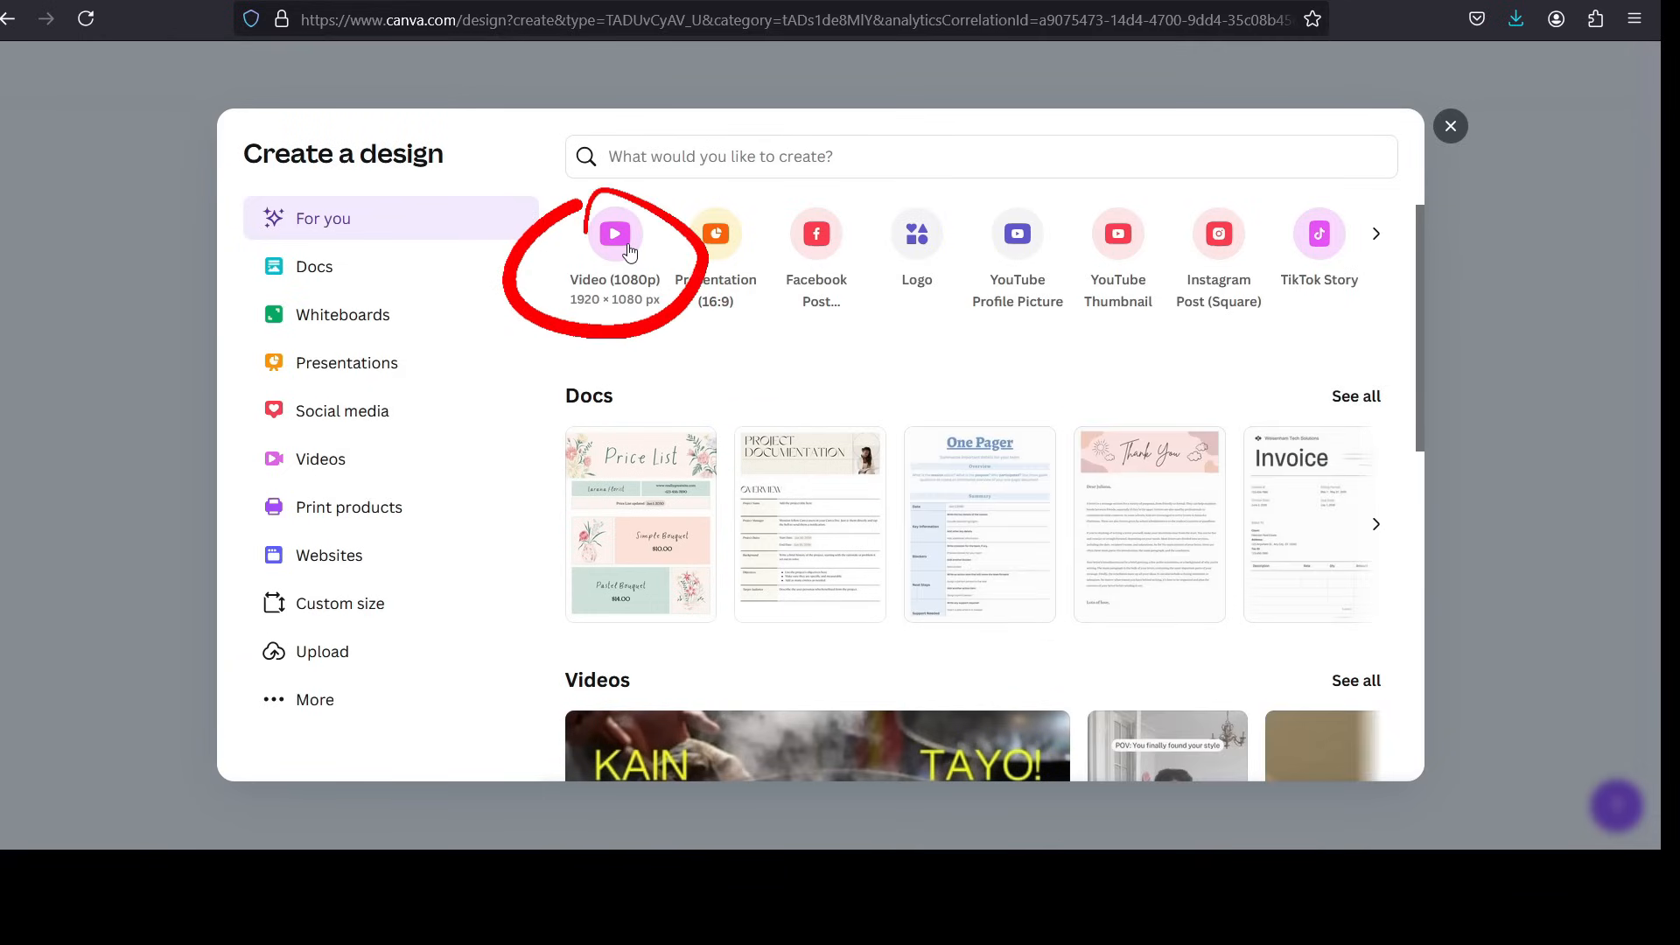
click(614, 233)
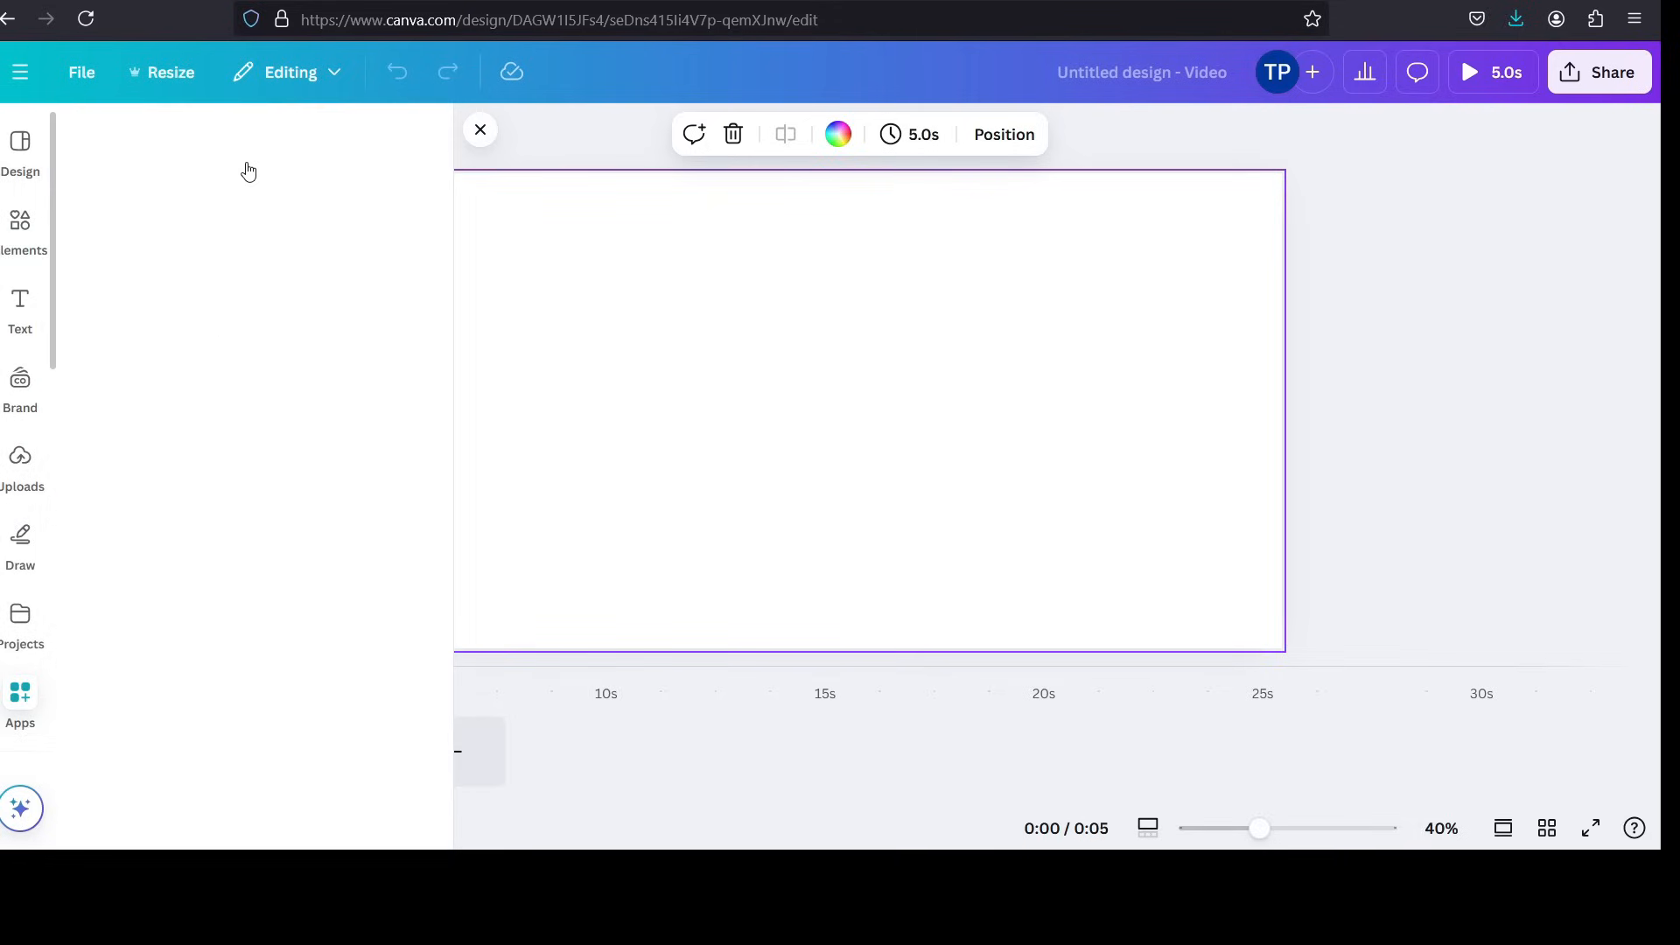
- Search Canva apps for 'l' and launch Lalamu Studio inside the video design
click(20, 702)
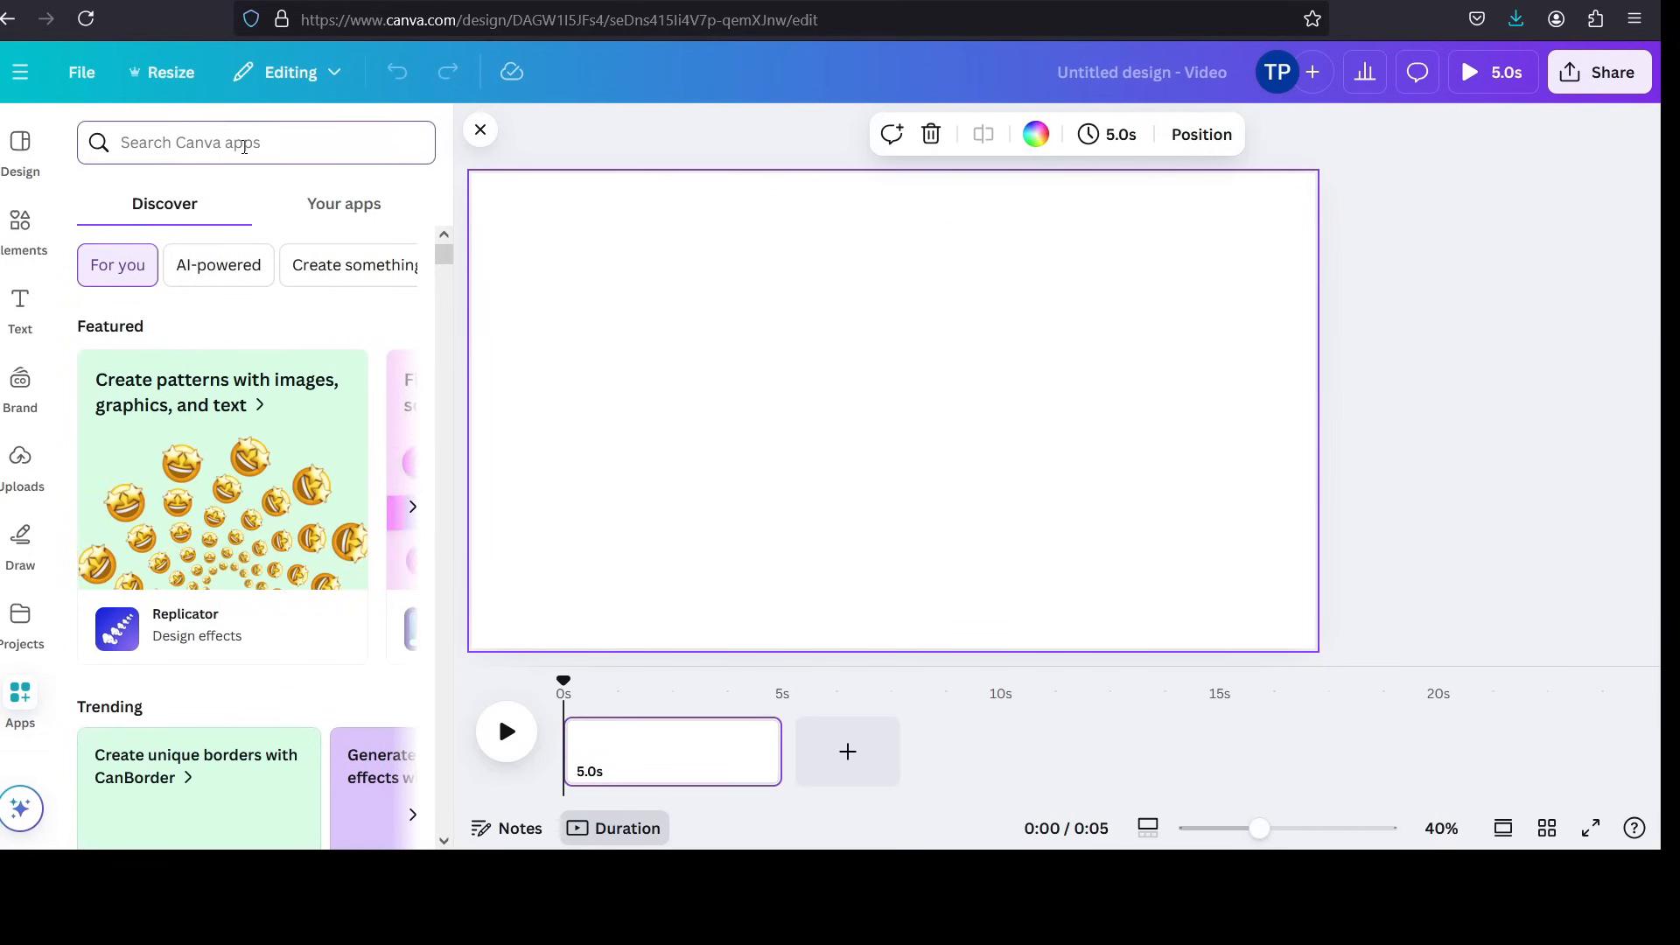
text(l)
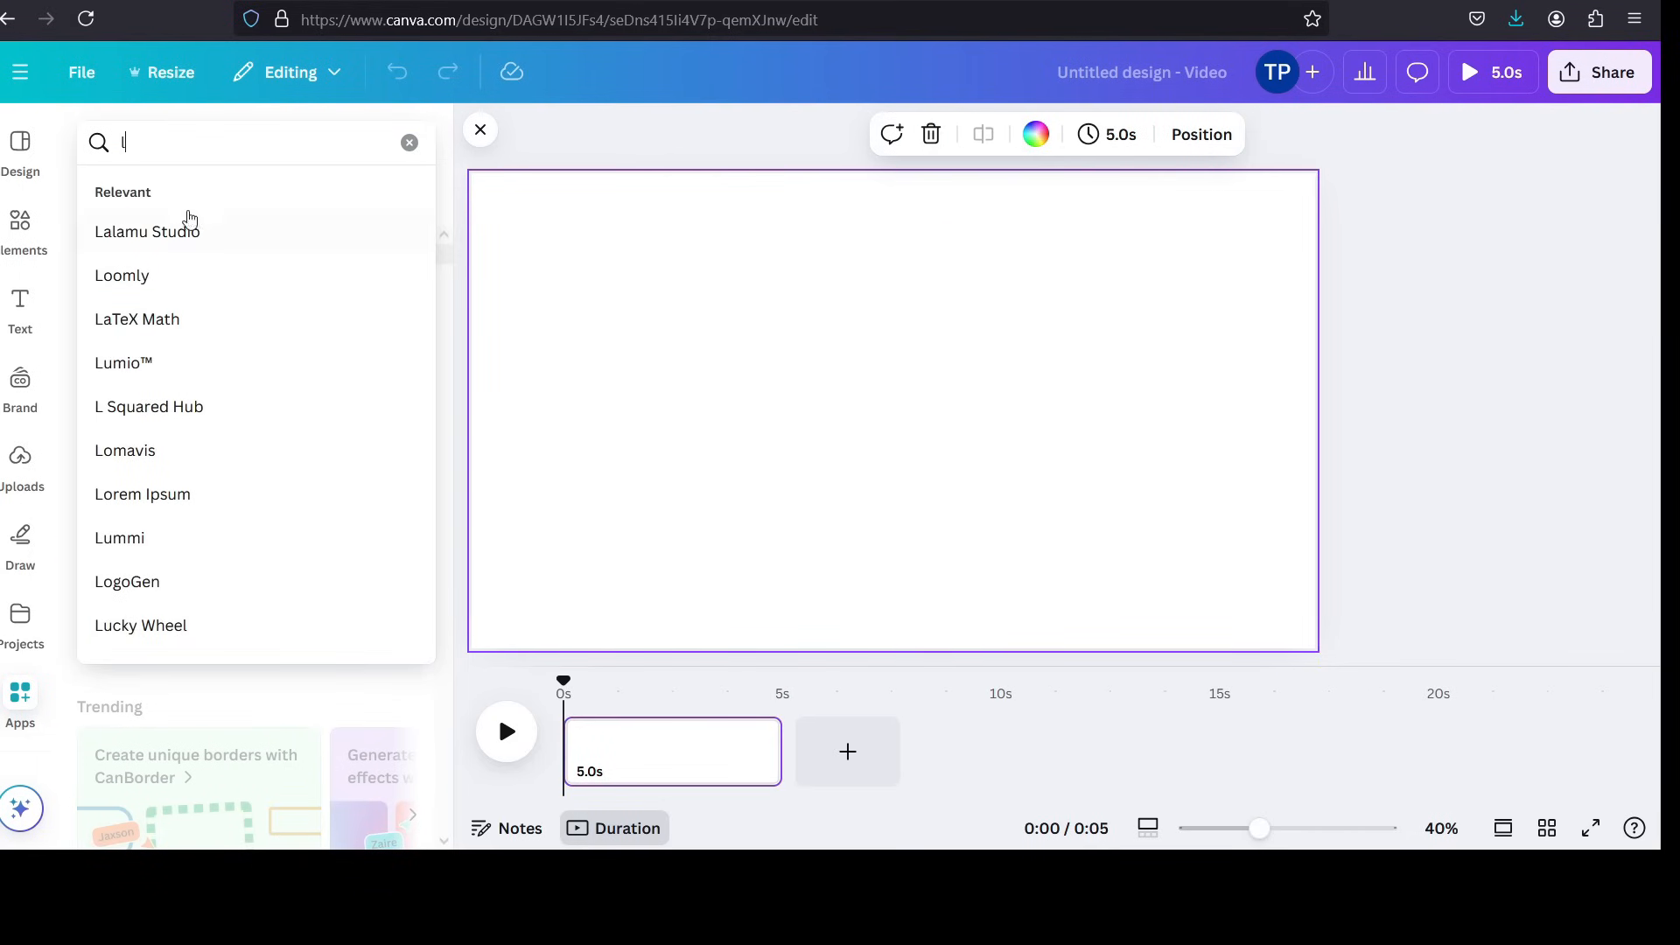
click(147, 231)
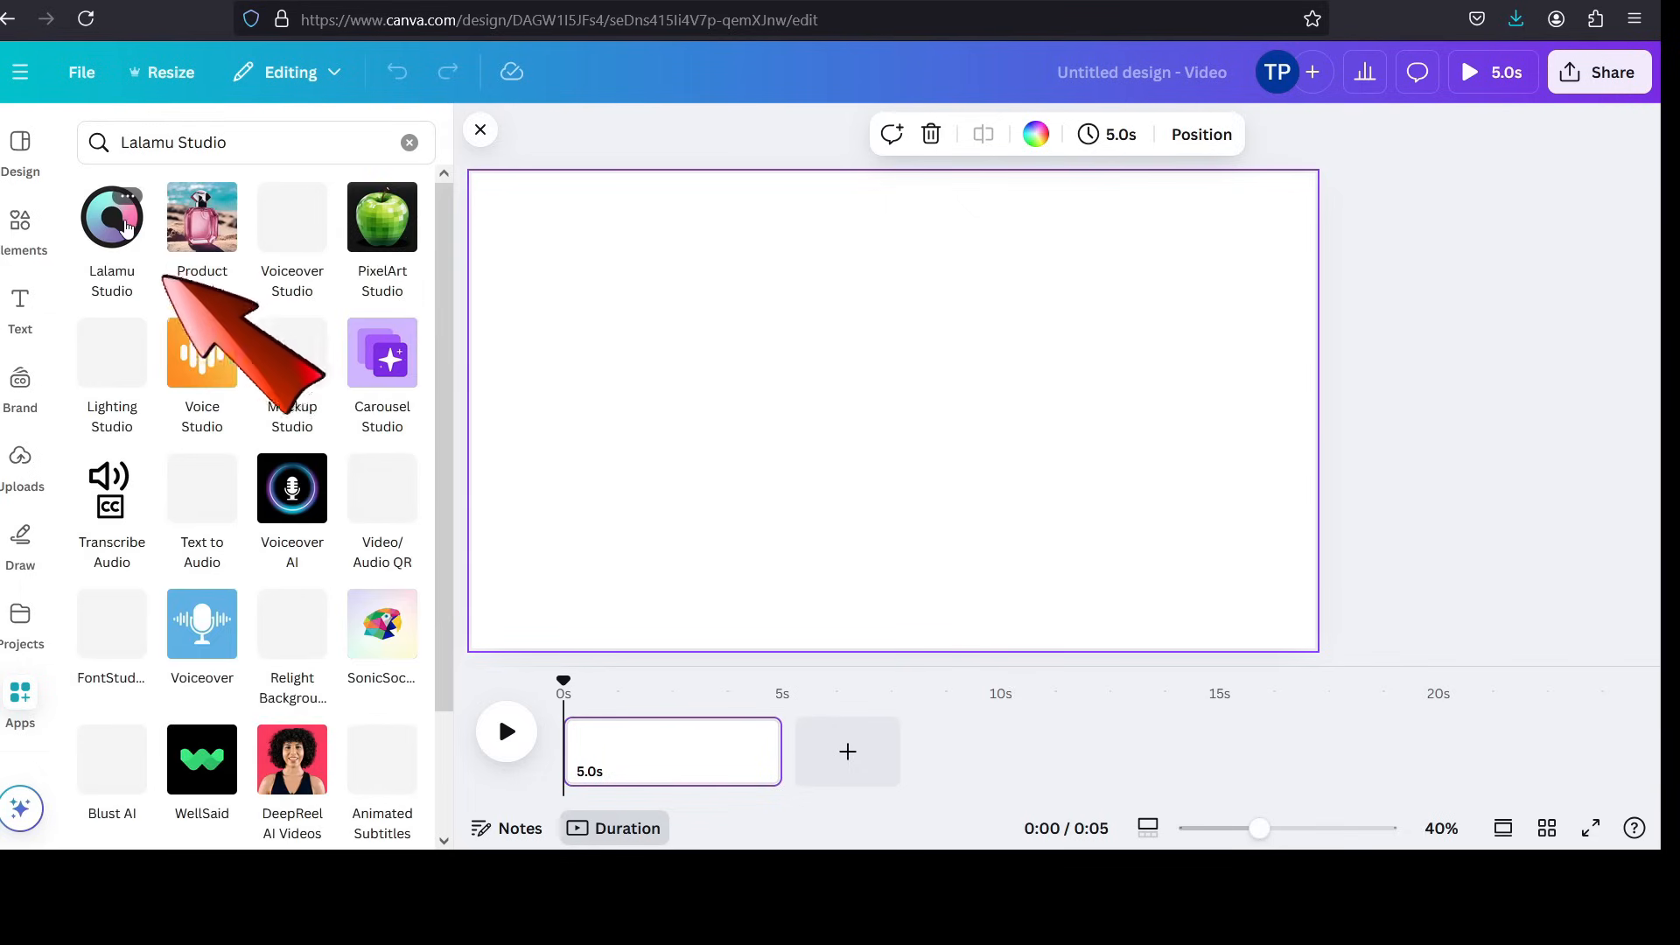
click(112, 232)
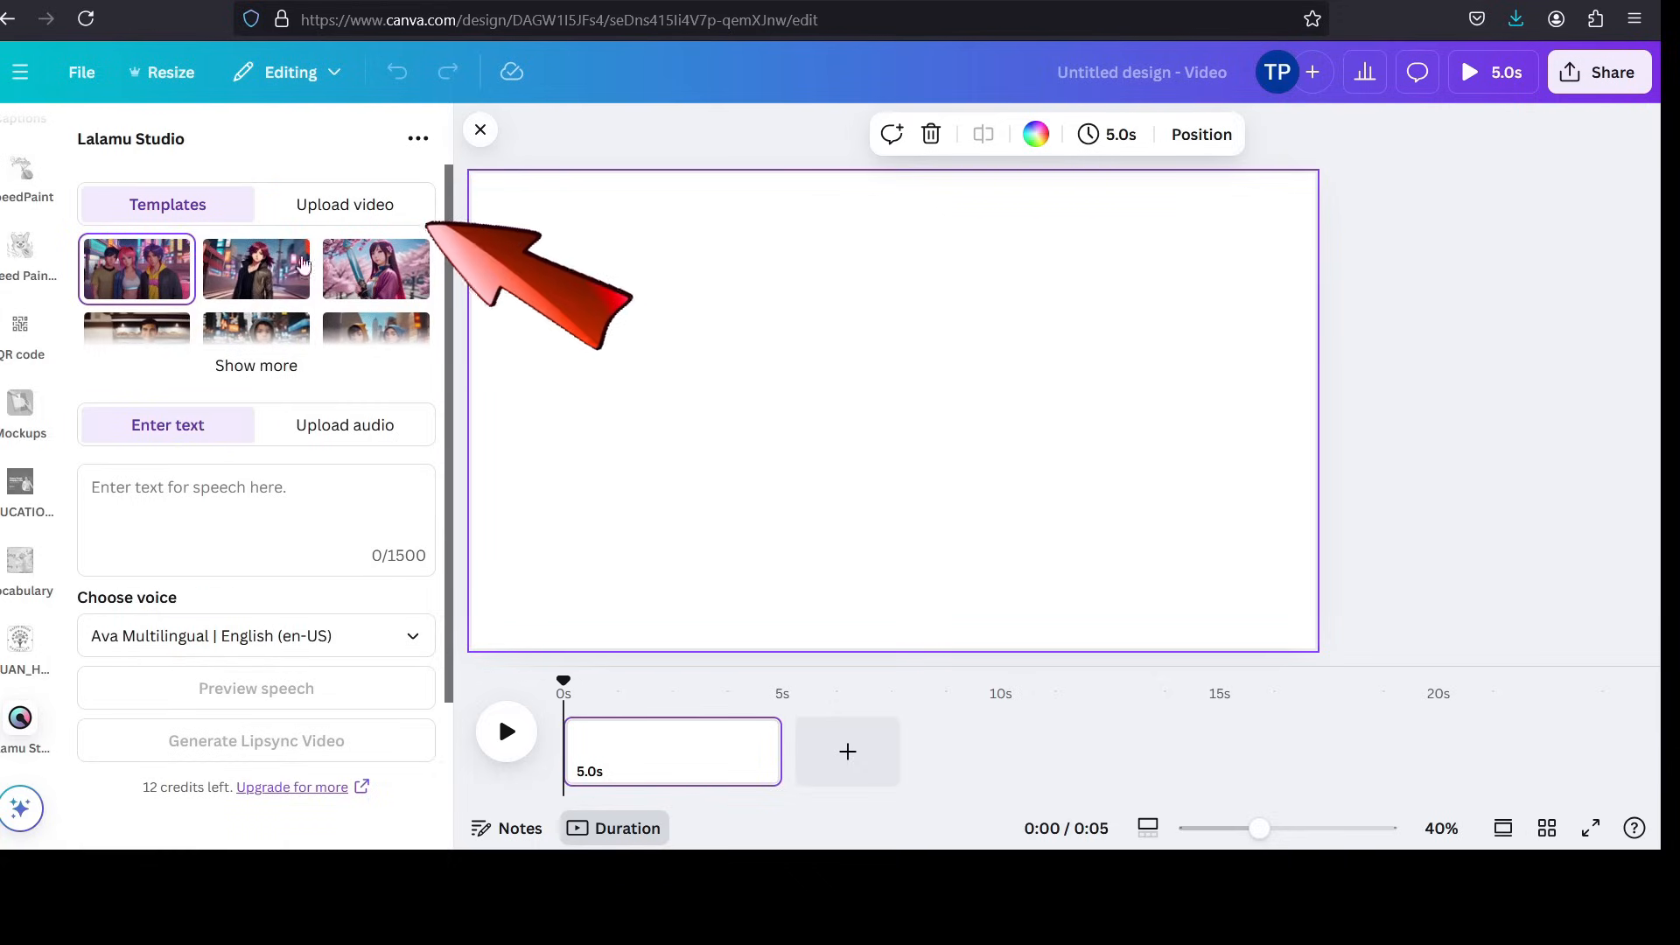
- Upload the Scene 1 clip and voice audio, generate the lip-synced video, and download it as MP4
click(345, 204)
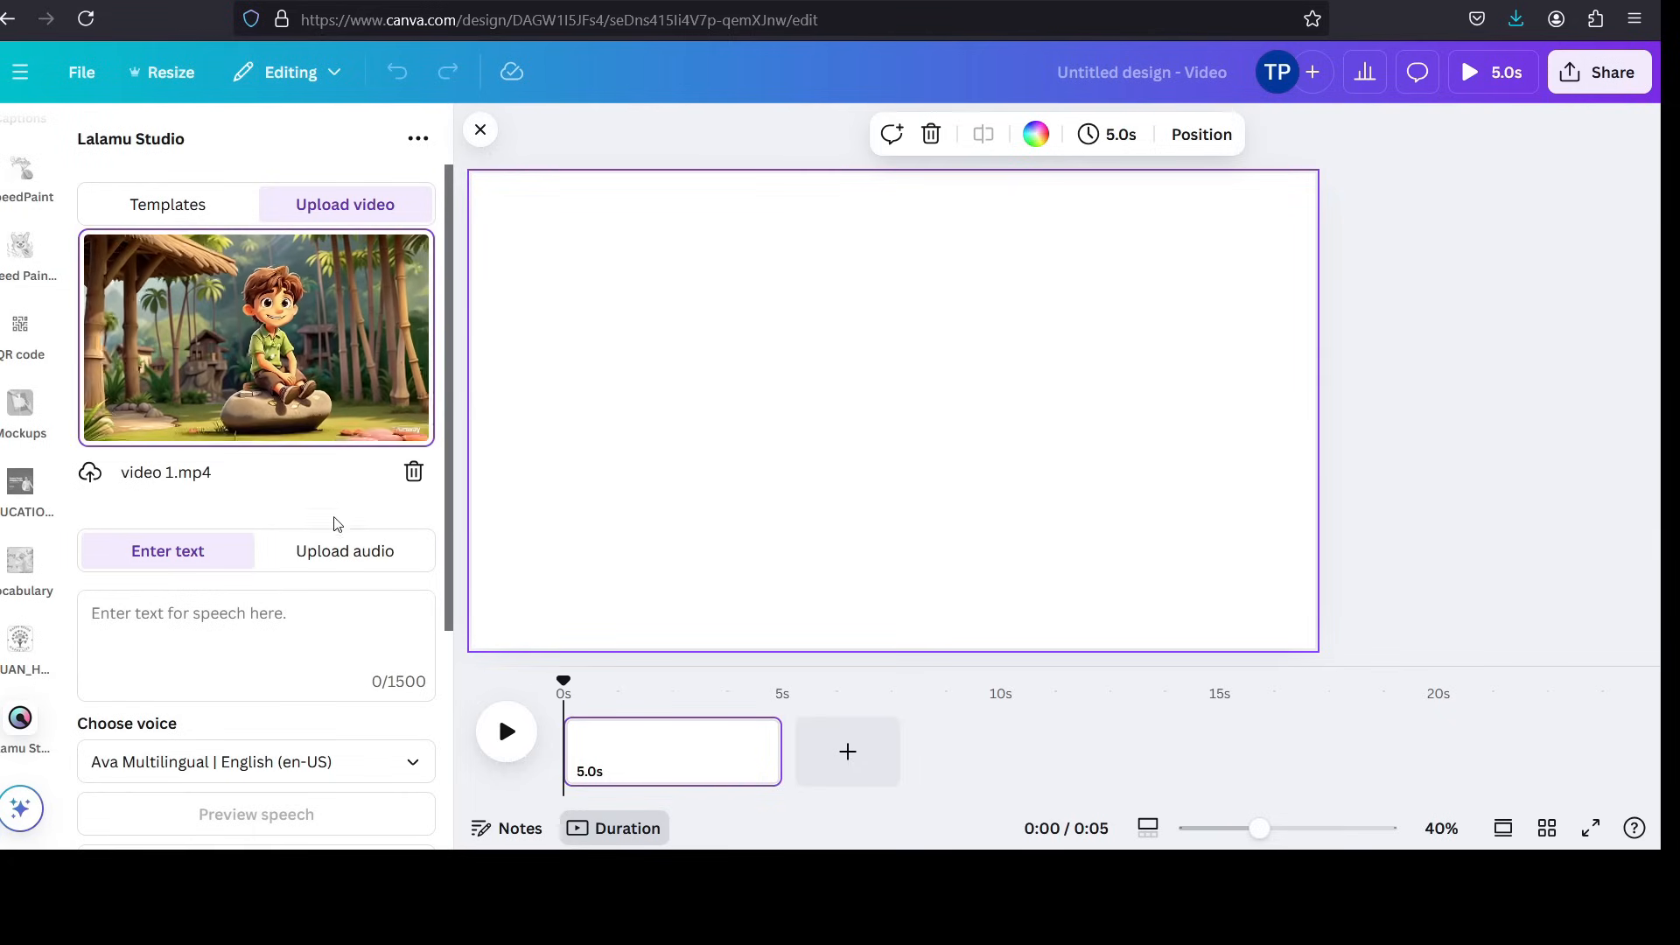
click(345, 551)
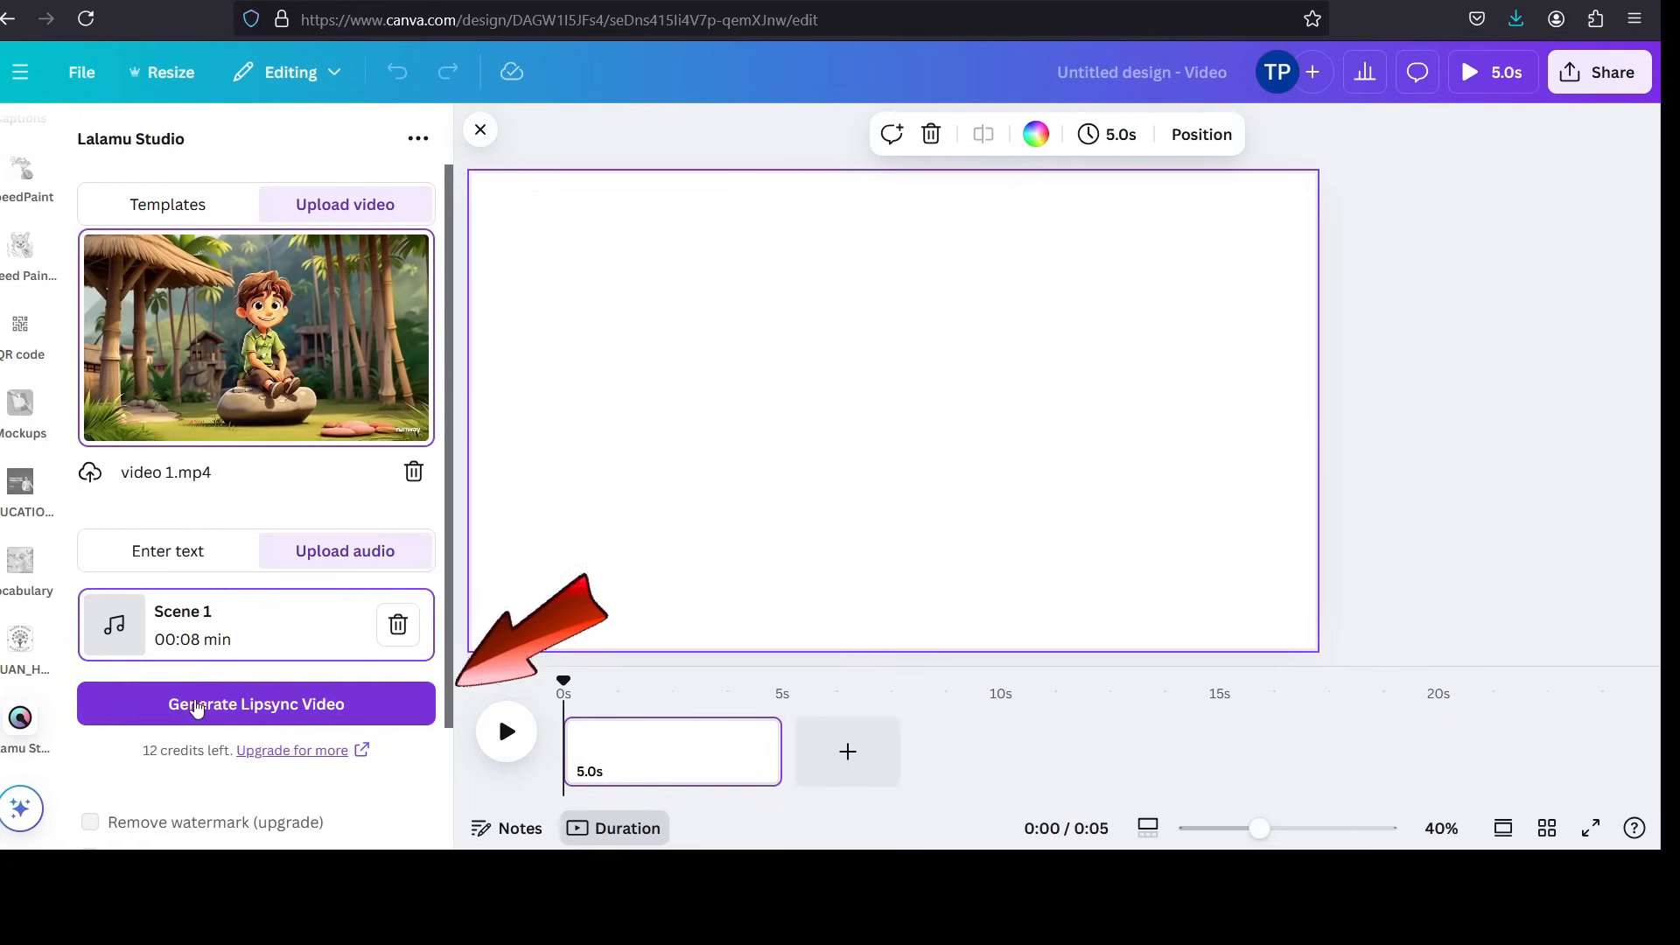
click(256, 703)
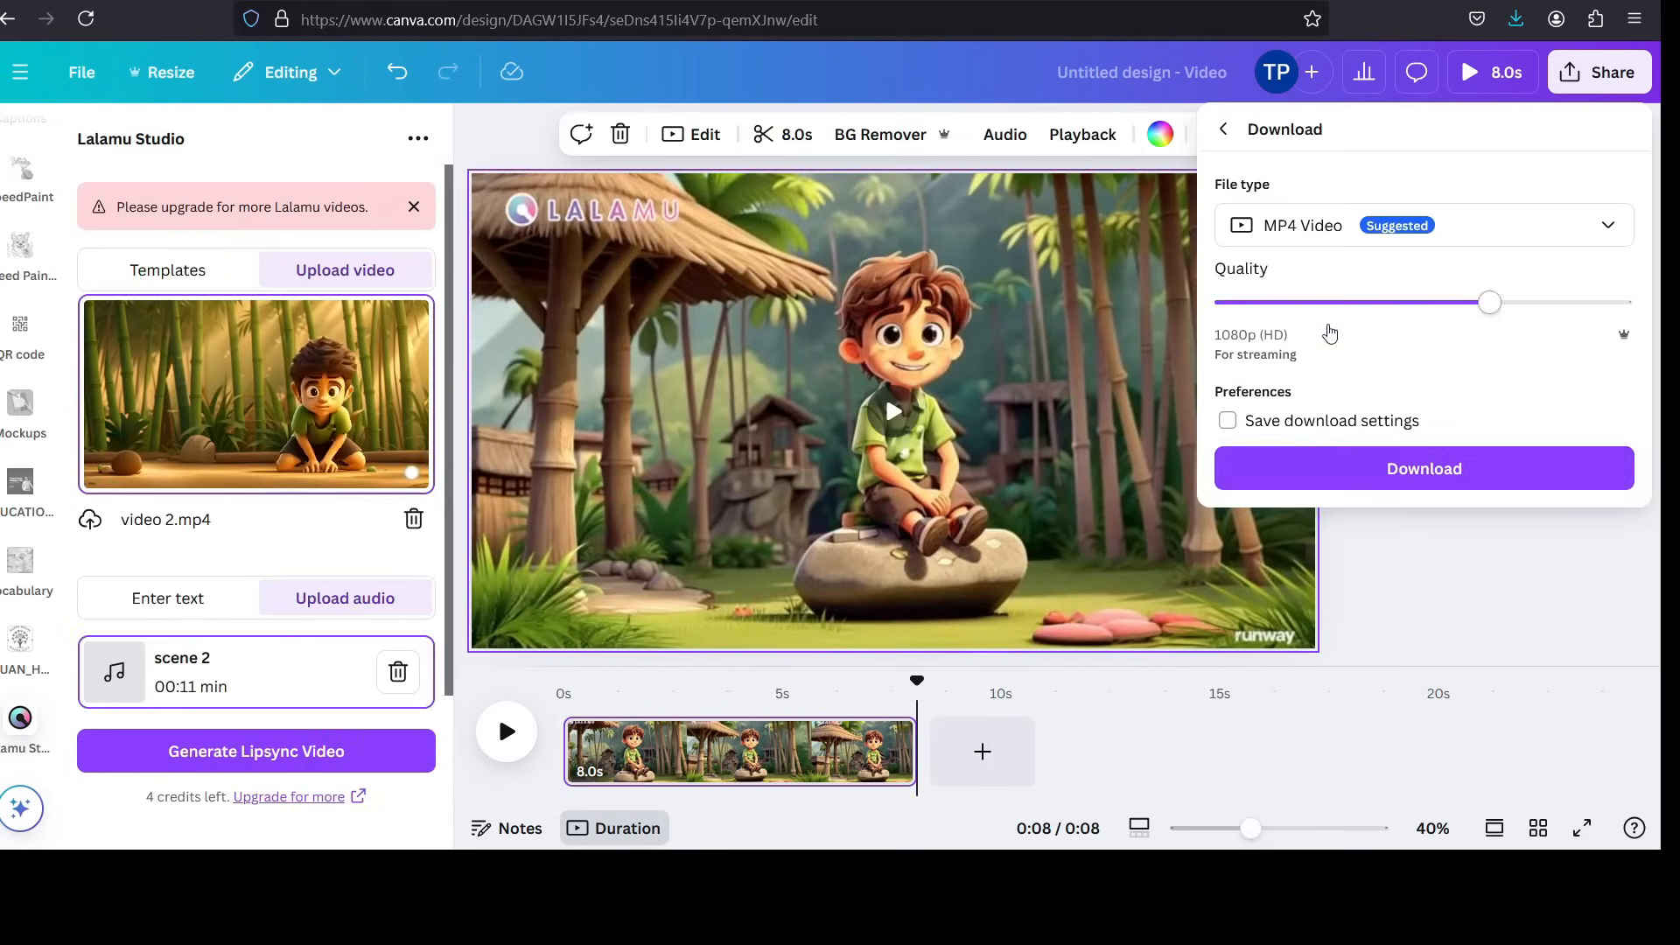
click(1423, 468)
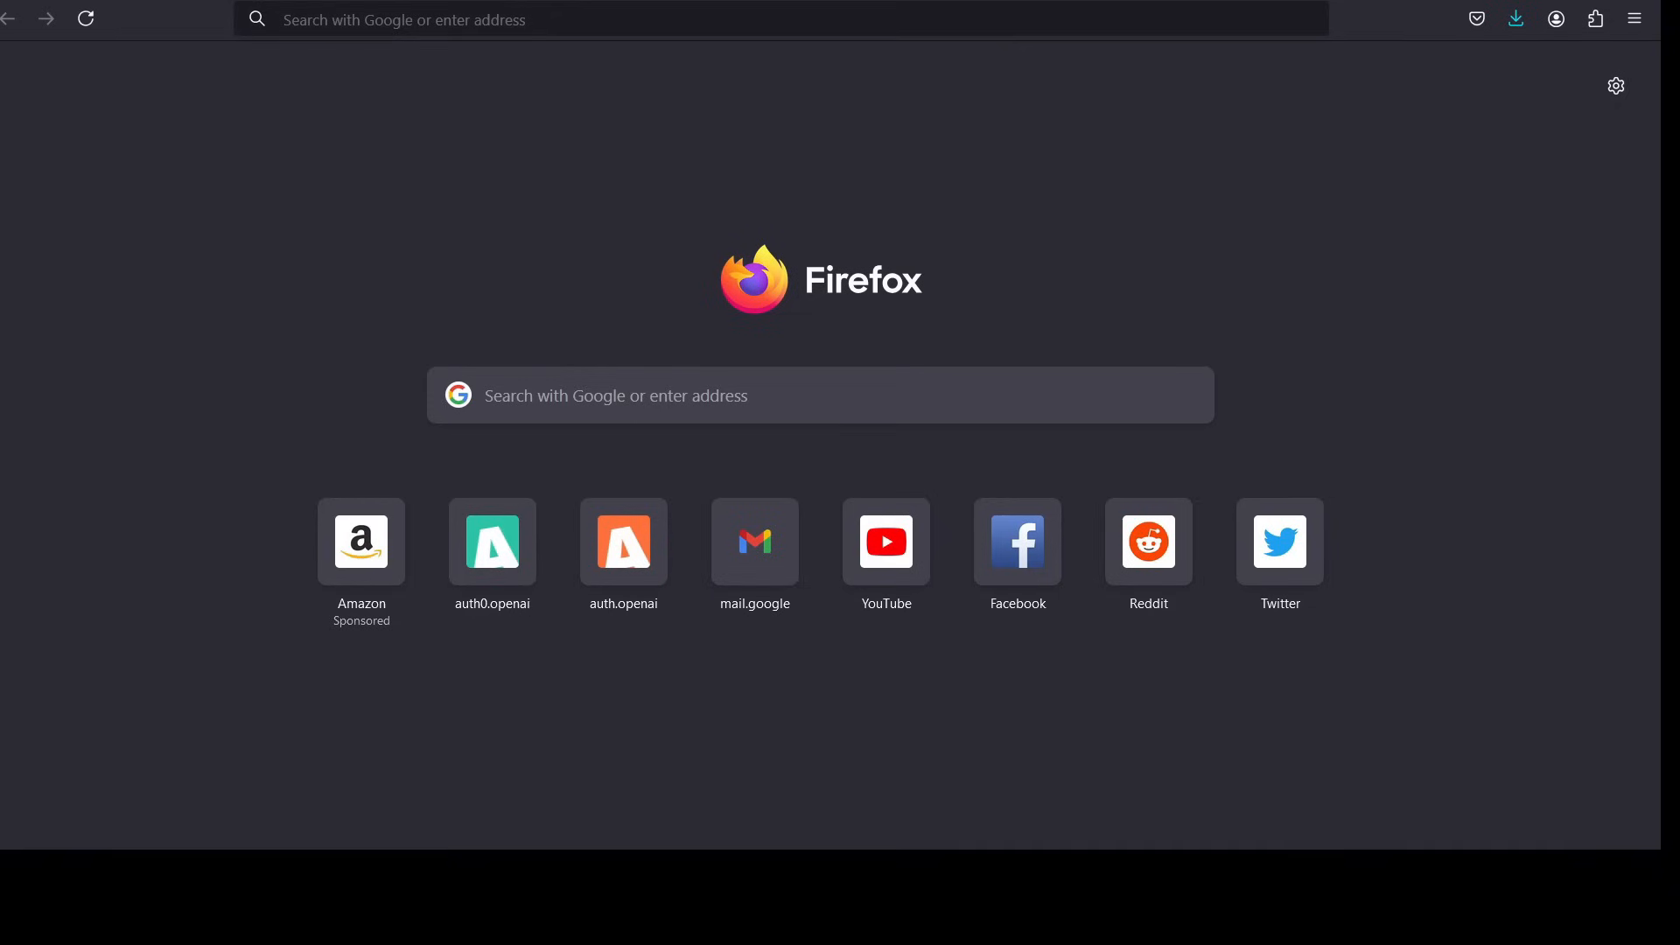
- Search 'capcut', sign in with email and password, and start a new blank video project
text(capcu)
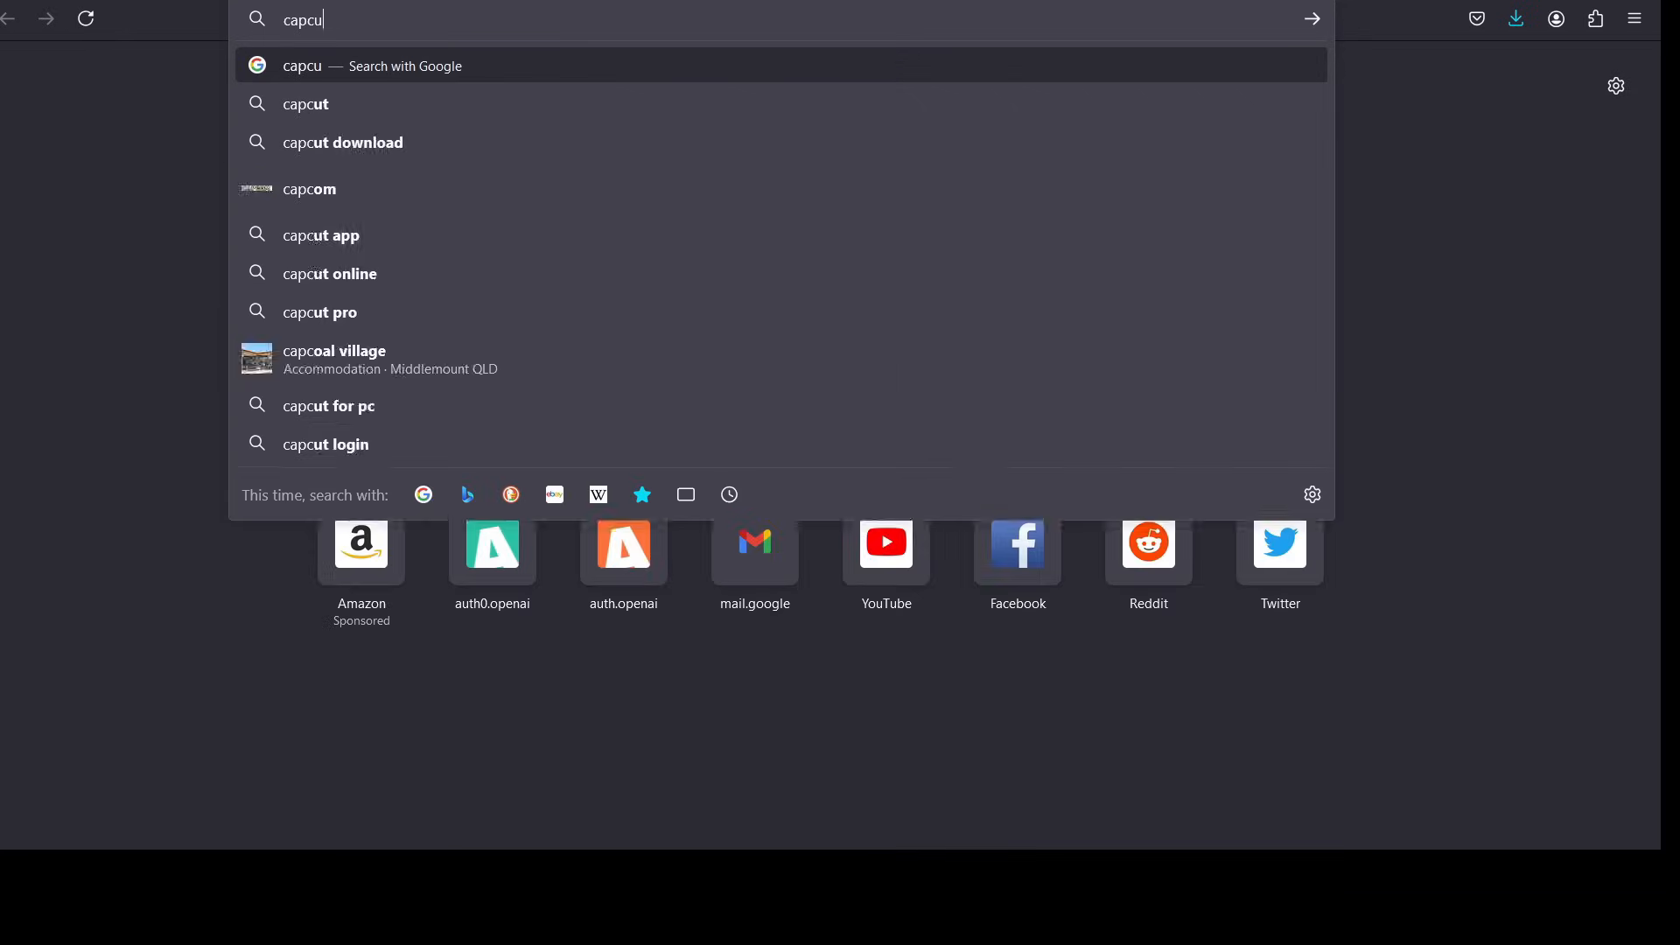
text(t)
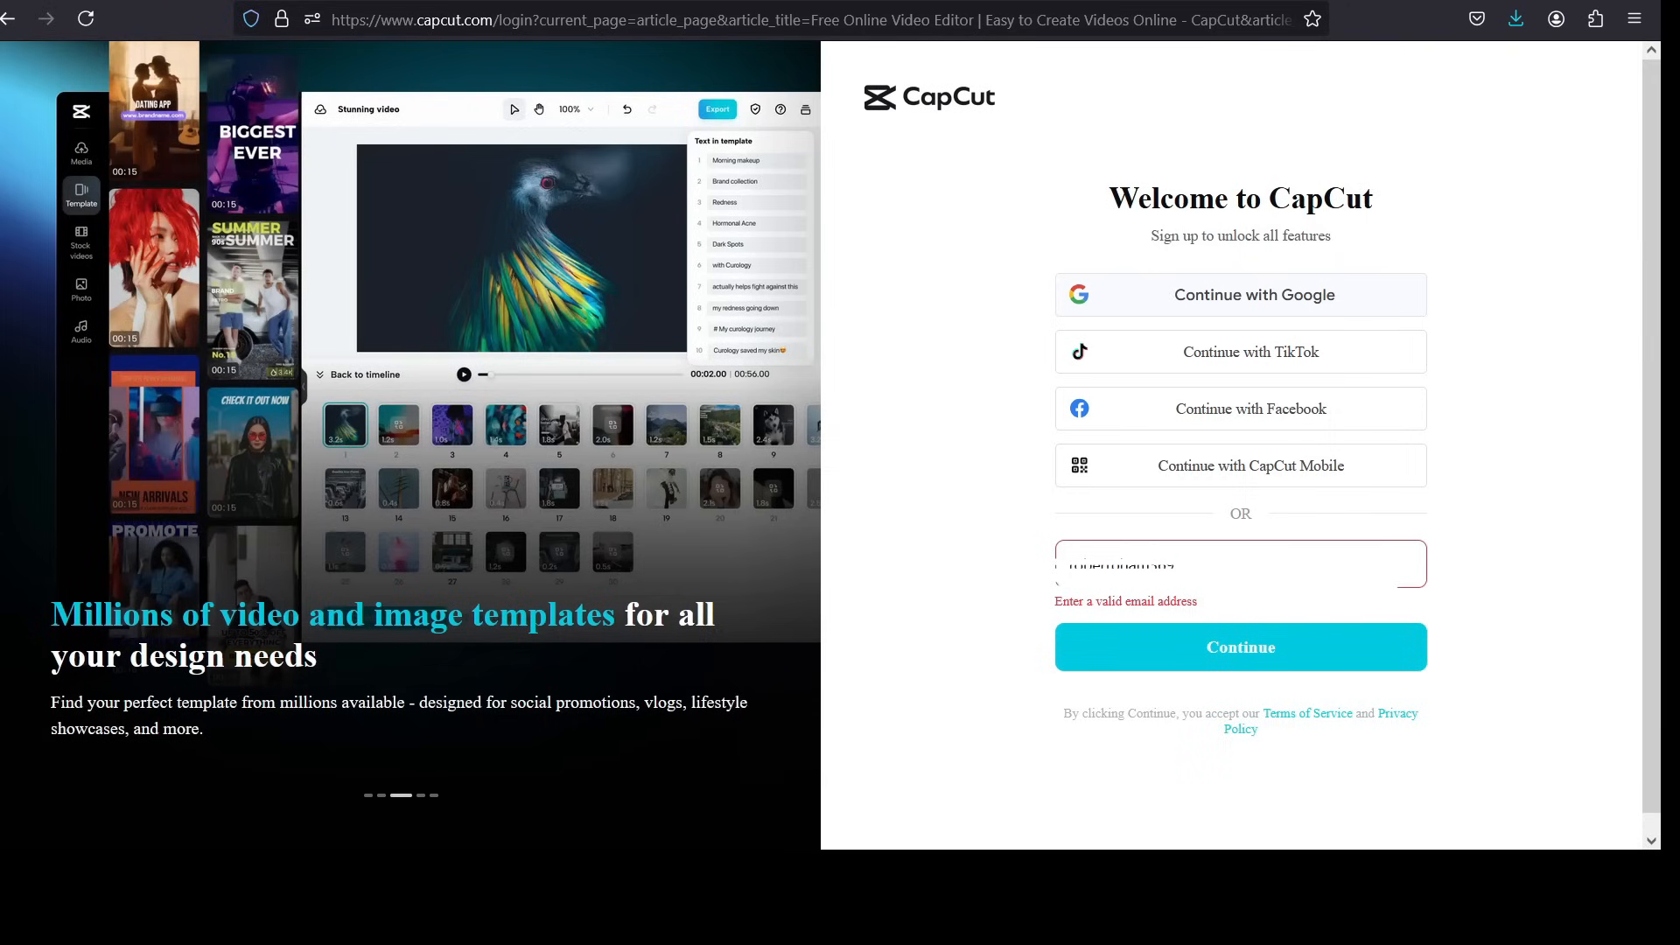
text(mail)
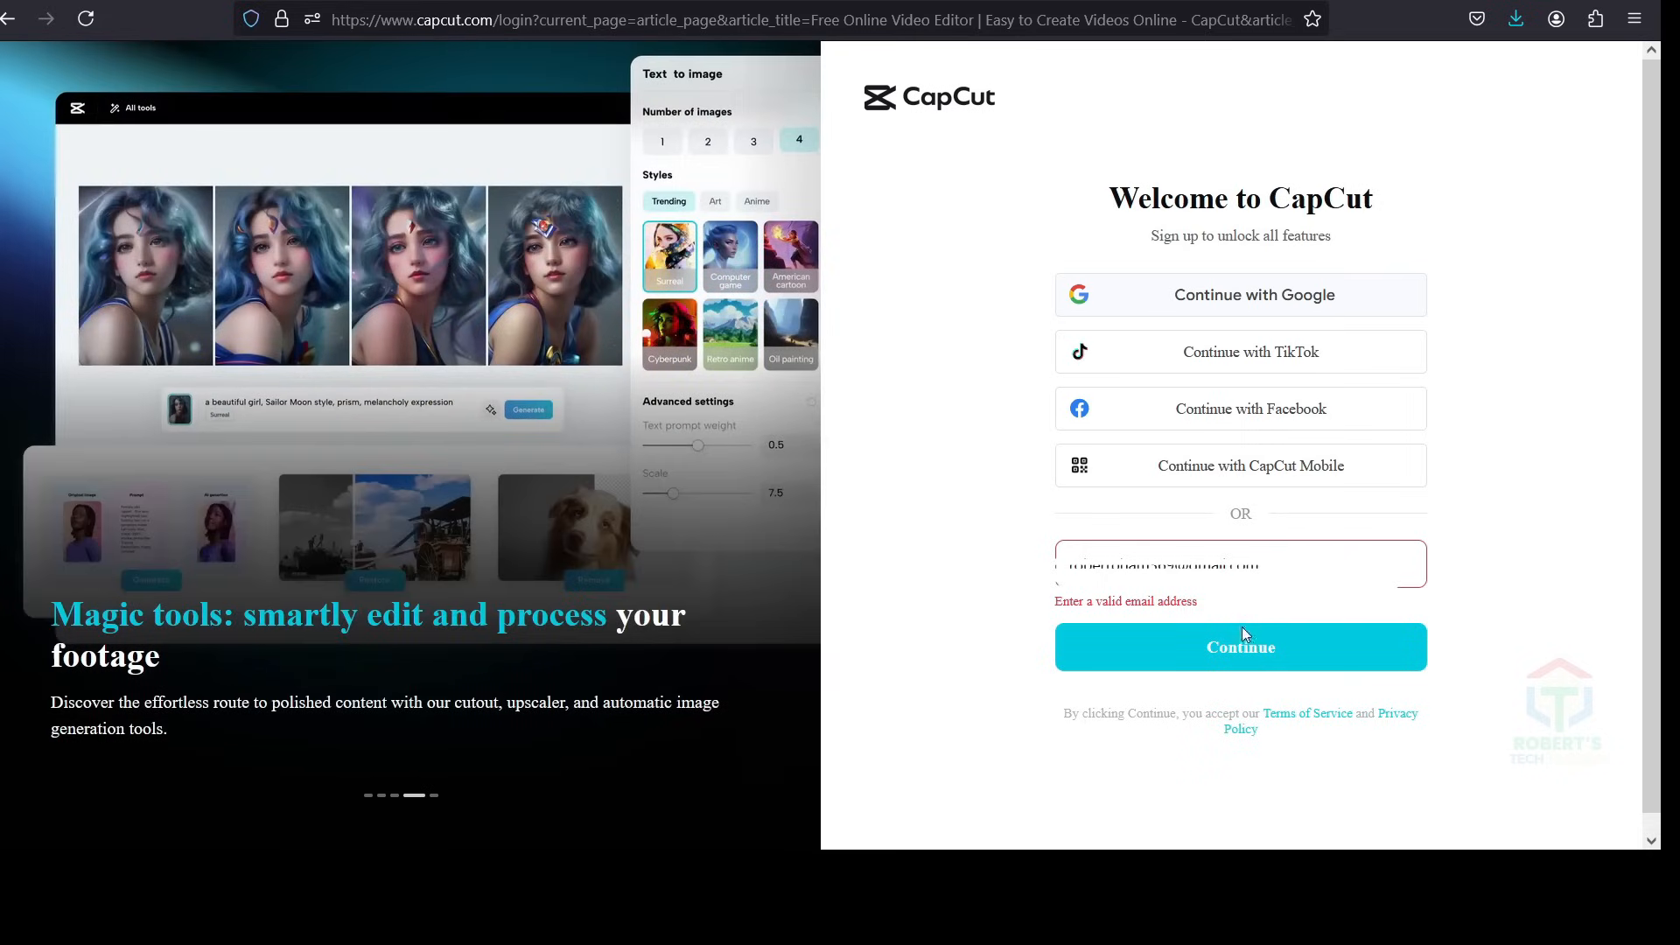
click(1239, 646)
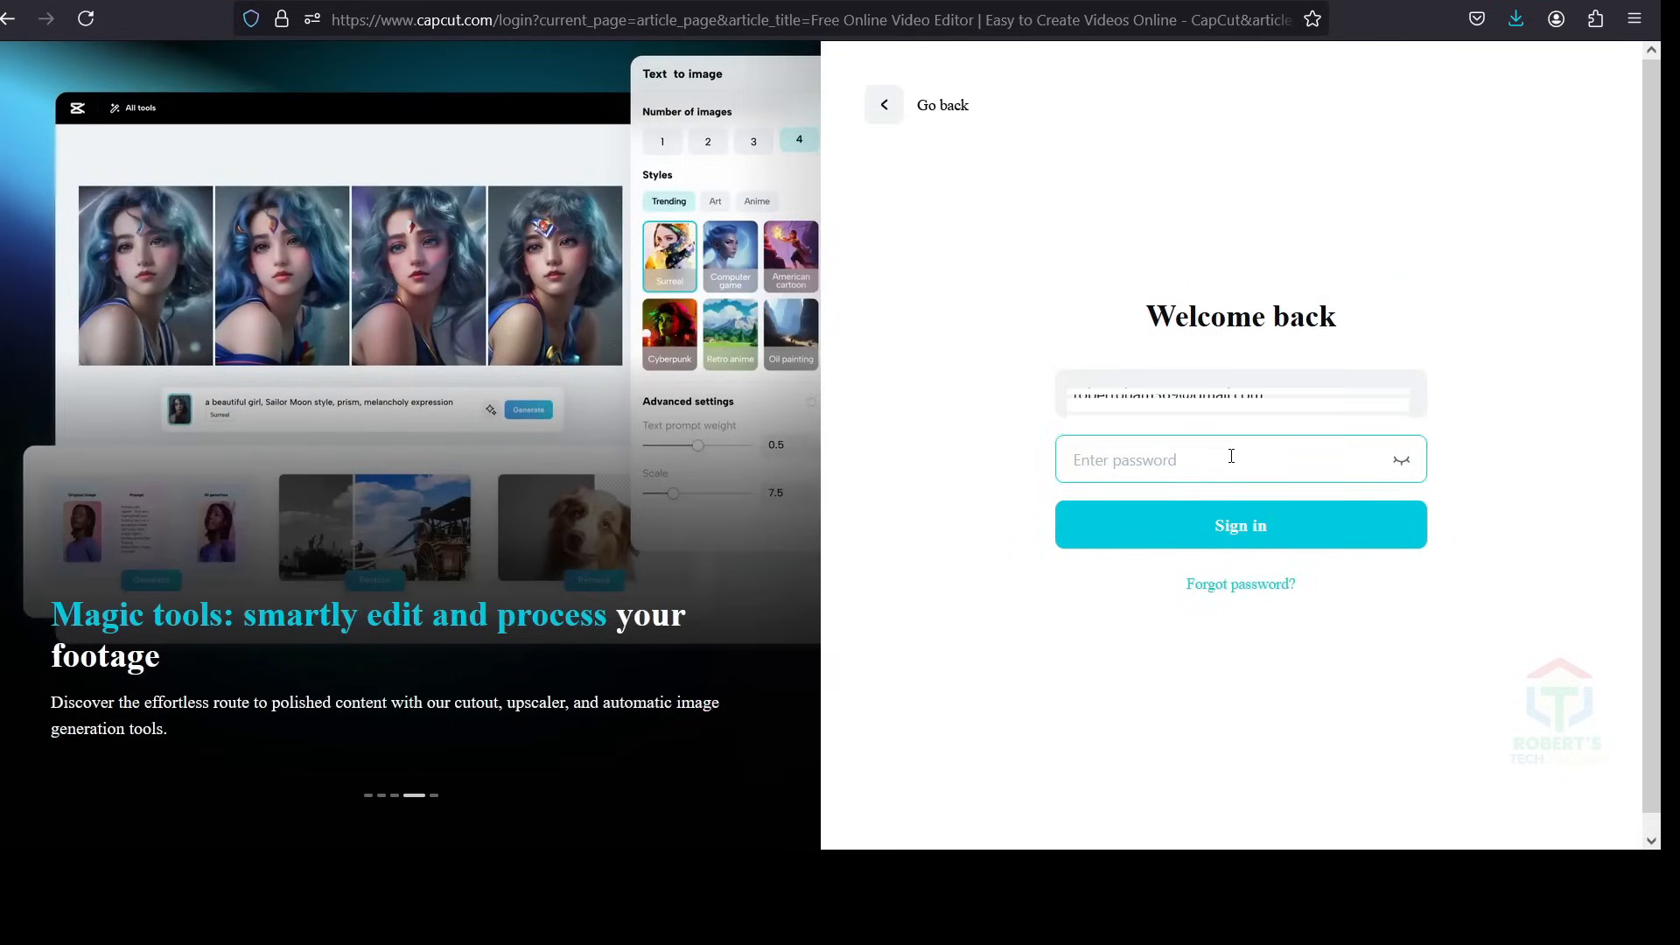
click(1239, 524)
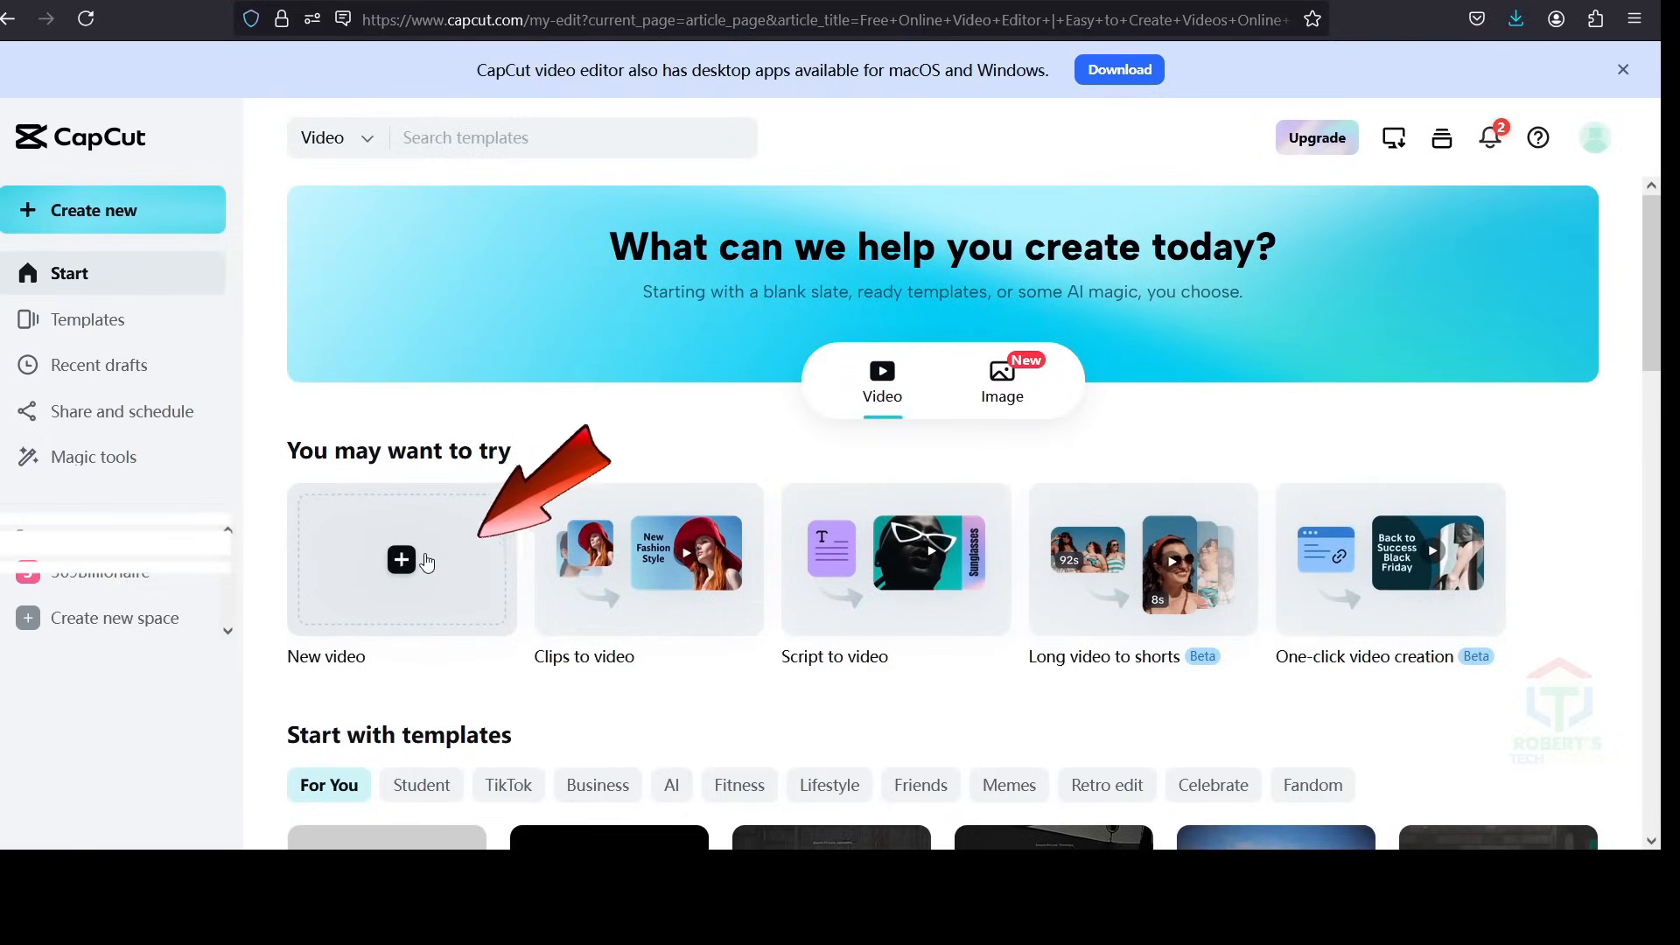
click(401, 560)
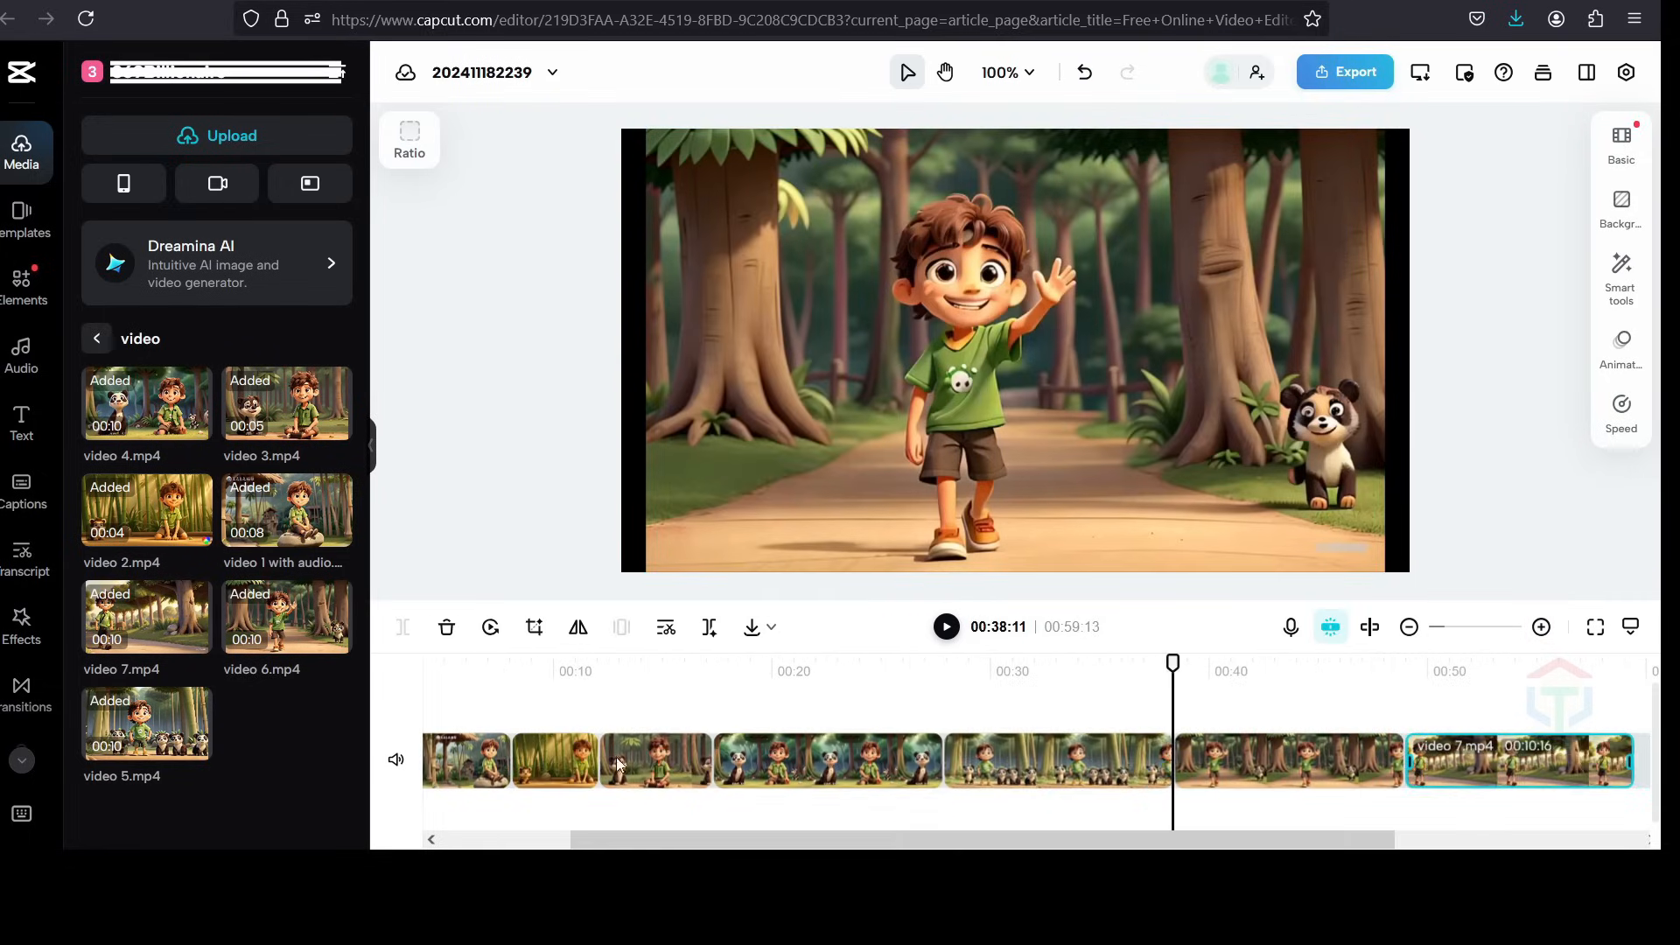
- Upload the scene audio folder and place a scene narration MP3 on the audio track
click(215, 135)
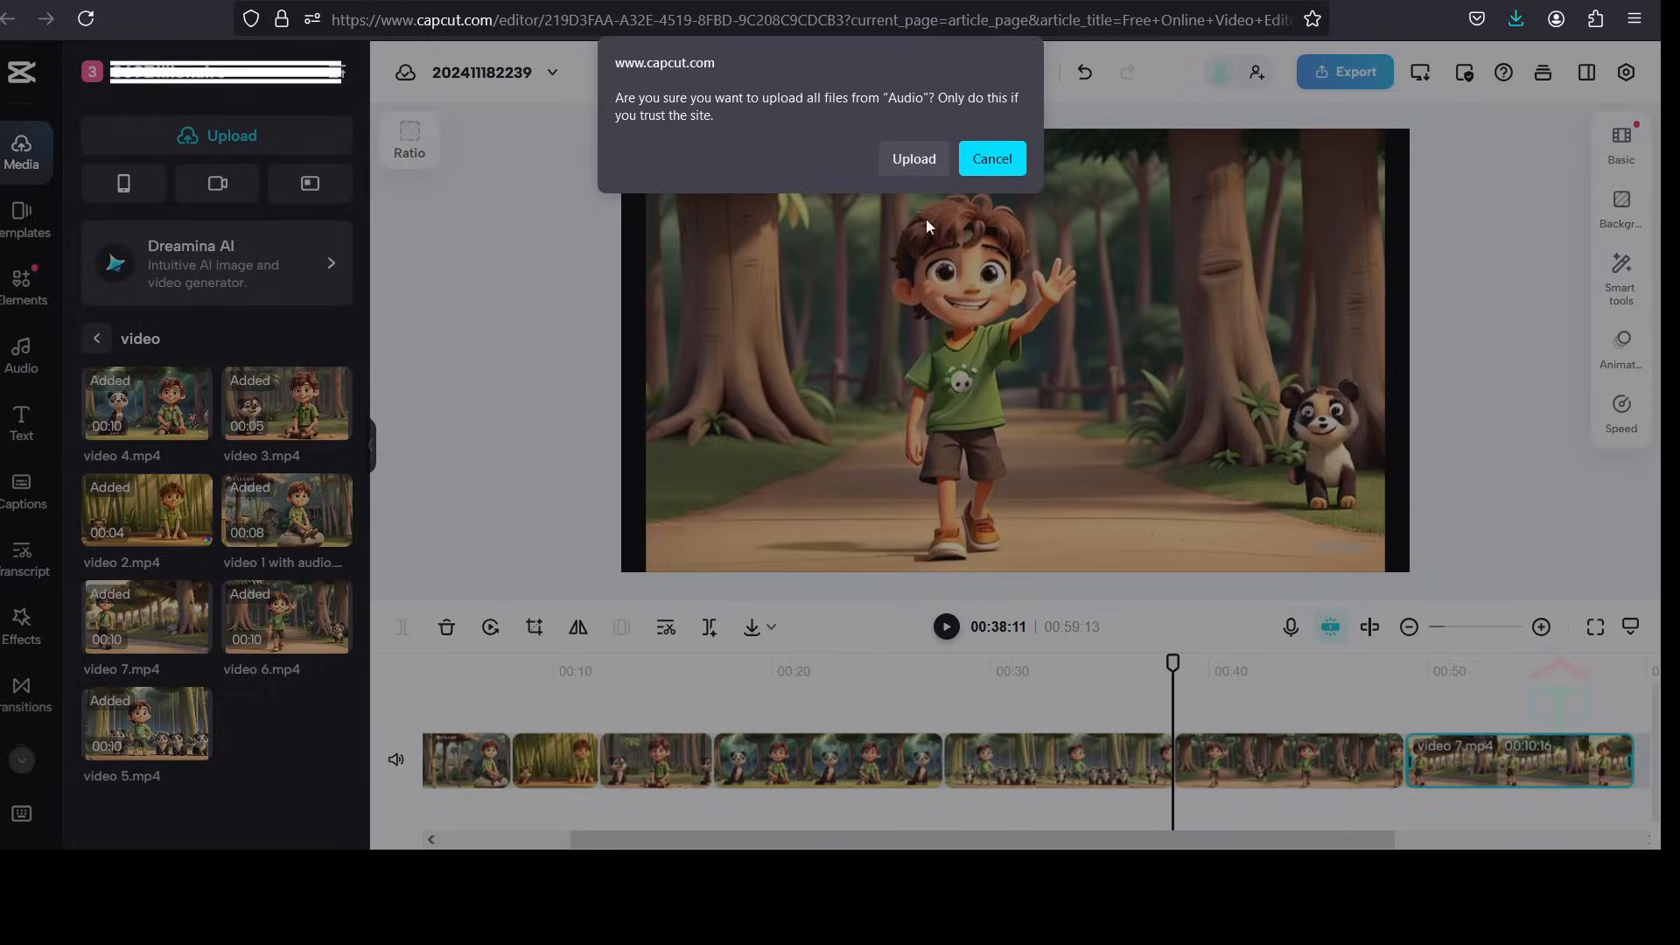
click(912, 160)
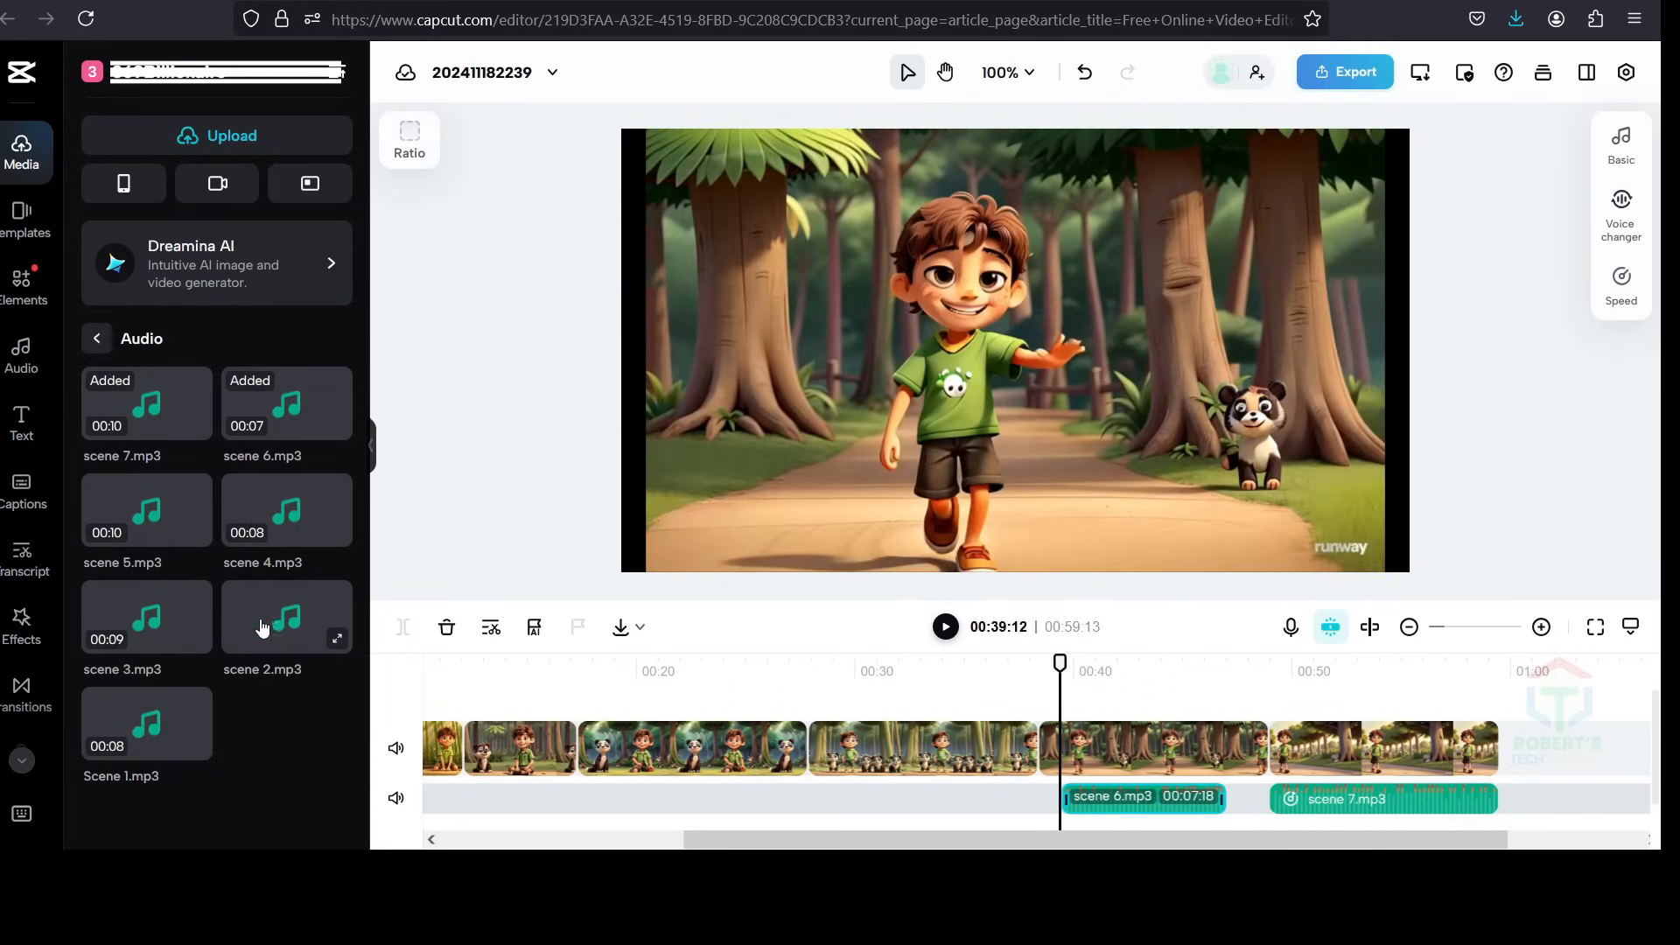
click(21, 691)
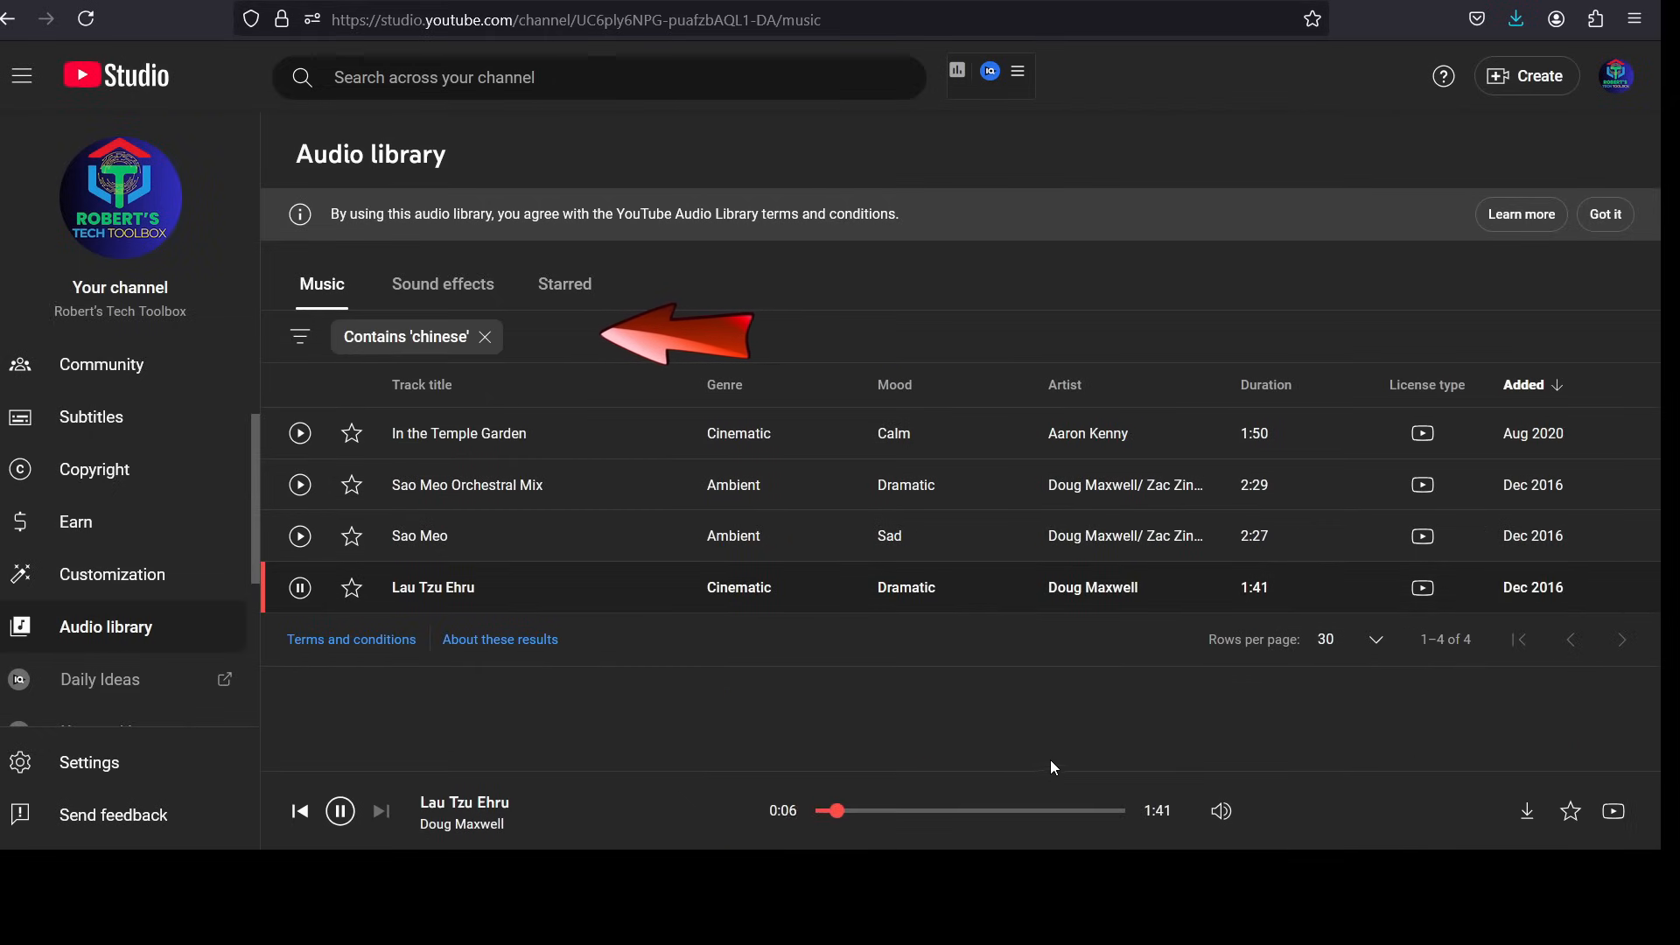
- Preview the Sao Meo track from its start in the YouTube audio library
click(299, 535)
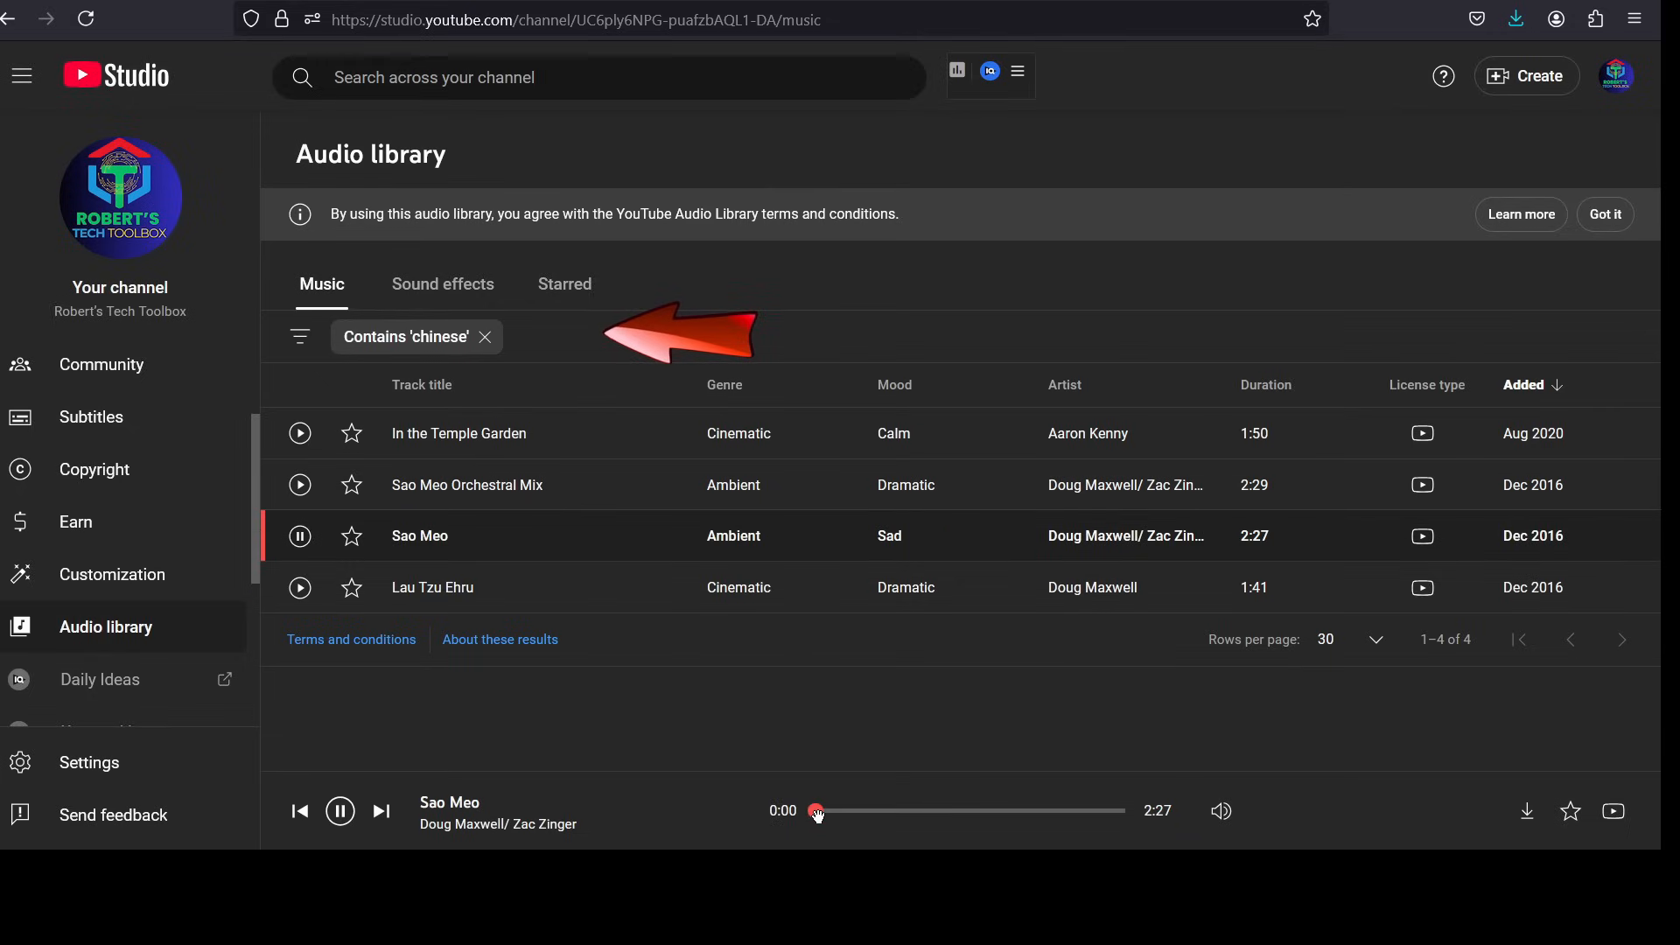
click(299, 587)
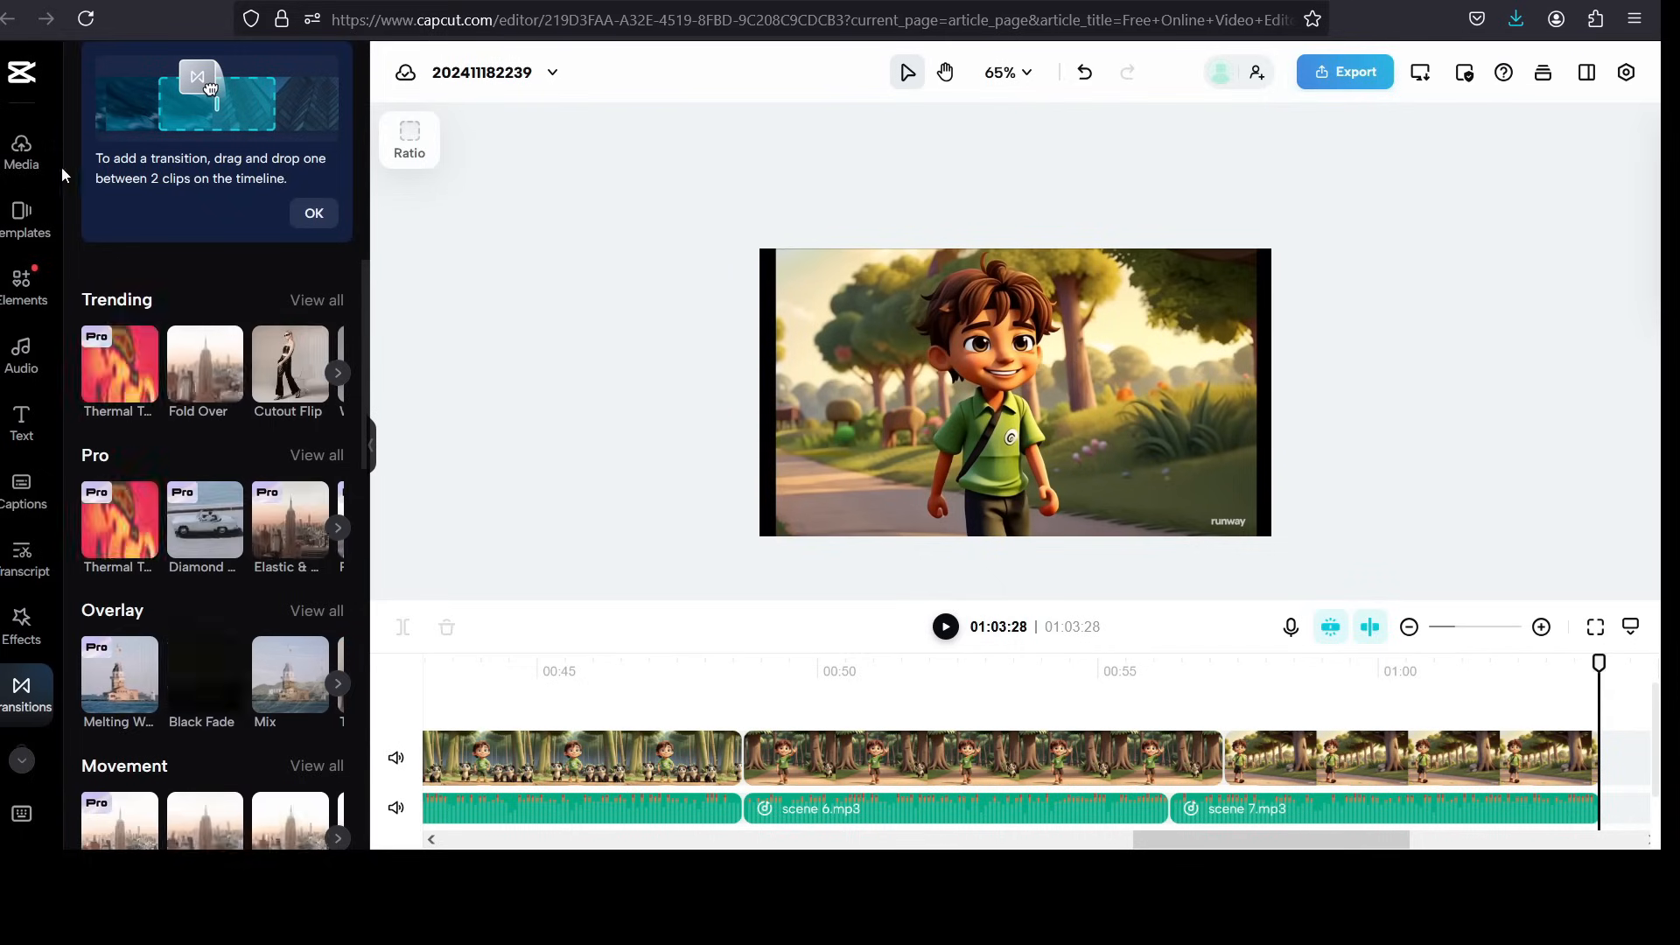
- Add Lau Tzu Ehru as background music at -18.3 dB with 2.4s fade-in and 3.4s fade-out
click(21, 150)
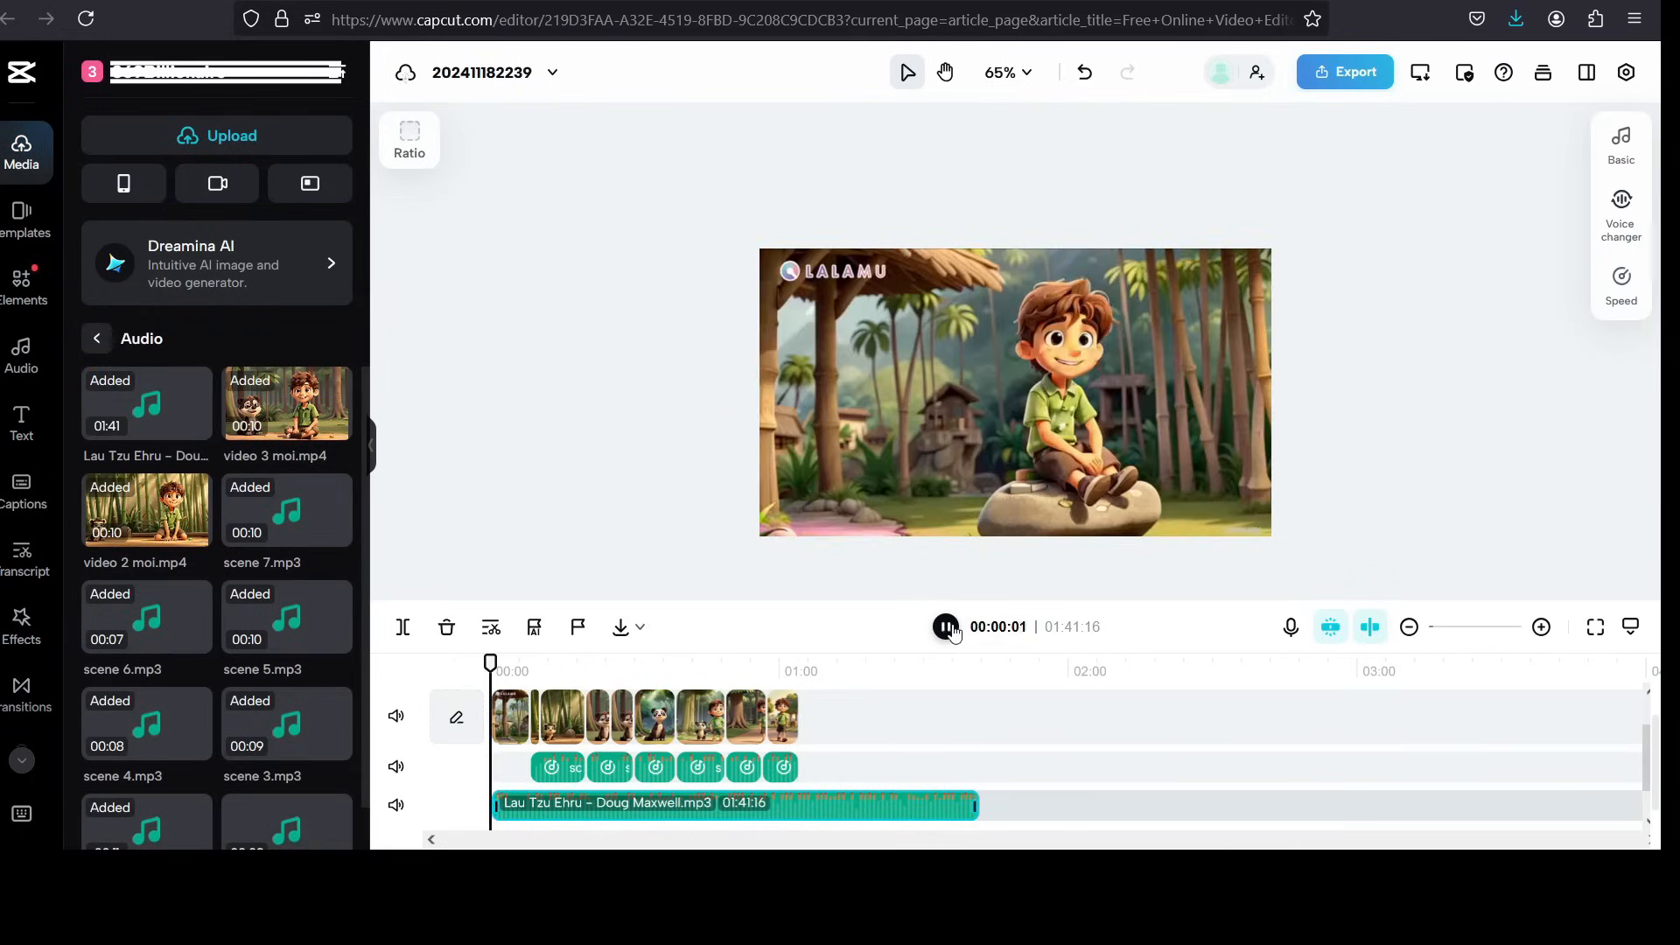
click(1620, 145)
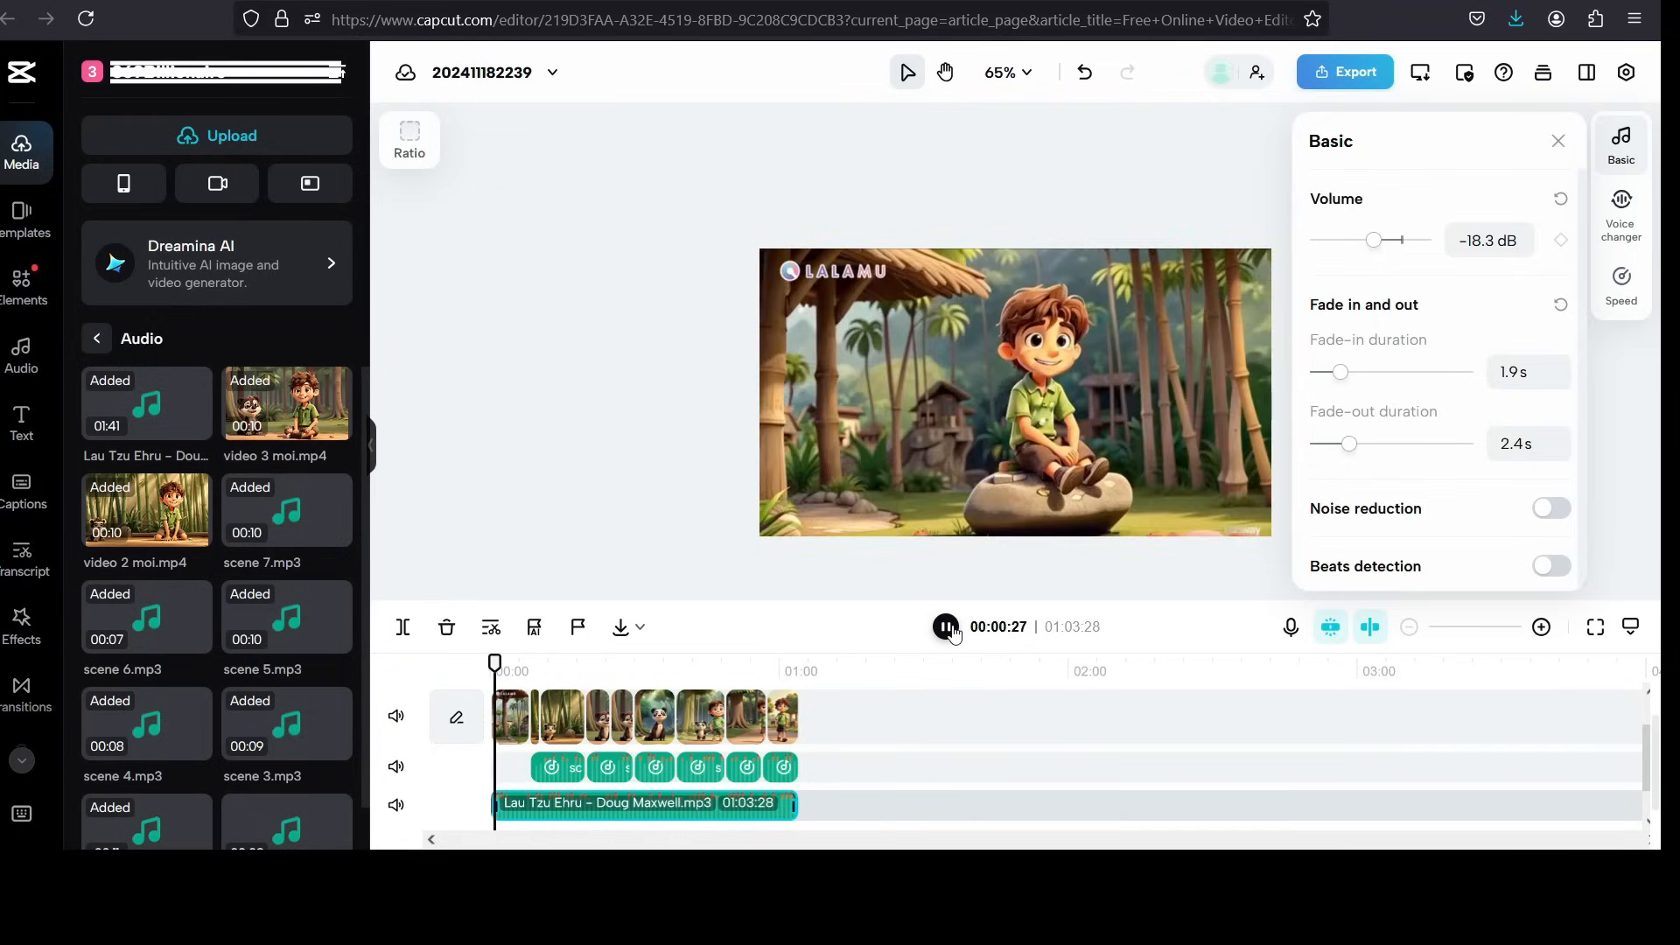
click(943, 627)
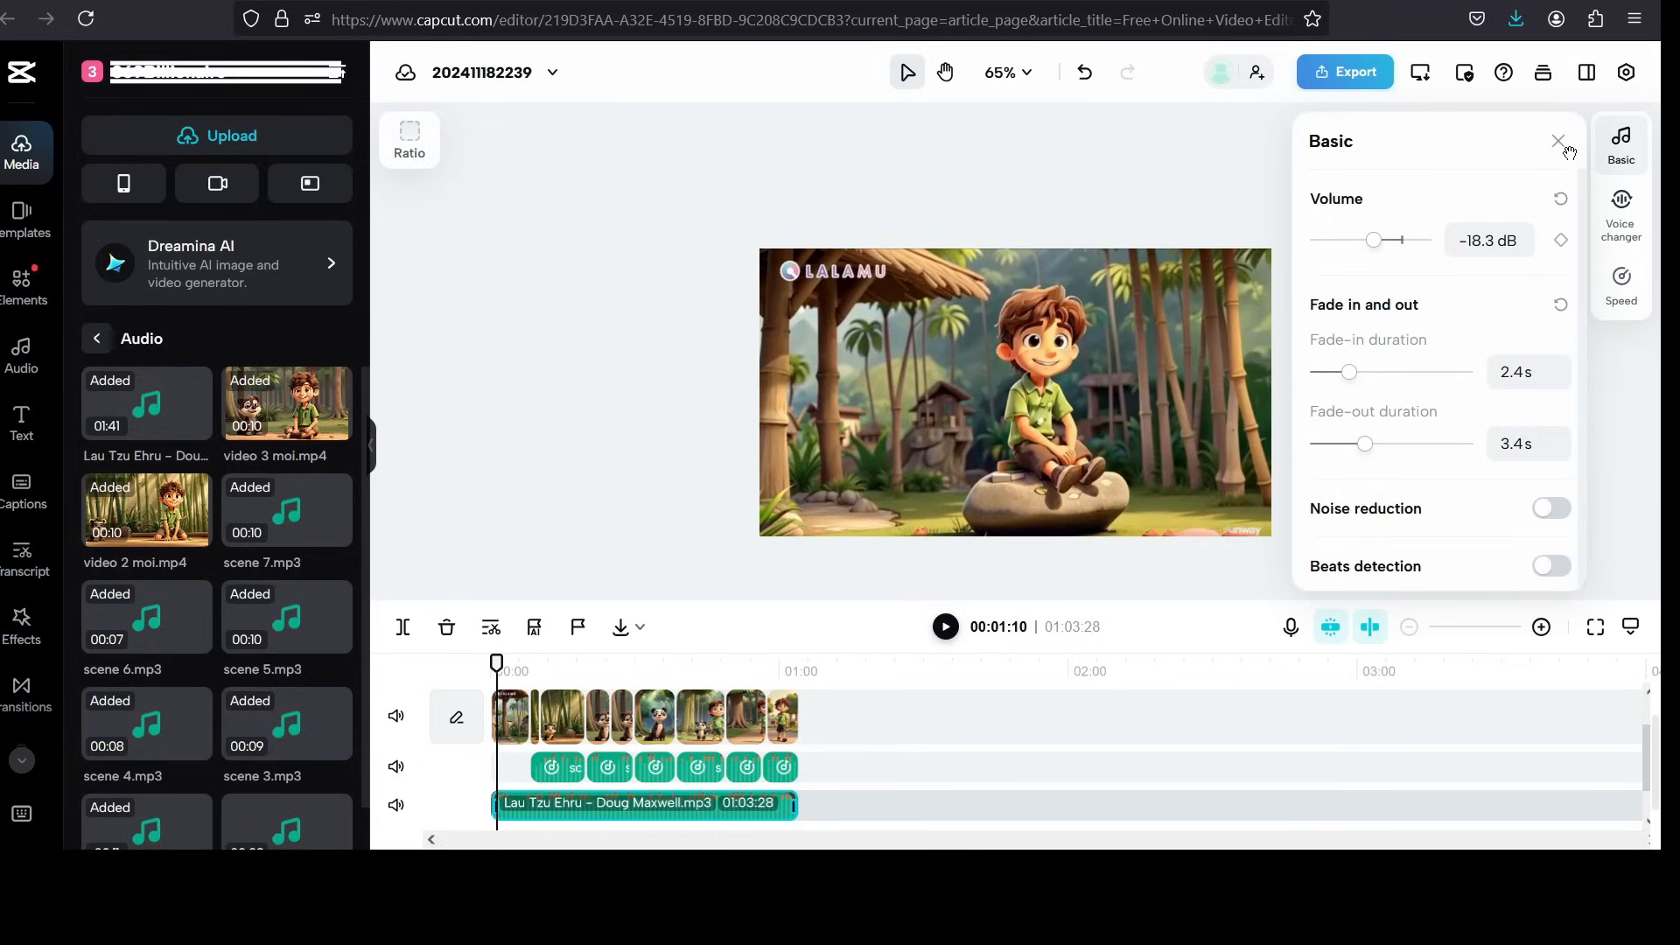
click(1559, 140)
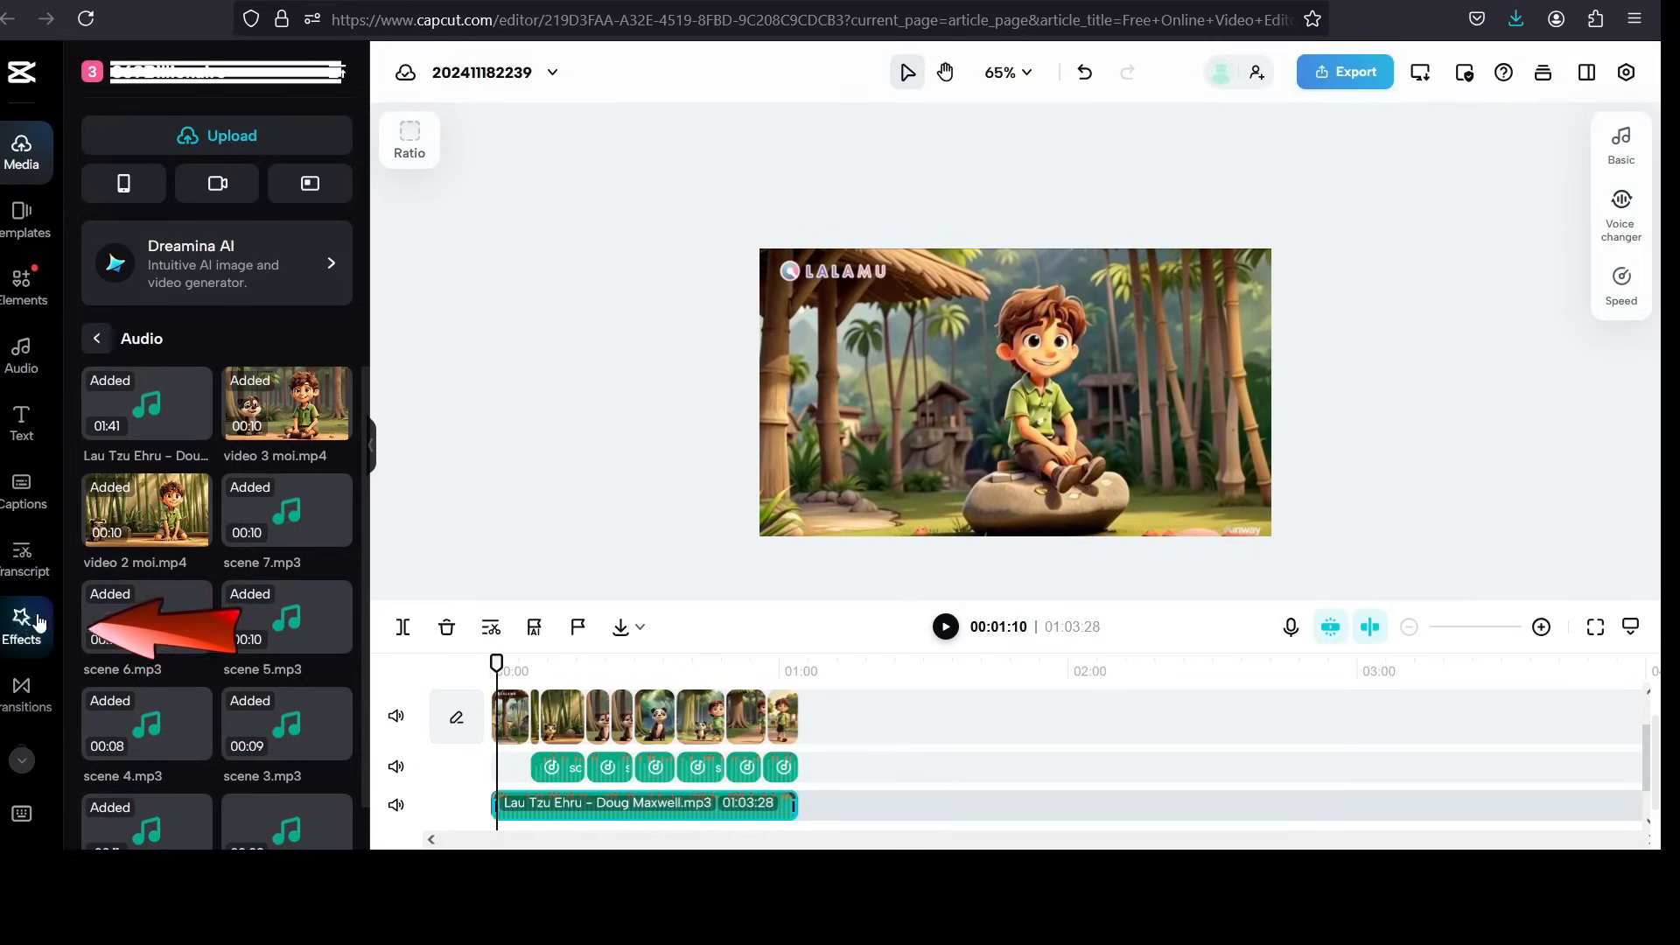
- Search 'mini stars' and stretch the Mini Stars sparkle effect over every scene clip
text(mini sate)
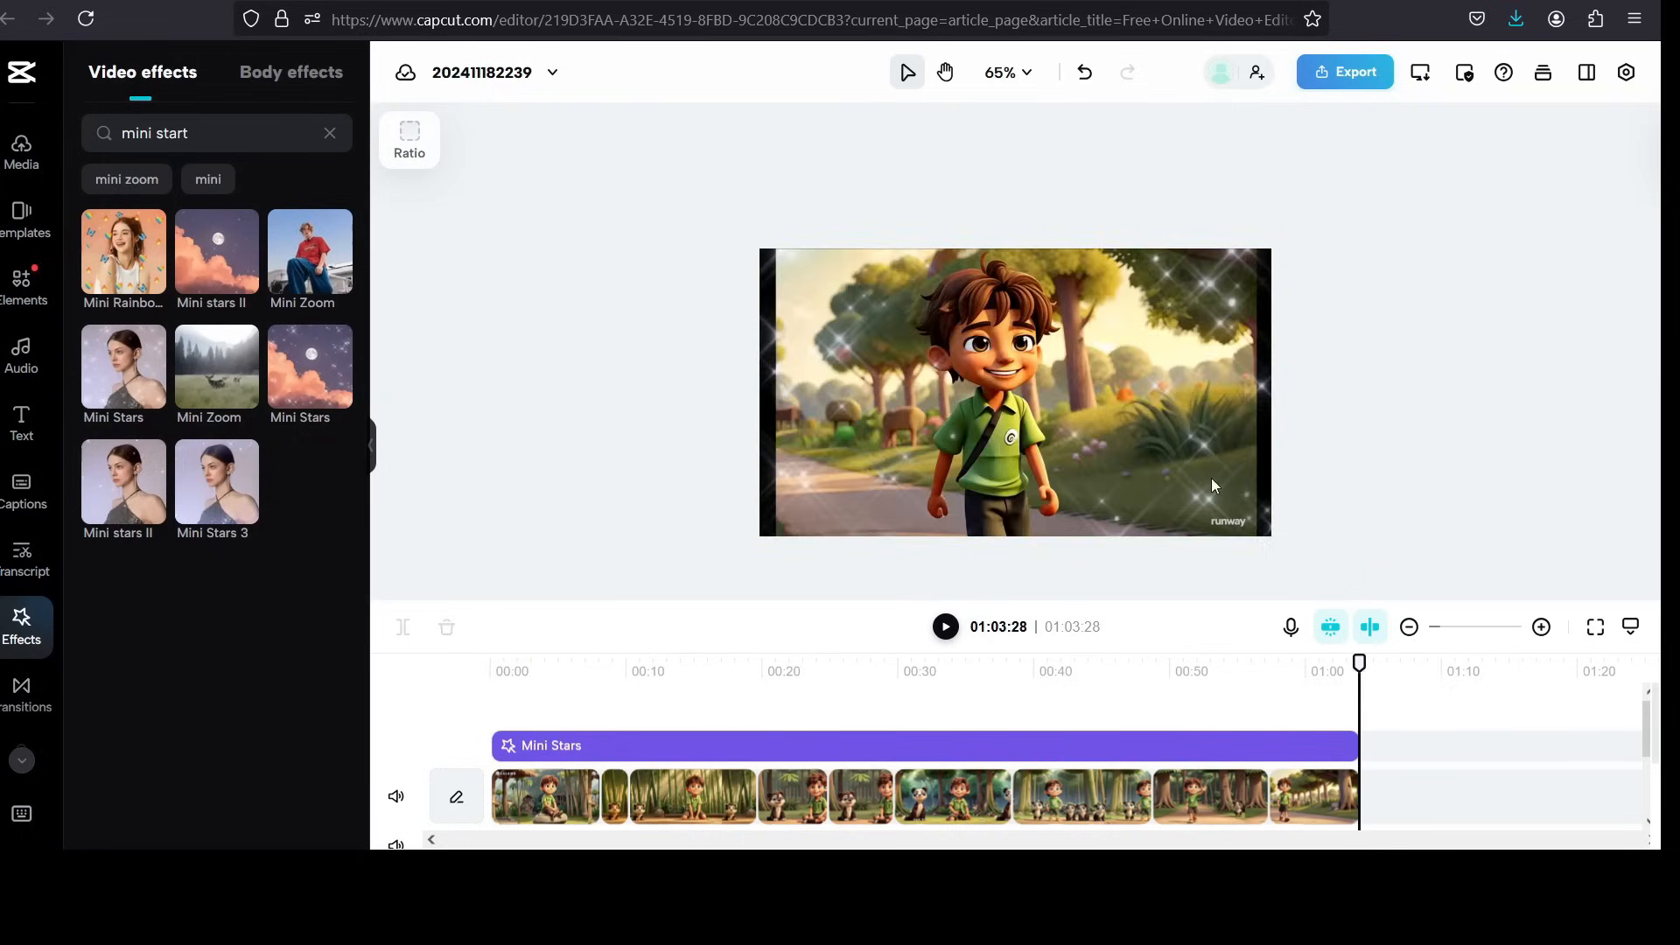
click(544, 794)
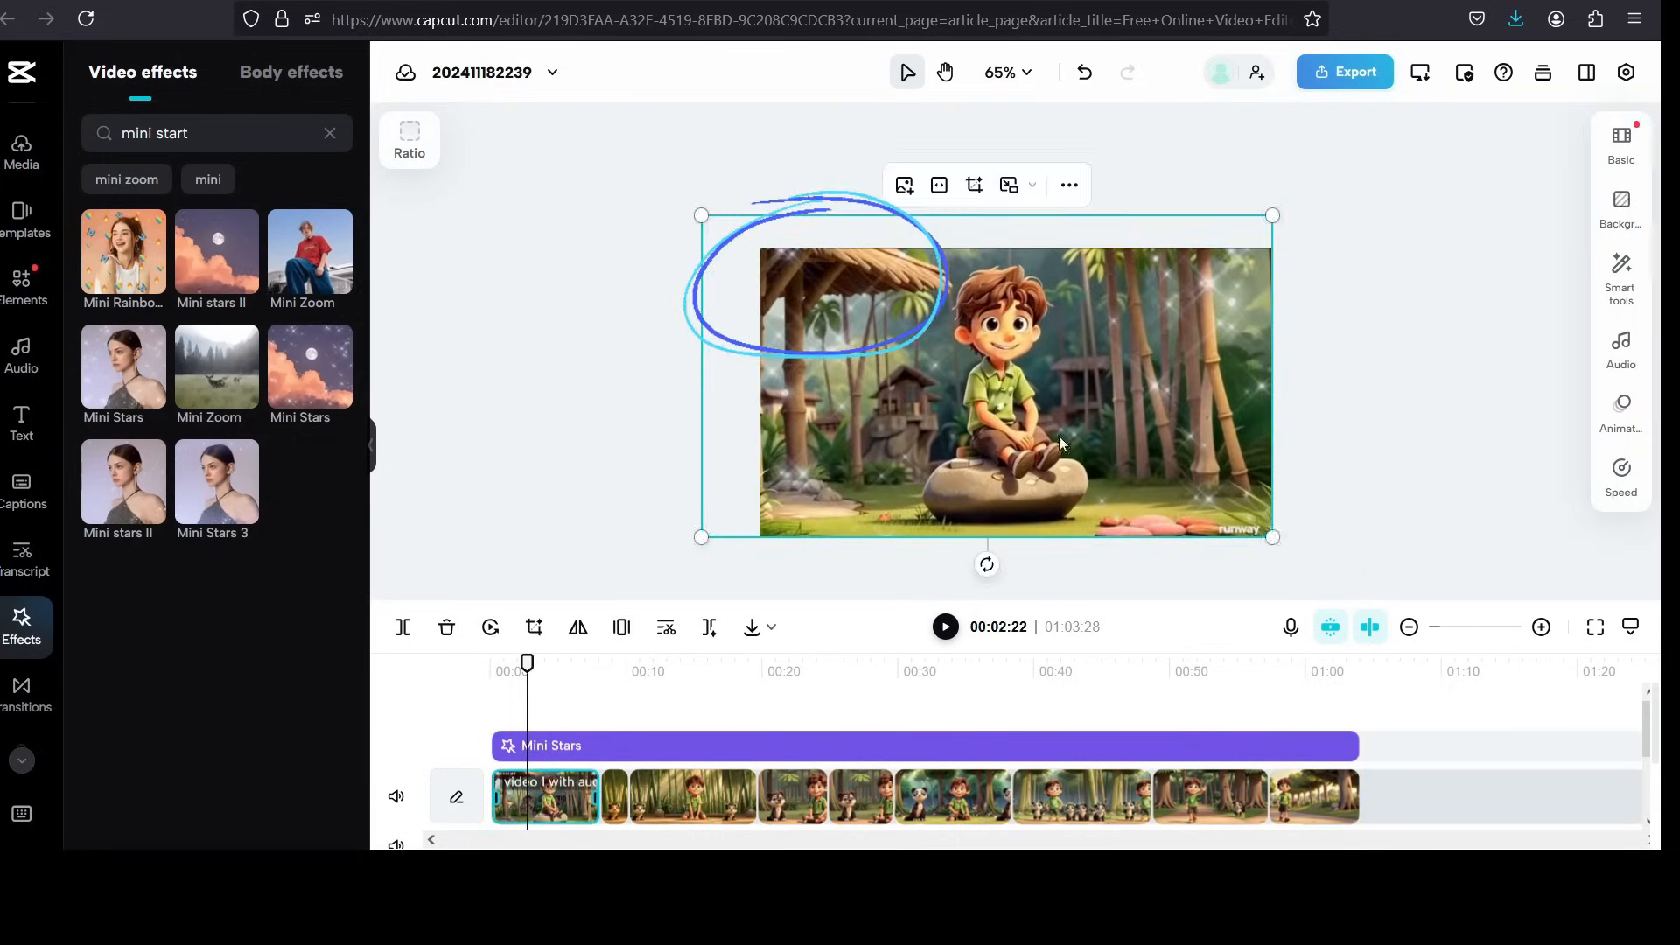
click(943, 627)
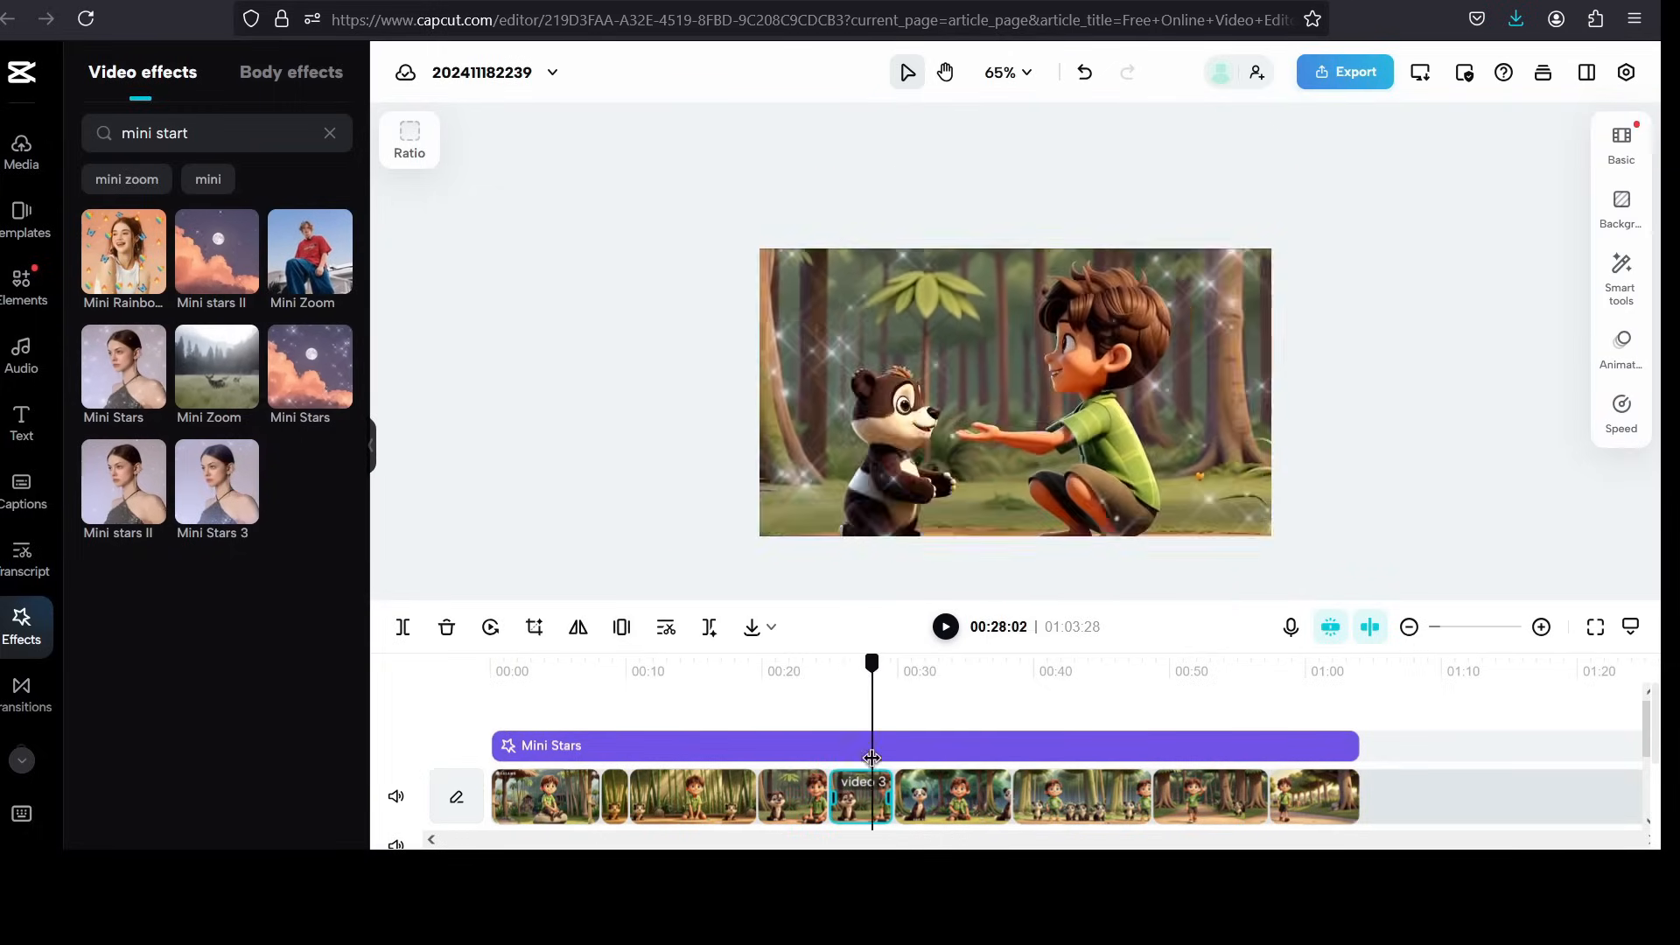
click(21, 691)
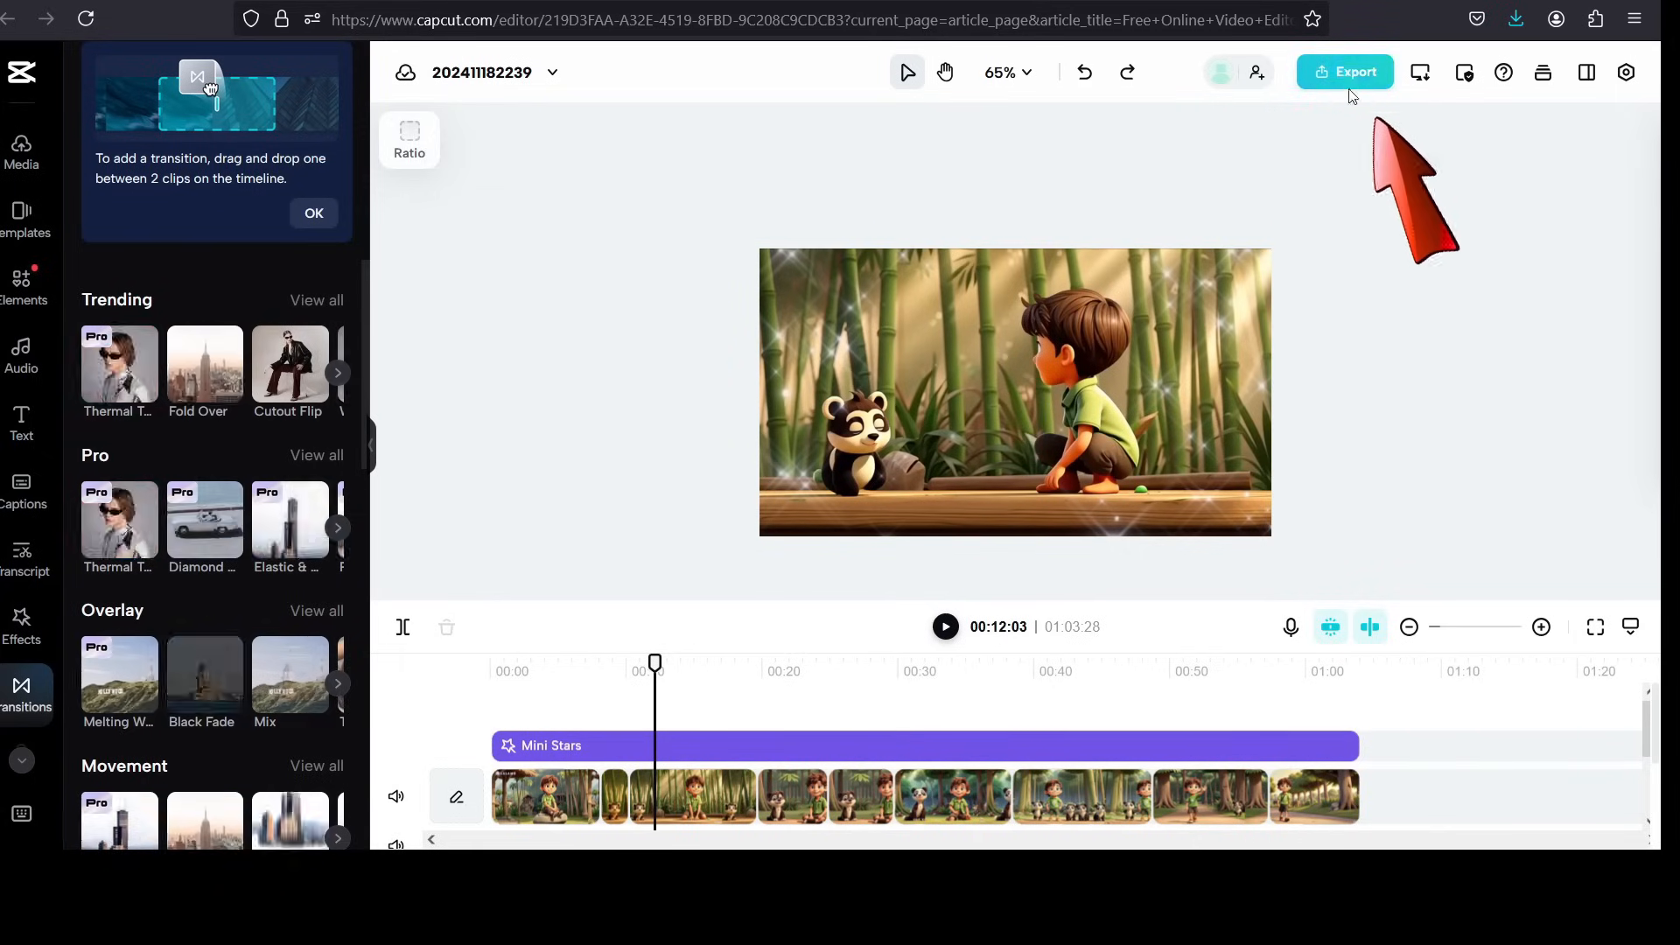
- Export the video as 720p, Recommended quality, 30fps MP4
click(1344, 72)
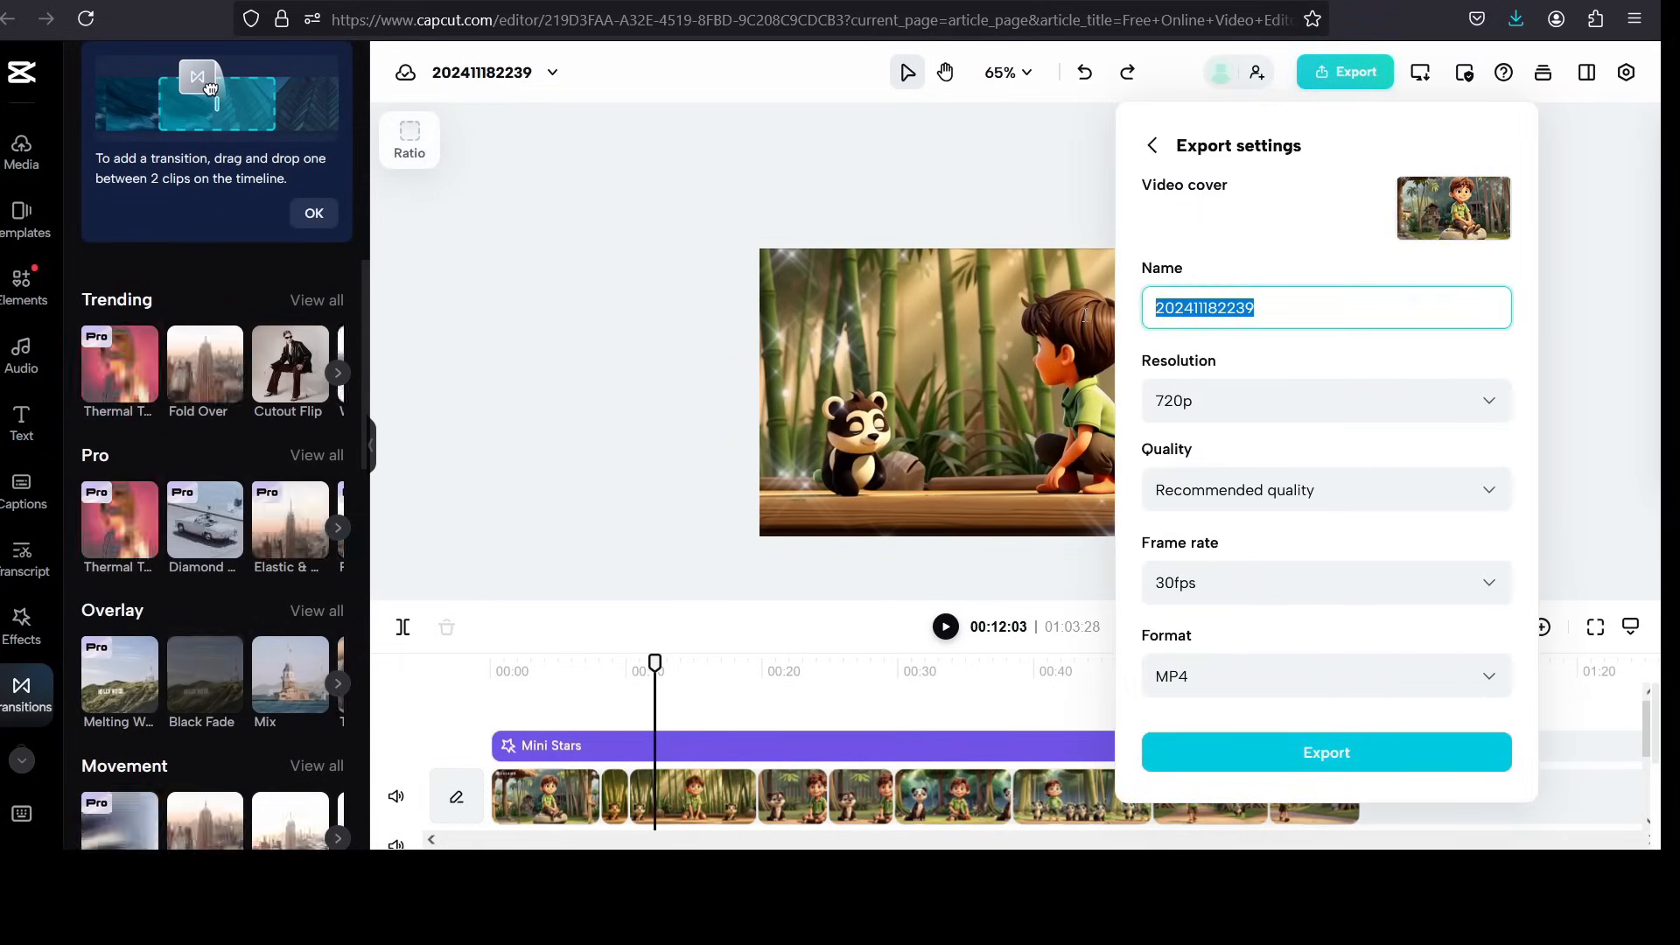
click(1324, 751)
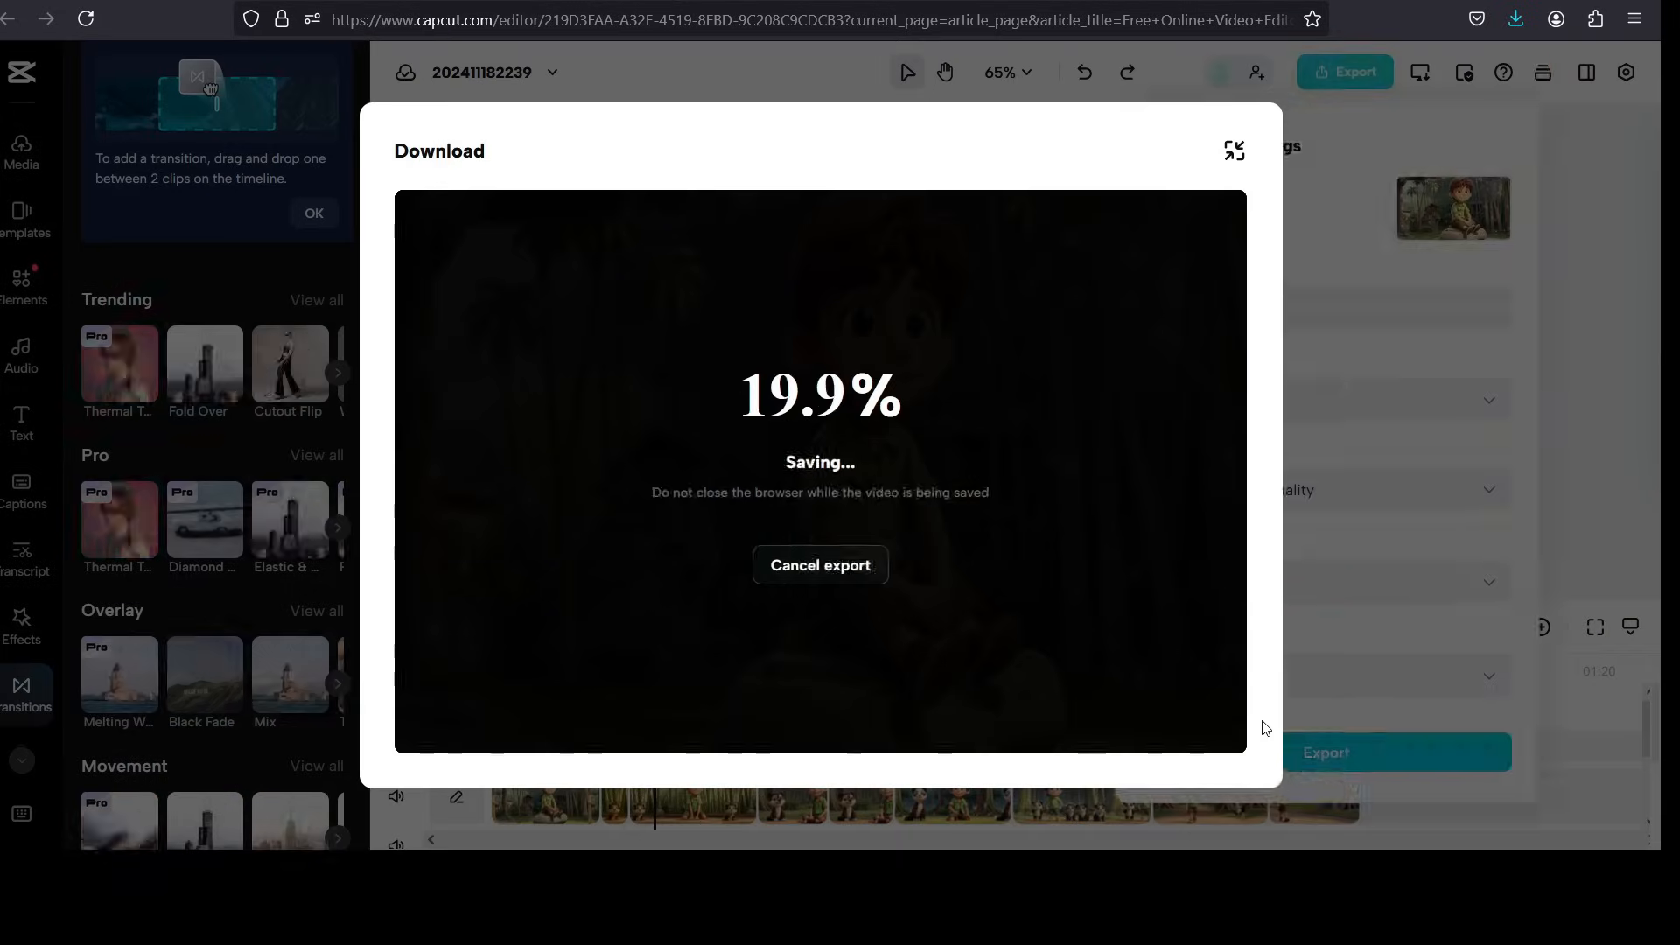